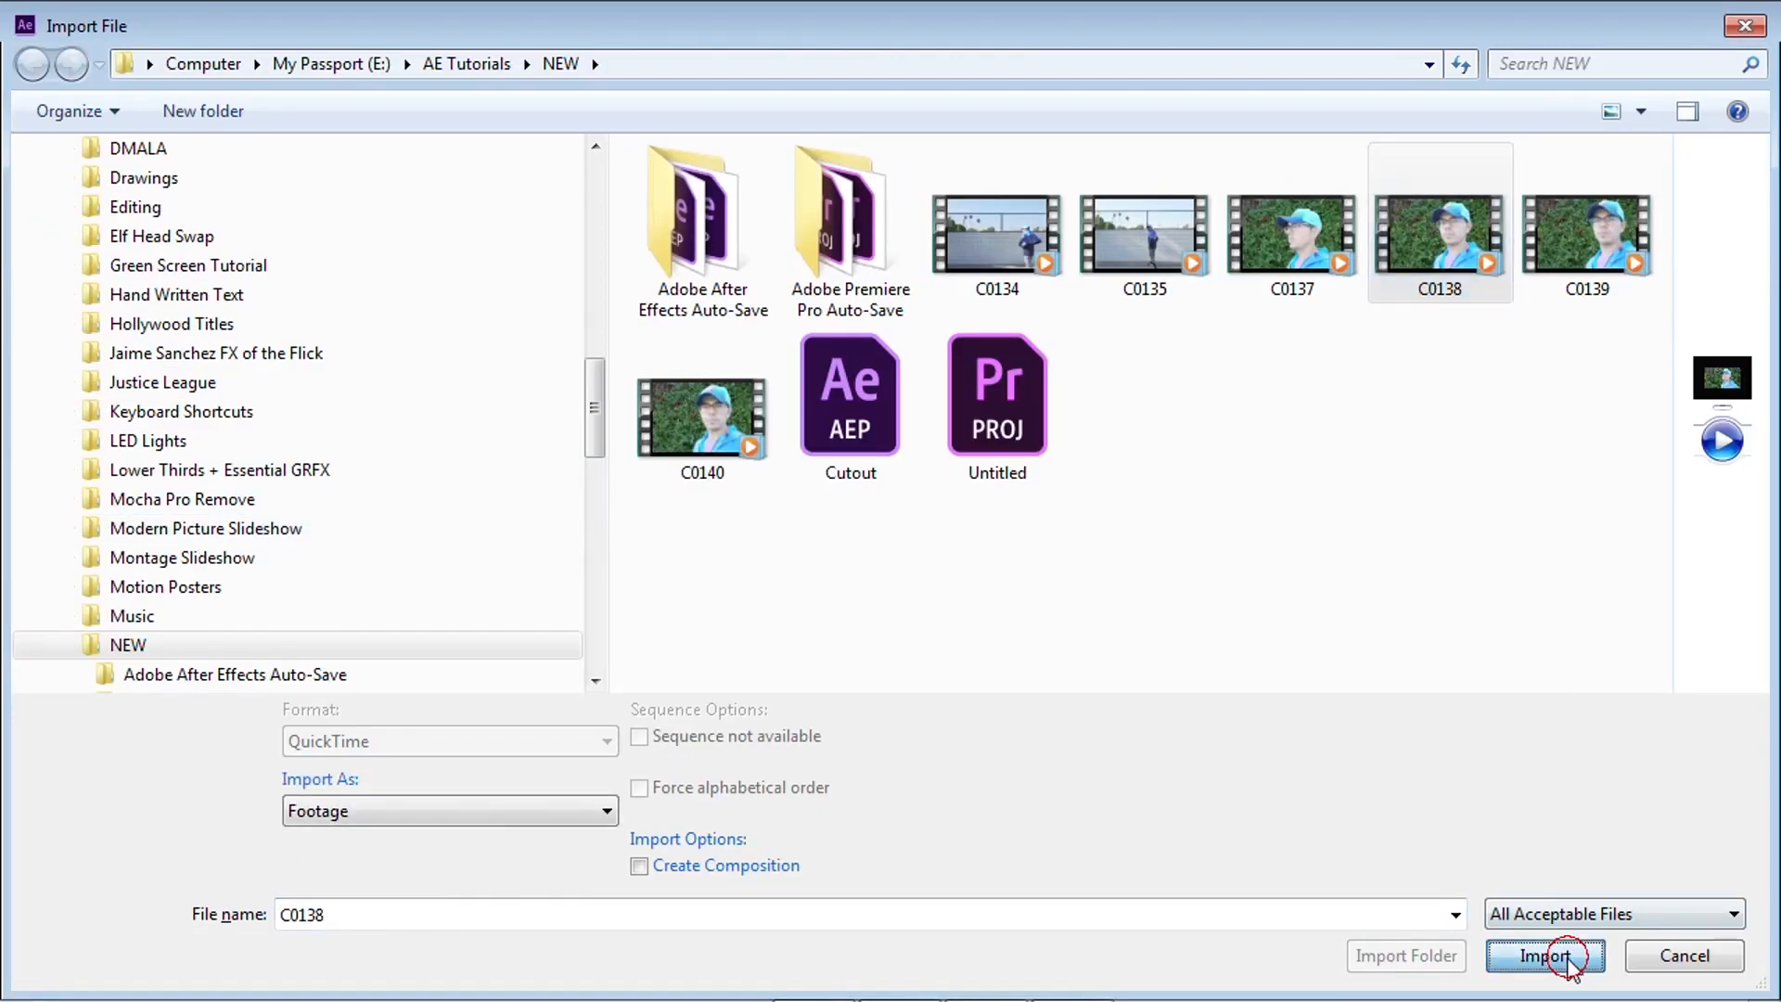
Import the C0138 clip and build a new composition from it
left_click(1543, 955)
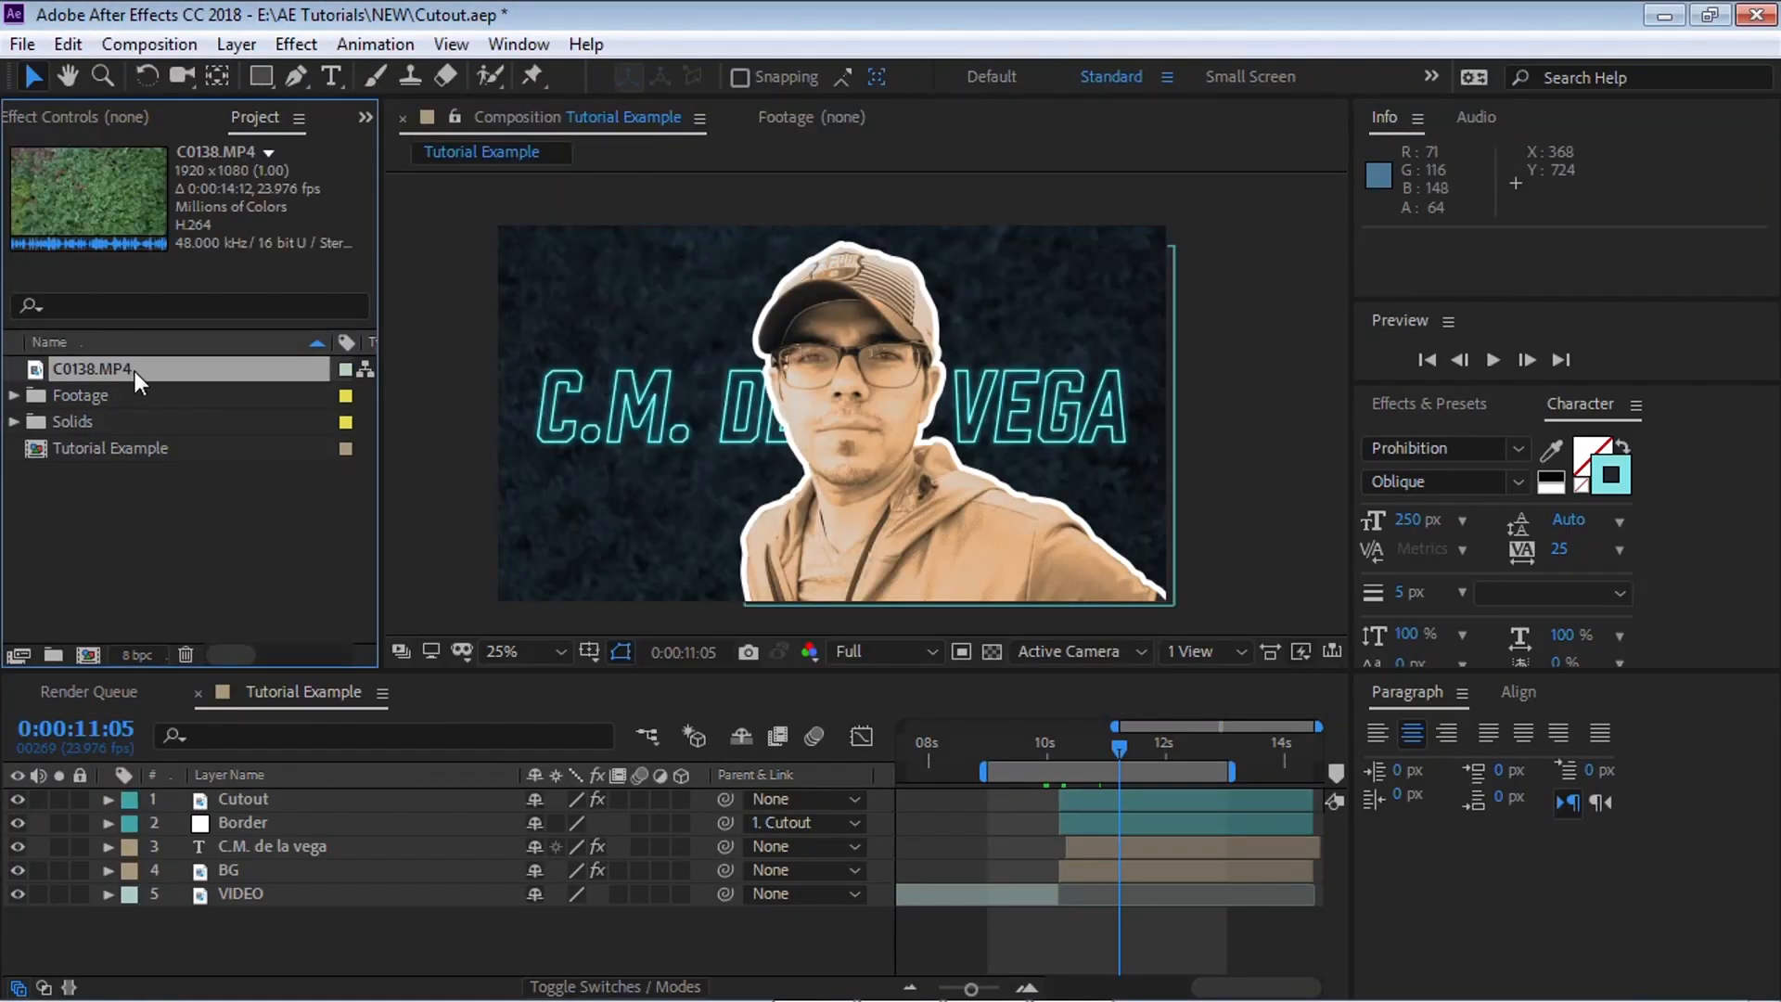
double_click(91, 368)
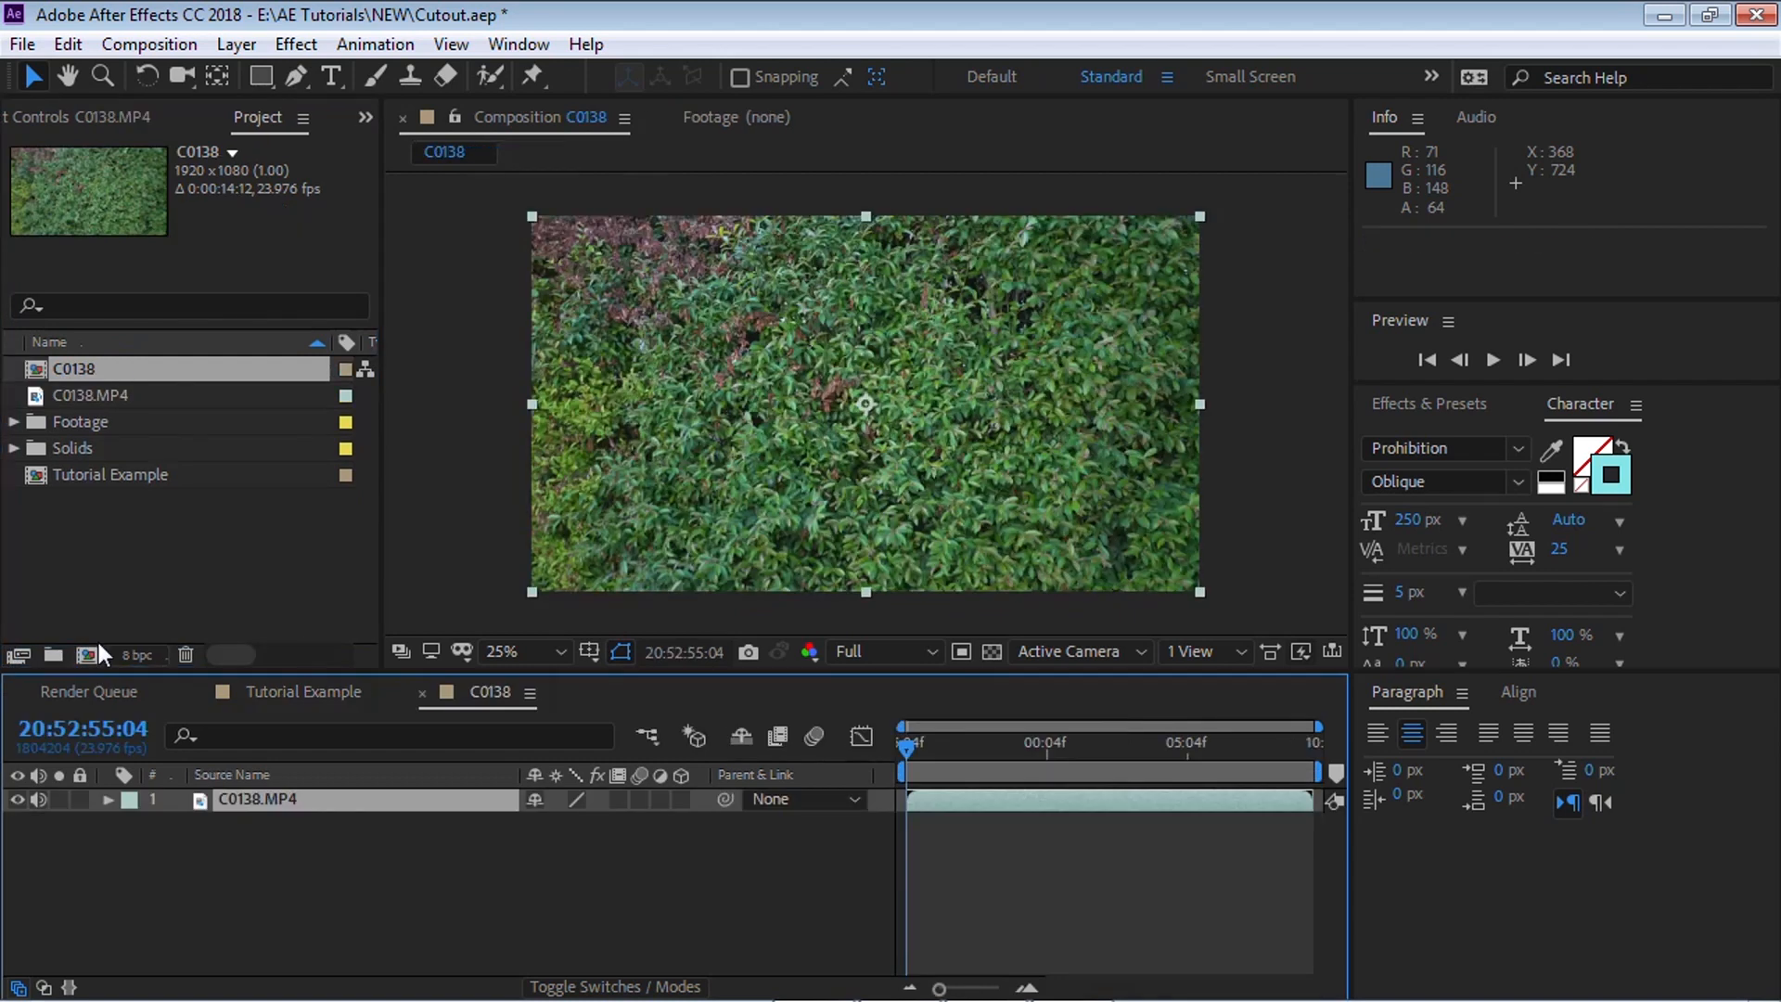
mouse_move(102, 651)
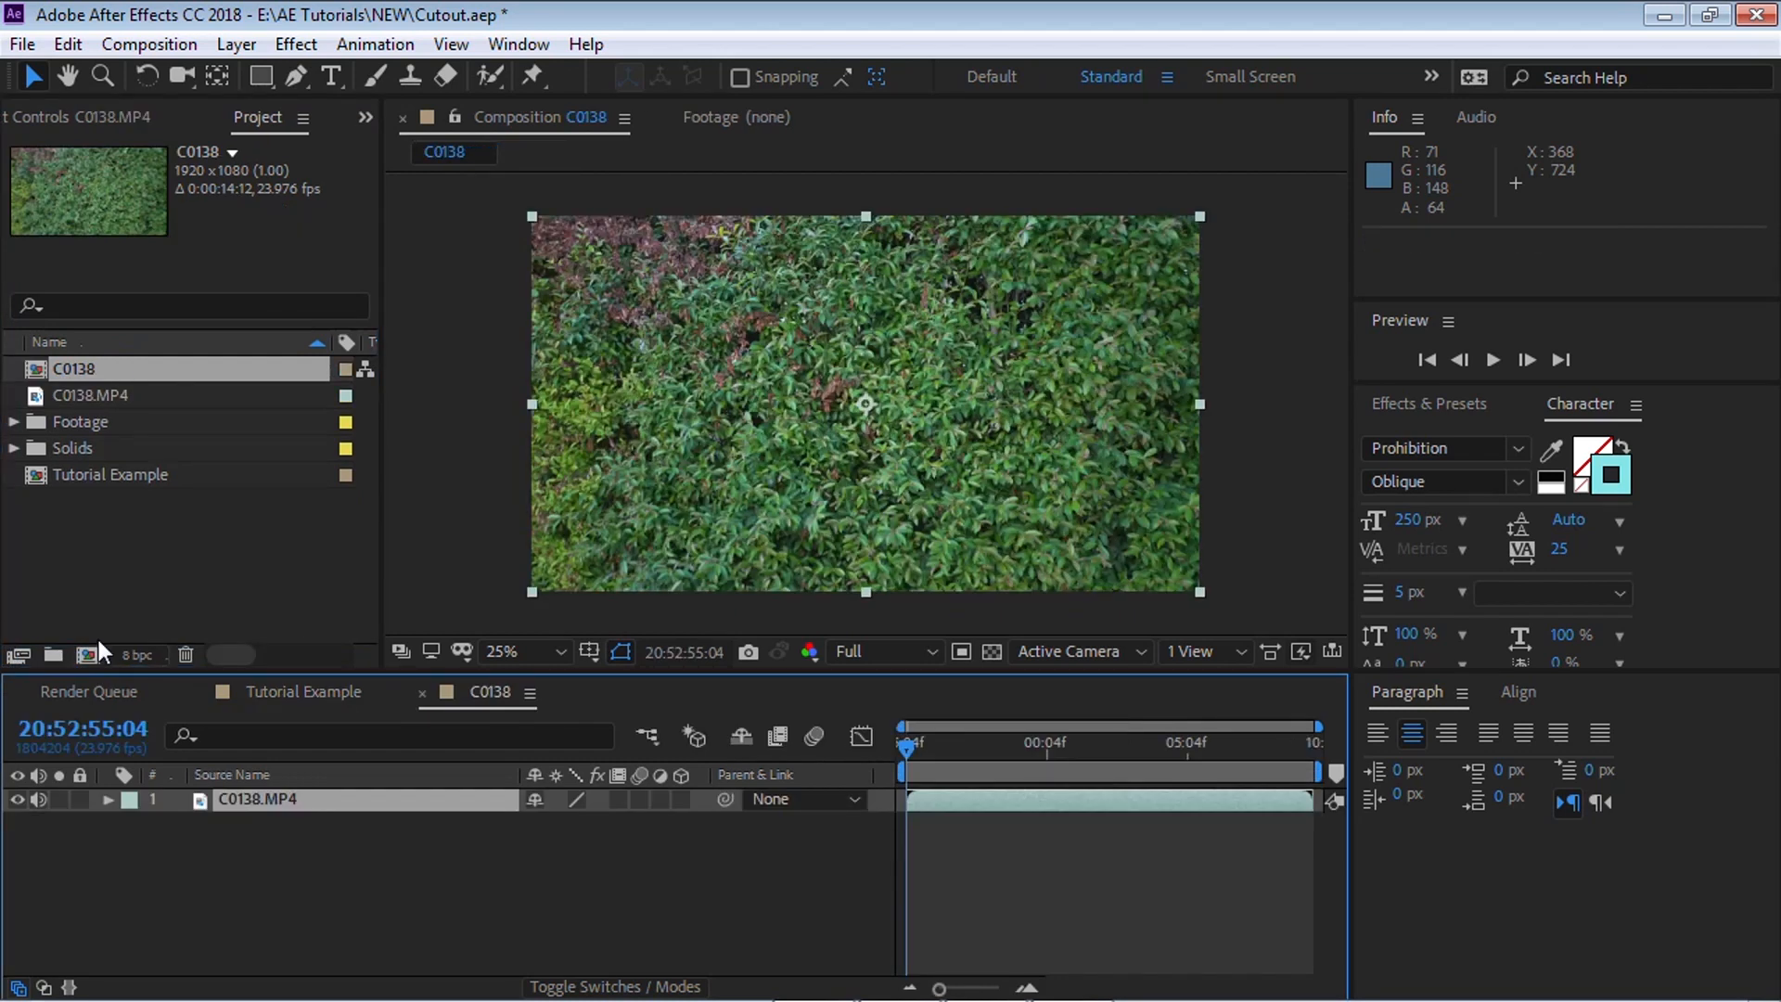
mouse_move(262, 202)
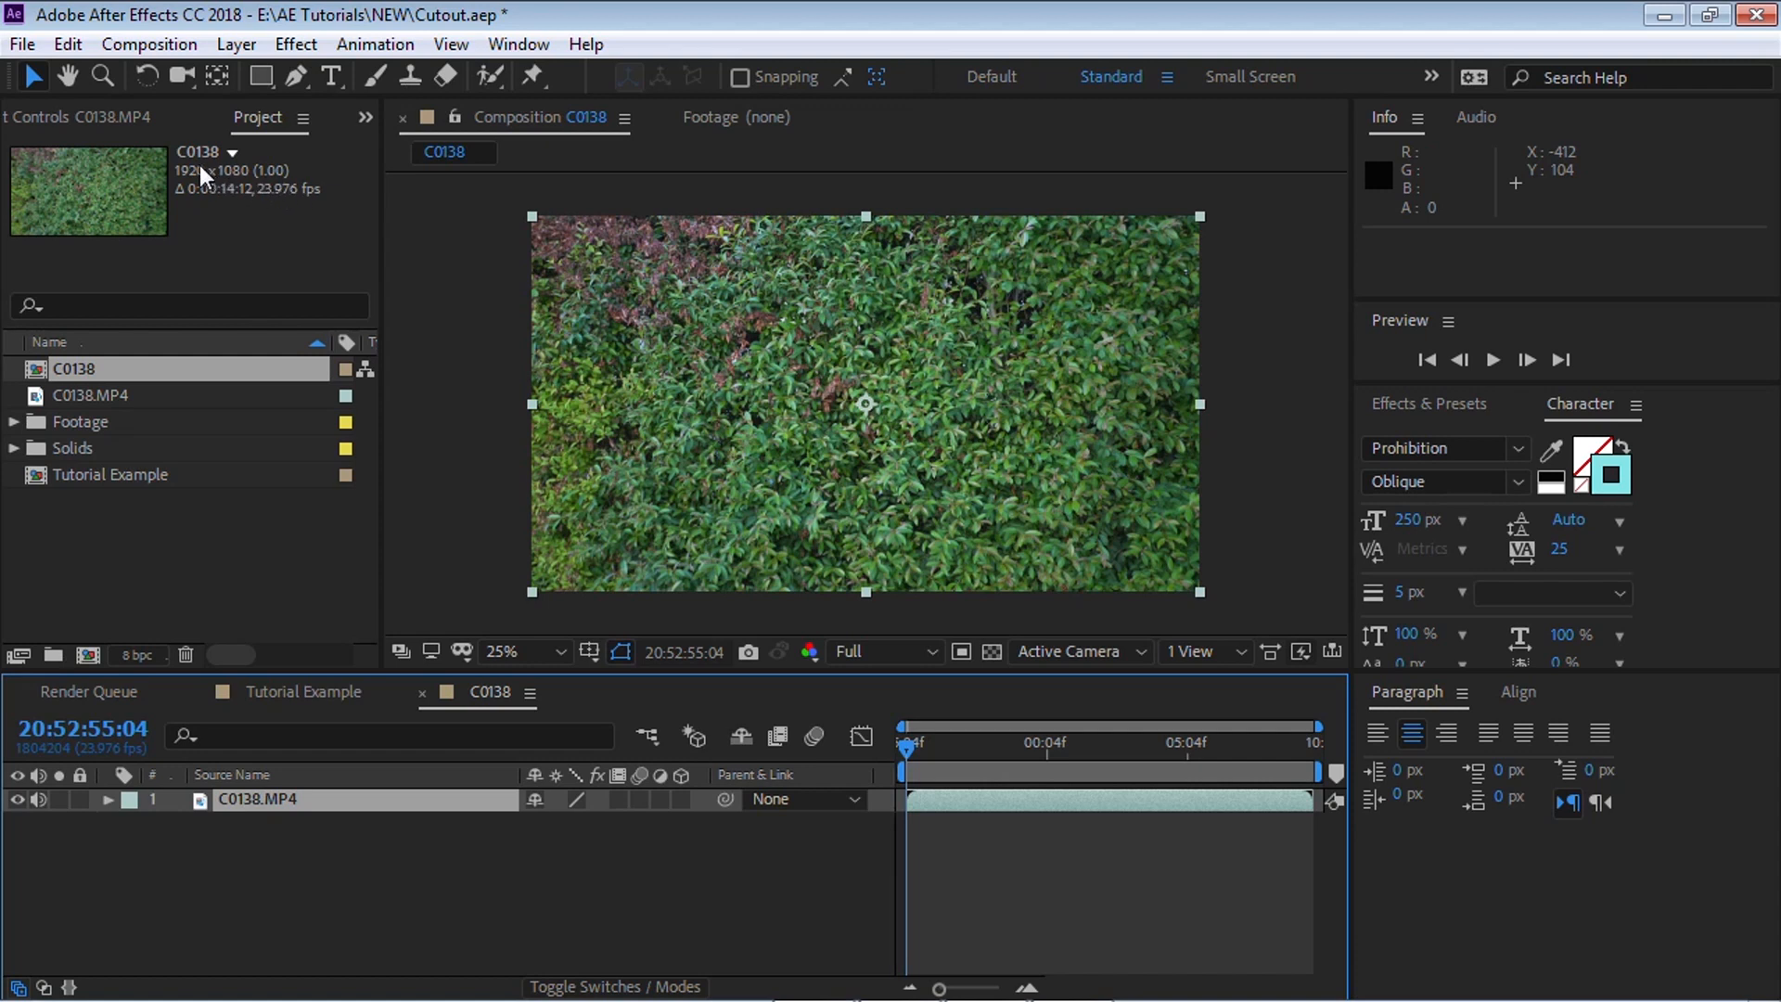
mouse_move(280, 204)
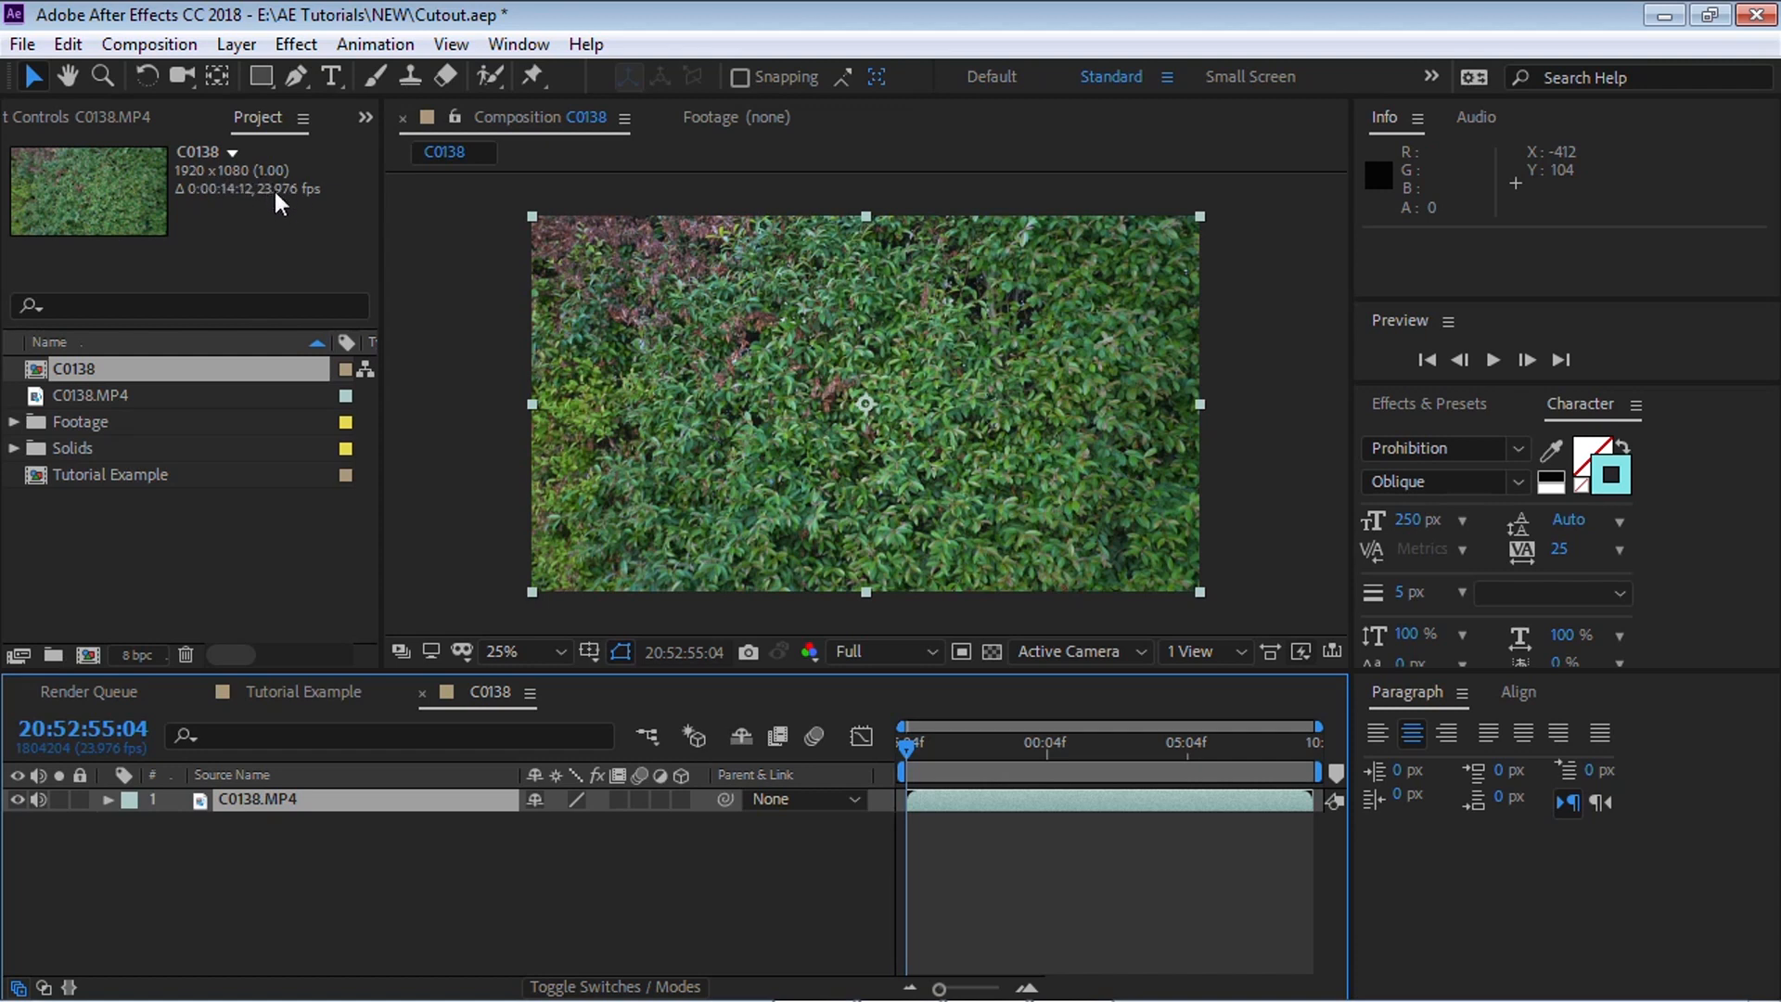
mouse_move(270, 247)
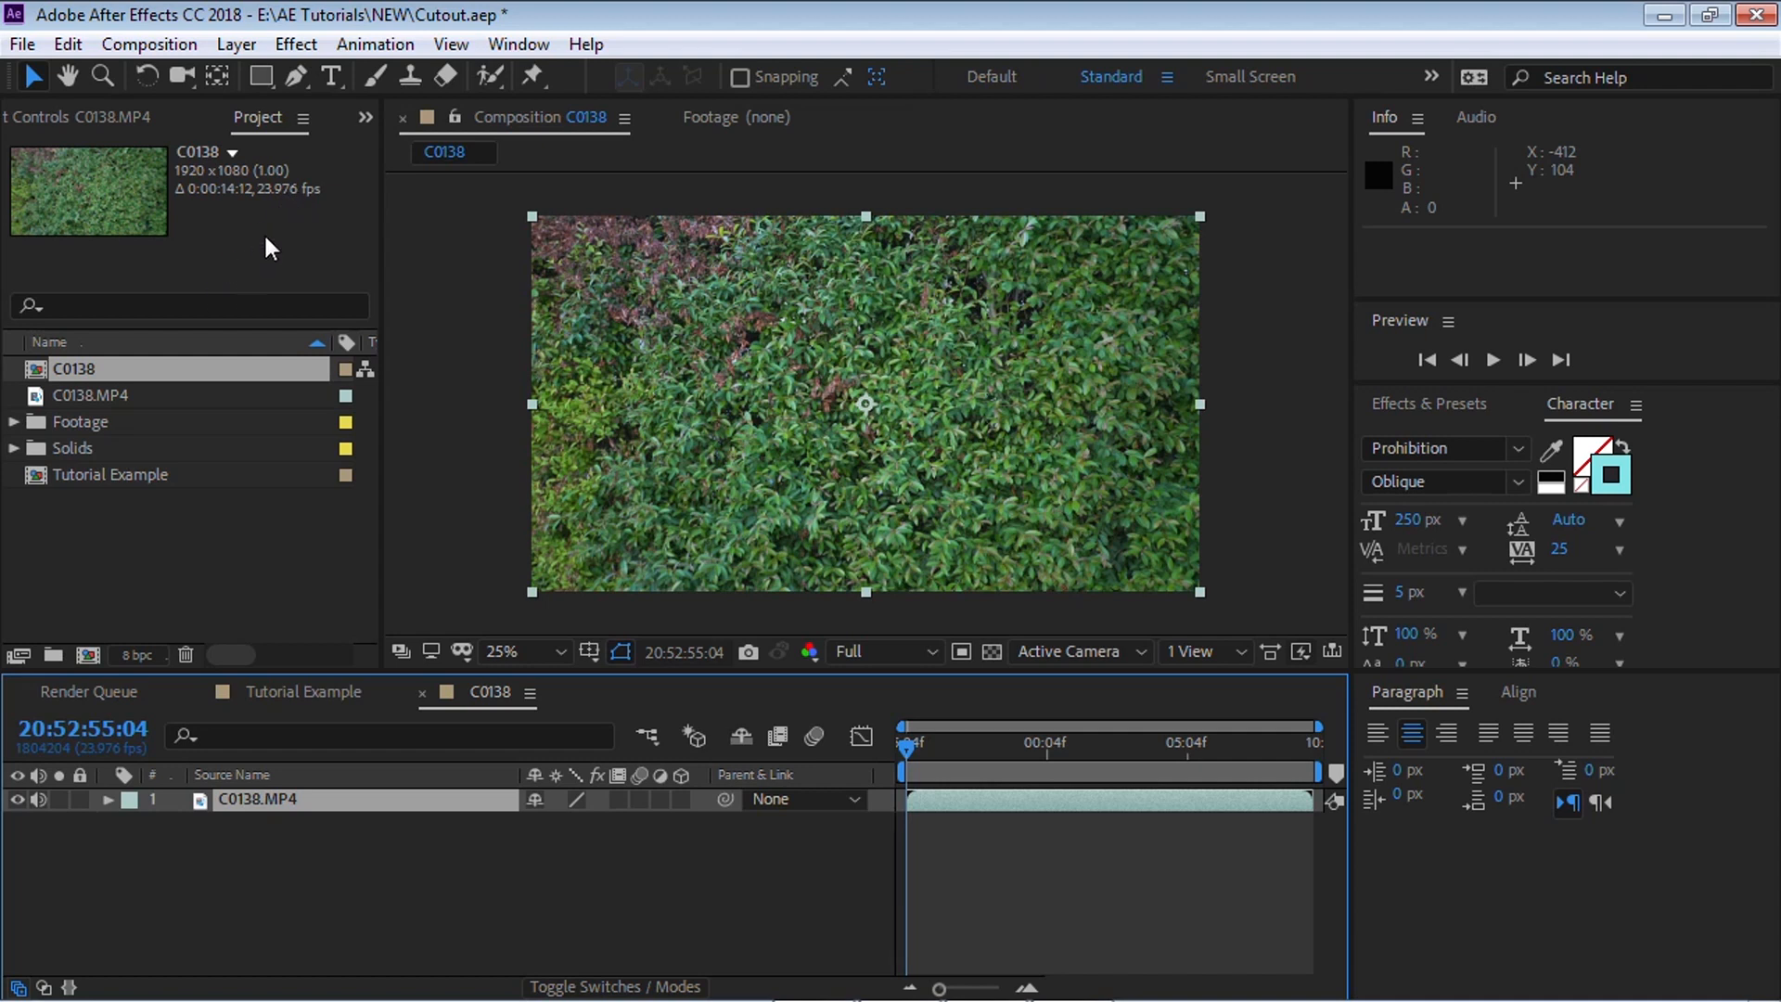
Rename the C0138 composition to Cutout with a start timecode of 0:00:00:00
left_click(91, 395)
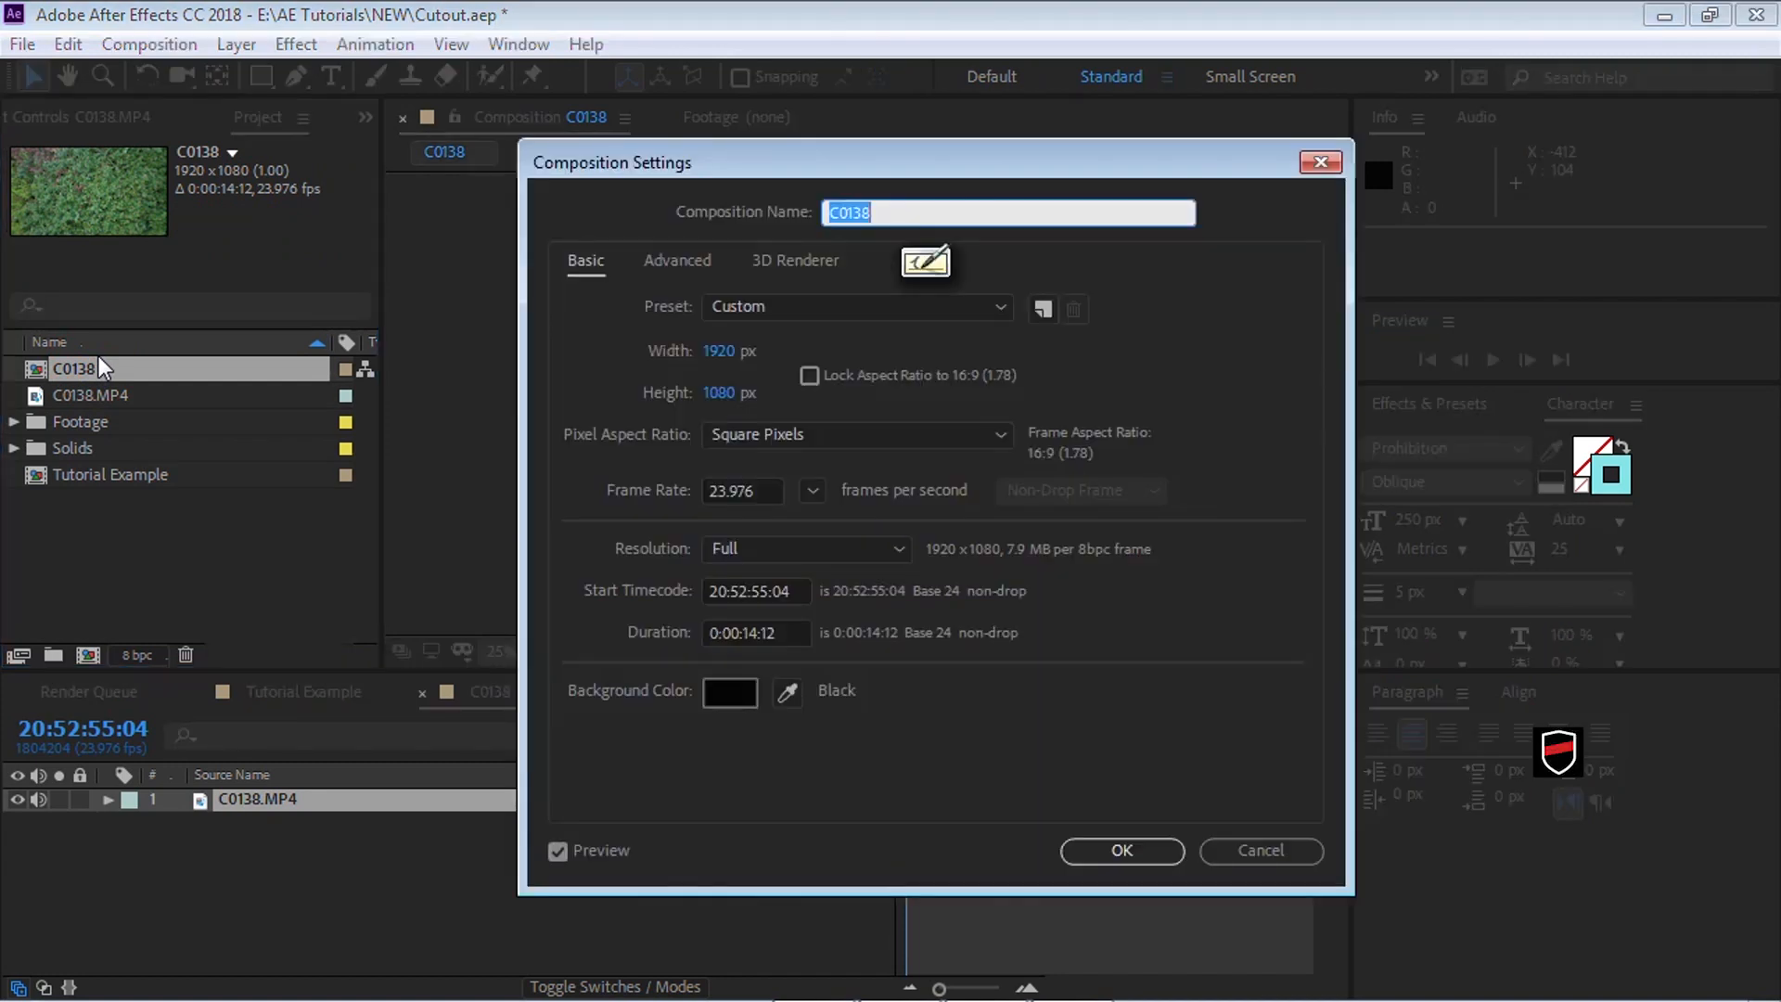
type("c")
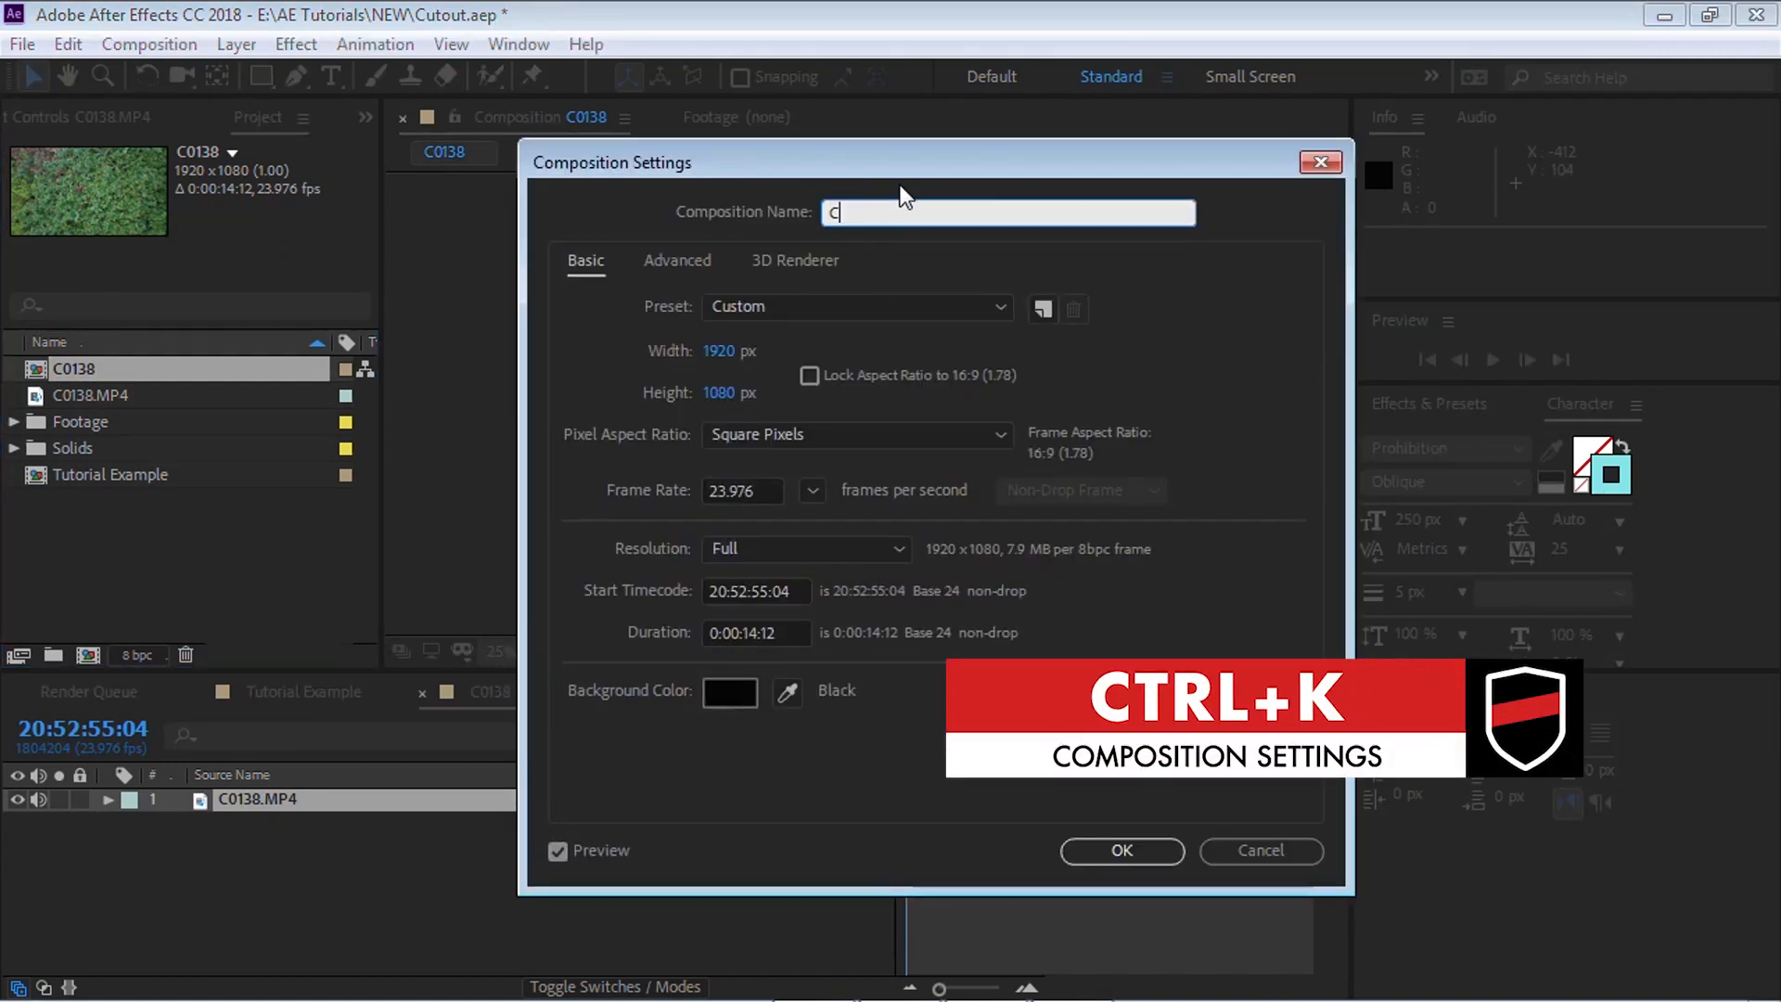
type("Cutout")
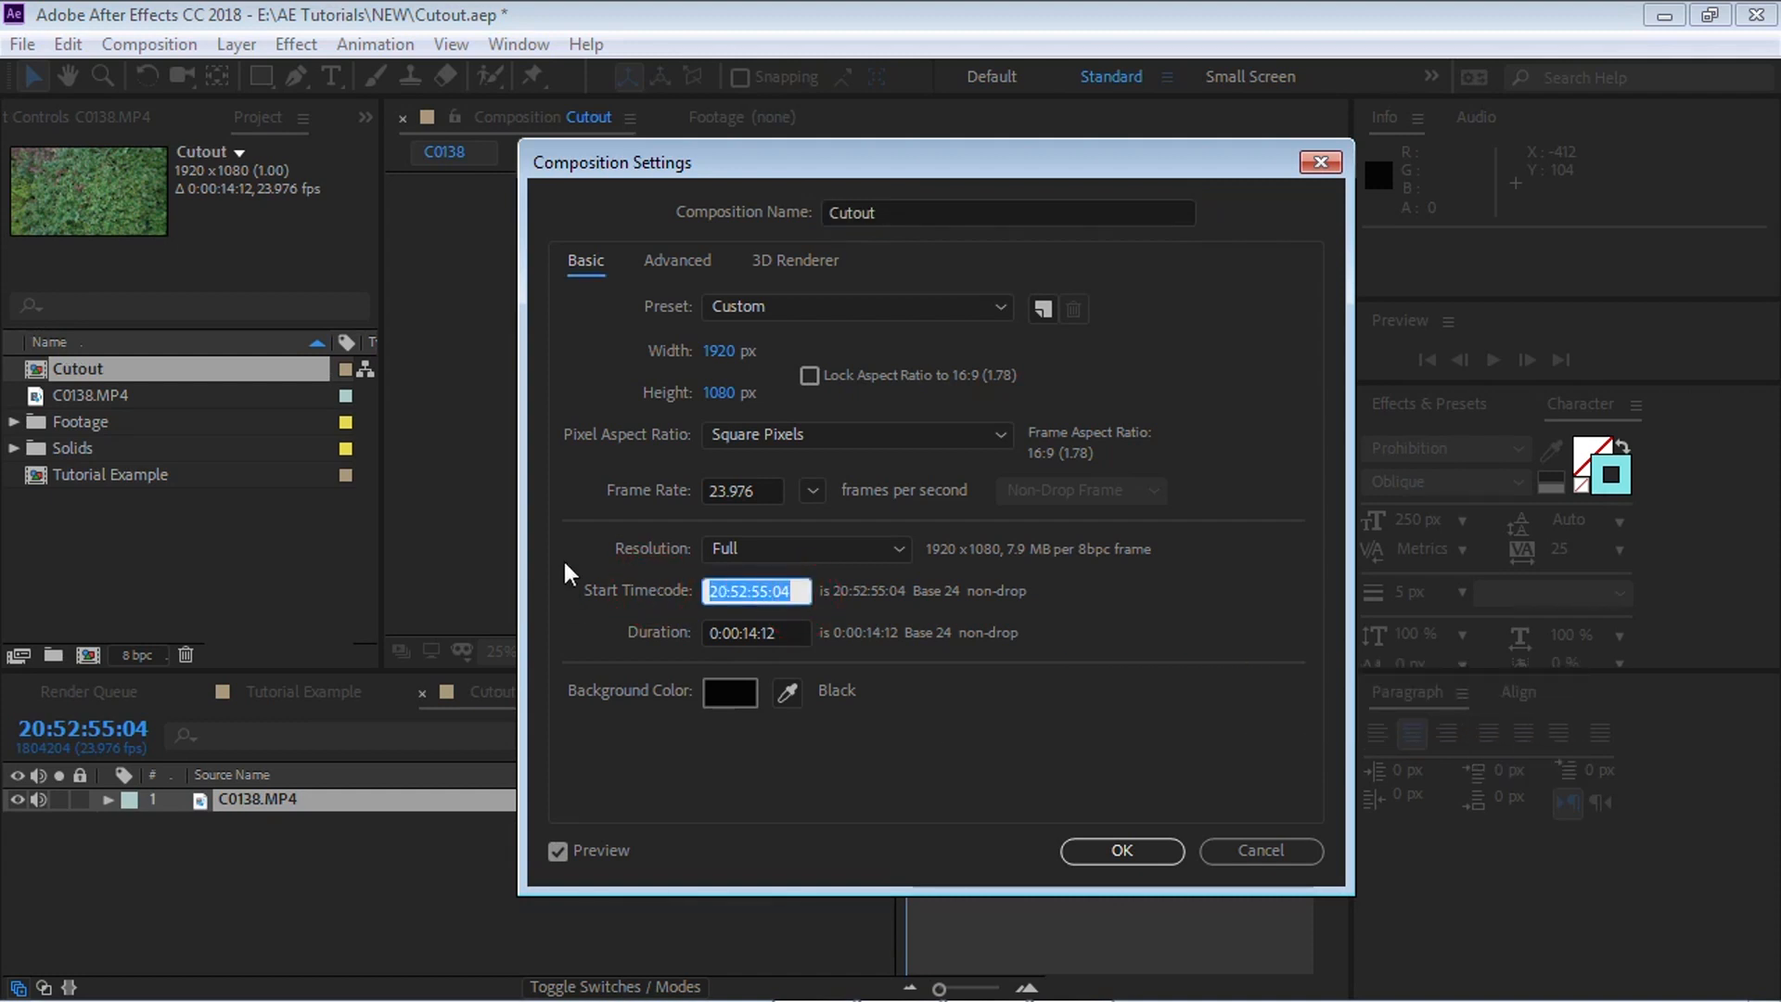
type("000")
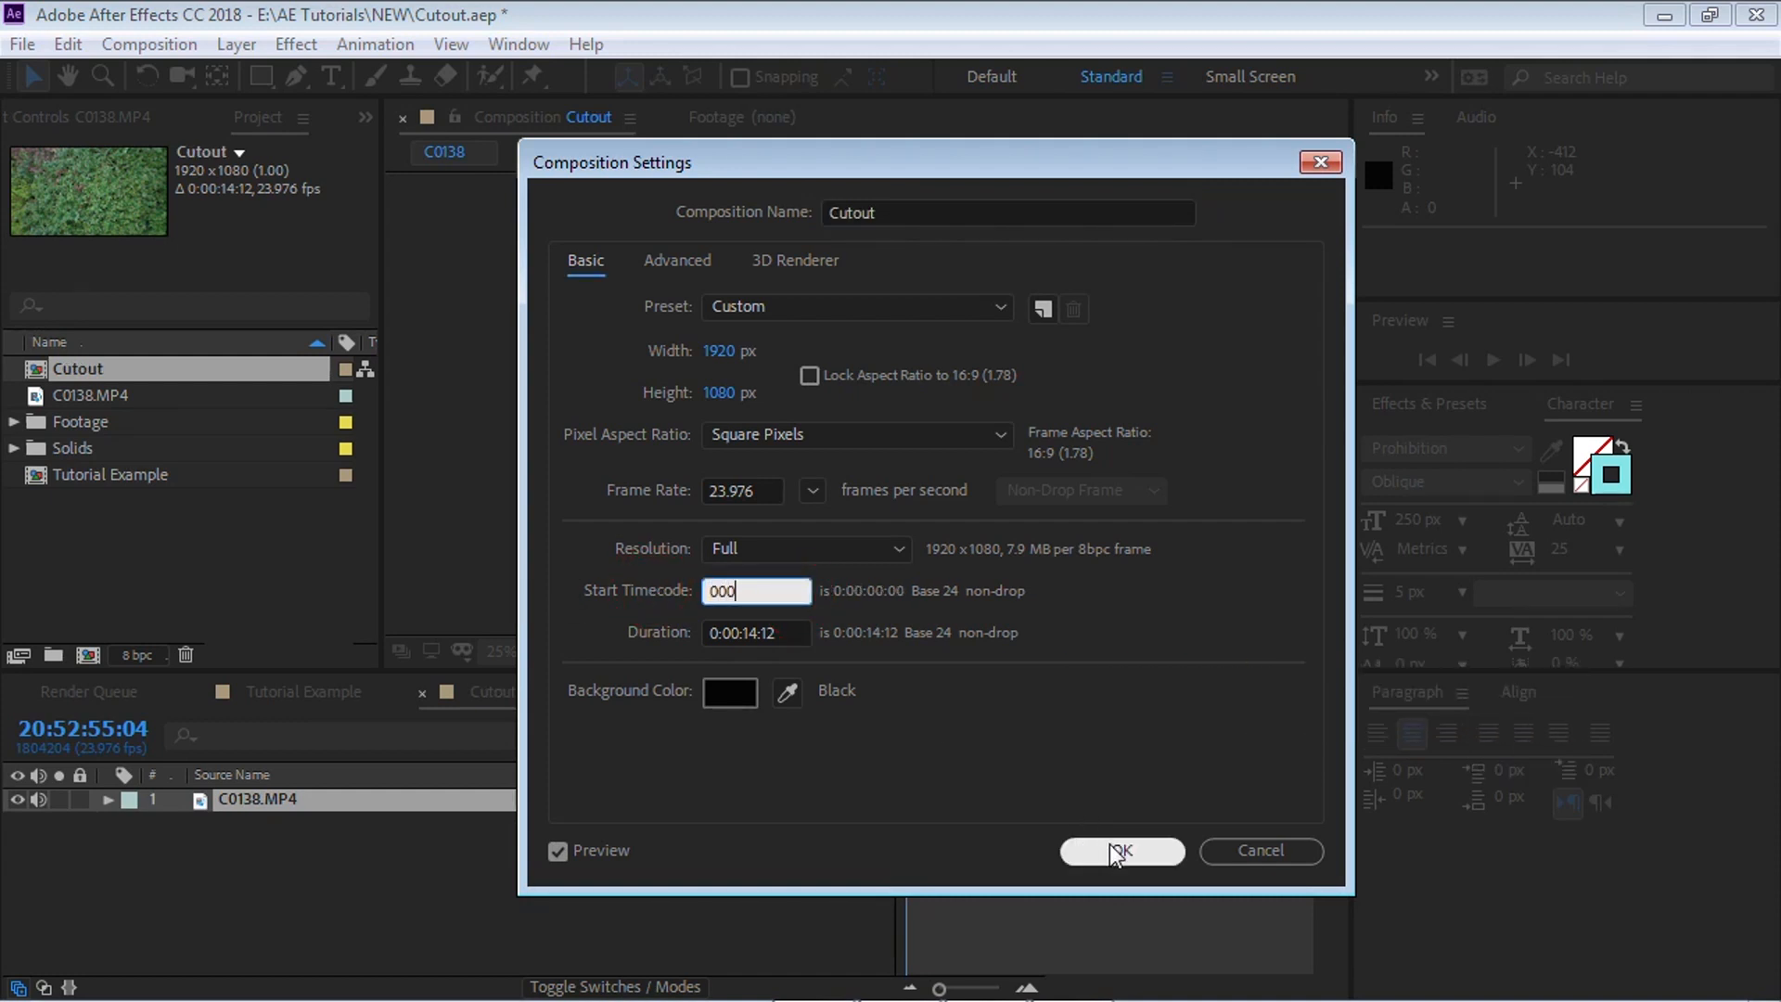
left_click(1119, 851)
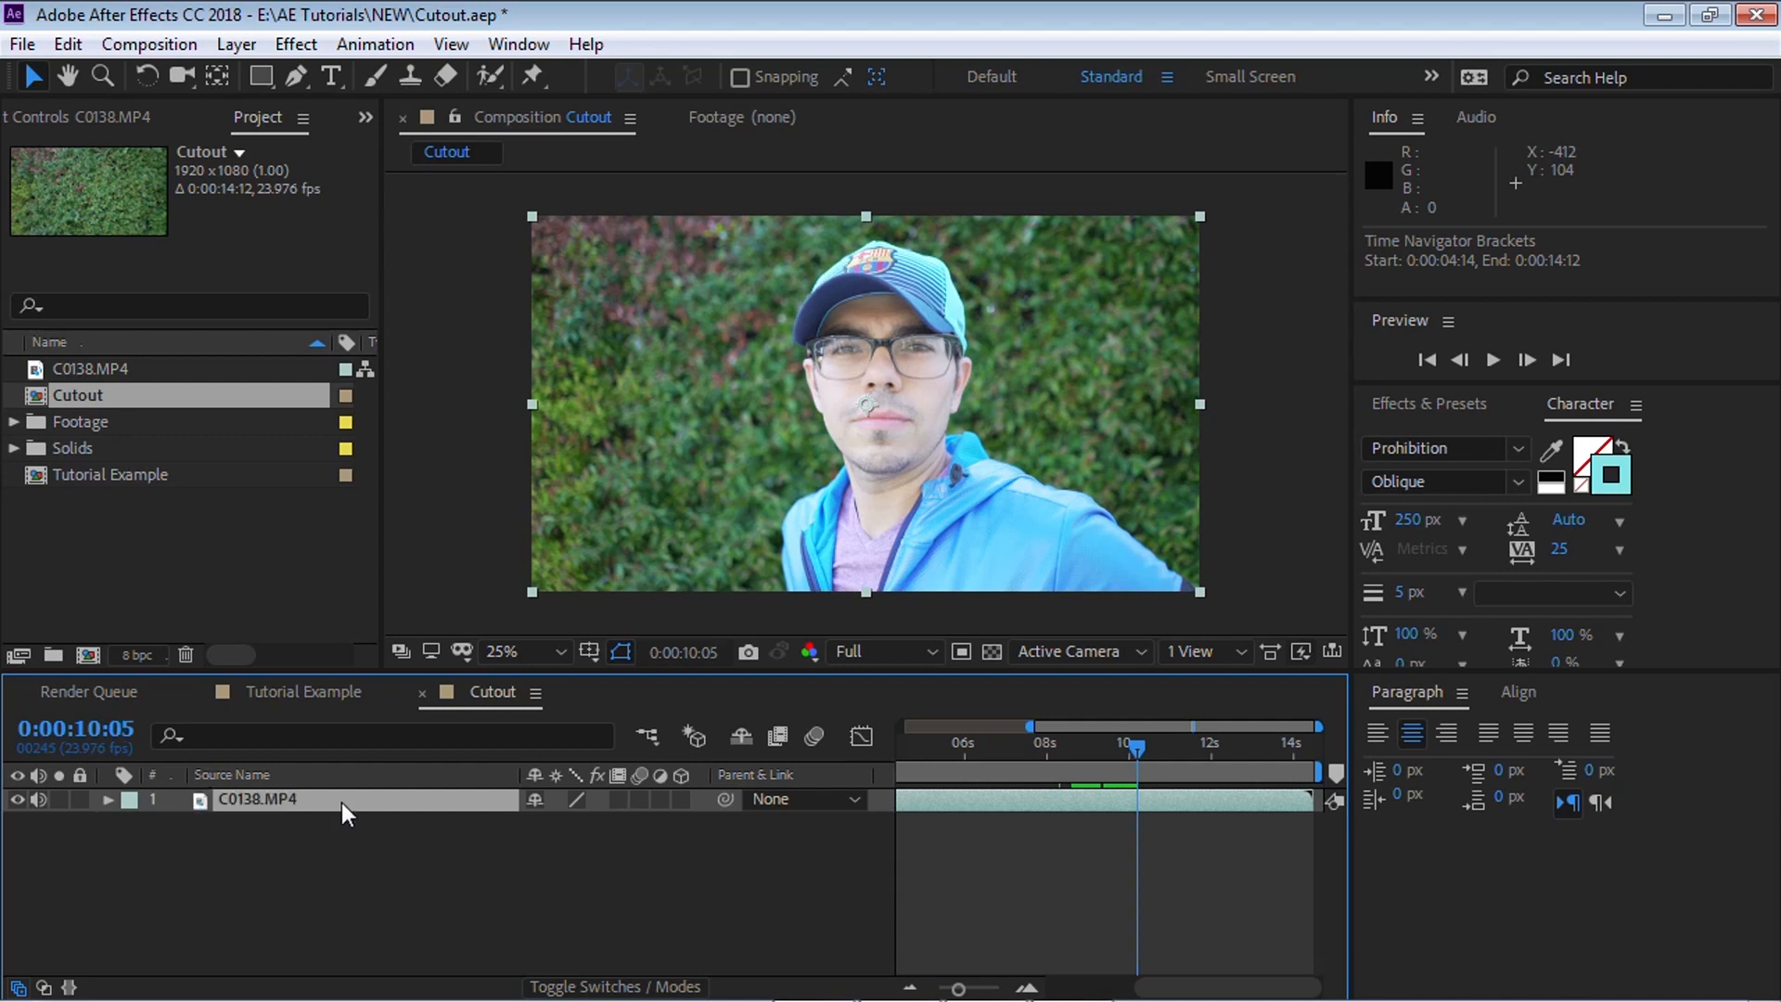
mouse_move(715, 830)
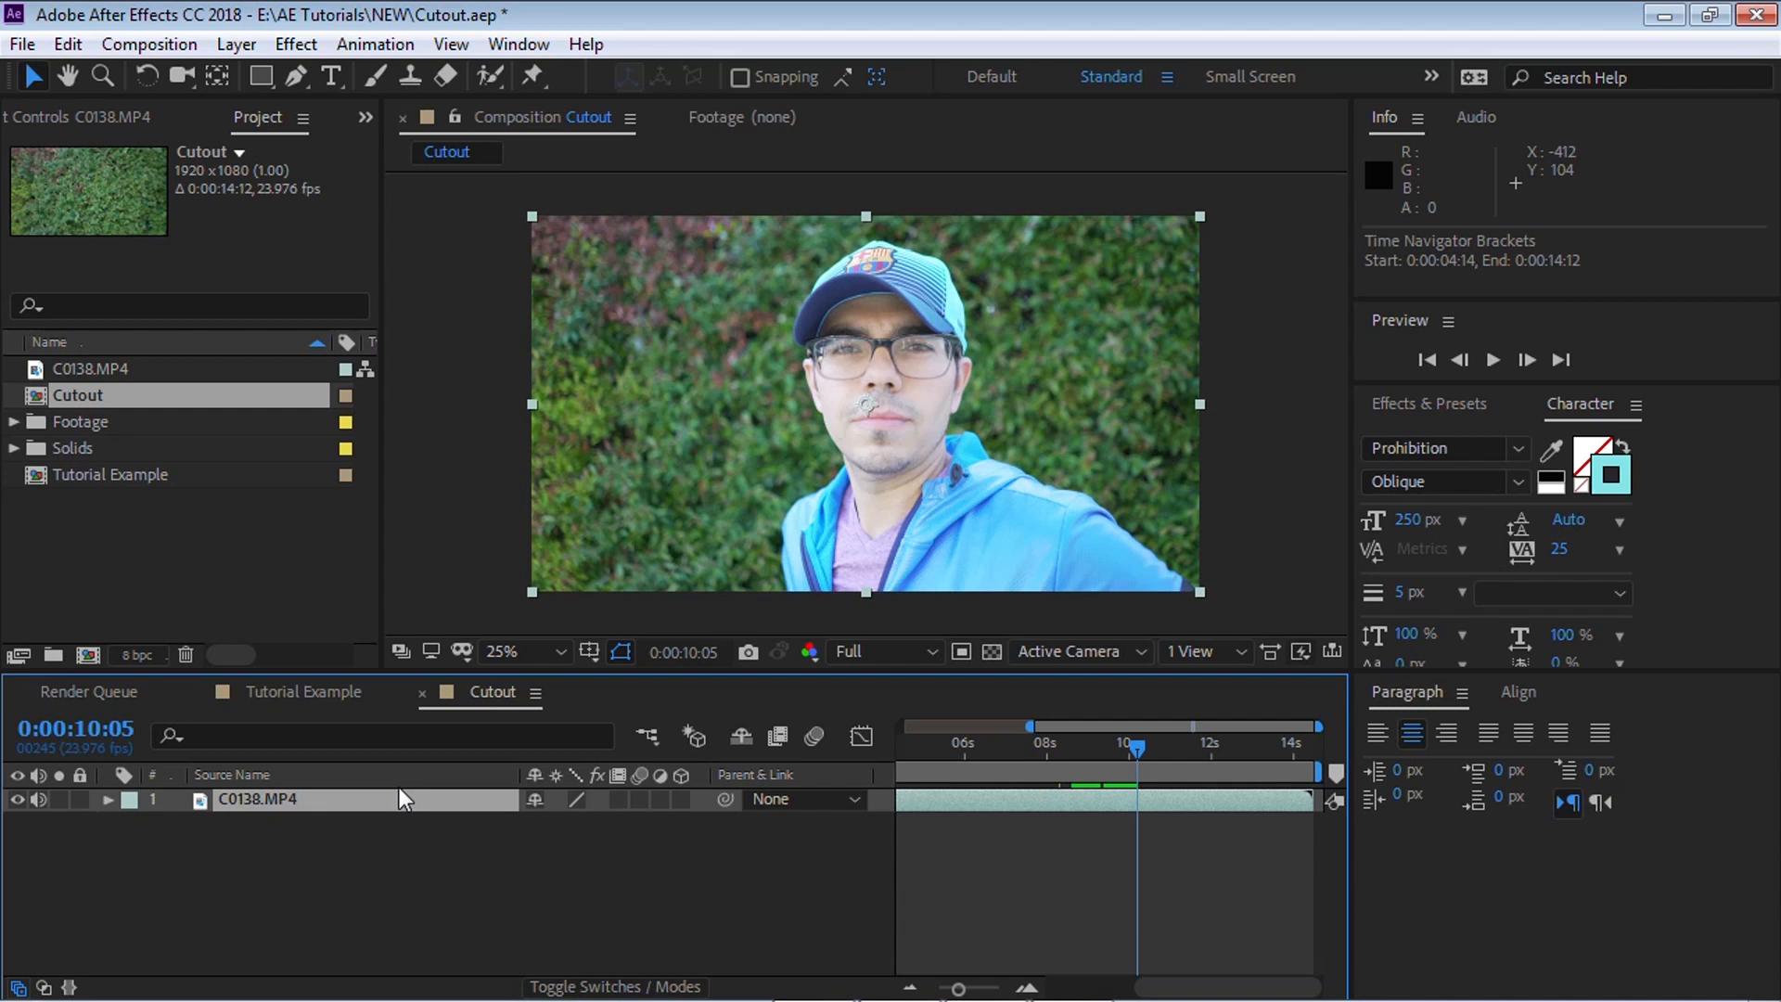
Add a composition marker at 0:00:10:05 commented FREEZE
left_click(256, 798)
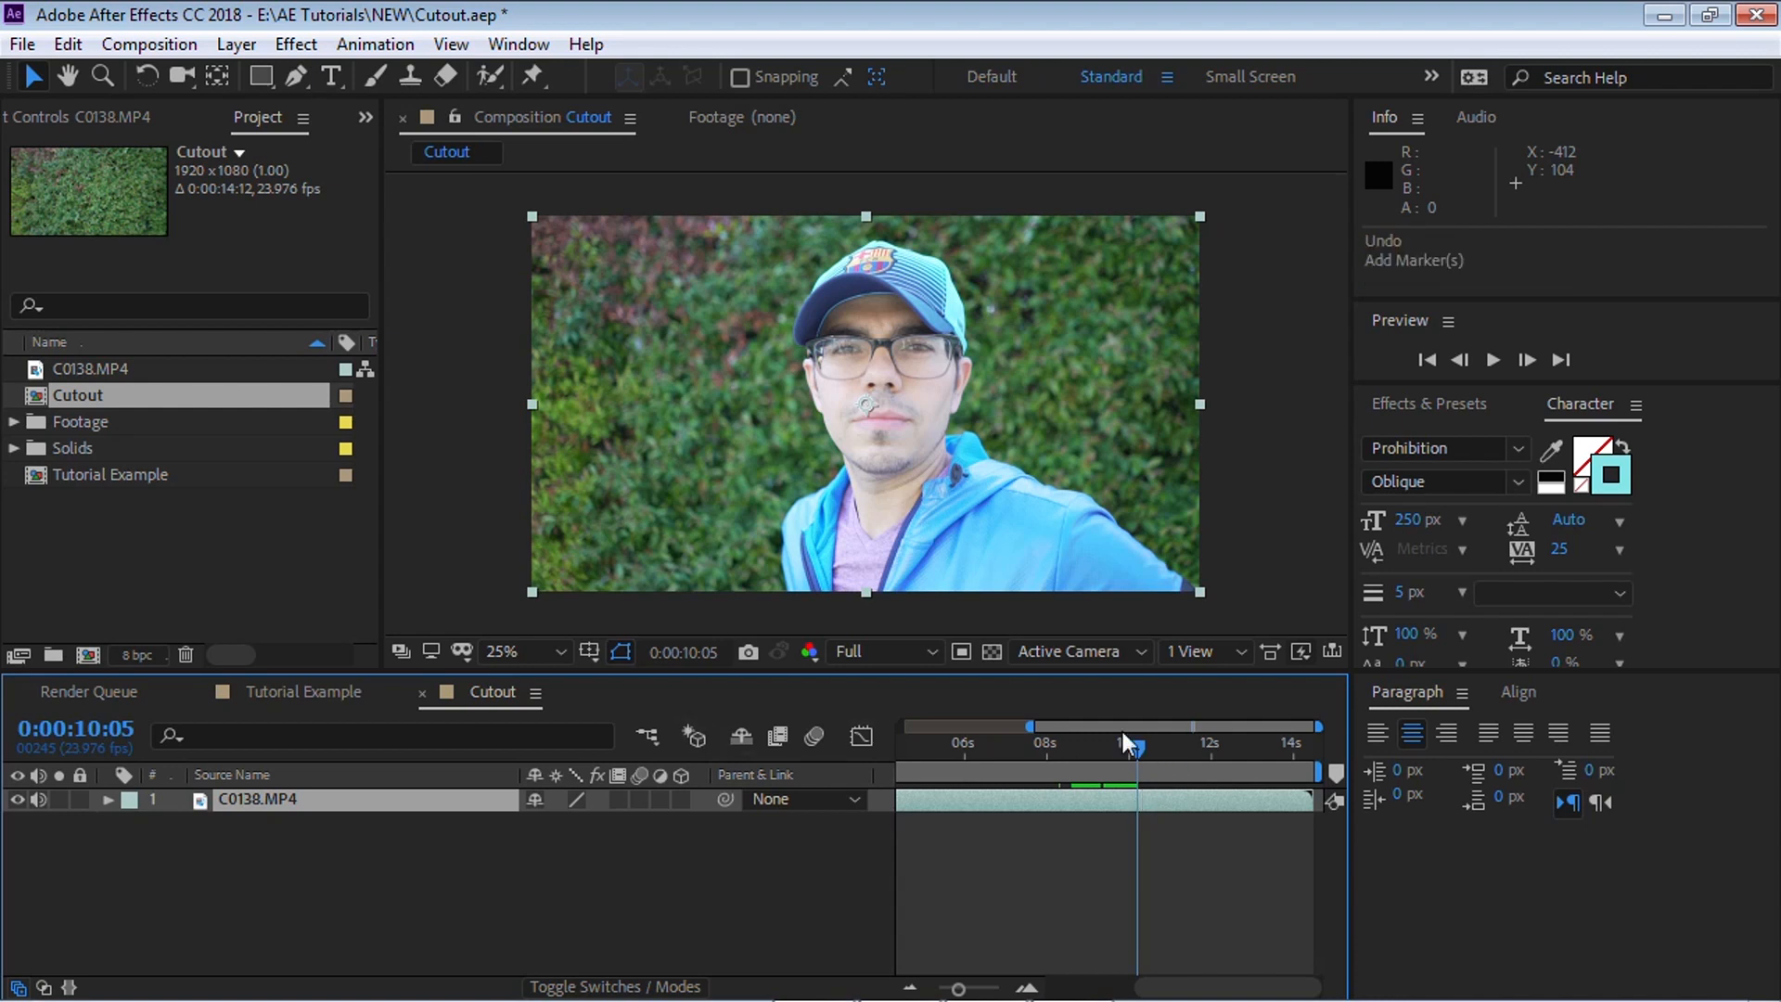
mouse_move(753, 846)
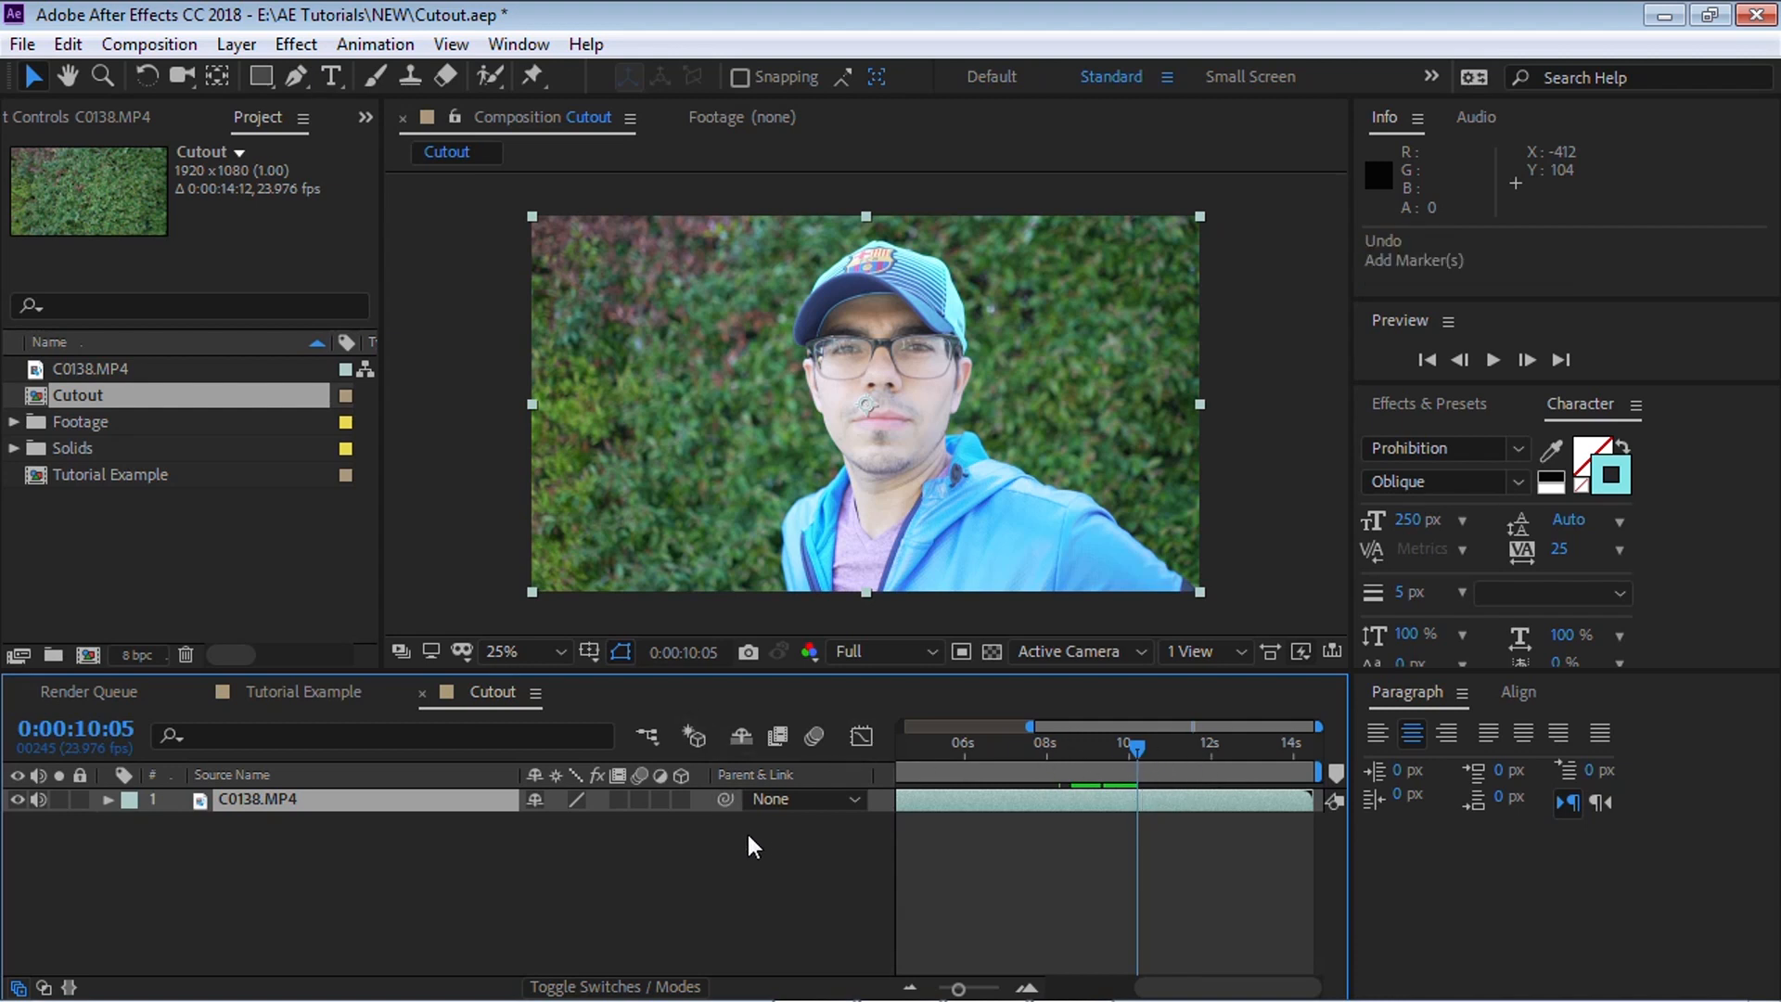
mouse_move(749, 884)
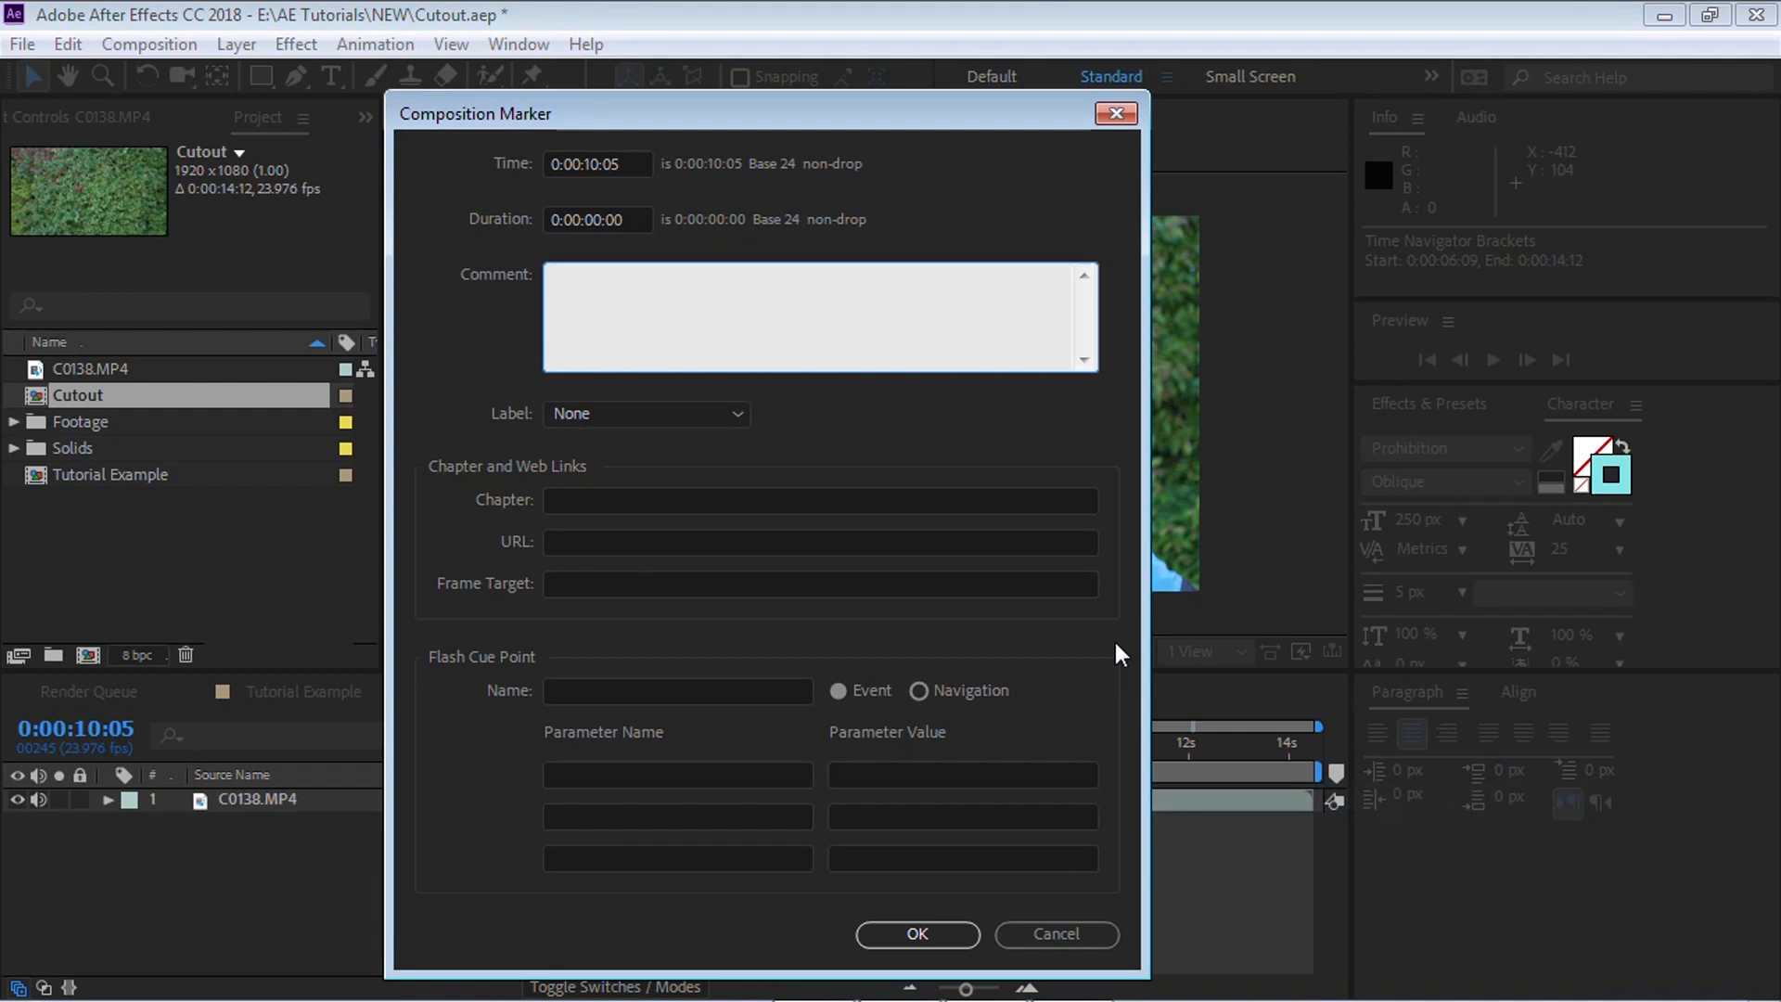
type("FR")
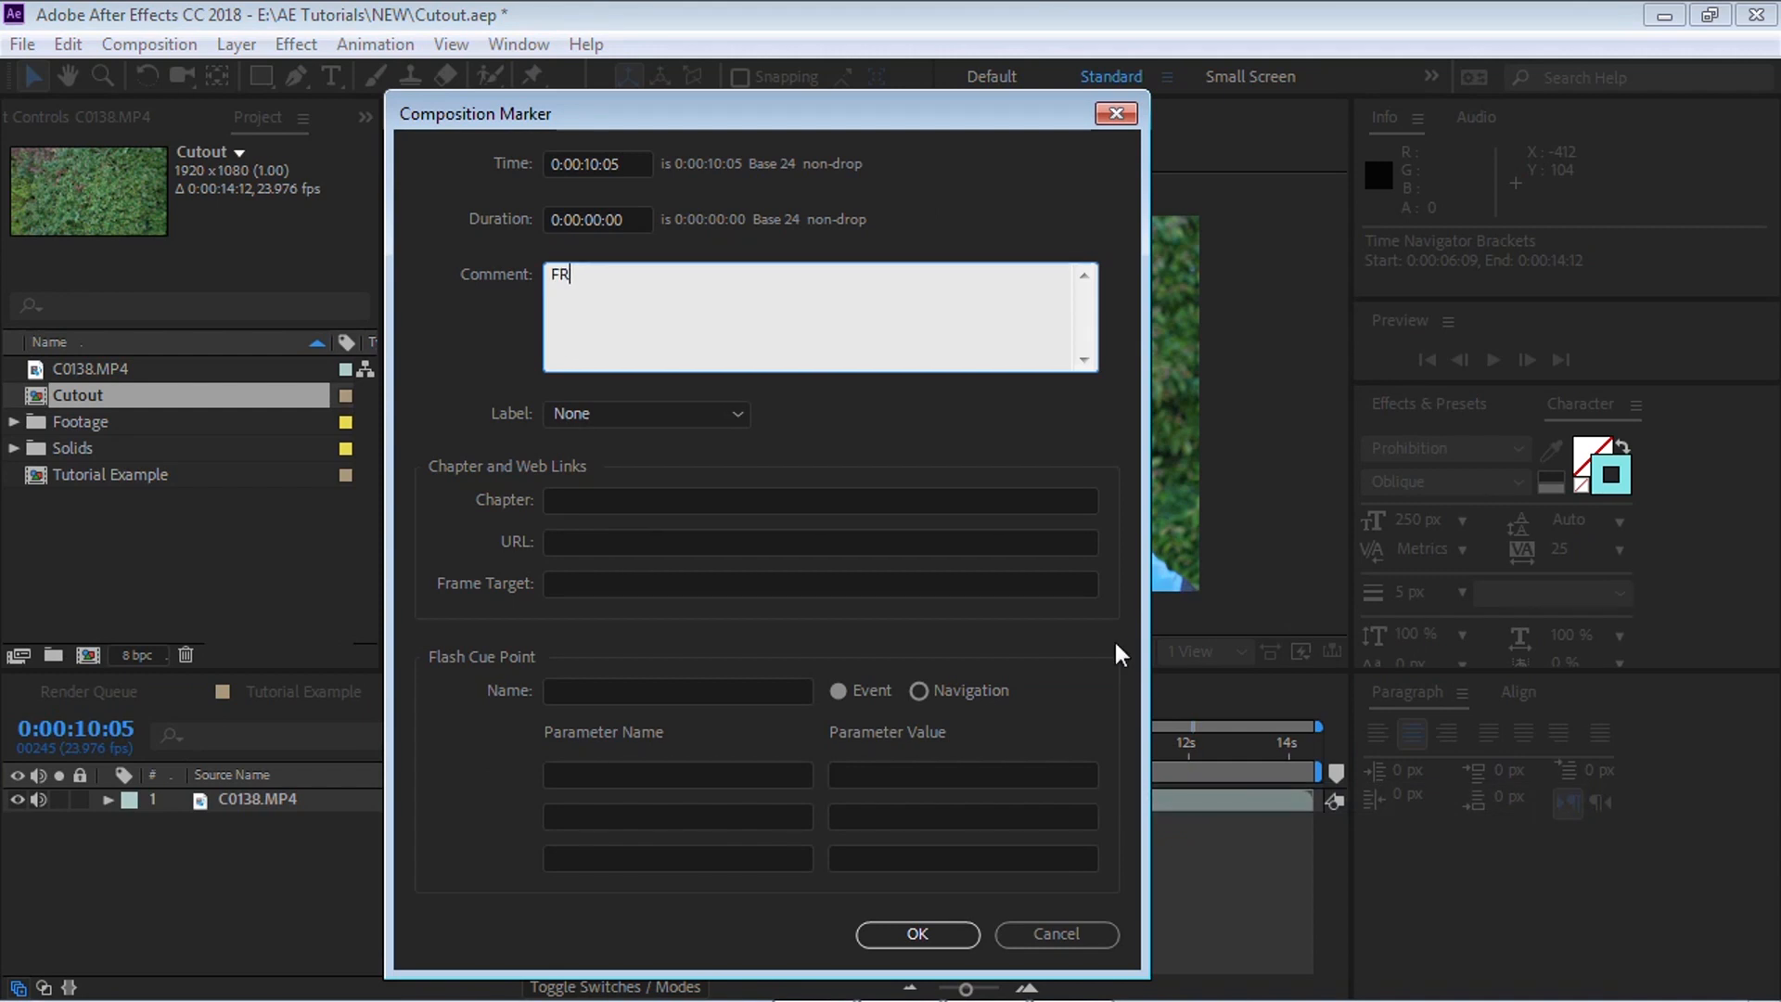
type("EEZE")
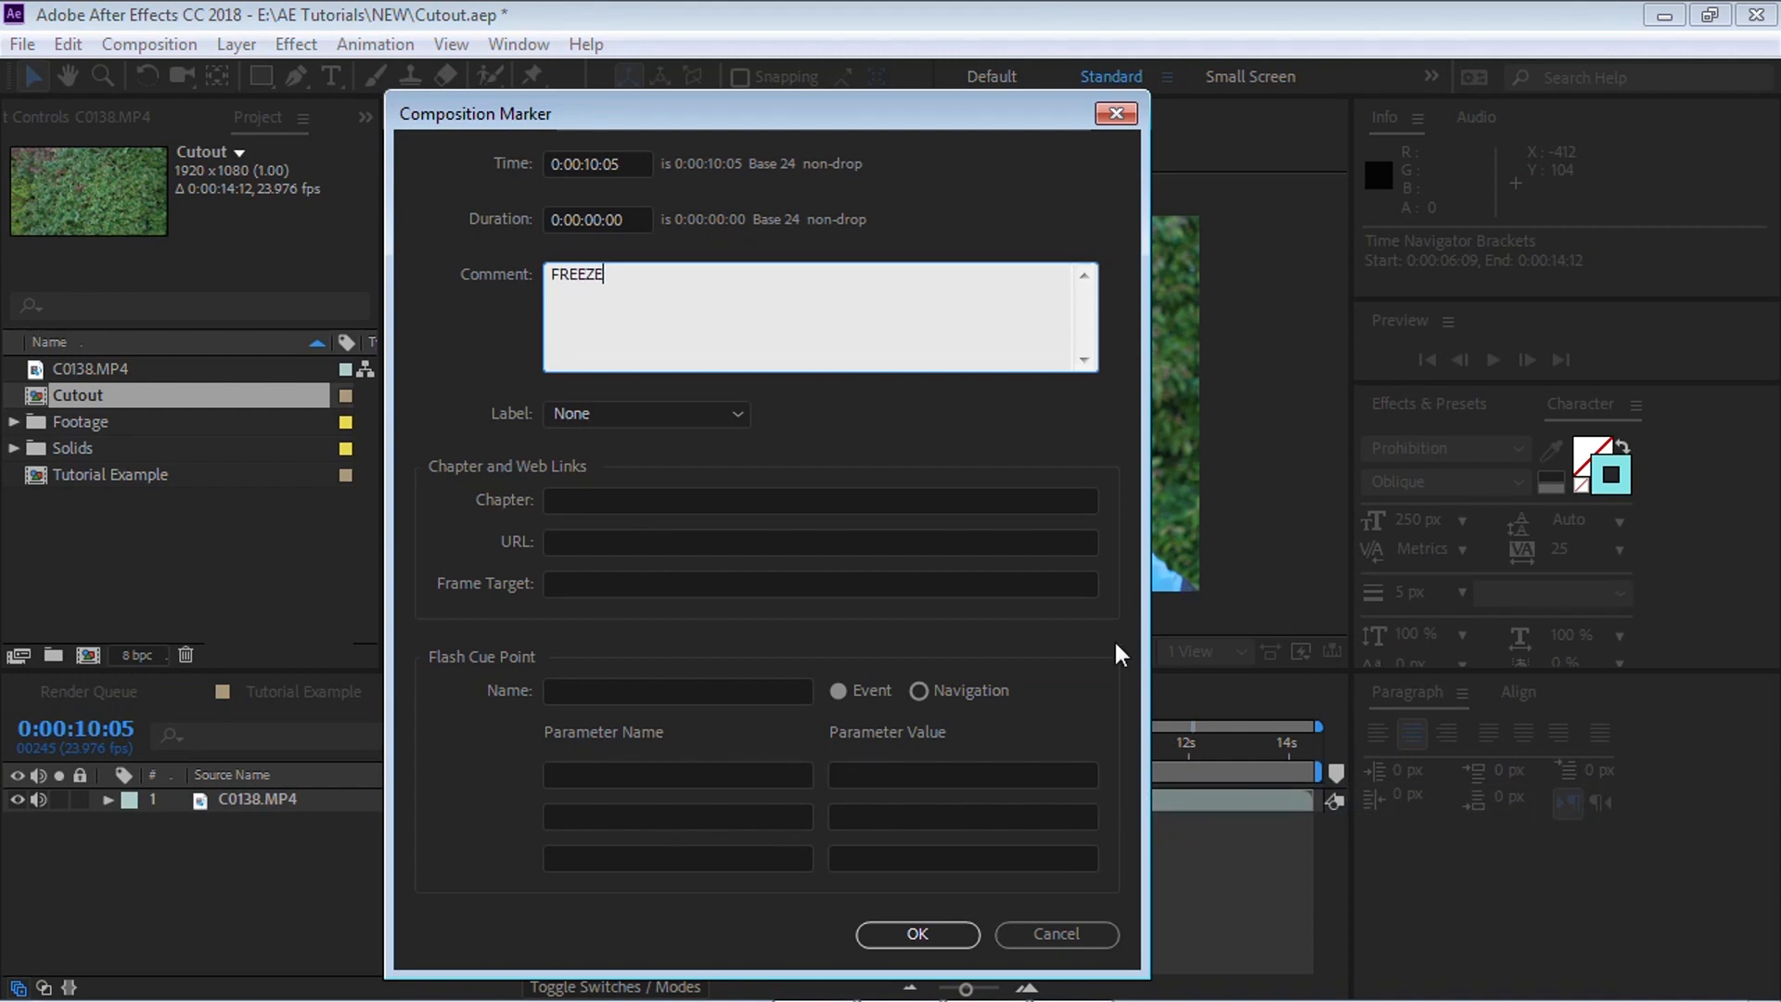
left_click(916, 934)
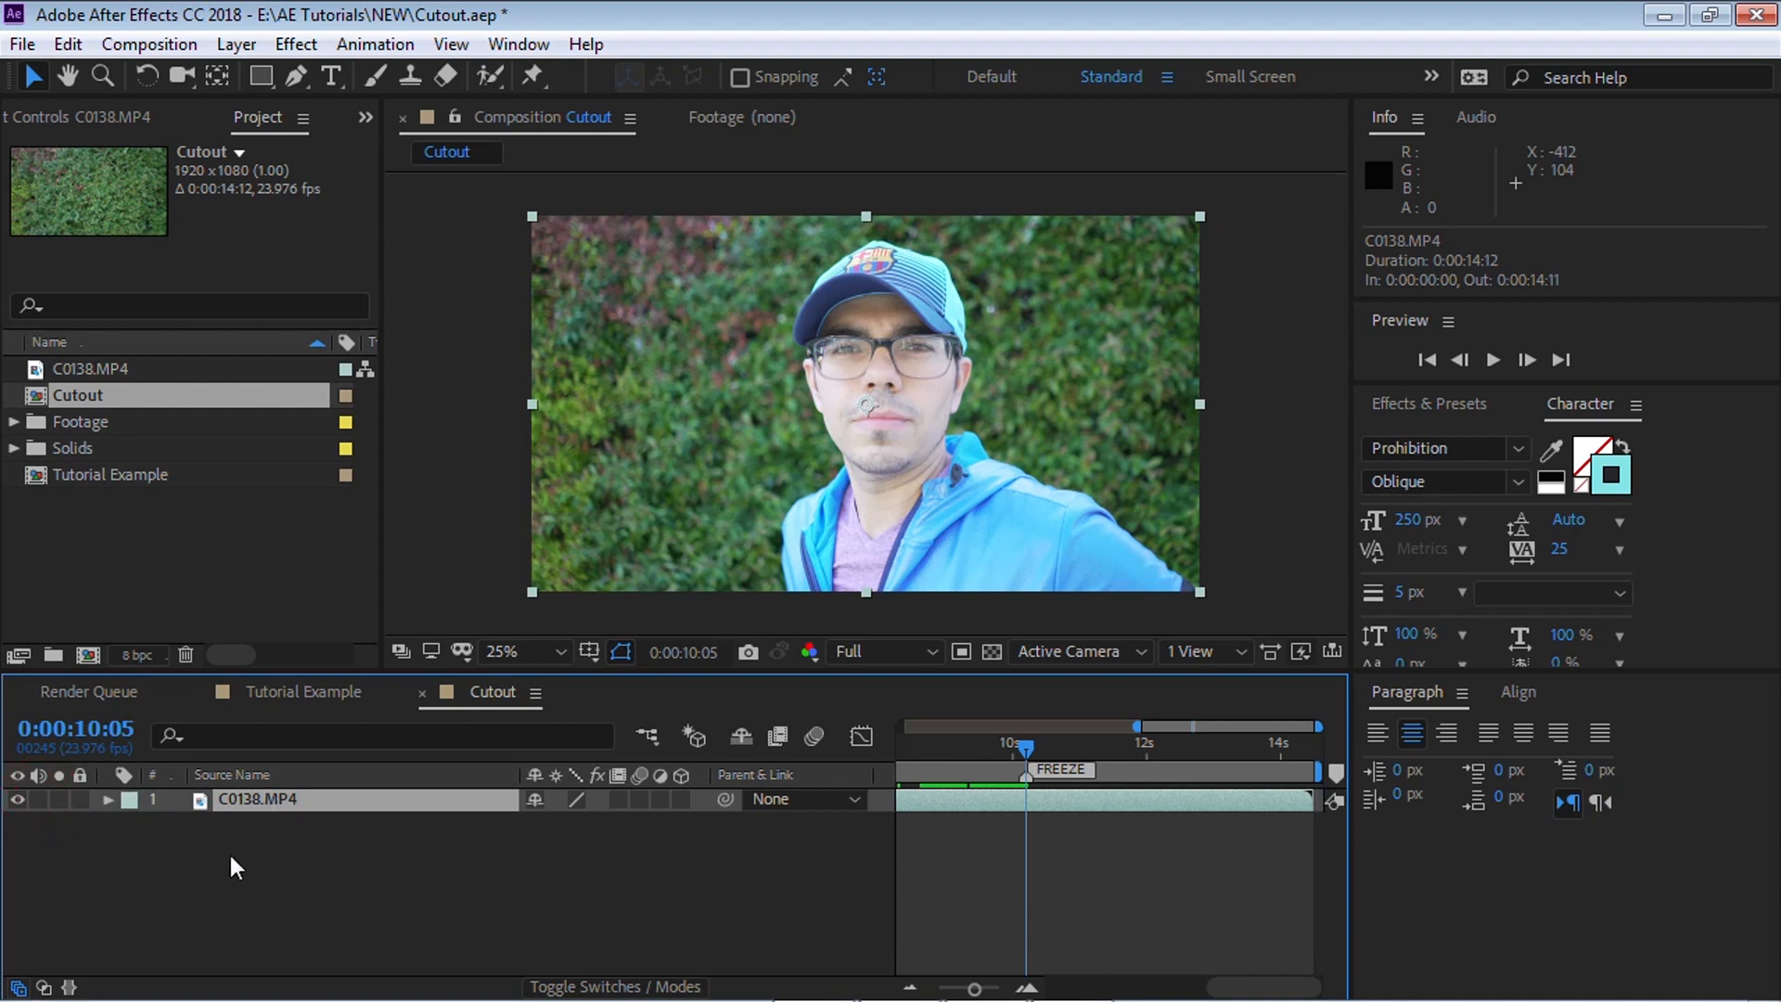
Split the clip at the FREEZE frame into Cutout and Video layers
key("ctrl+shift+d")
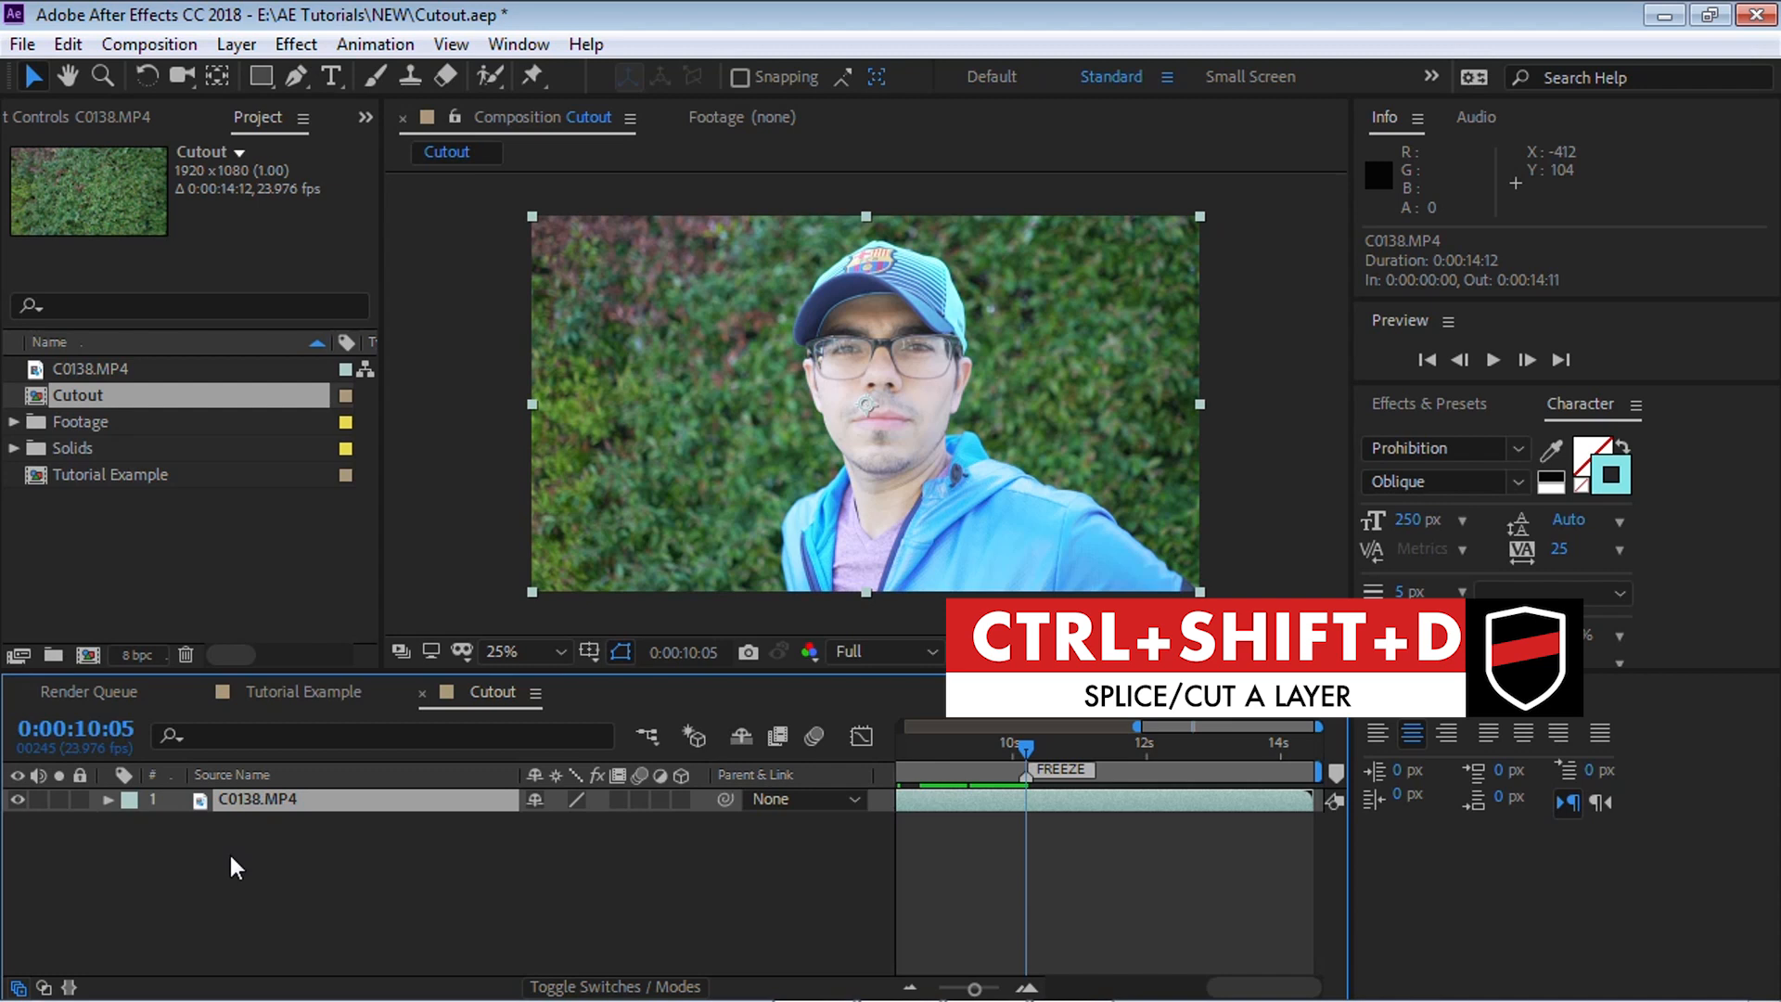
key("ctrl+shift+d")
type("Cutout")
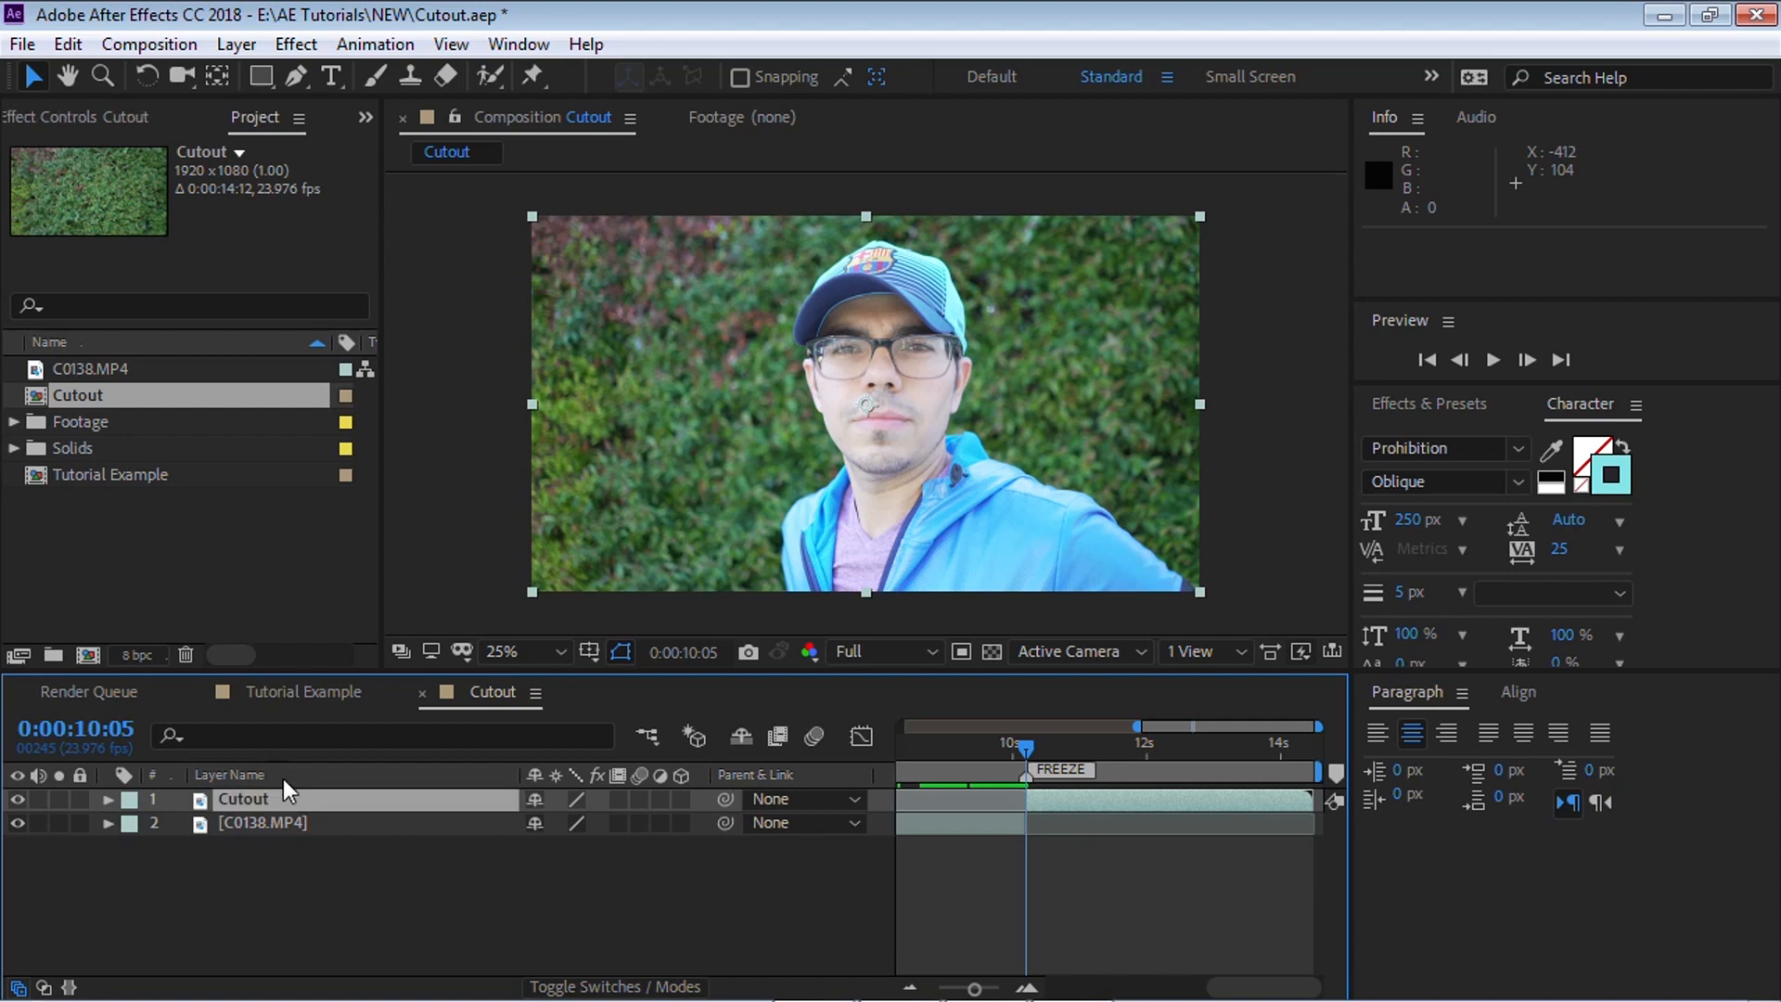
double_click(262, 822)
type("Video")
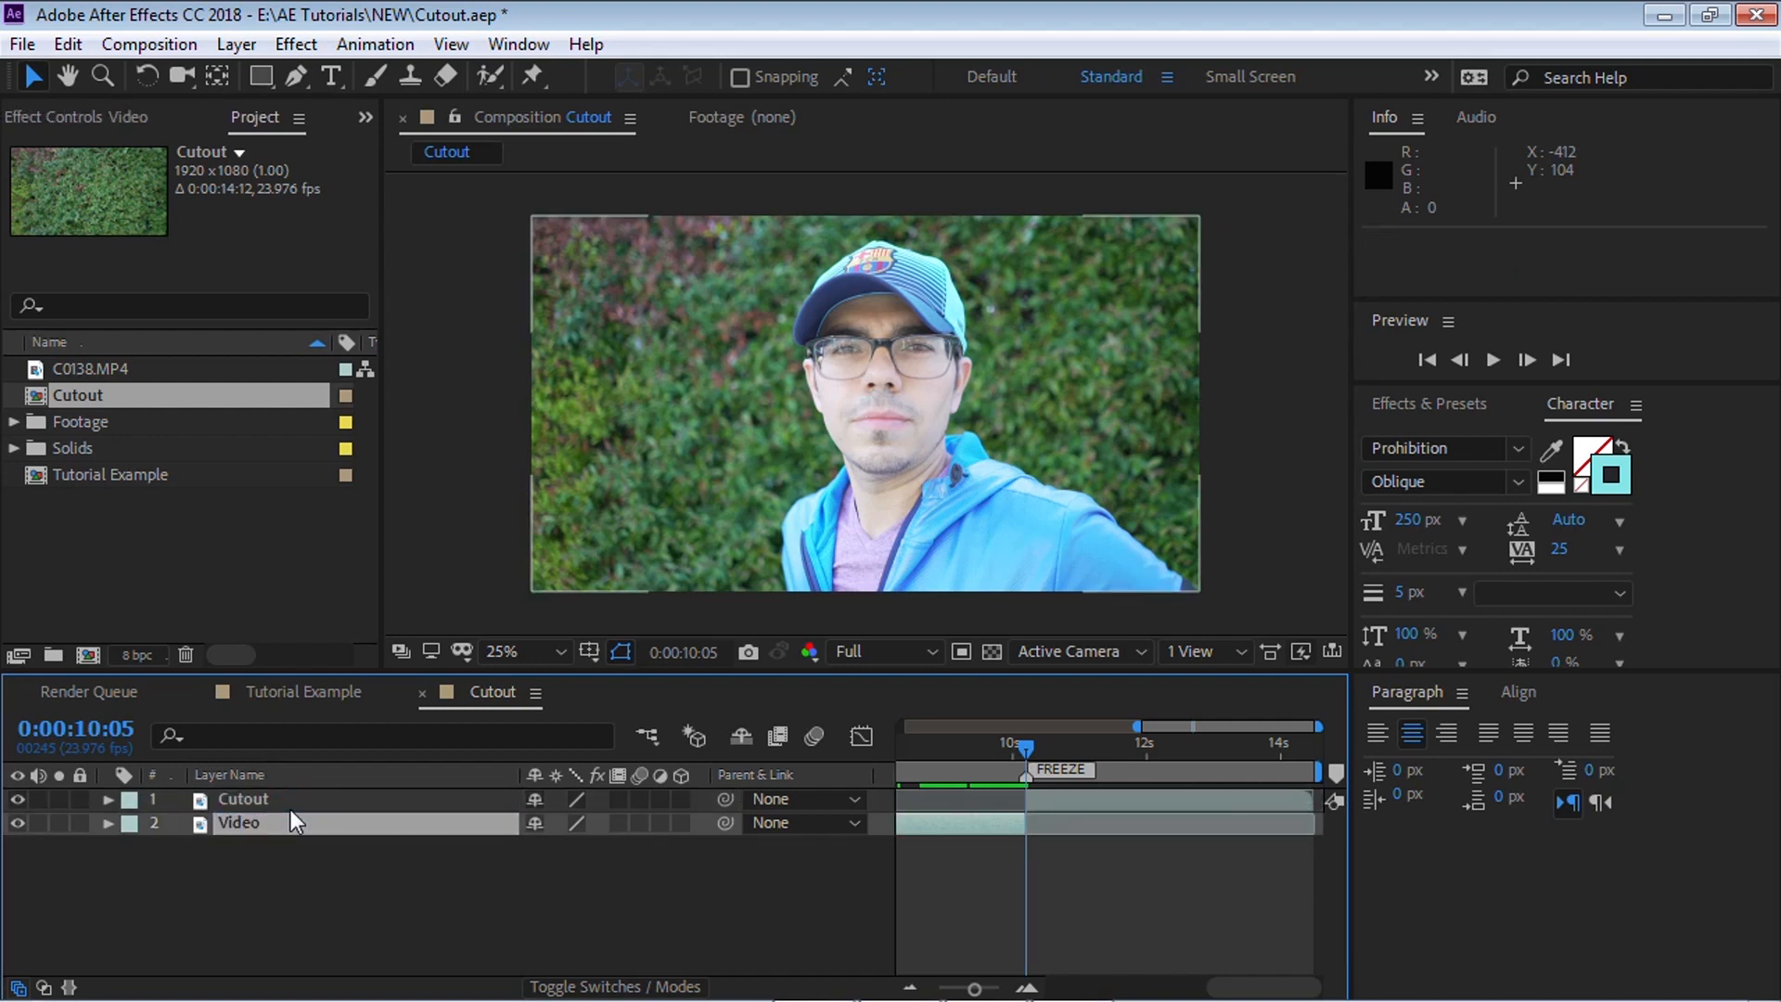
Freeze the Cutout layer with time remapping and duplicate it as BG
left_click(242, 798)
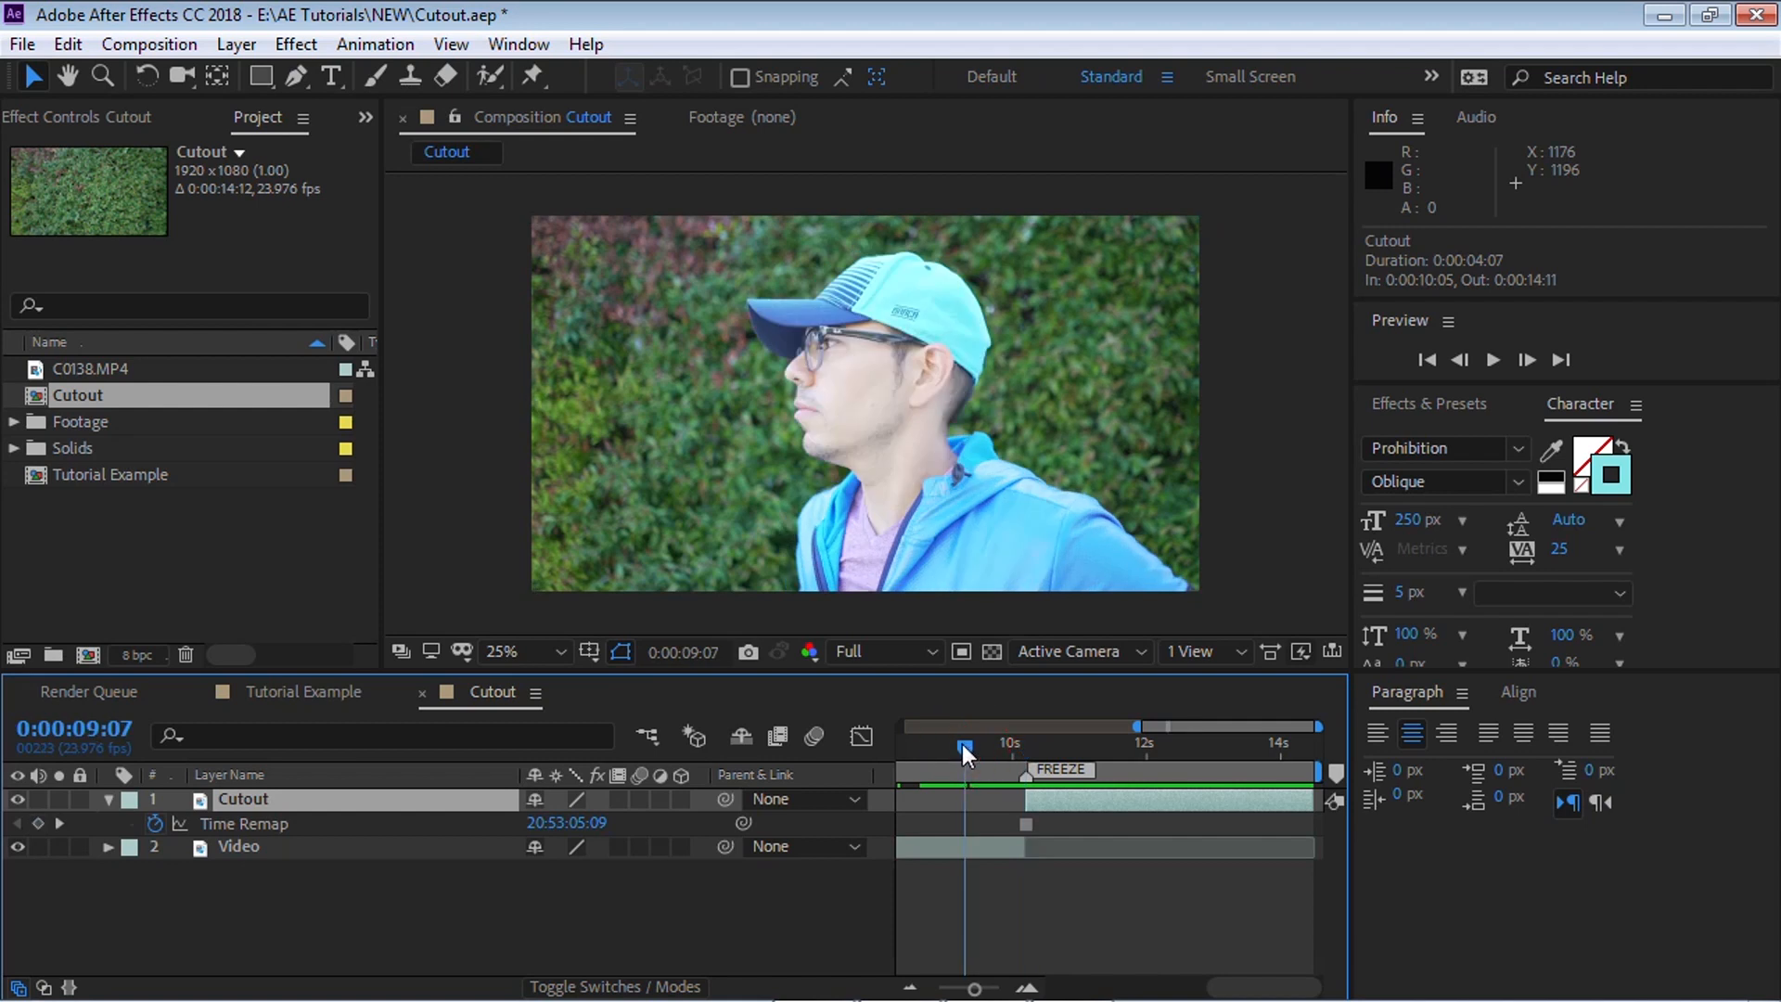
left_click(1492, 359)
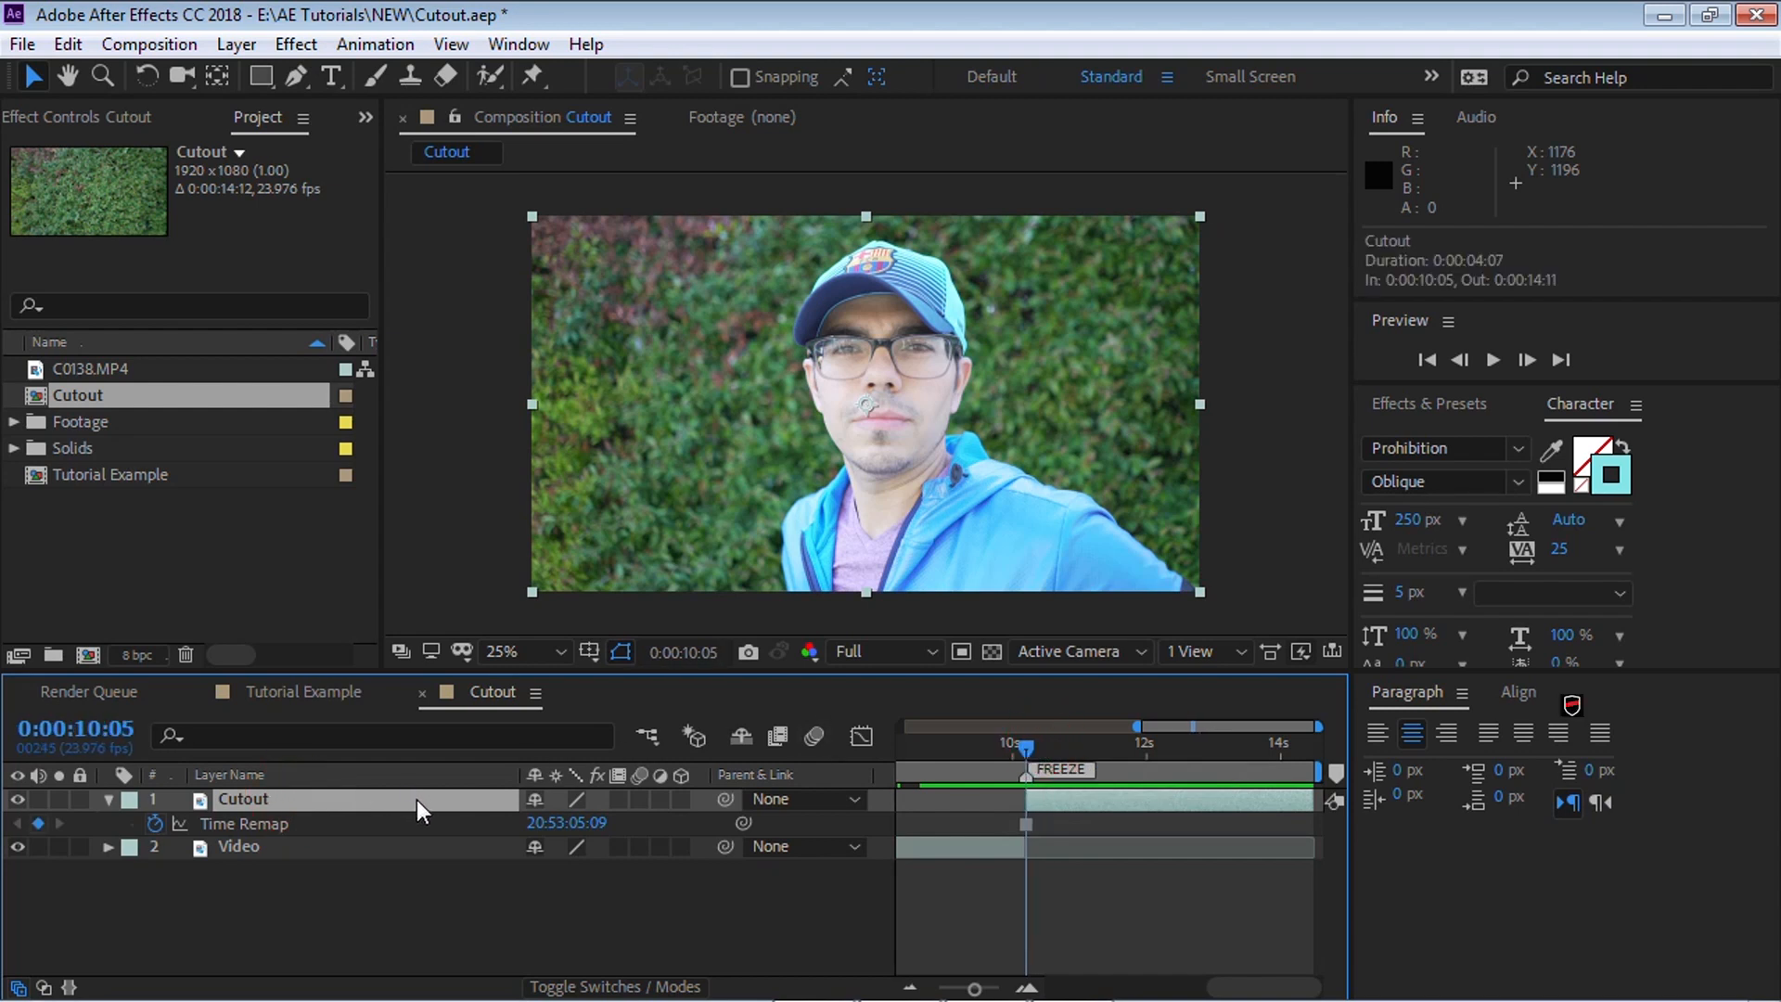
key("ctrl+d")
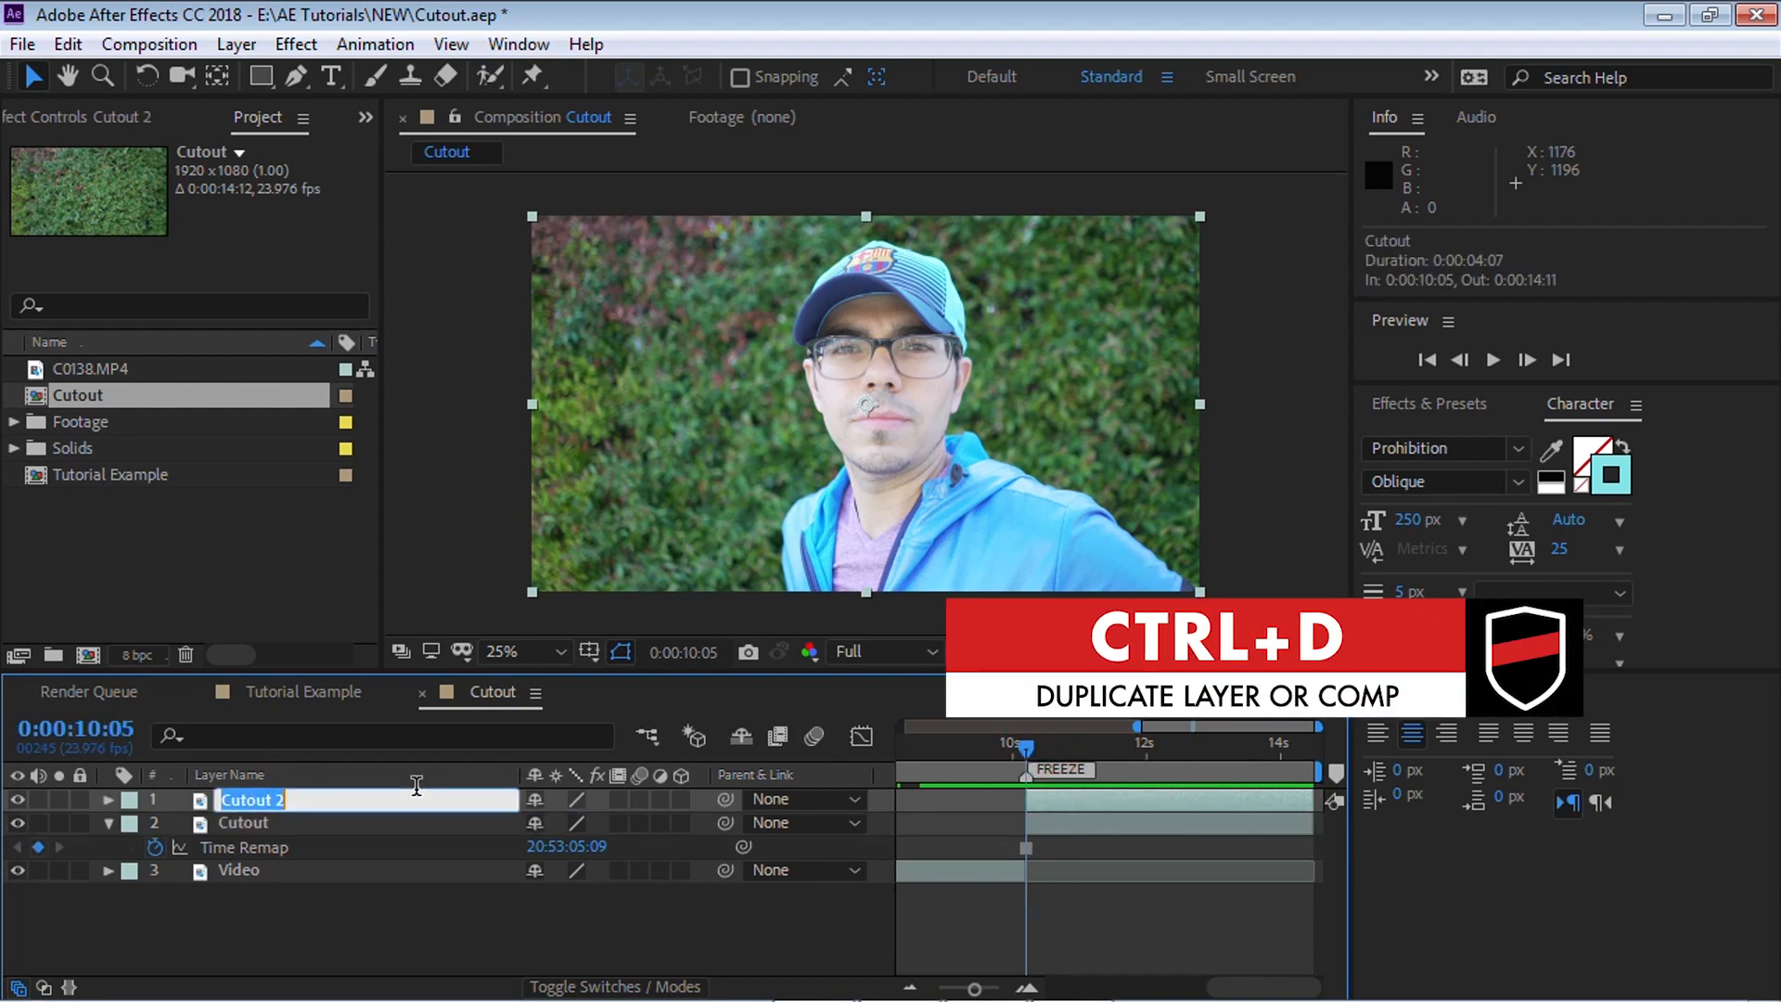
type("BG")
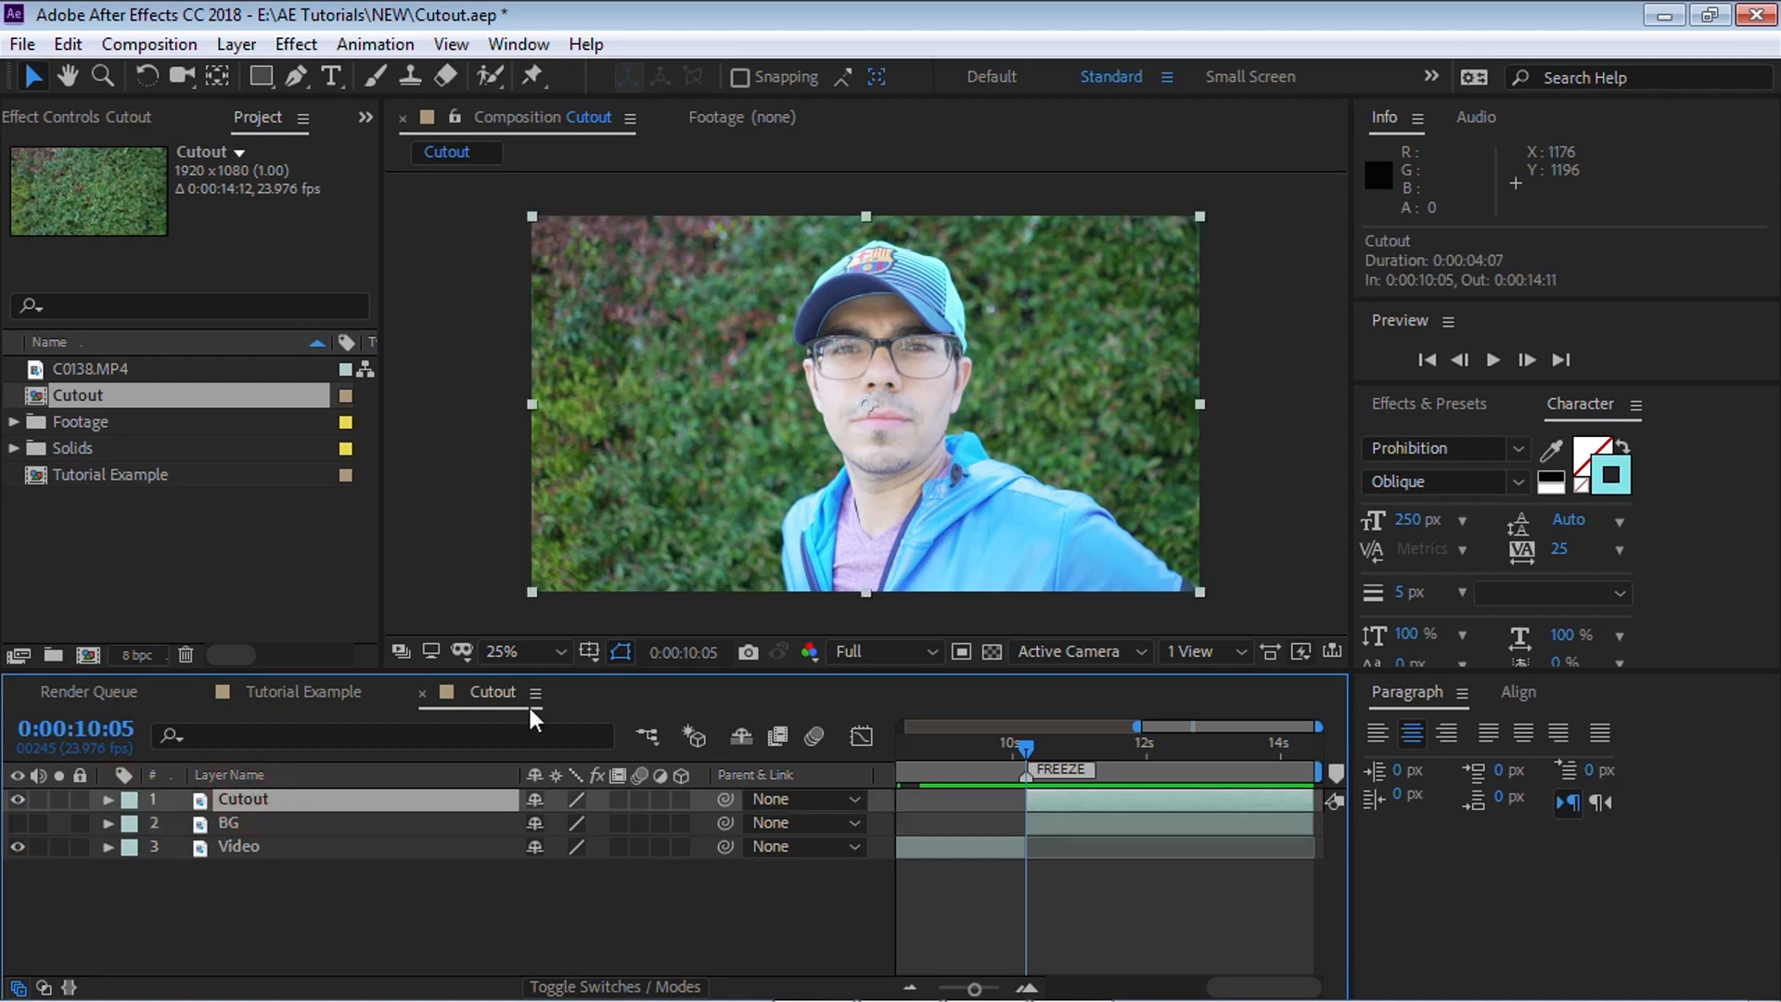
mouse_move(809, 651)
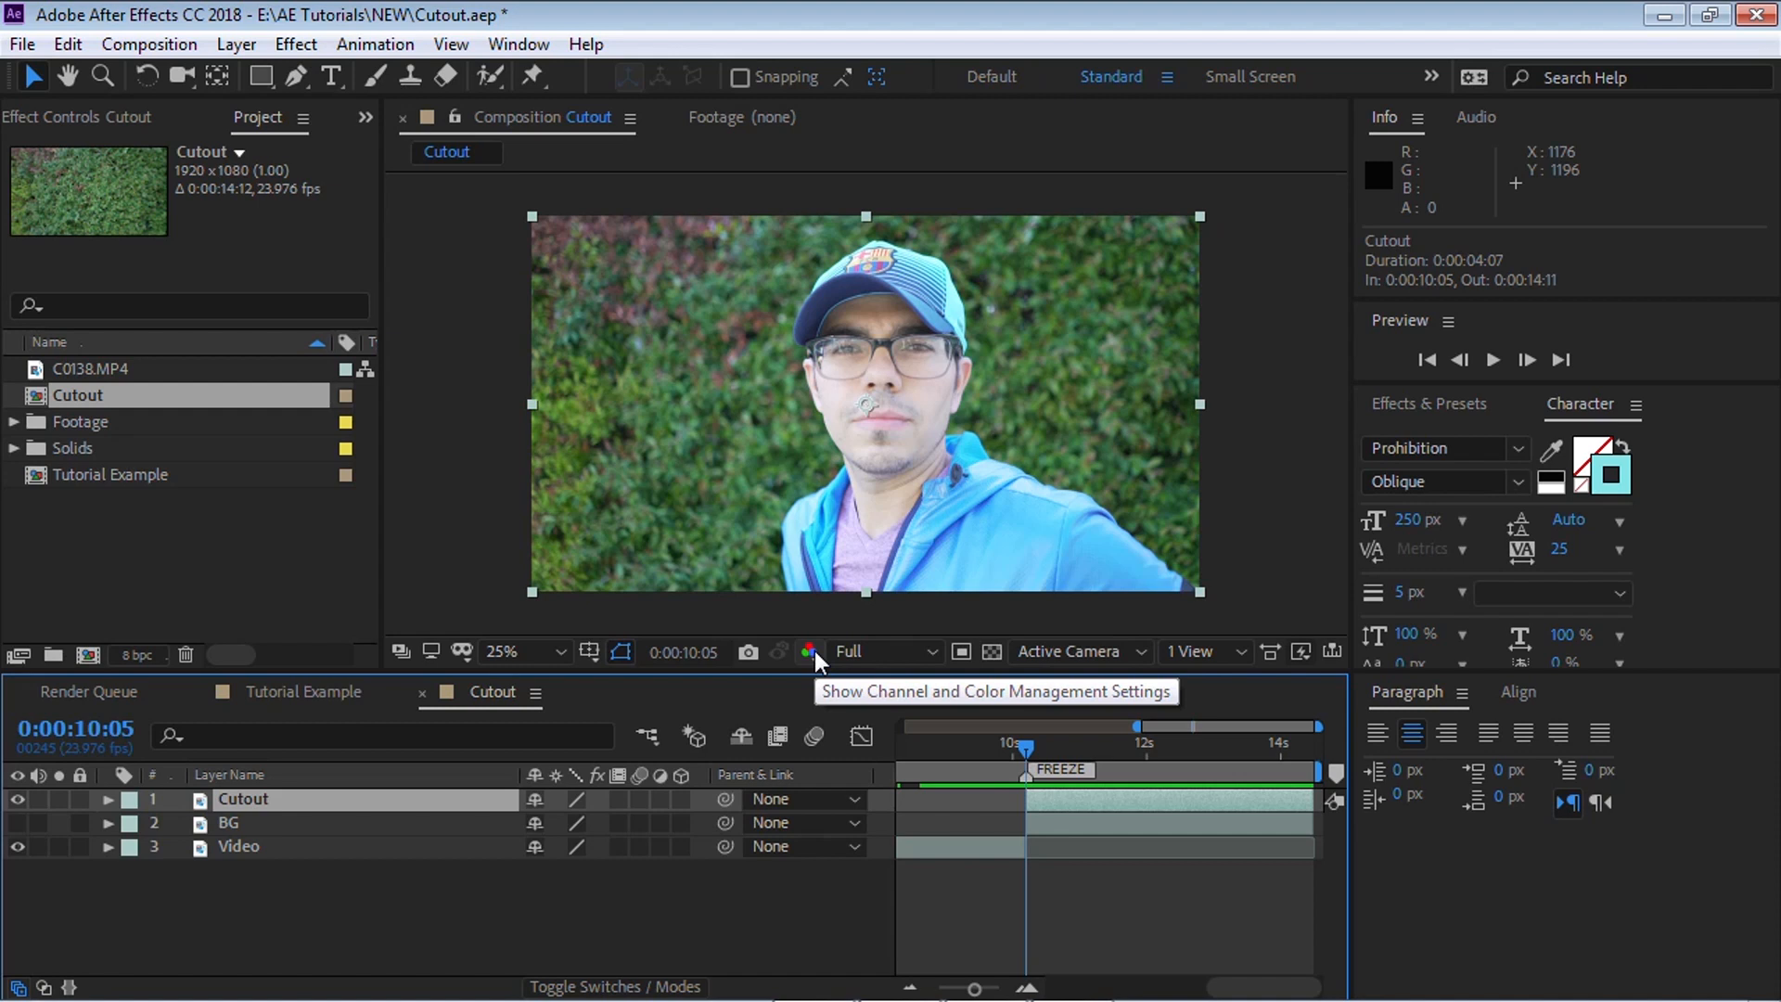
mouse_move(500, 297)
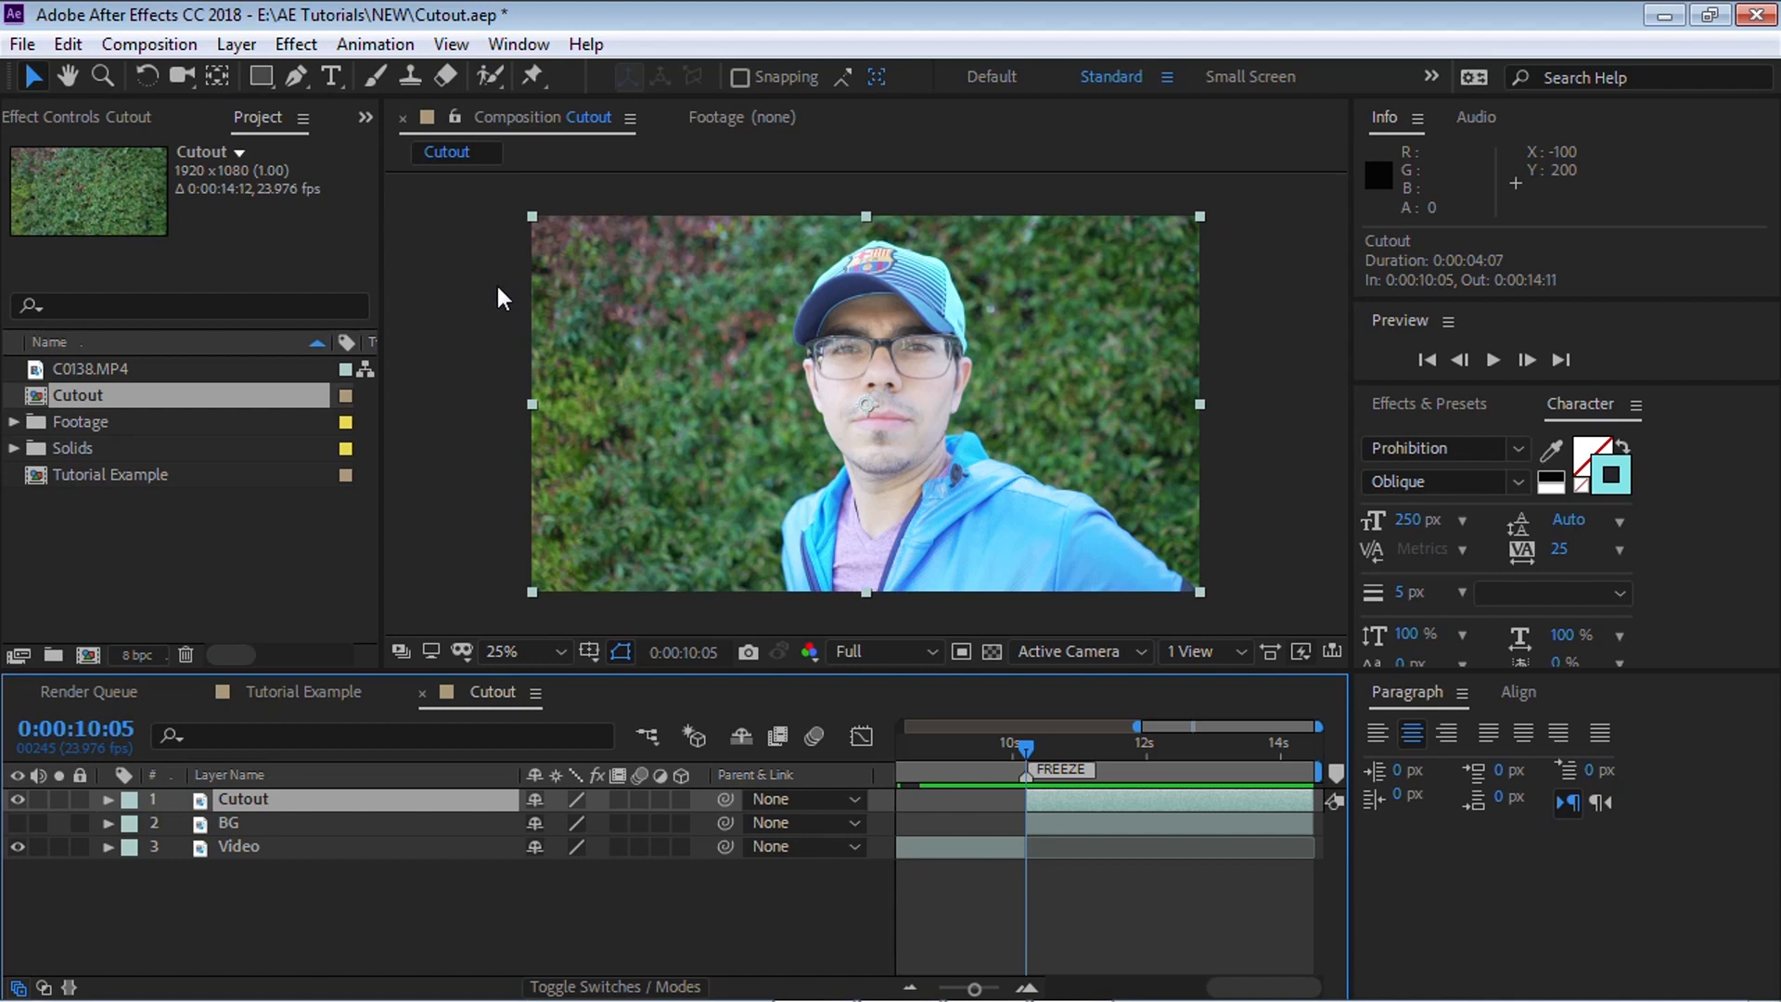
mouse_move(356, 122)
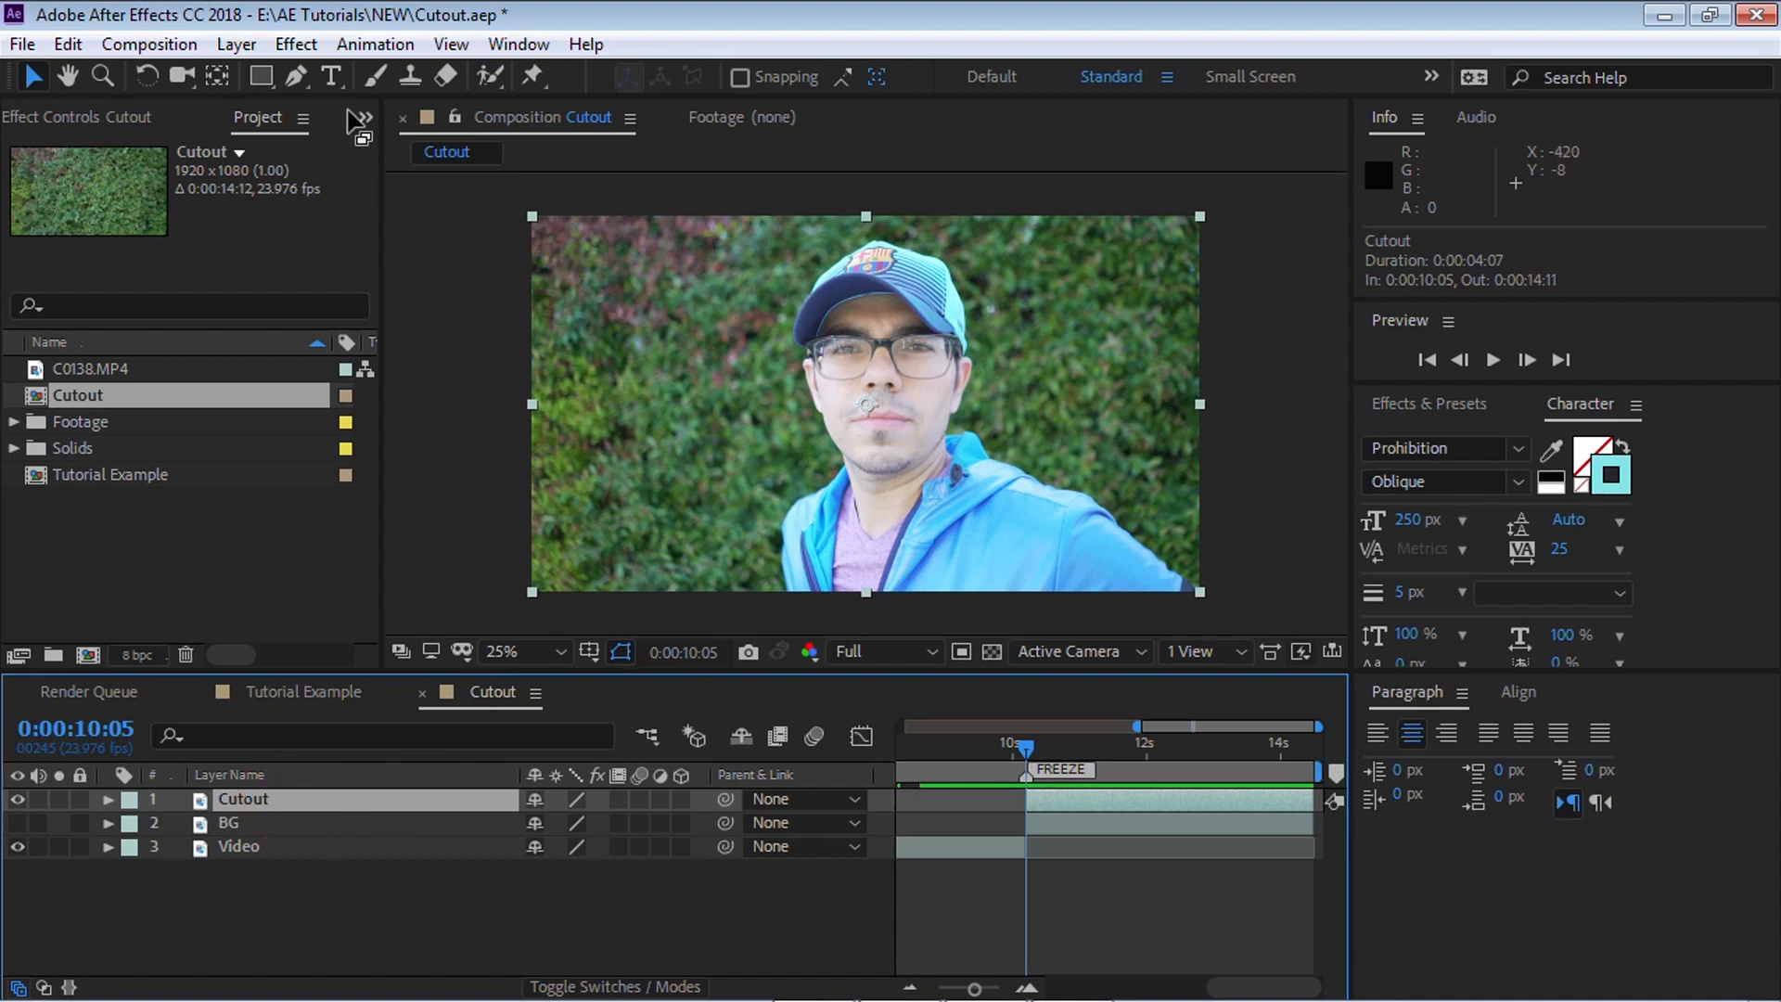
Start a Pen-tool mask on Cutout with points along the right shoulder
left_click(295, 76)
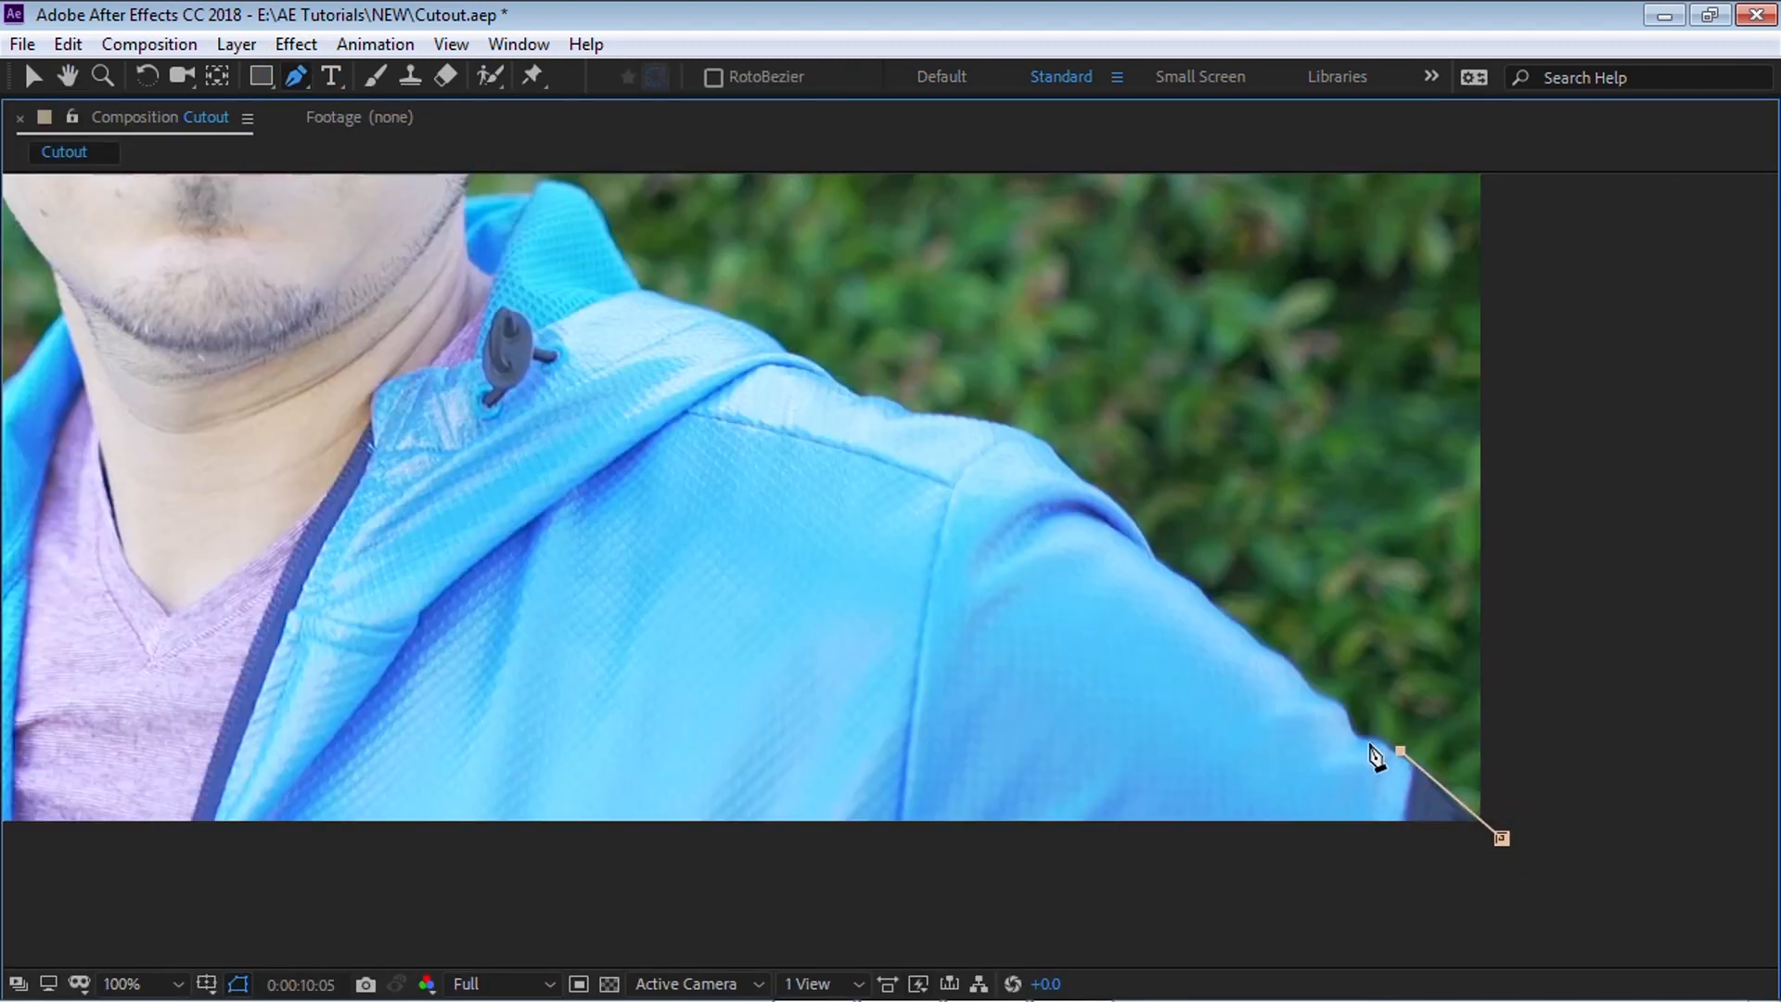
left_click(1311, 689)
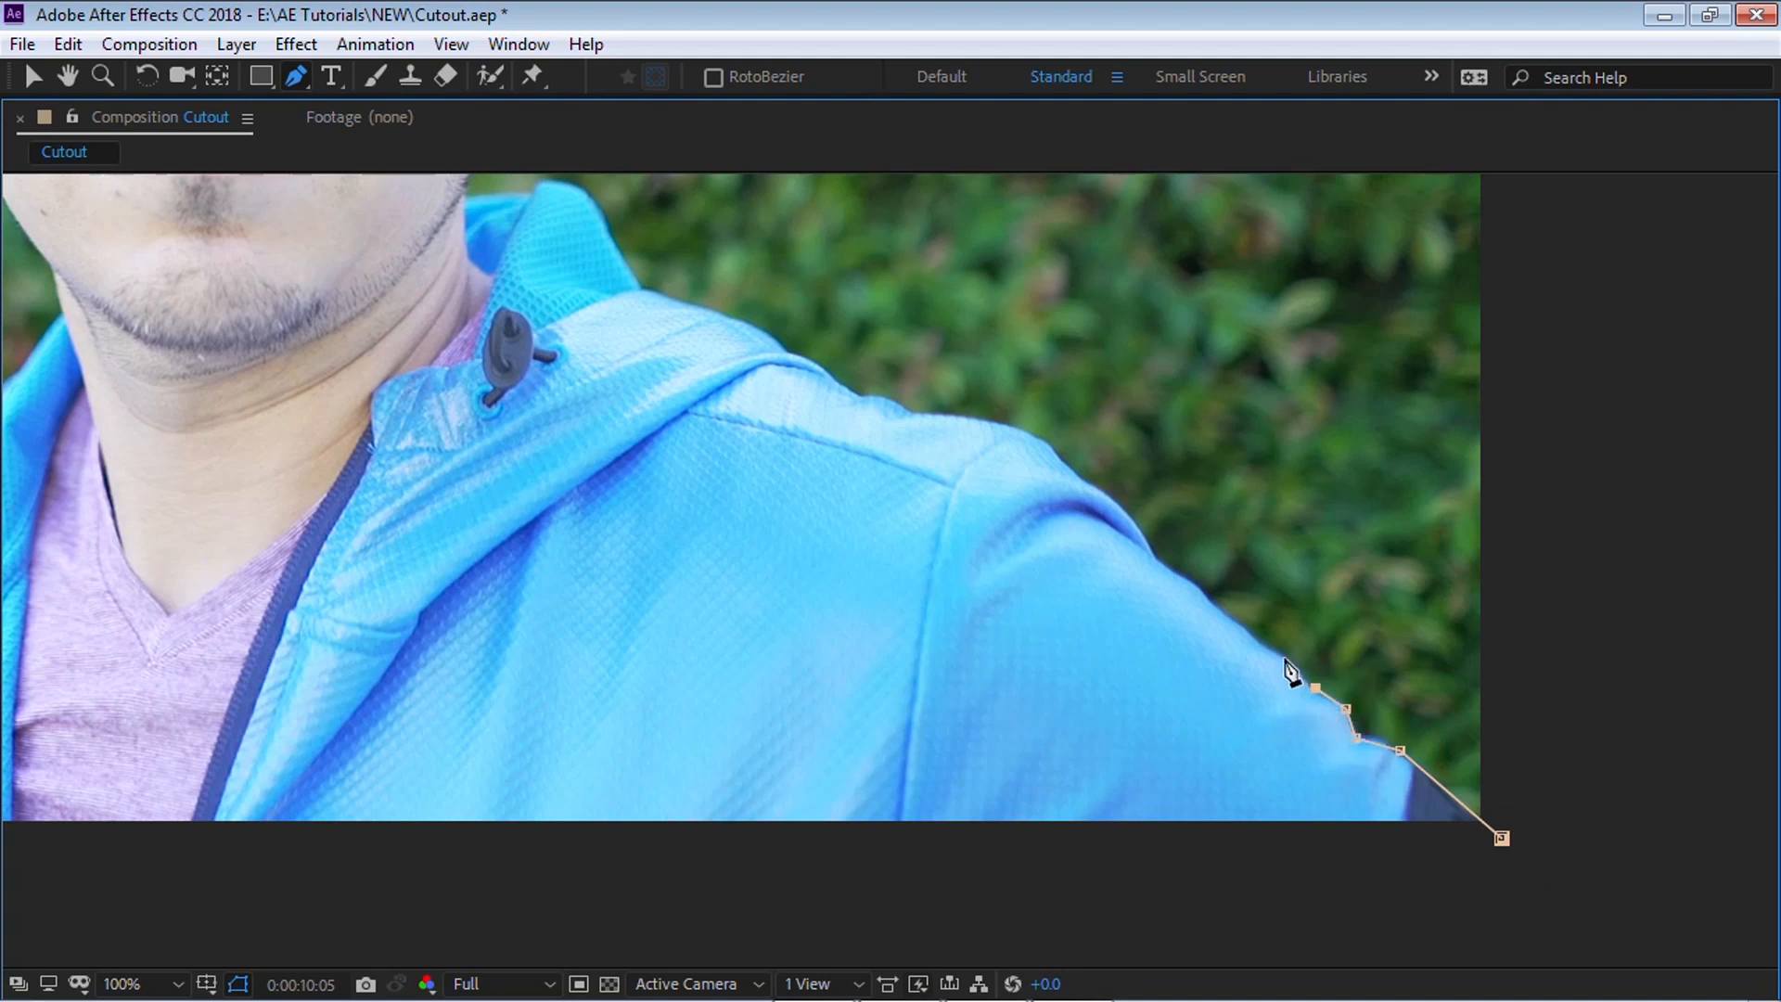
left_click(1155, 565)
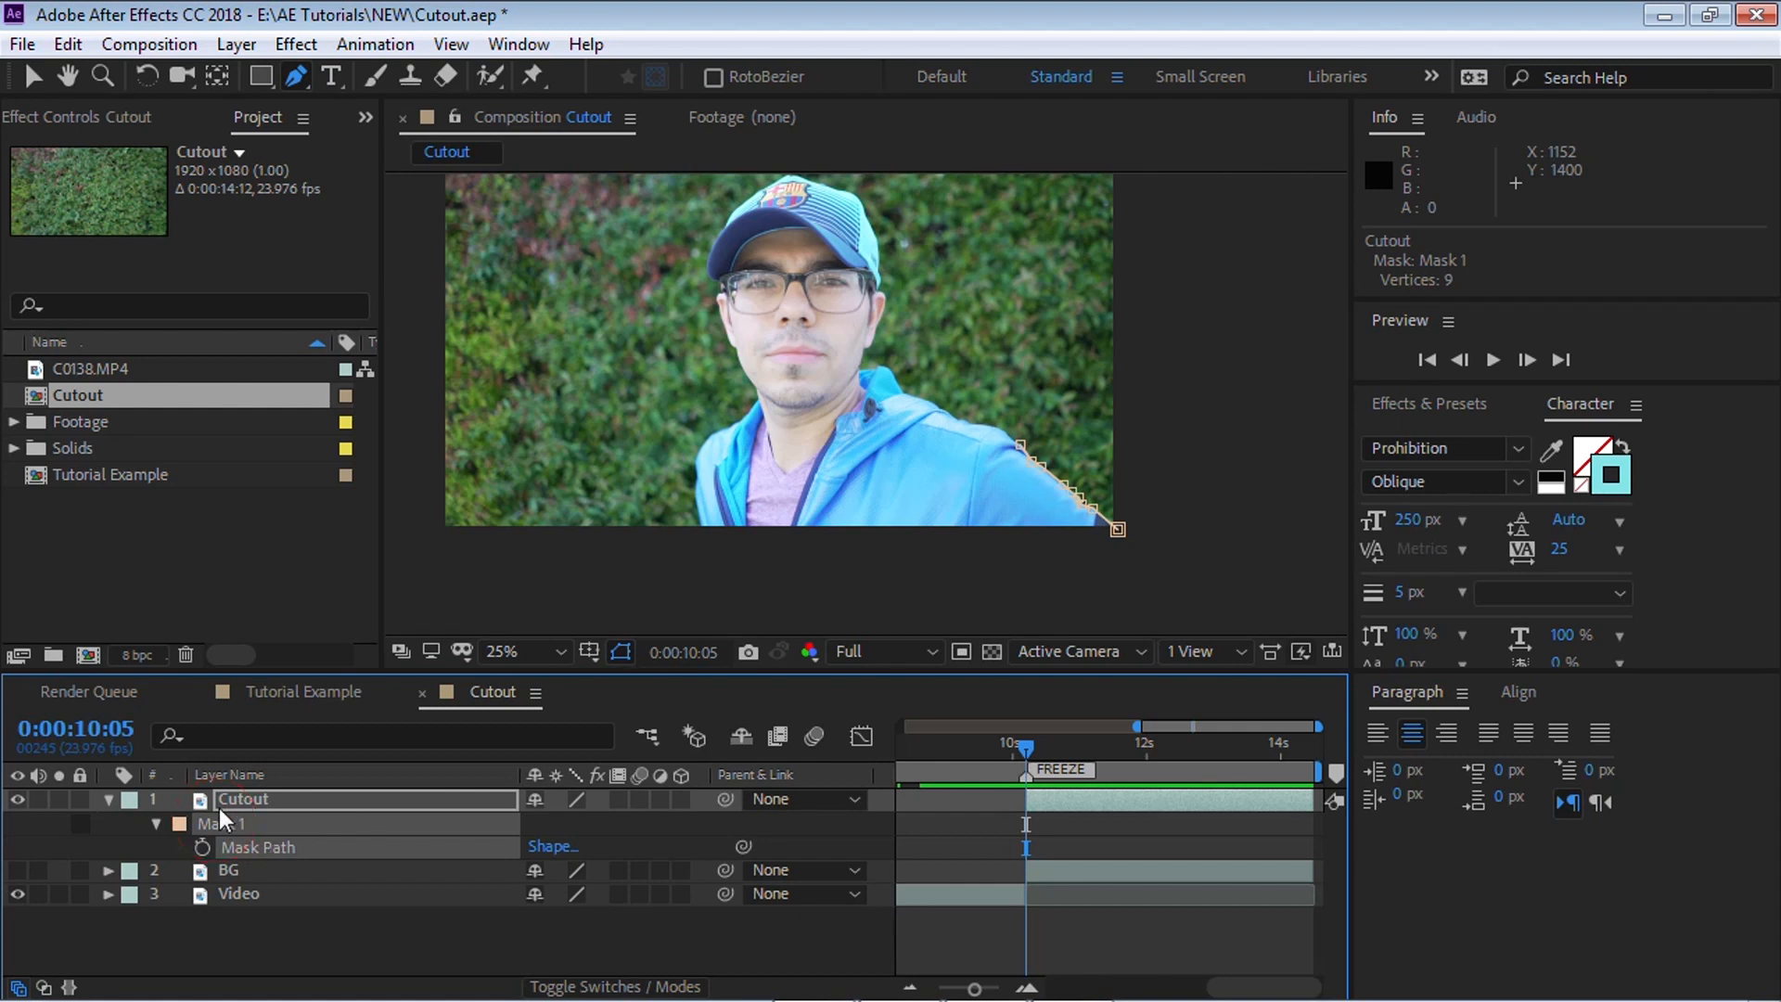
Check the Tutorial Example's Cutout mask and close the mask around the person
left_click(303, 692)
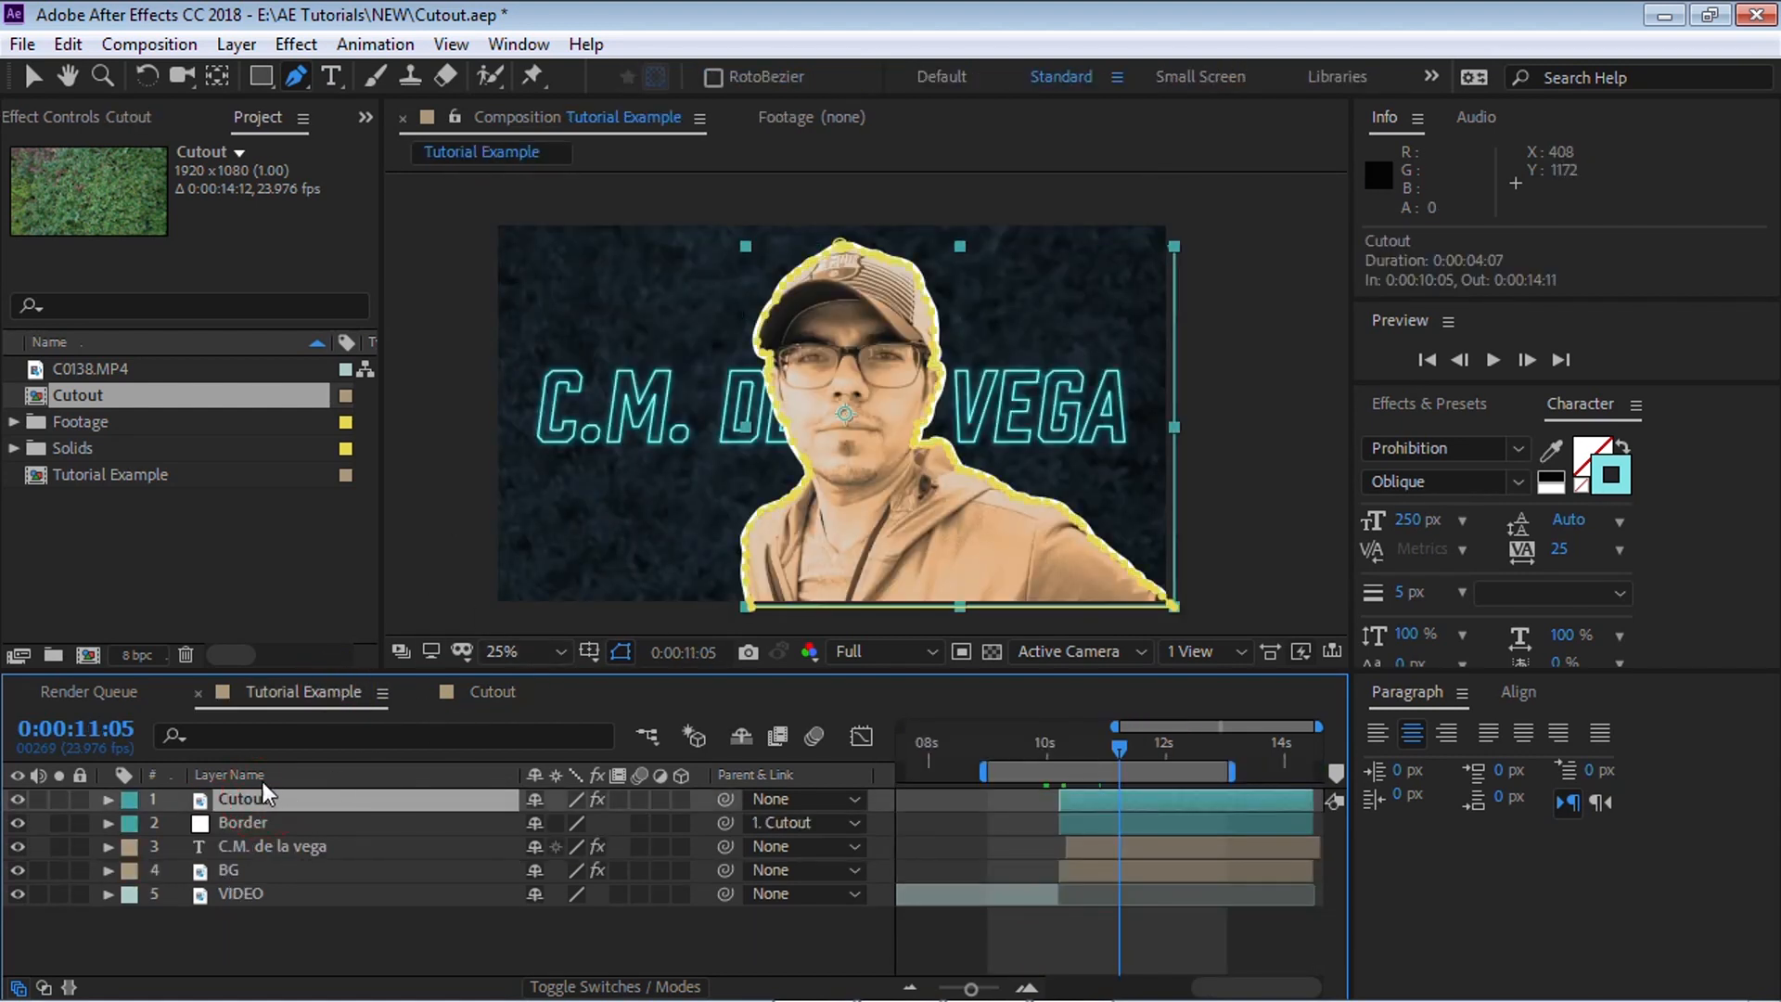
left_click(106, 800)
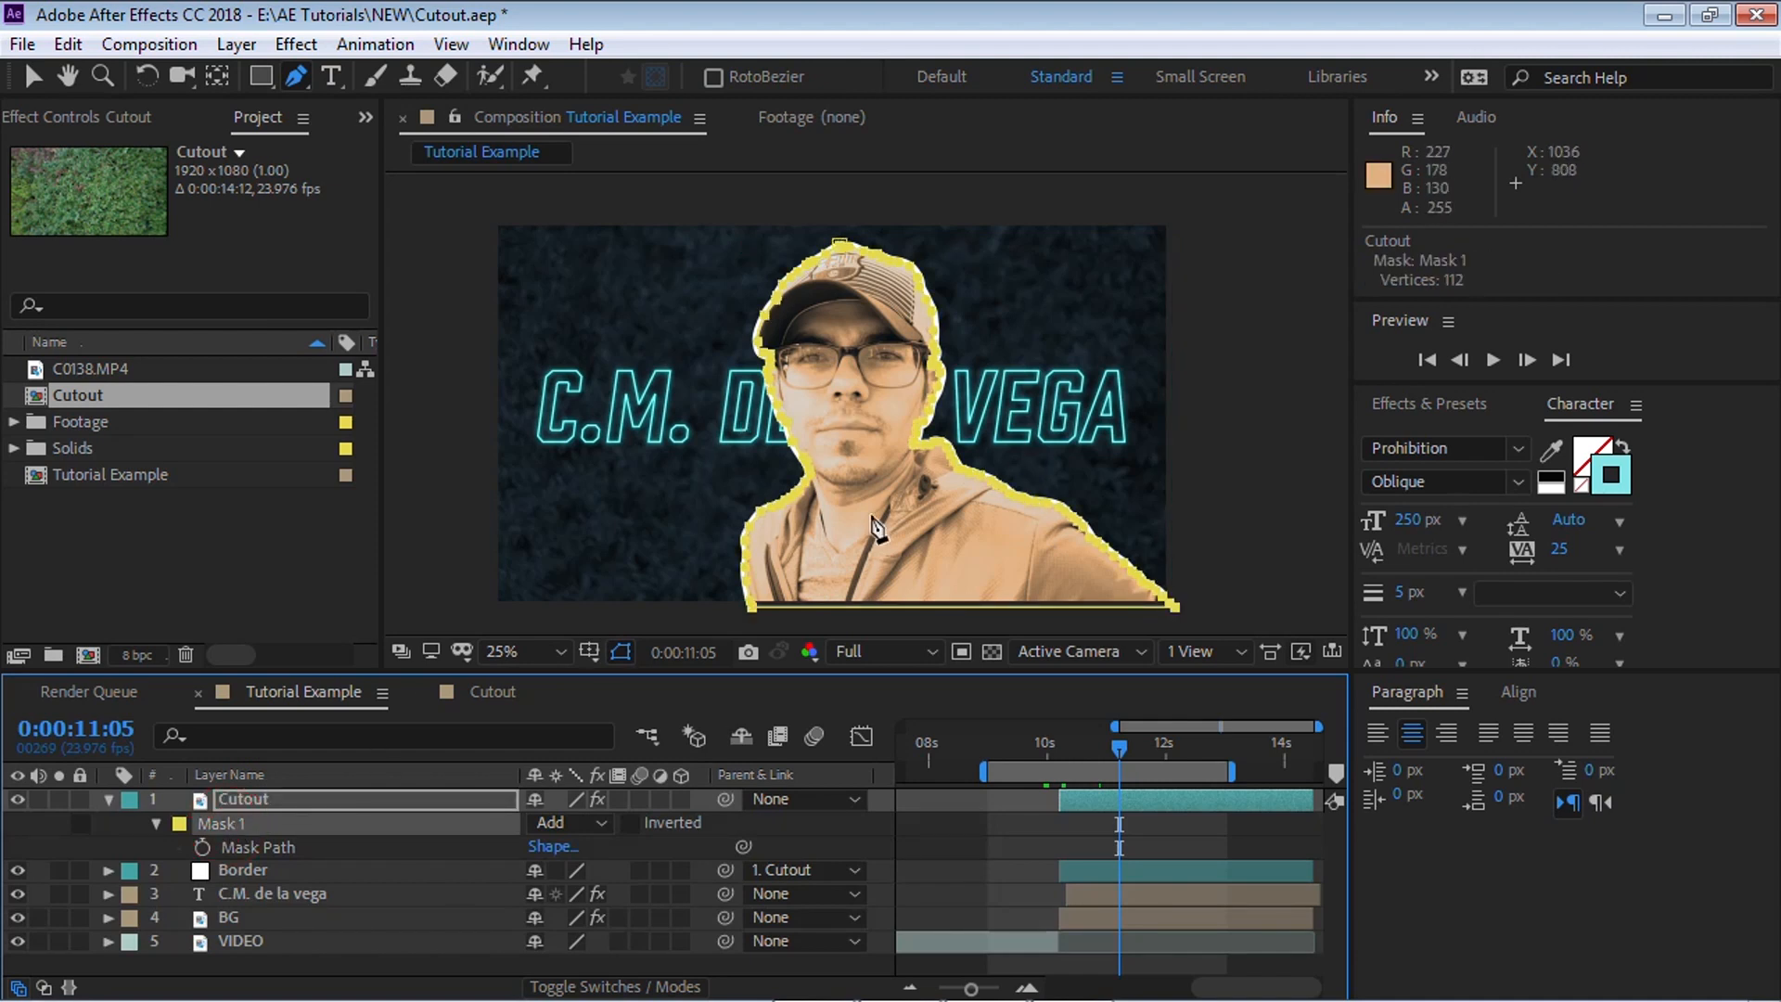
left_click(66, 43)
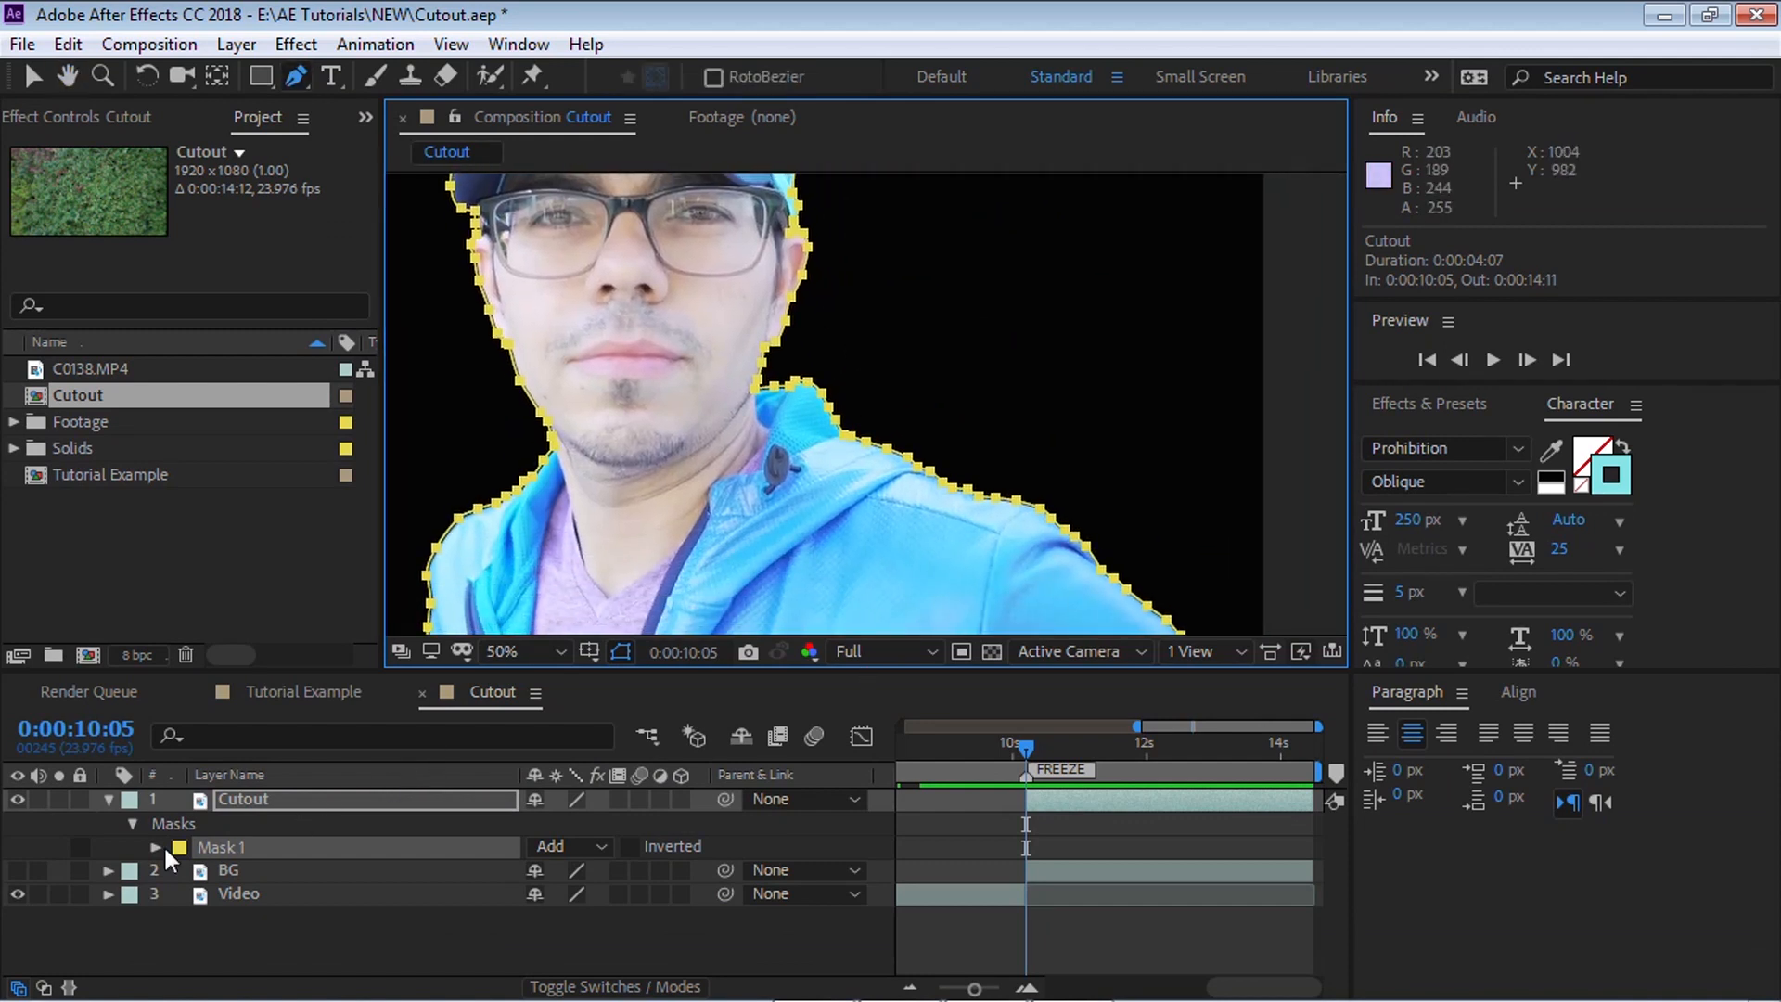
left_click(155, 846)
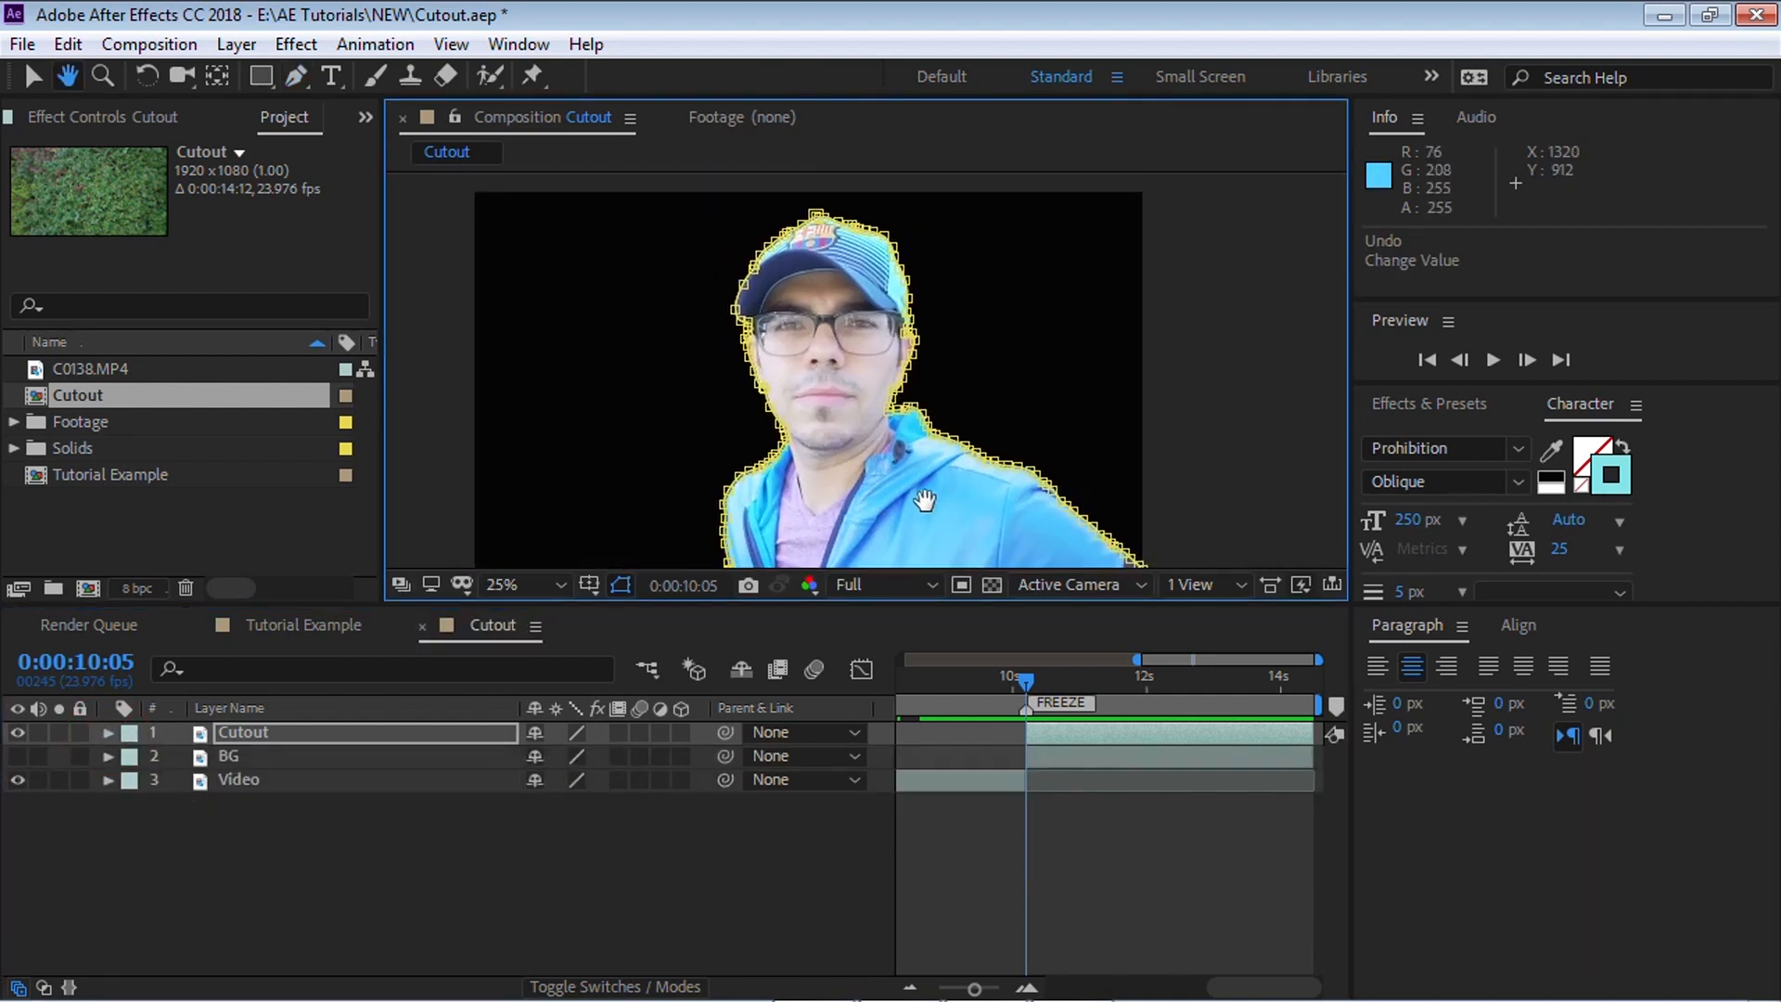
Create a white solid named Border beneath the Cutout layer
left_click(237, 44)
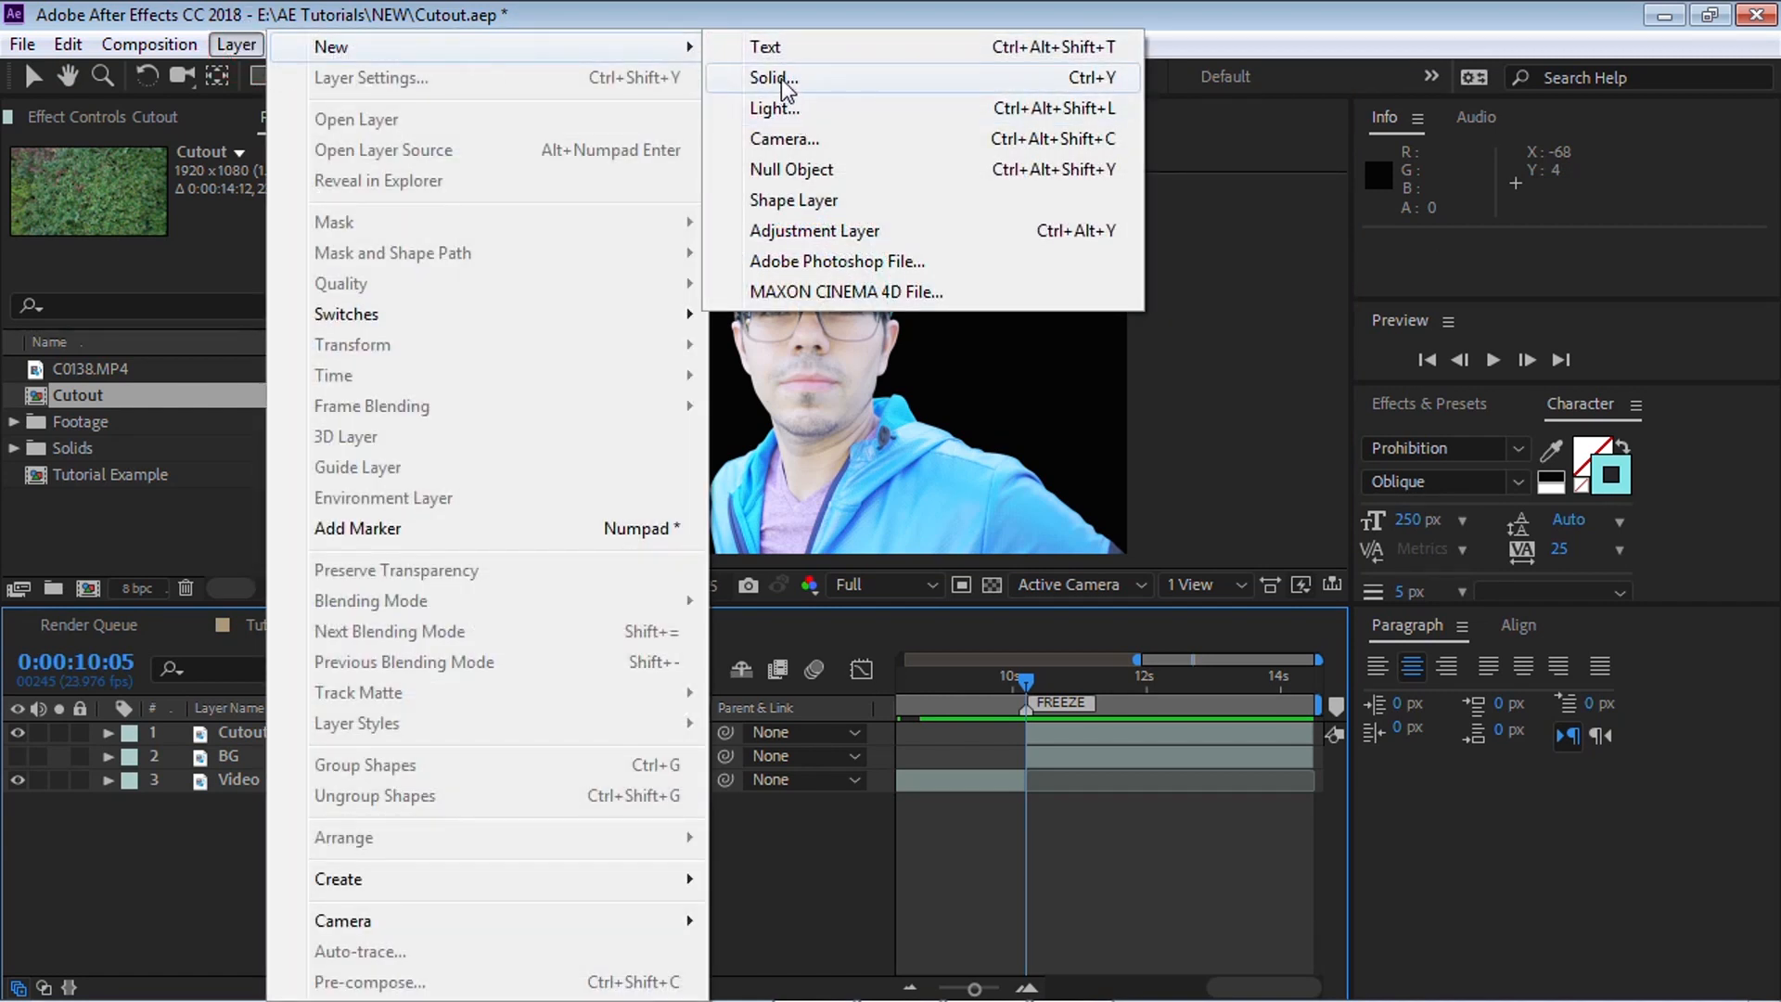
left_click(772, 77)
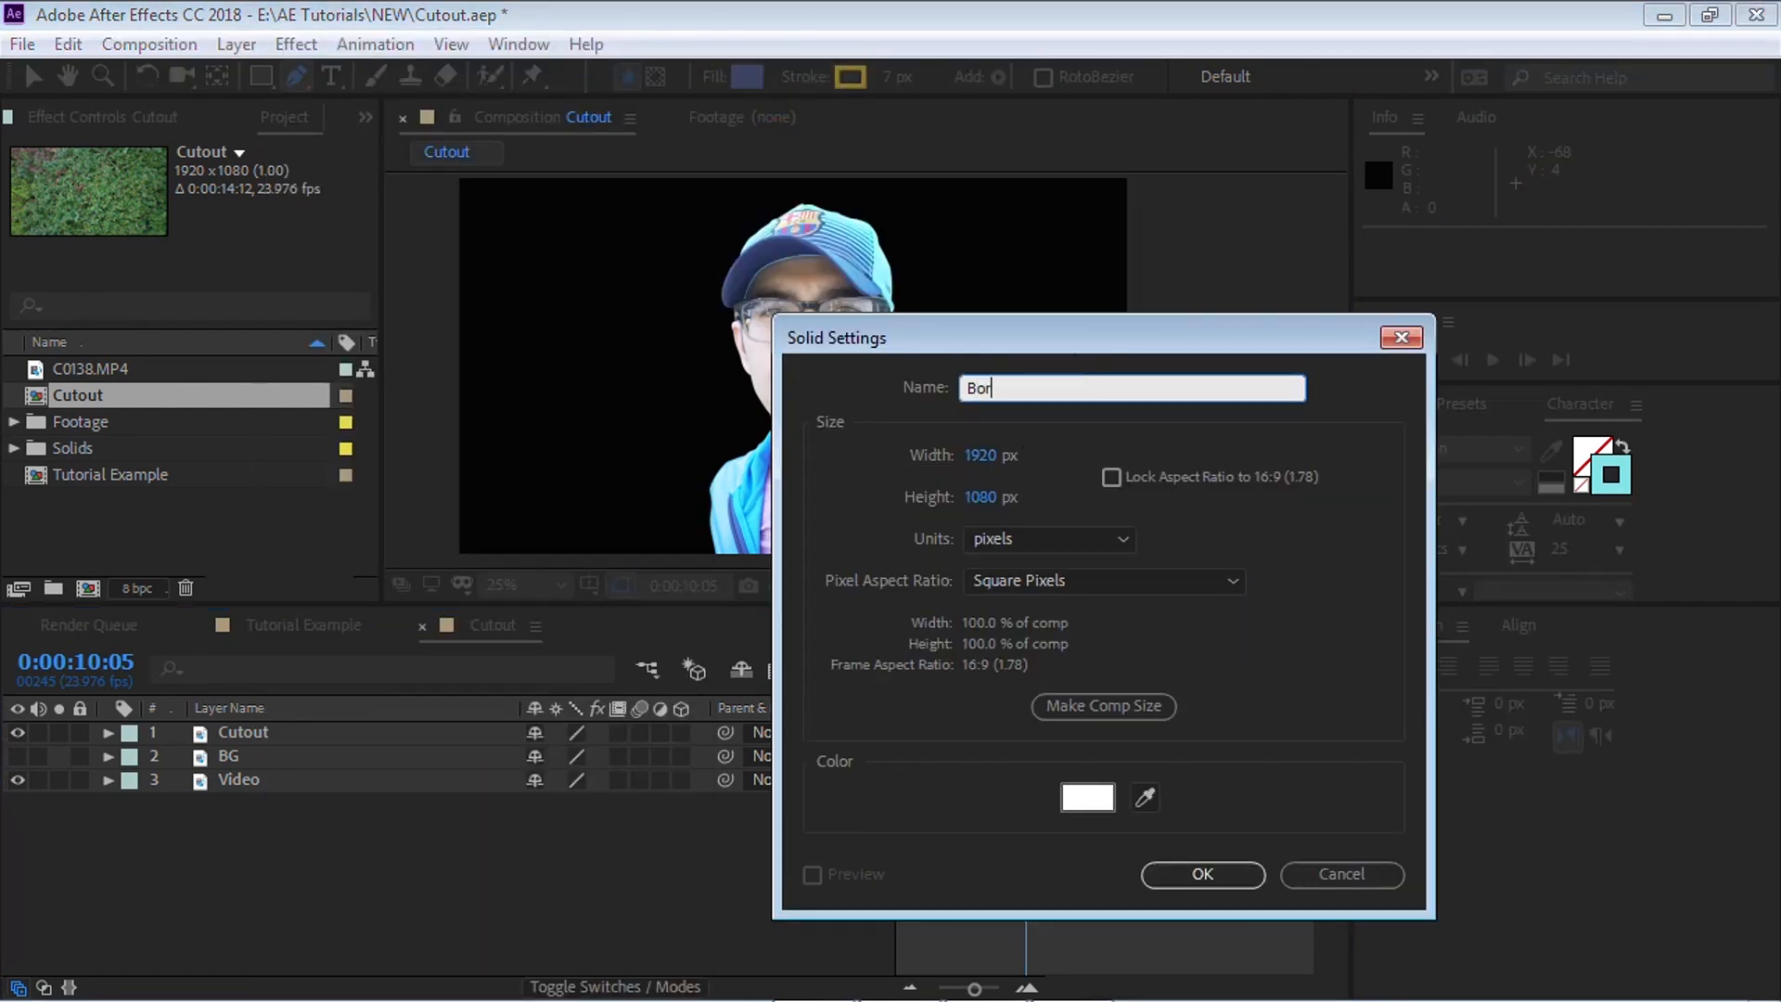
left_click(1086, 796)
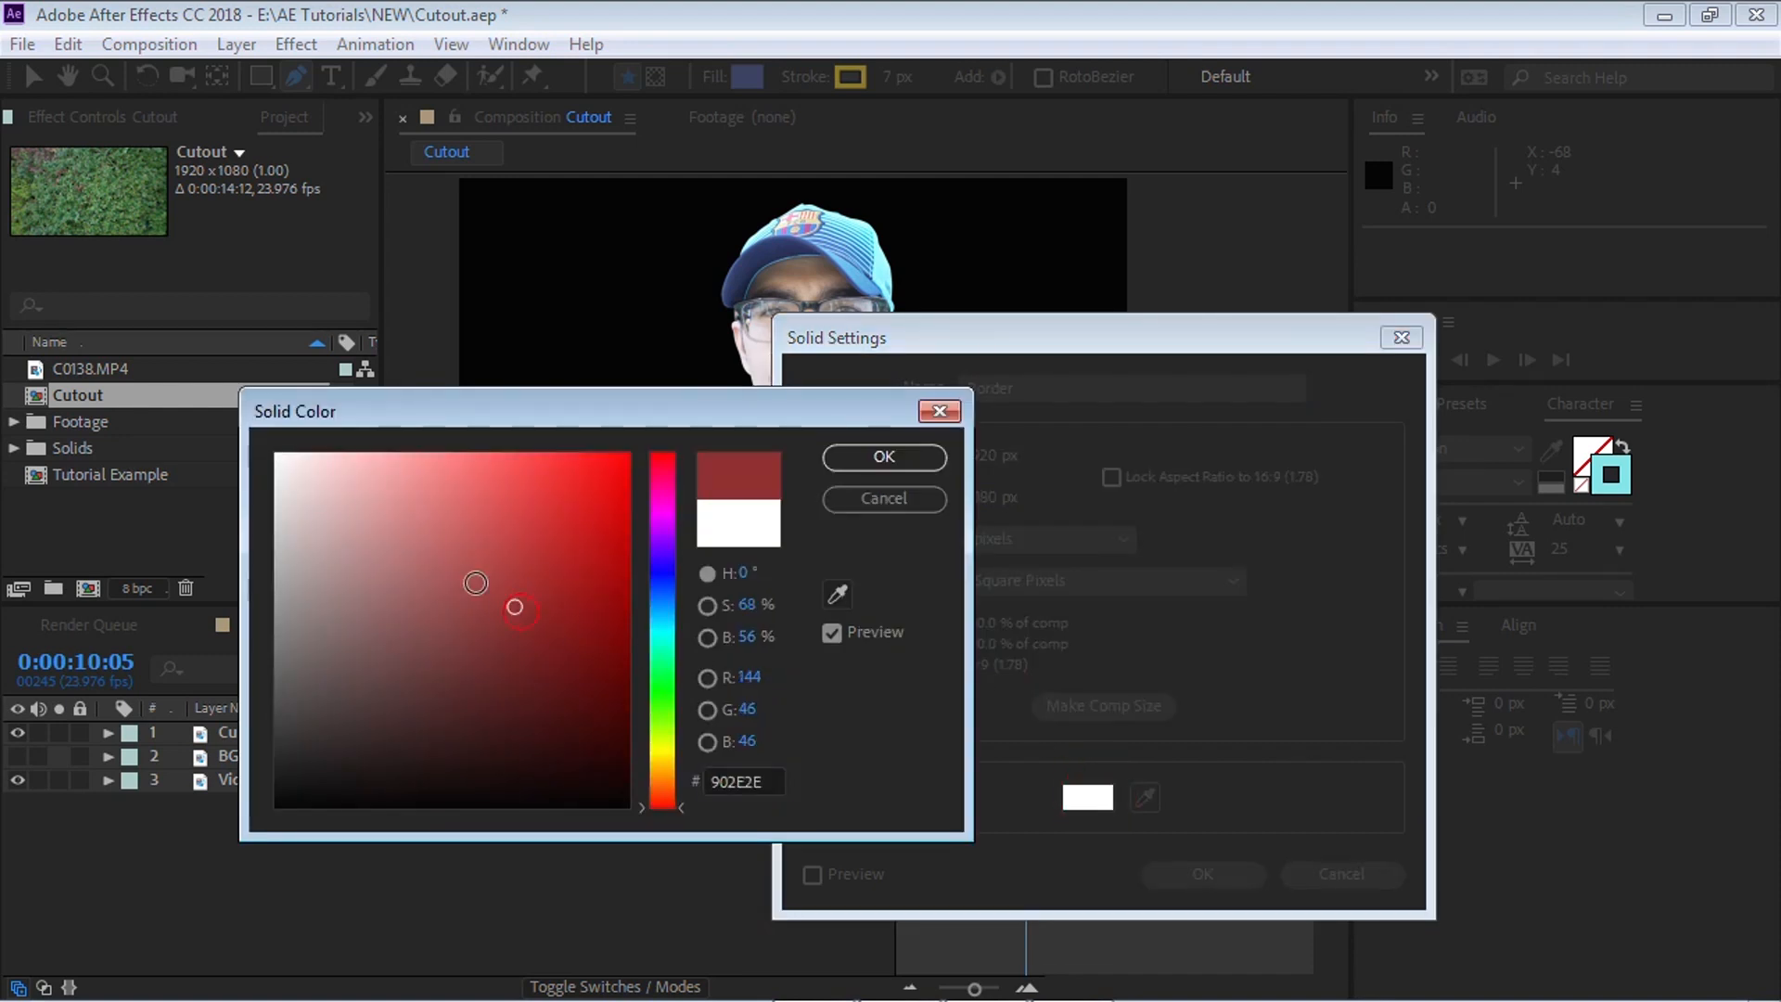
left_click(882, 456)
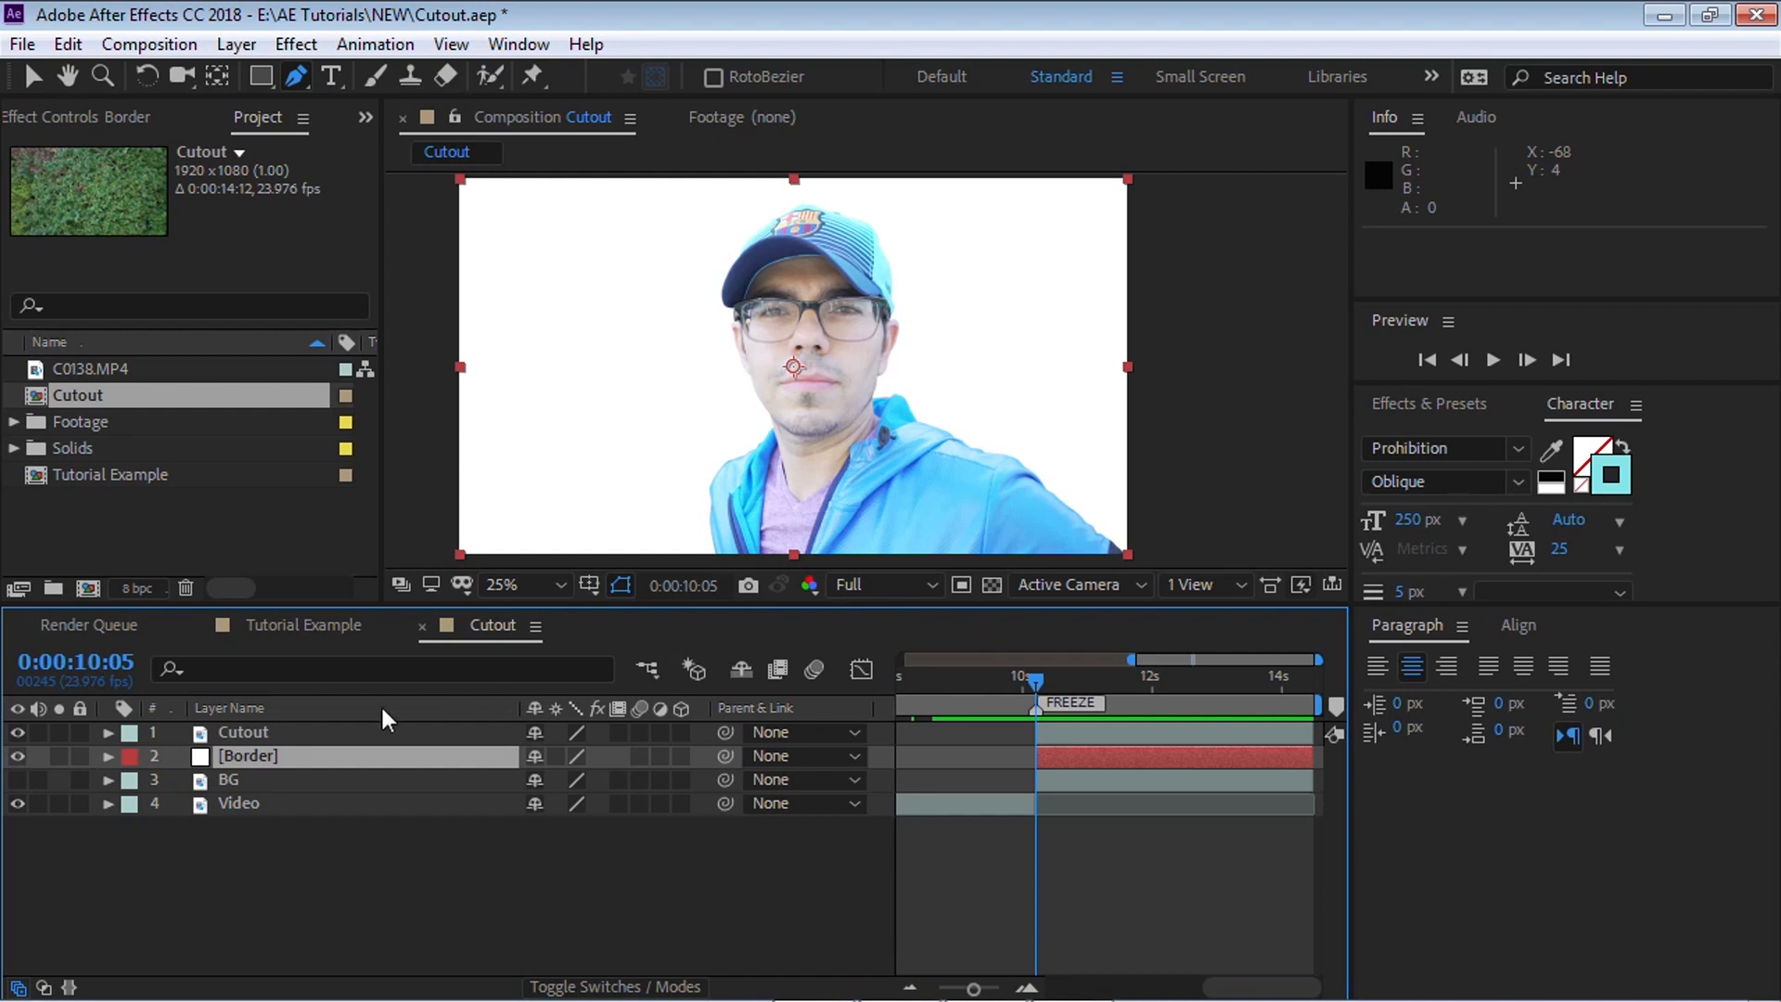
Paste Cutout's mask path onto Border and set Mask Expansion to 15 px
left_click(108, 731)
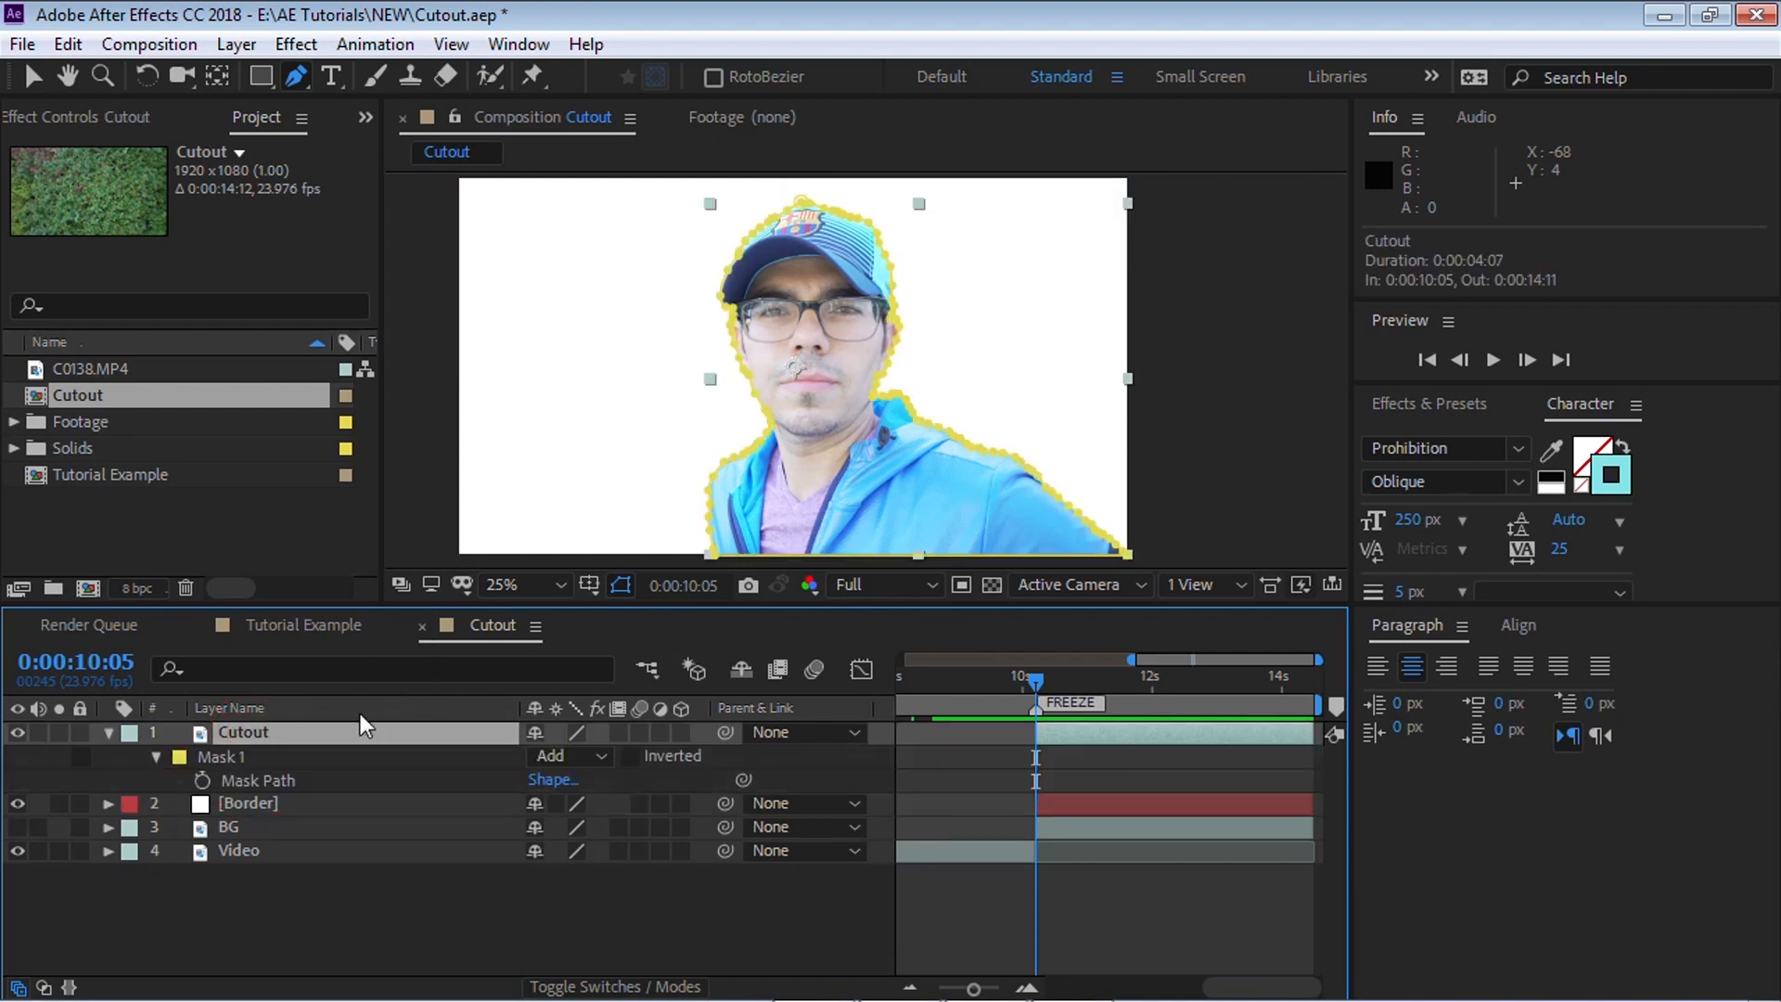
left_click(222, 757)
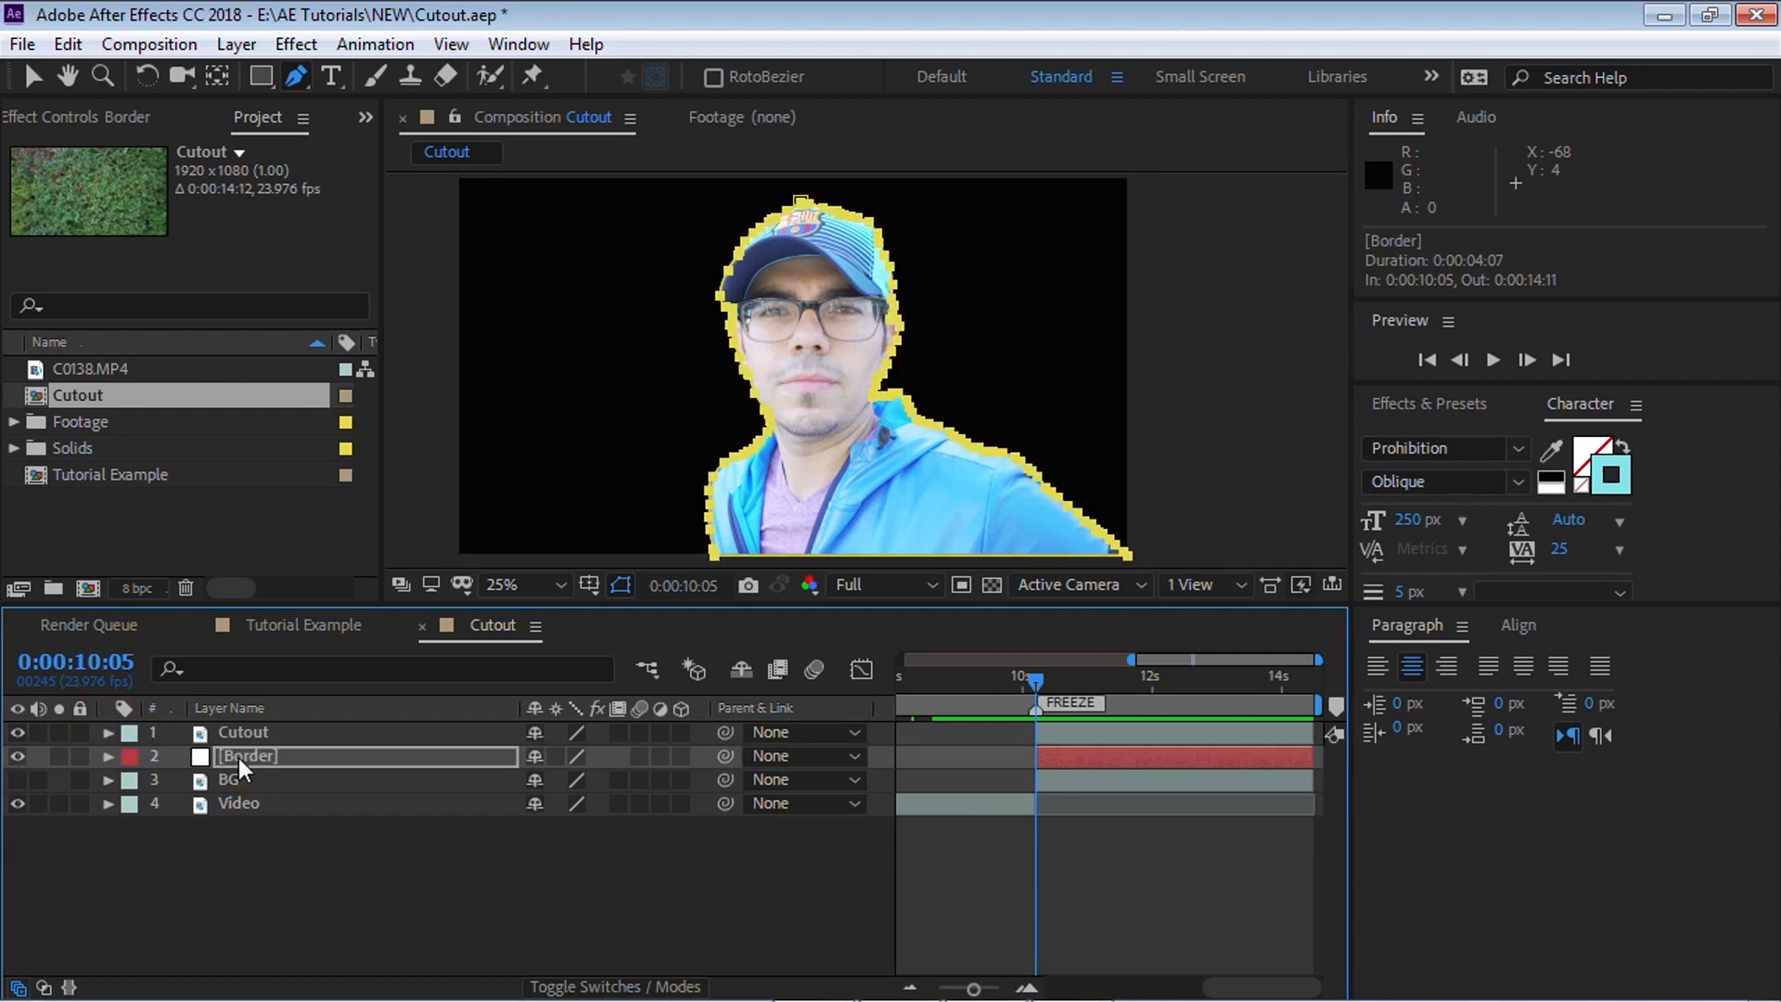
left_click(107, 756)
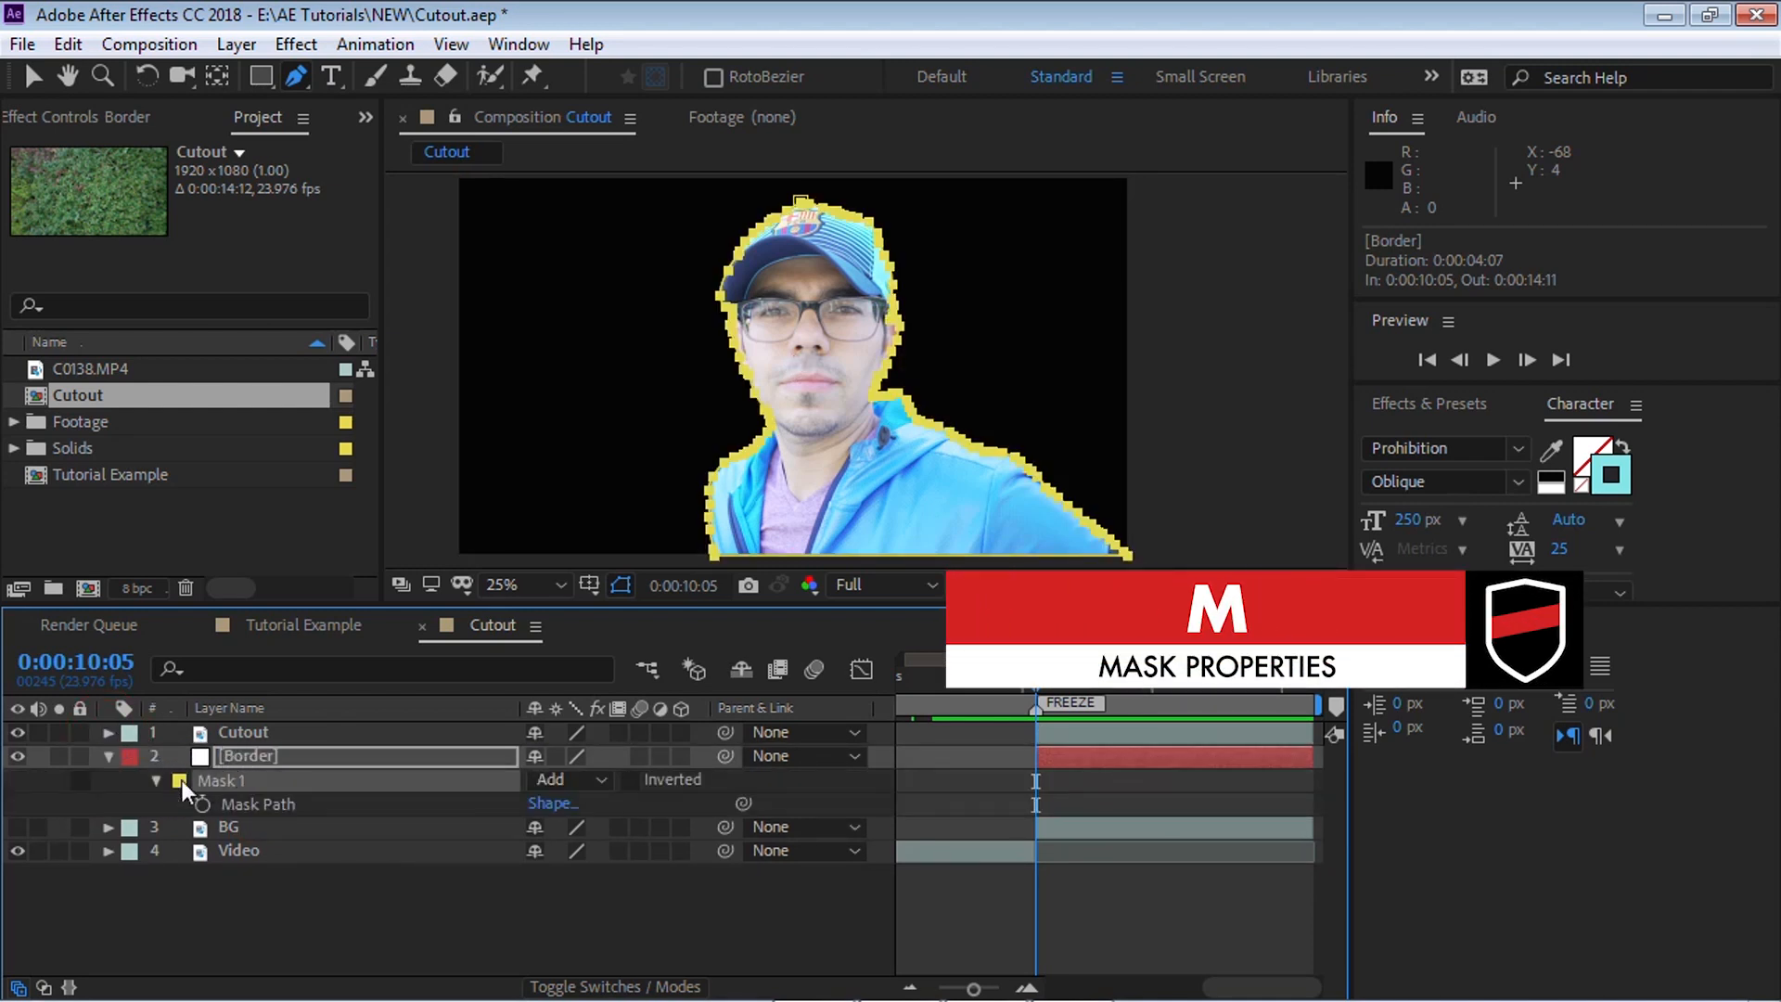
left_click(157, 780)
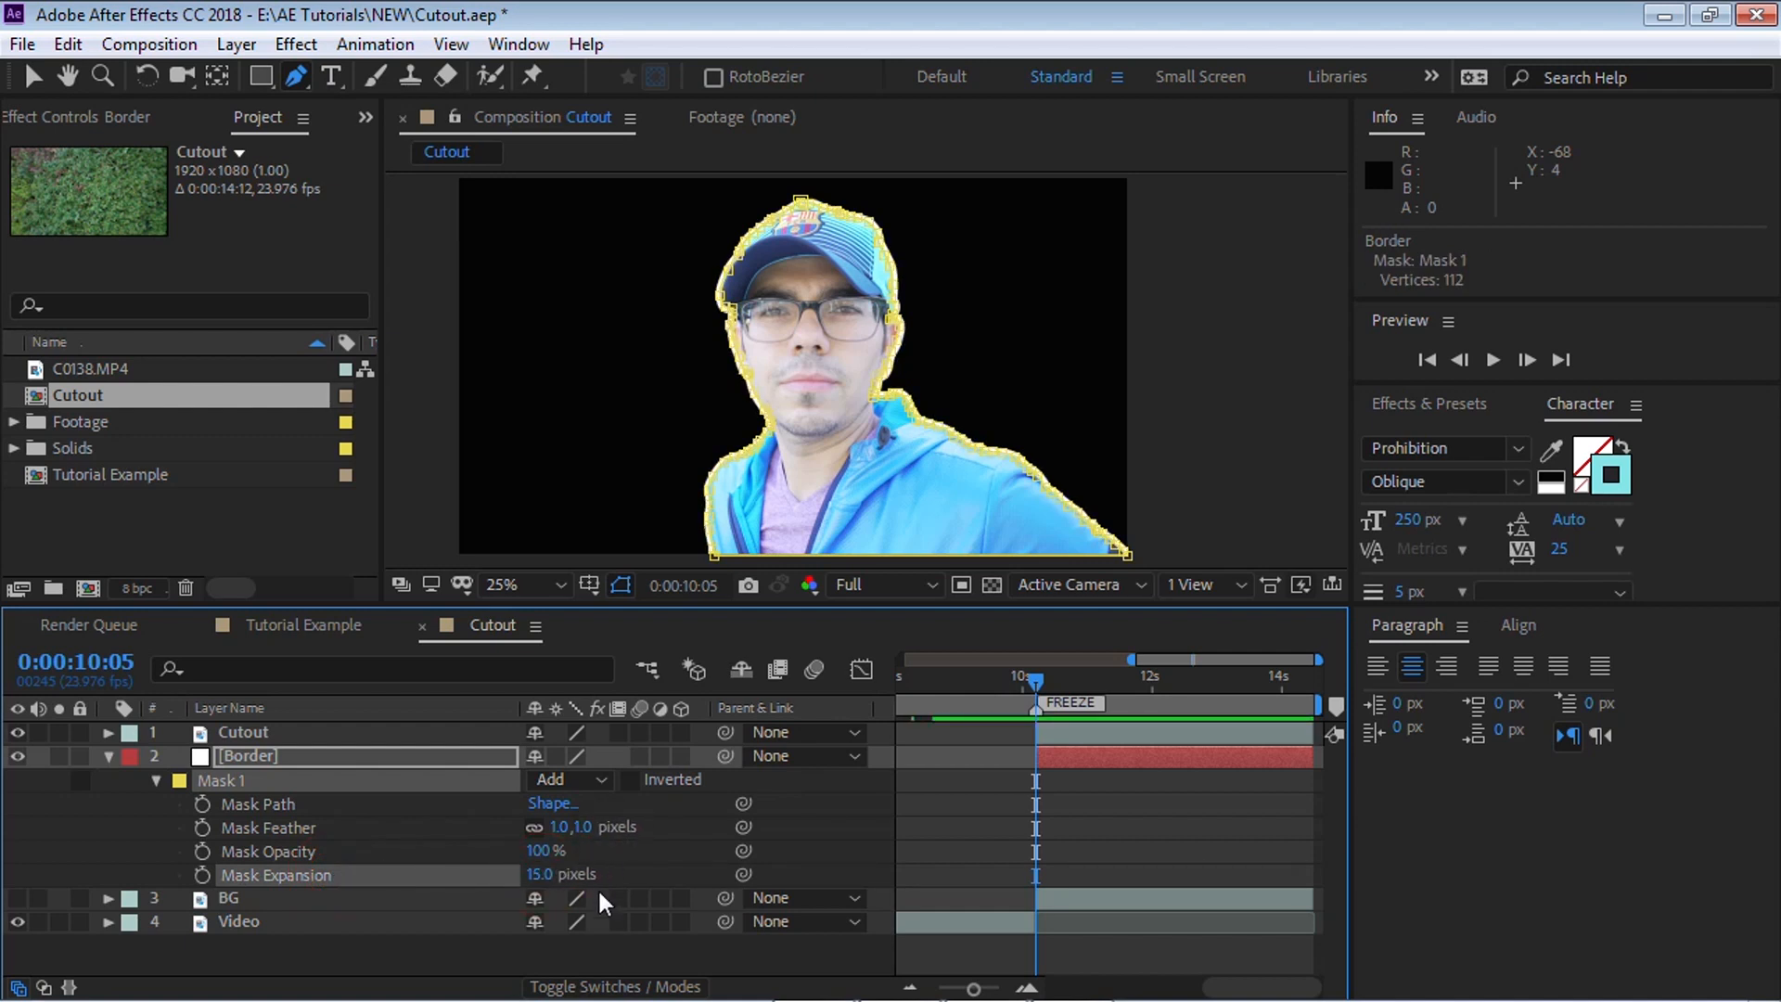
left_click(503, 585)
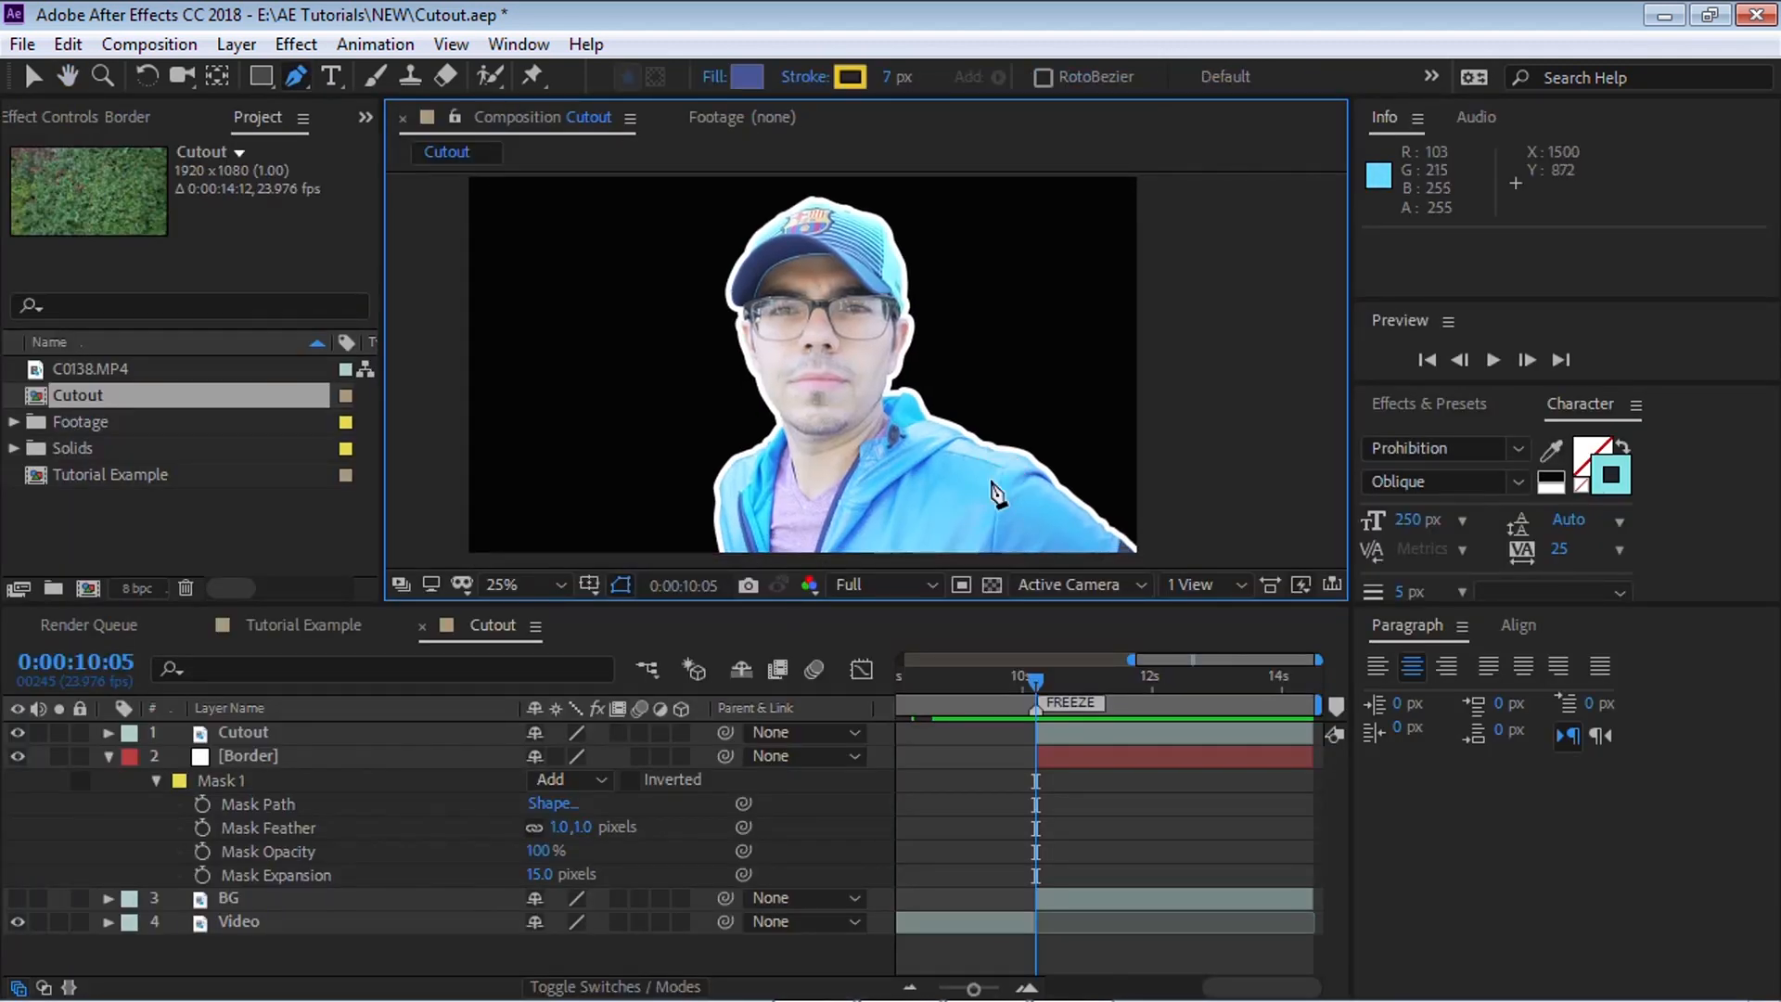
left_click(243, 731)
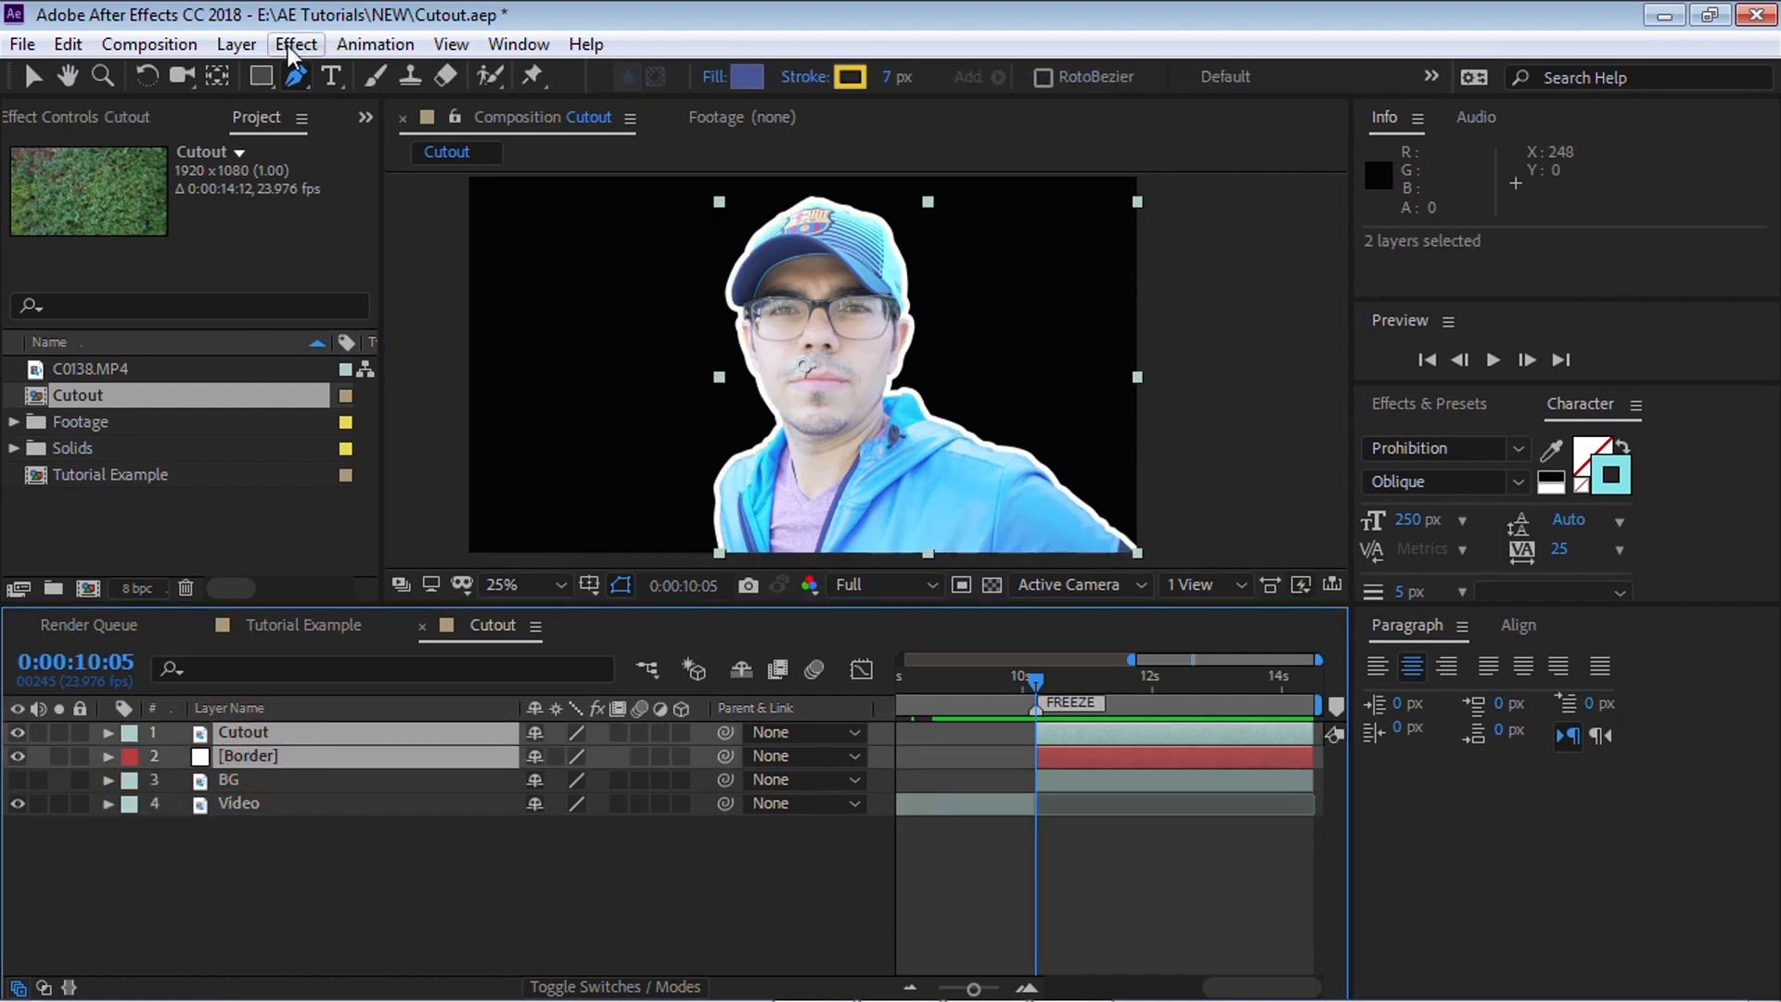
left_click(236, 44)
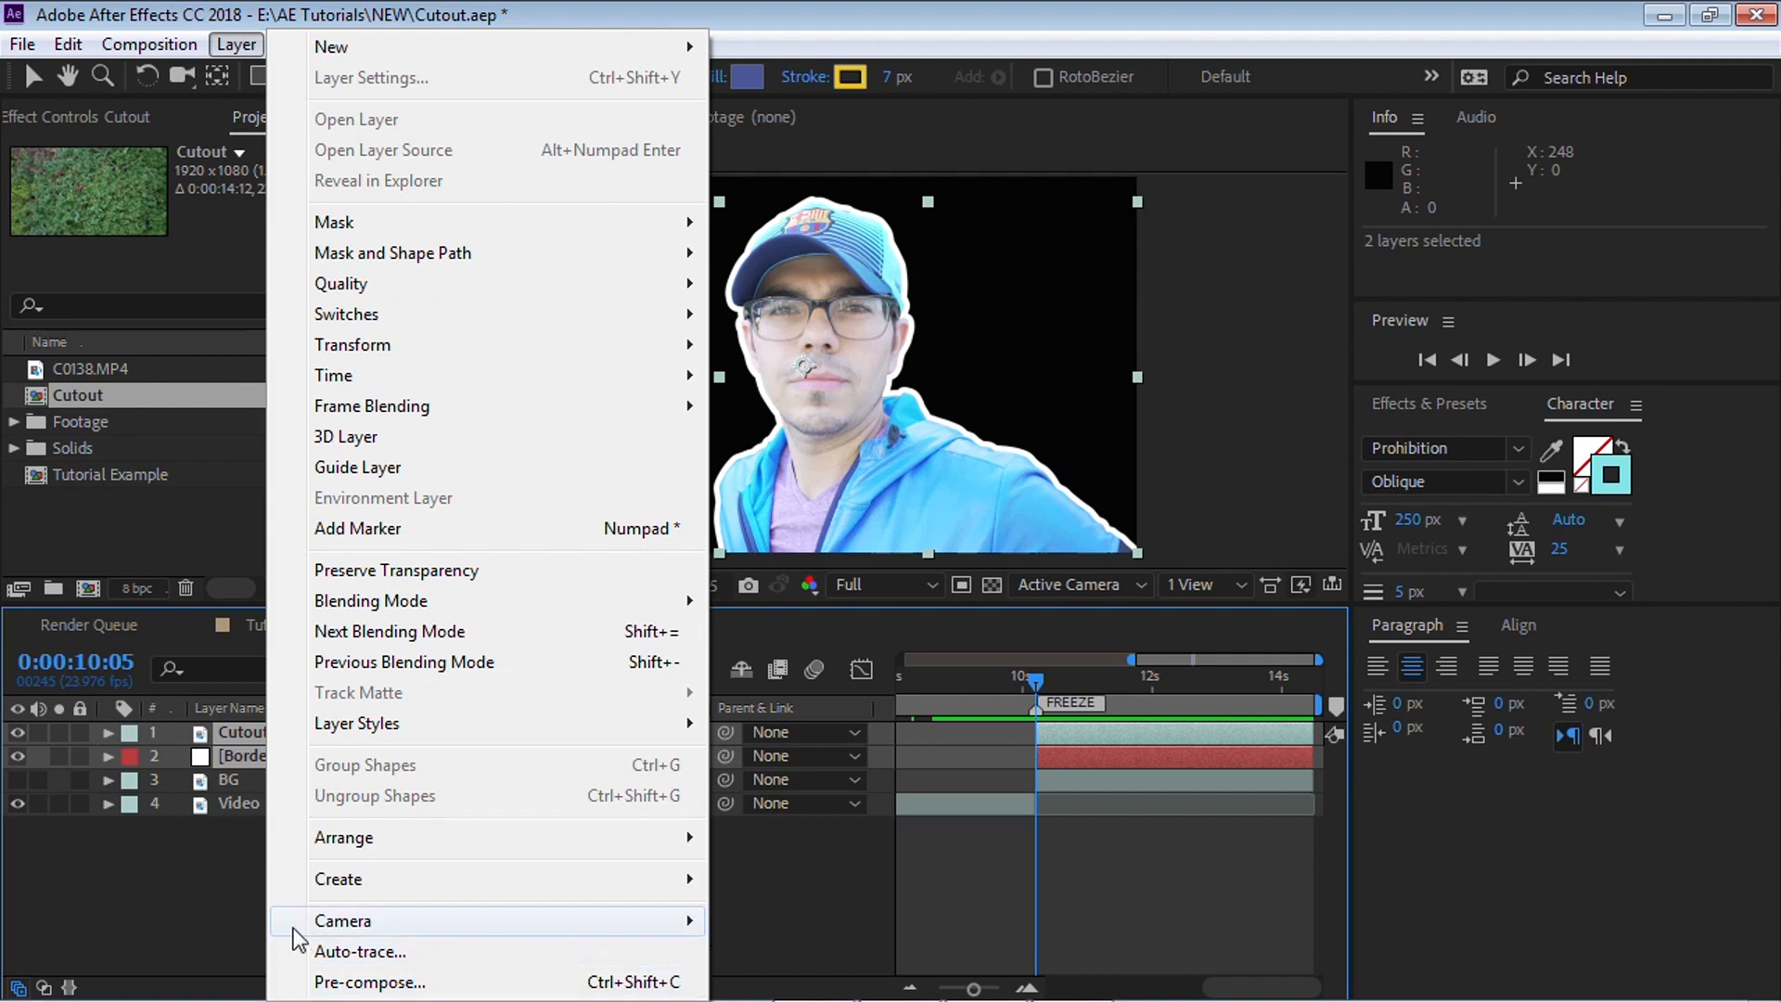
left_click(368, 981)
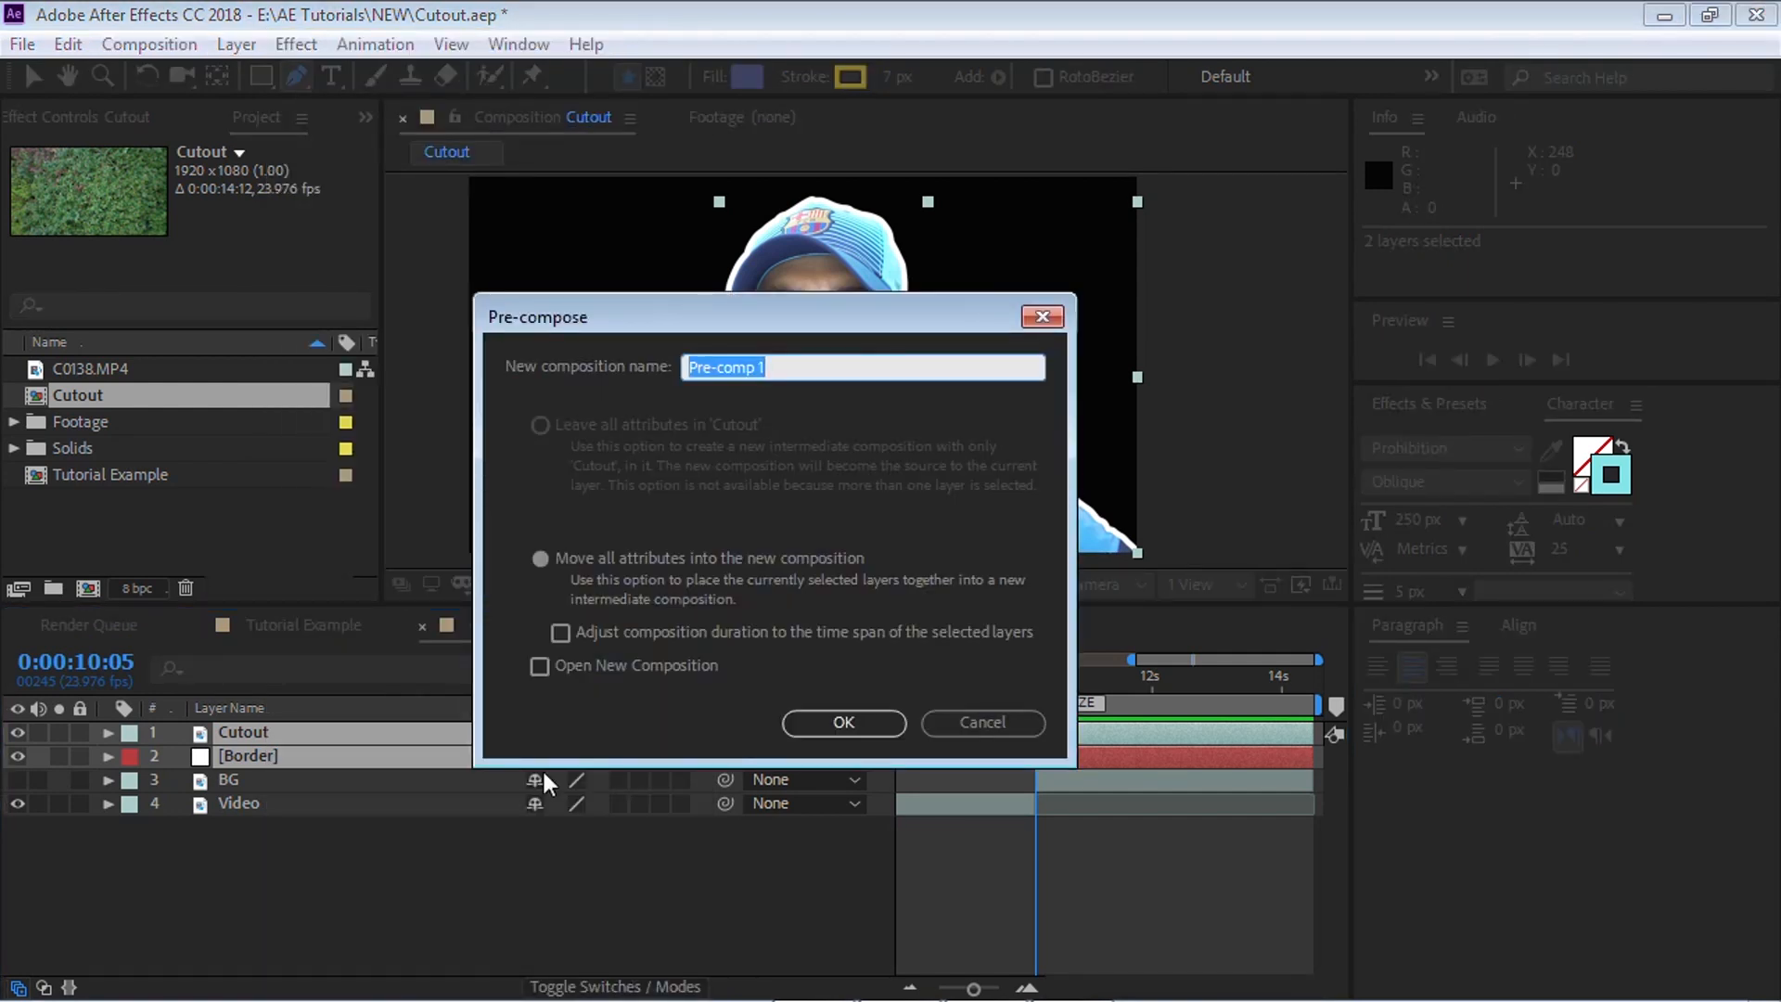
left_click(843, 723)
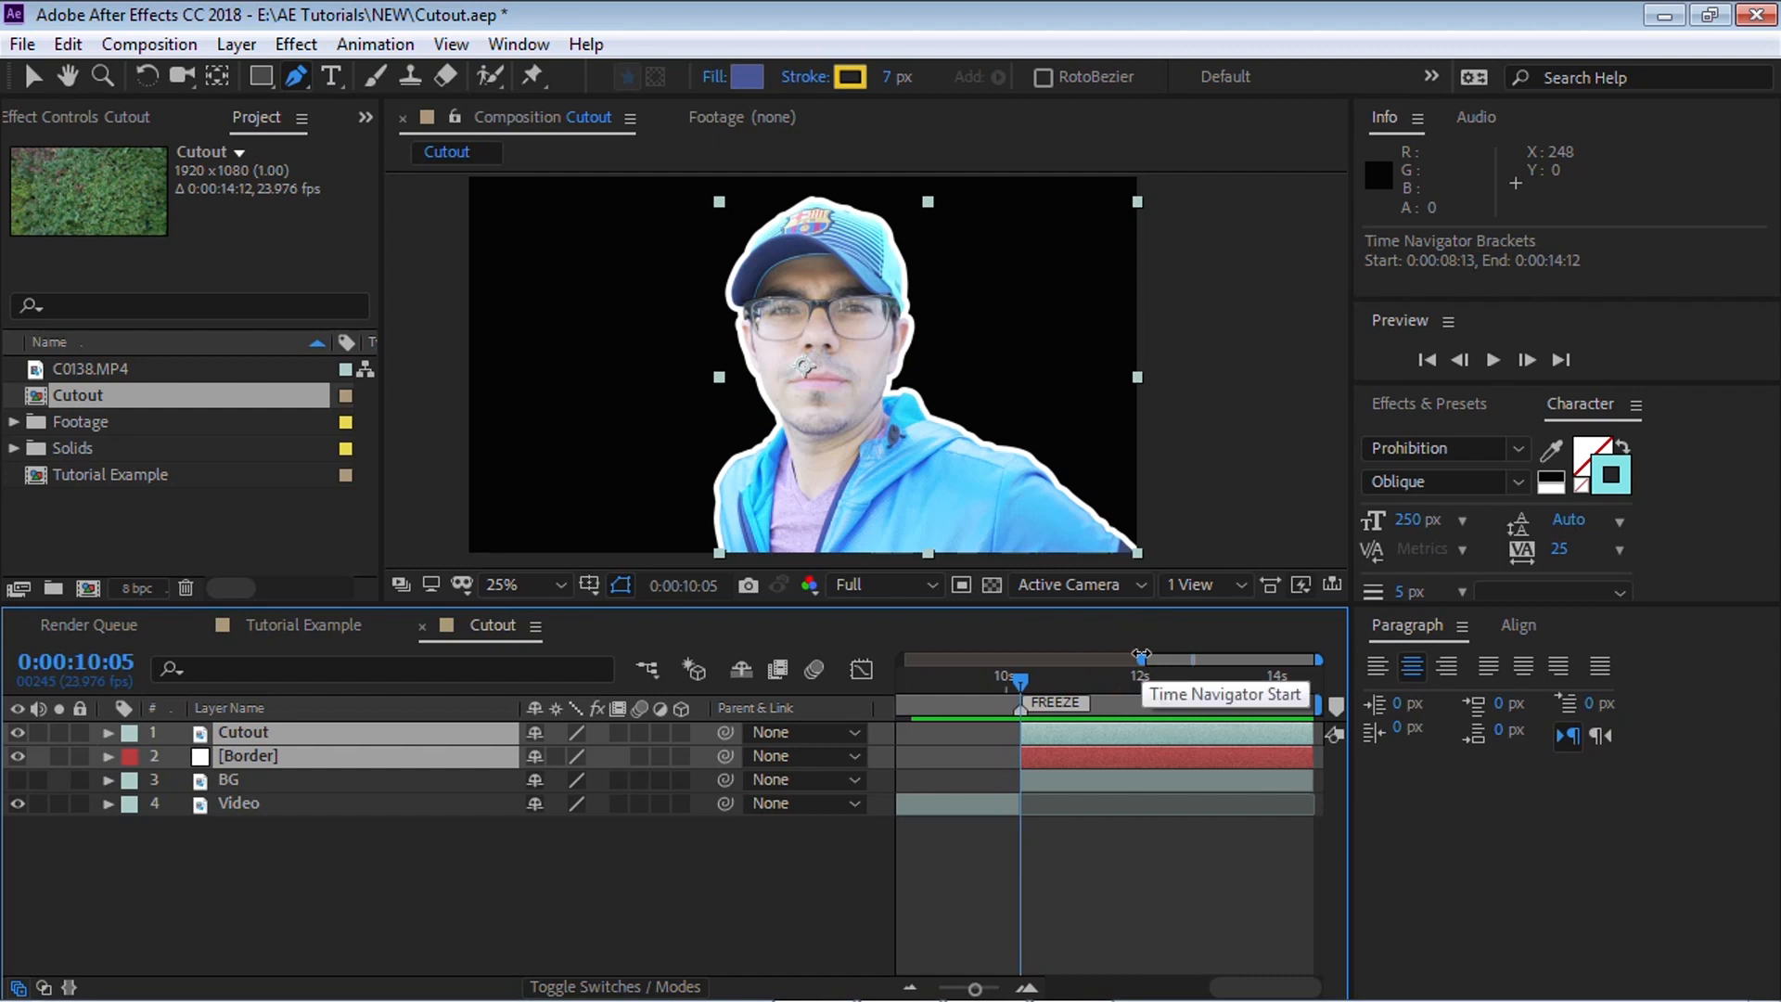
left_click(247, 755)
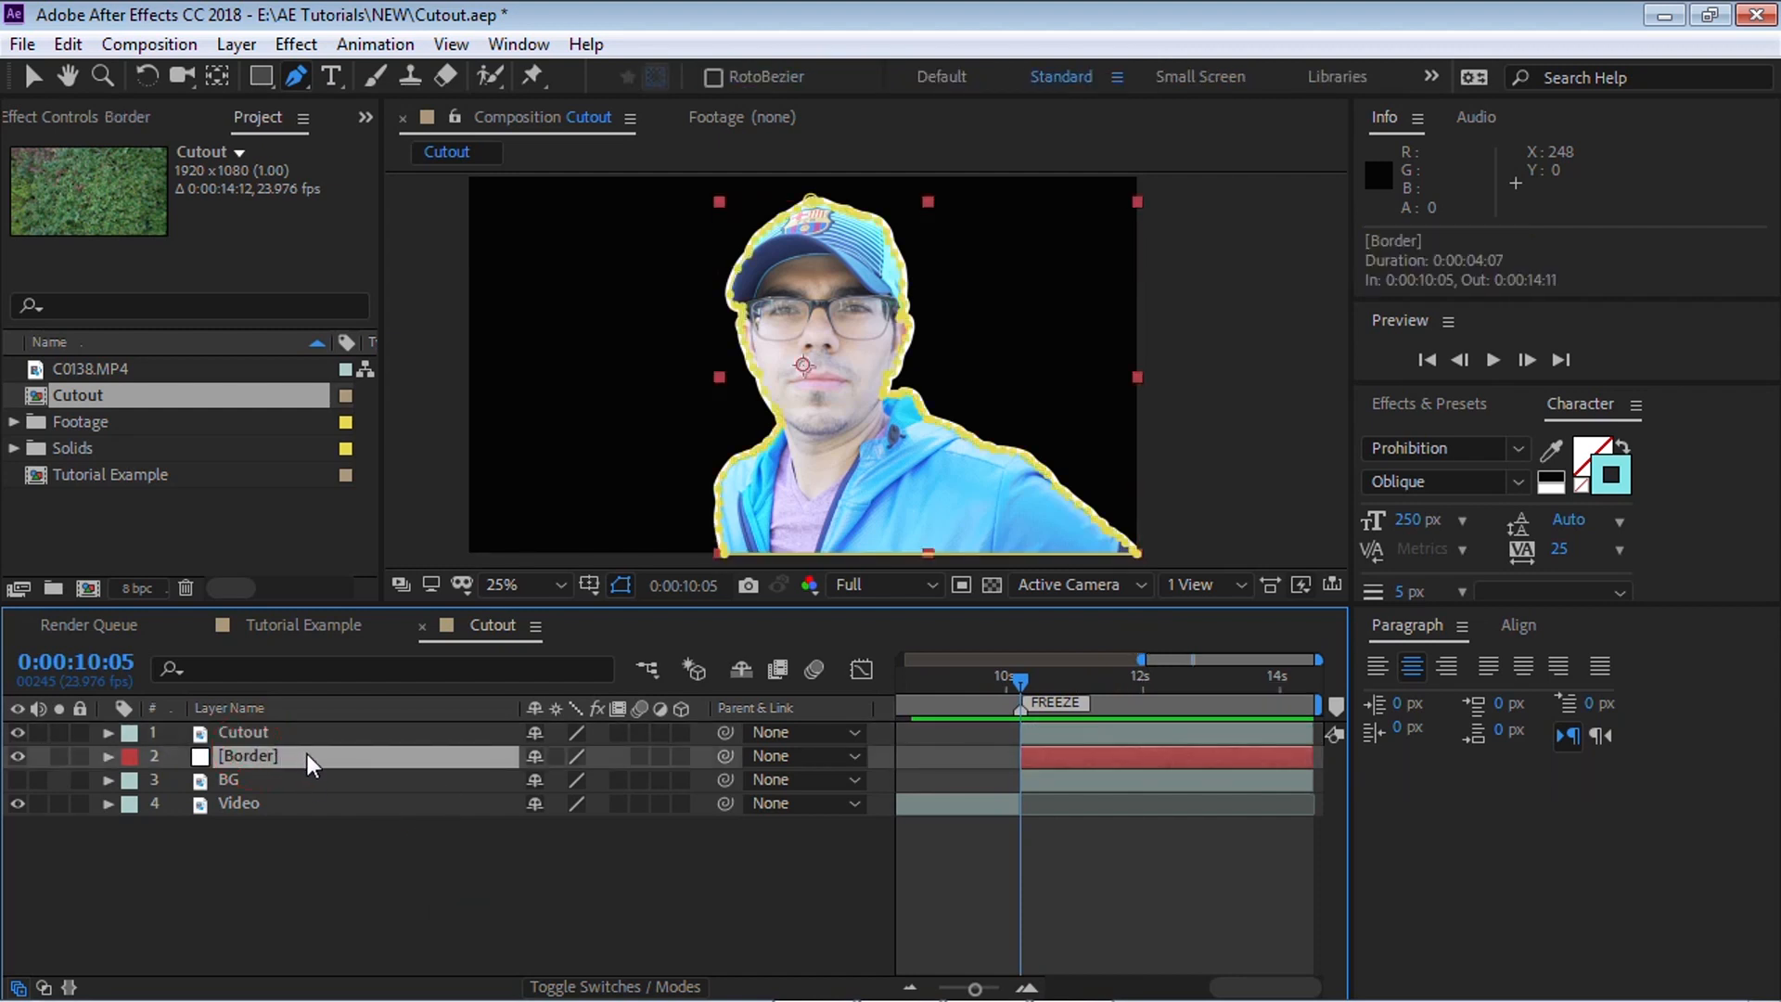
mouse_move(728, 758)
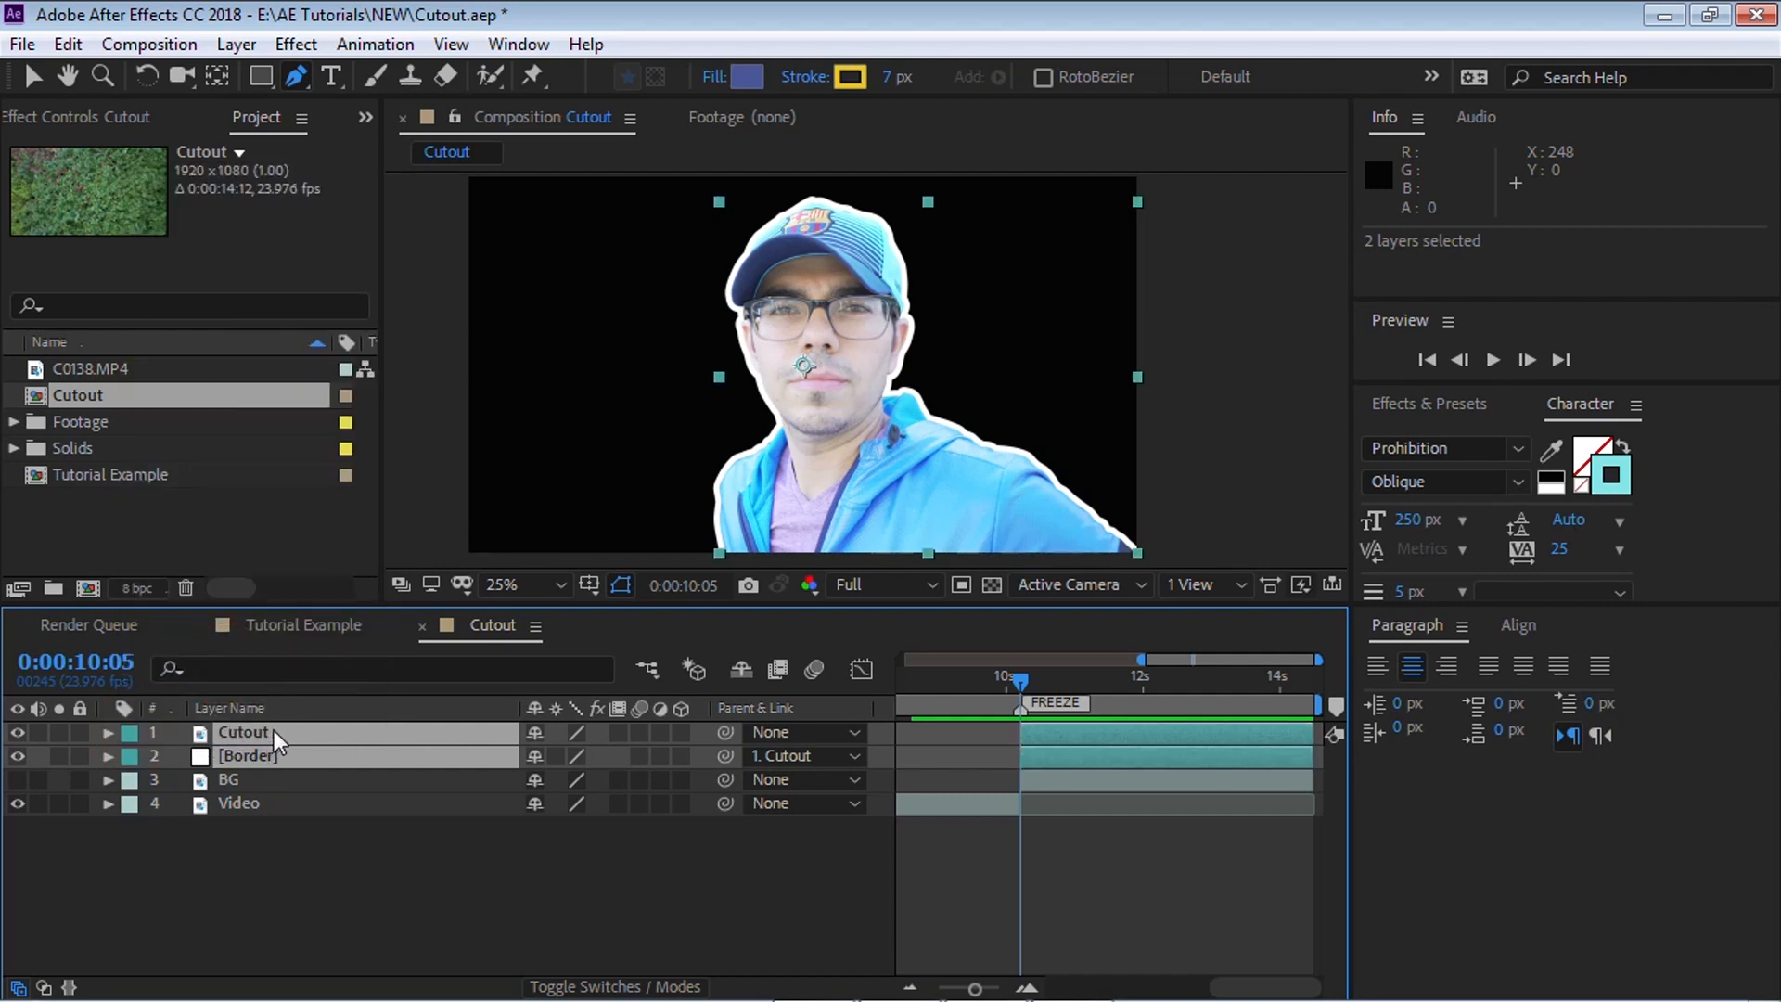
mouse_move(725, 724)
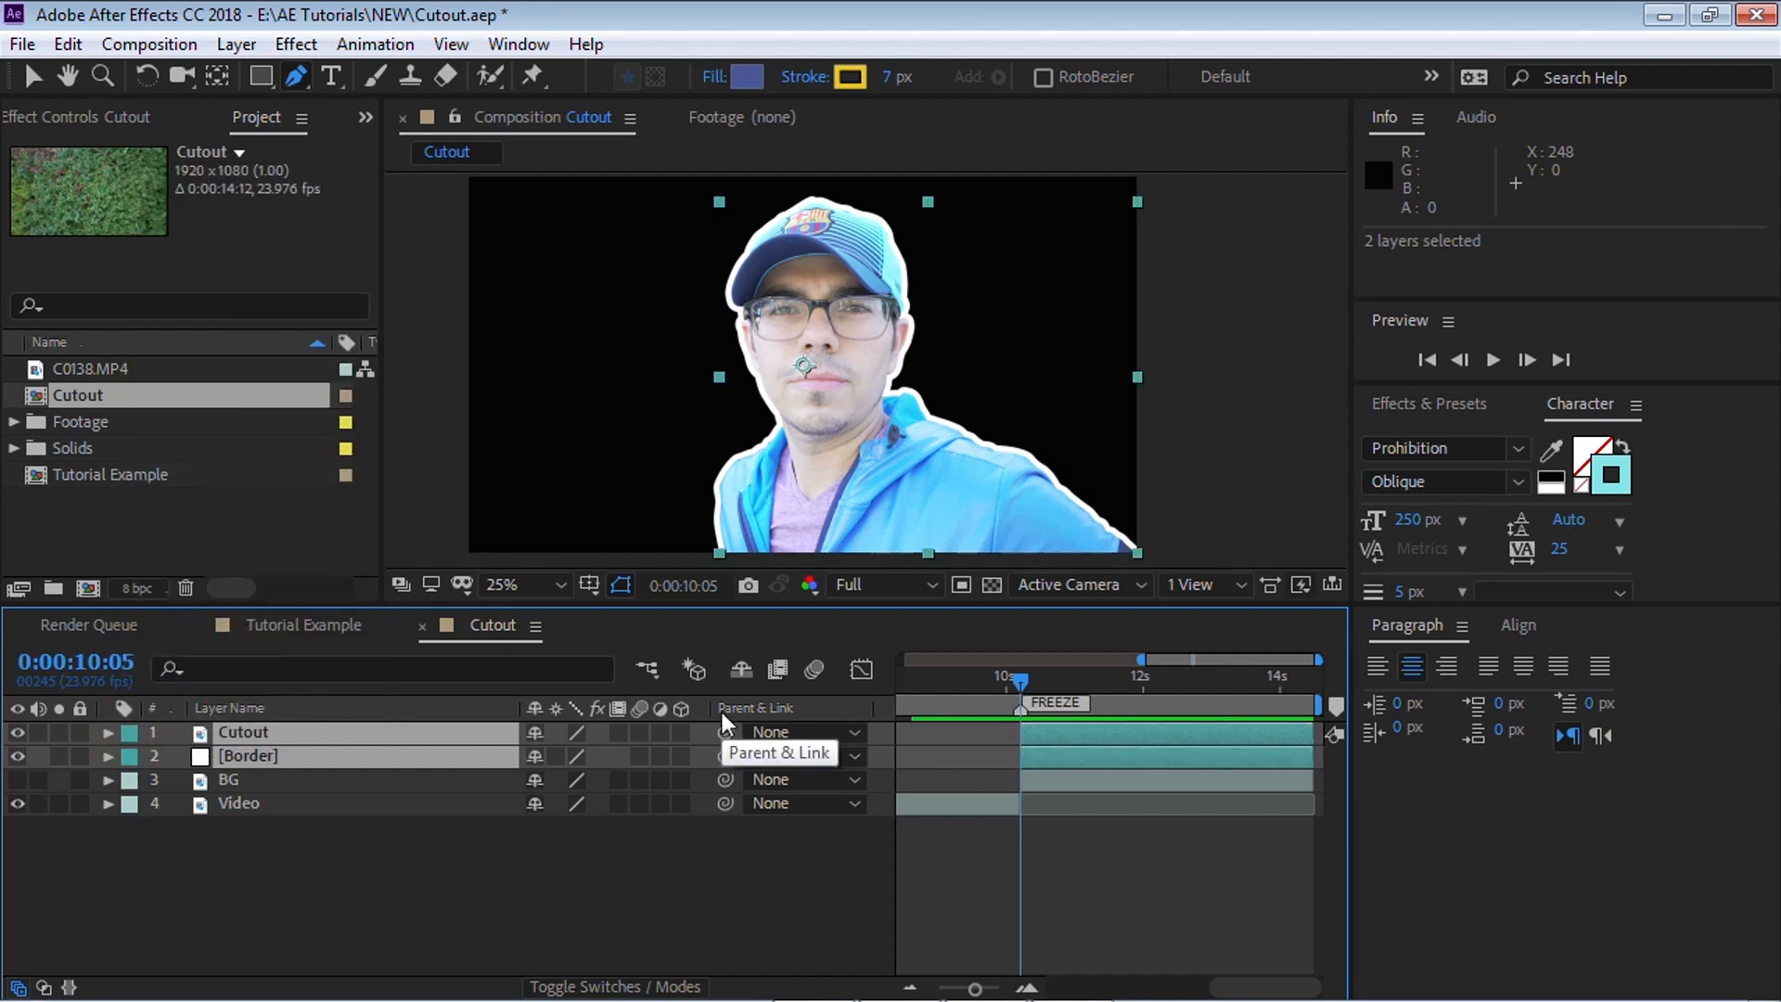
Parent the Border layer to 1. Cutout and select Cutout
left_click(784, 755)
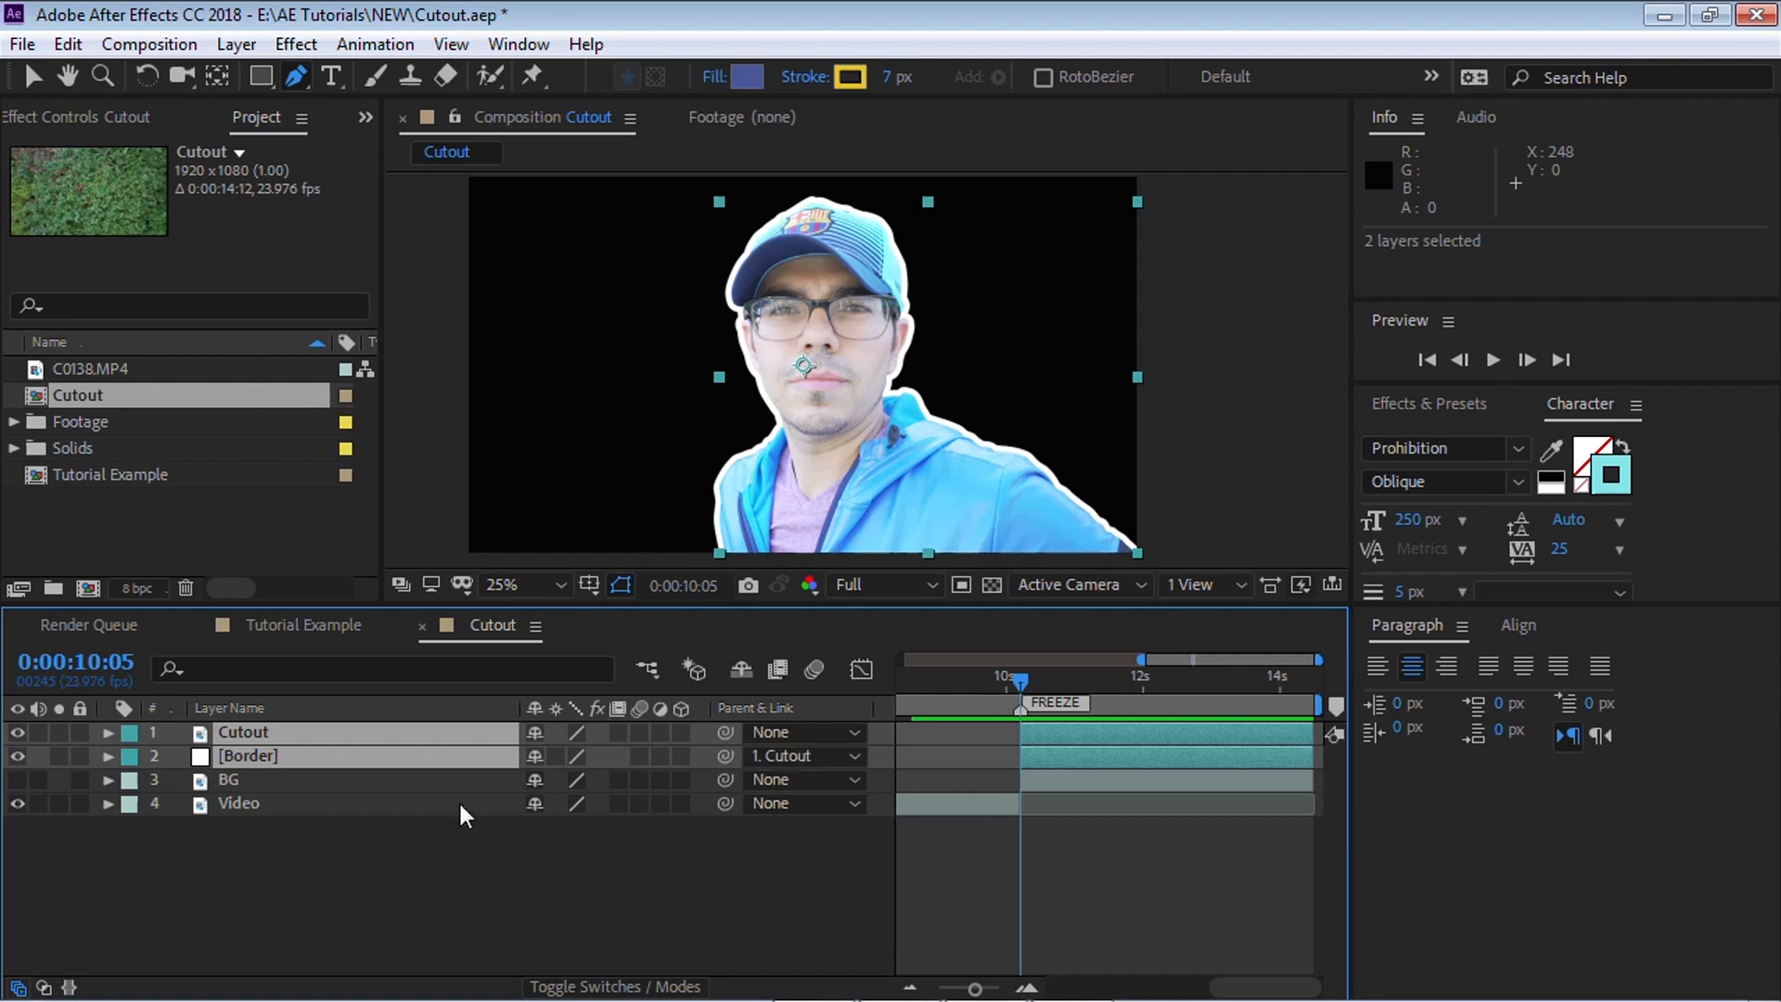
left_click(242, 732)
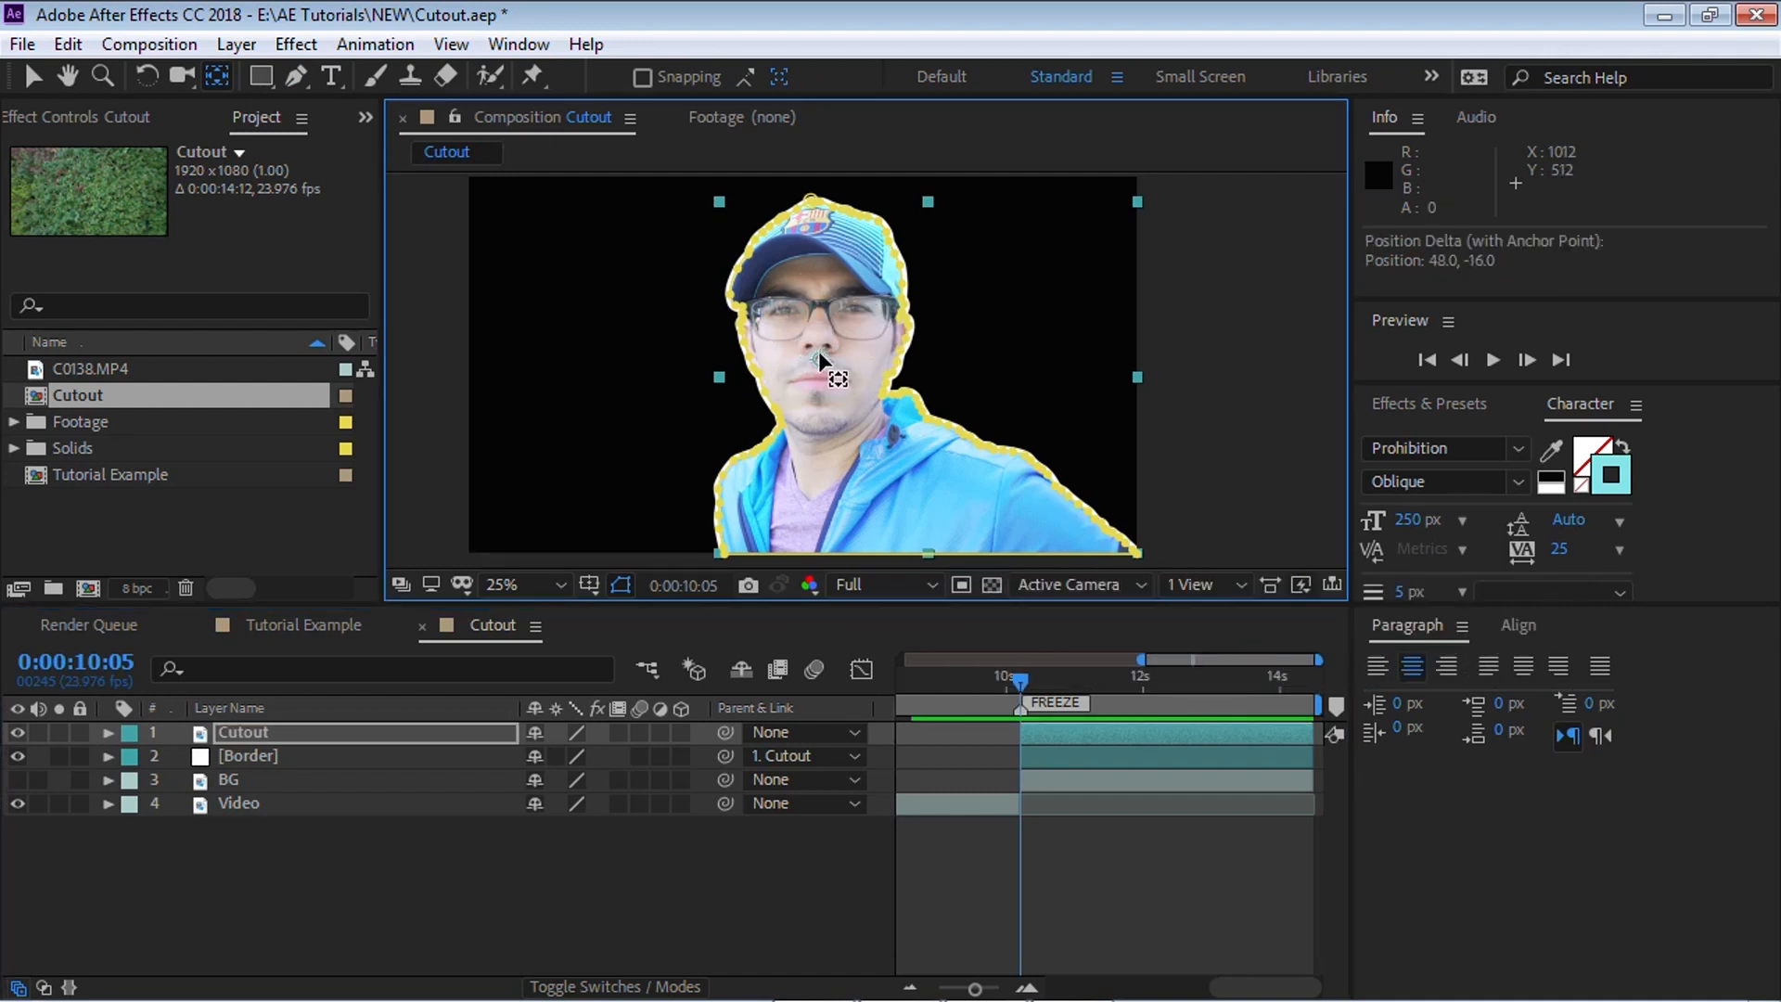
Keyframe Cutout's scale from 100% at FREEZE to 110% at 14 seconds
key("s")
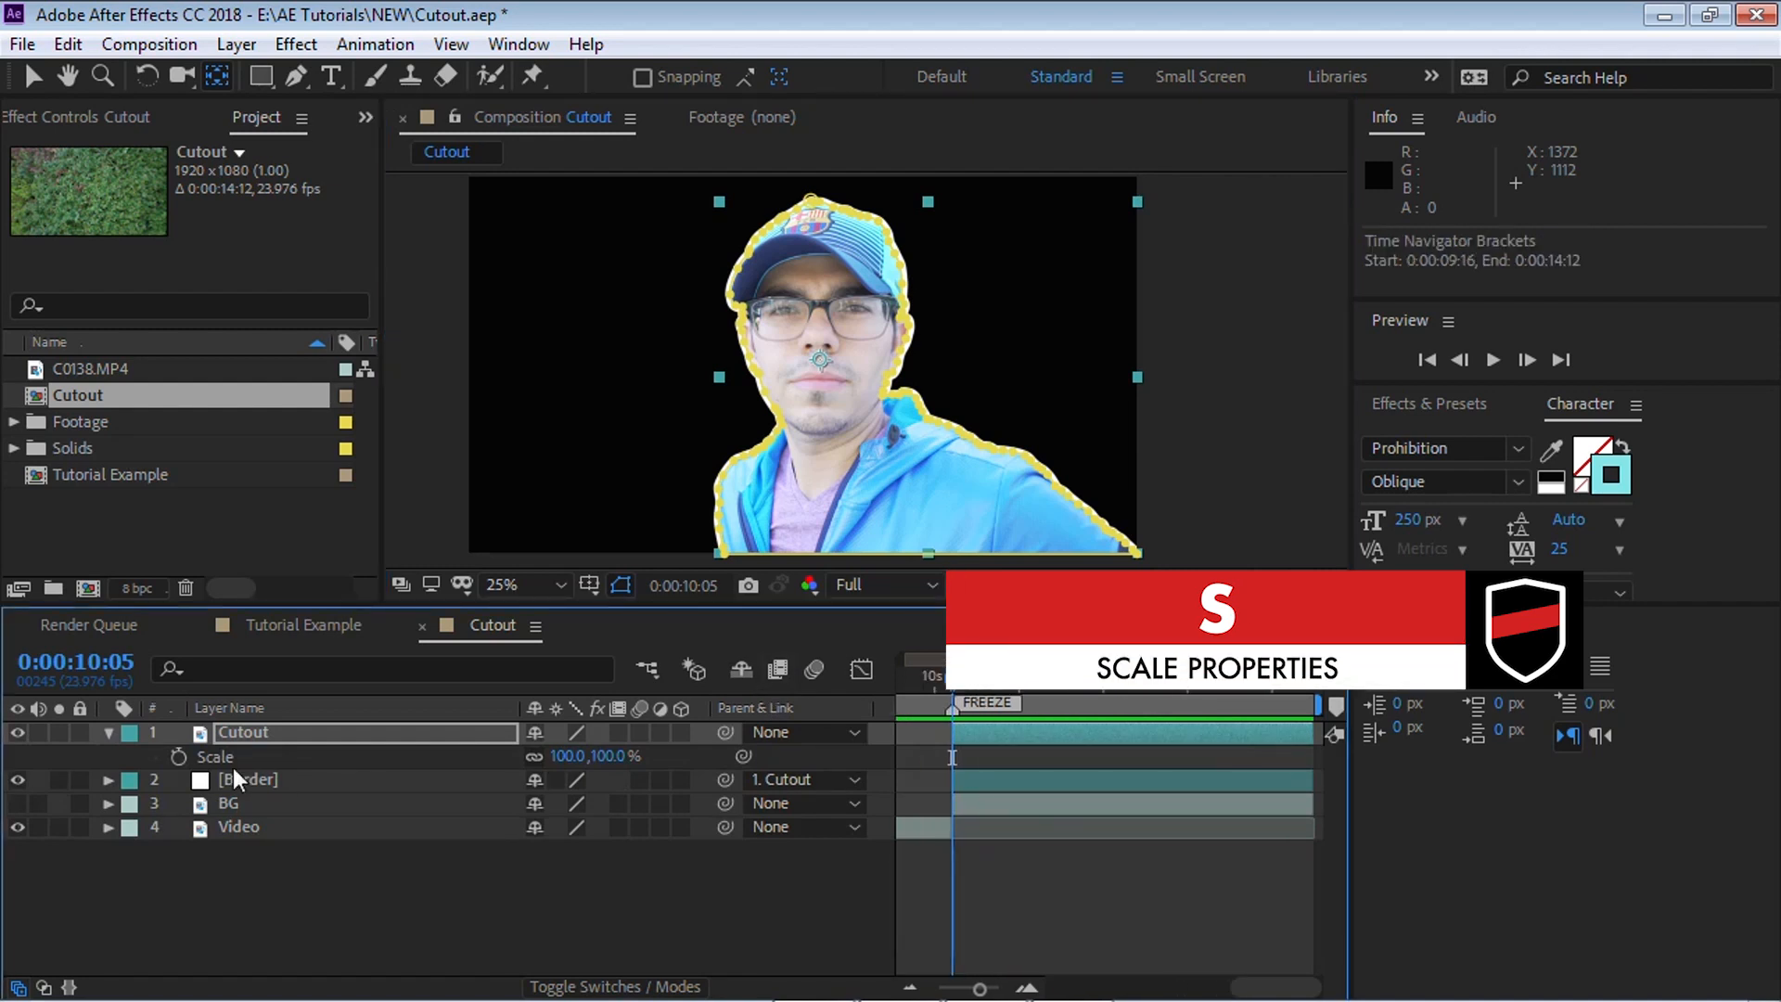
left_click(177, 757)
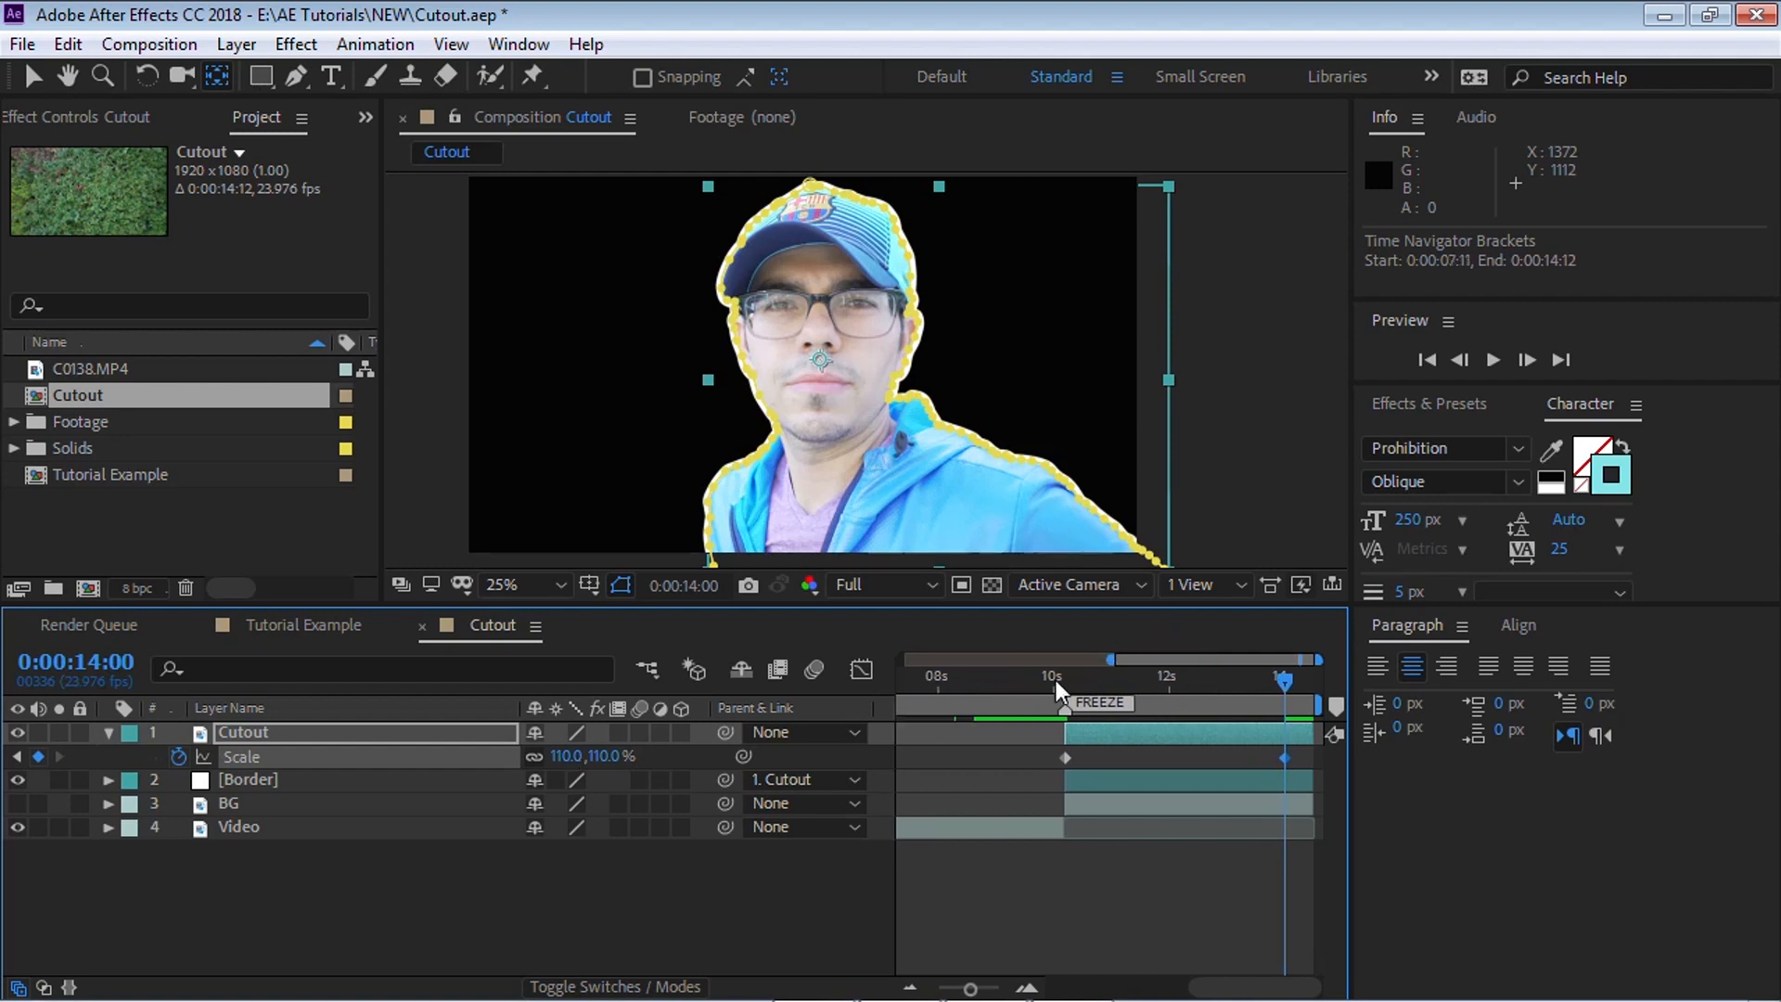
left_click(1492, 359)
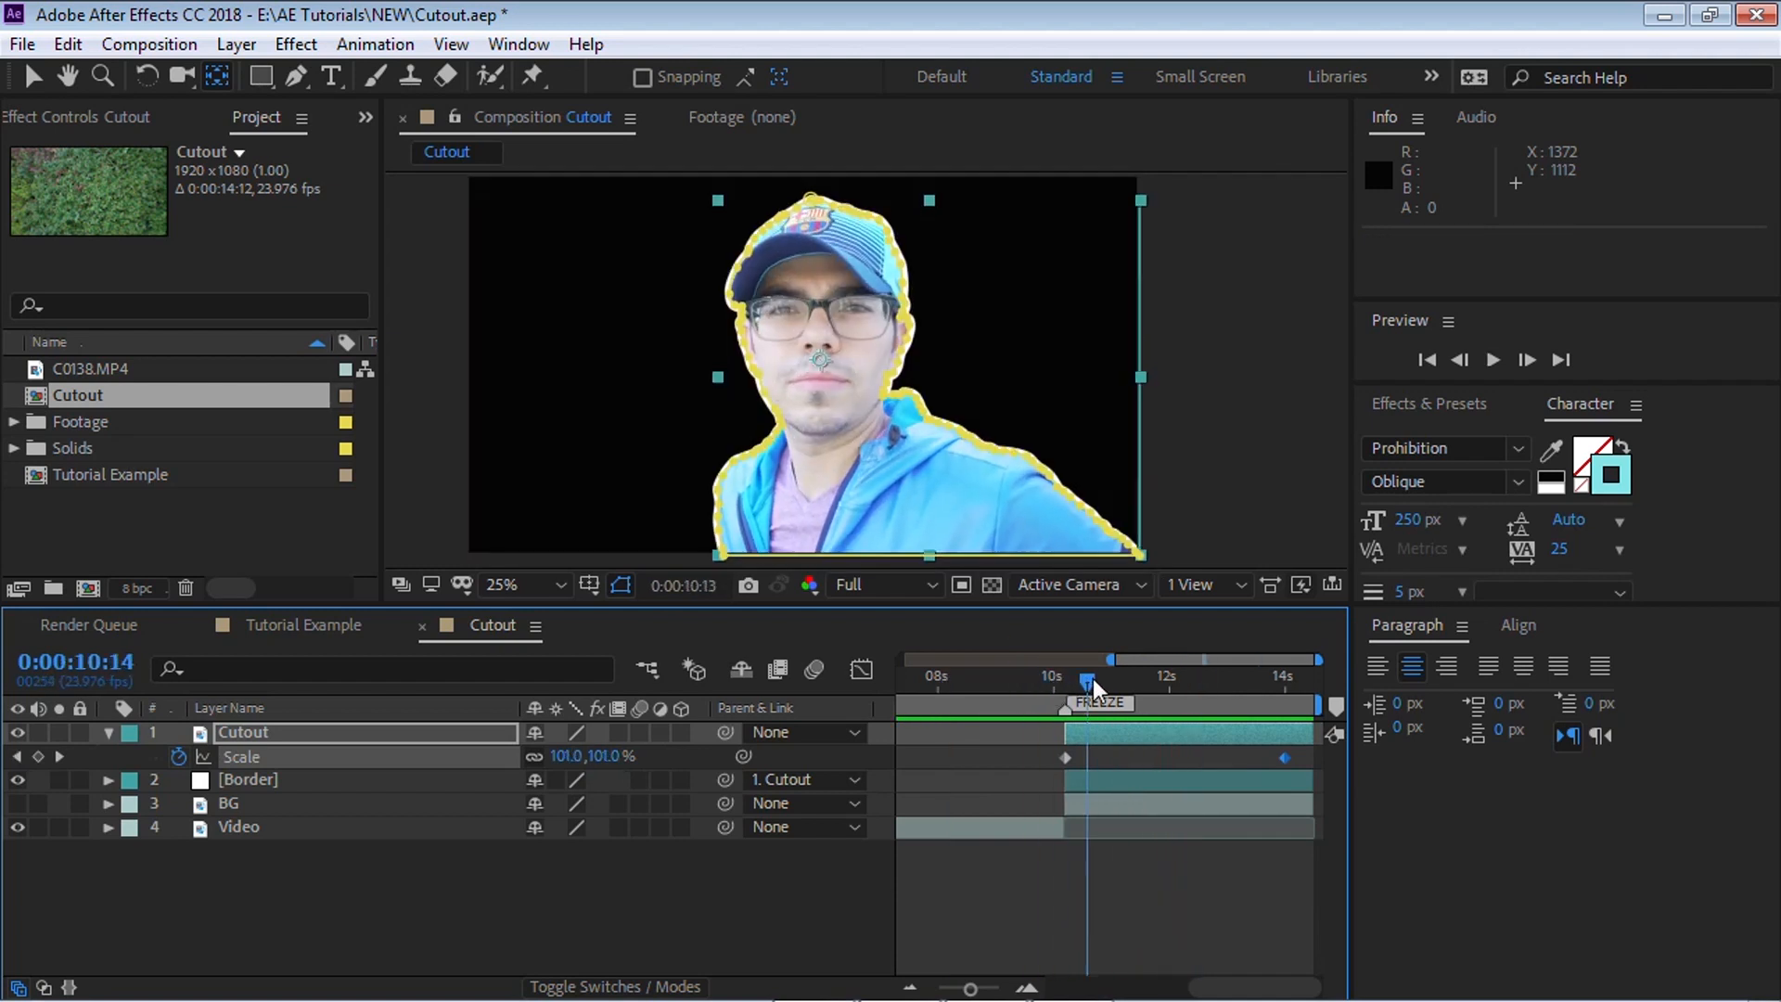
left_click(17, 803)
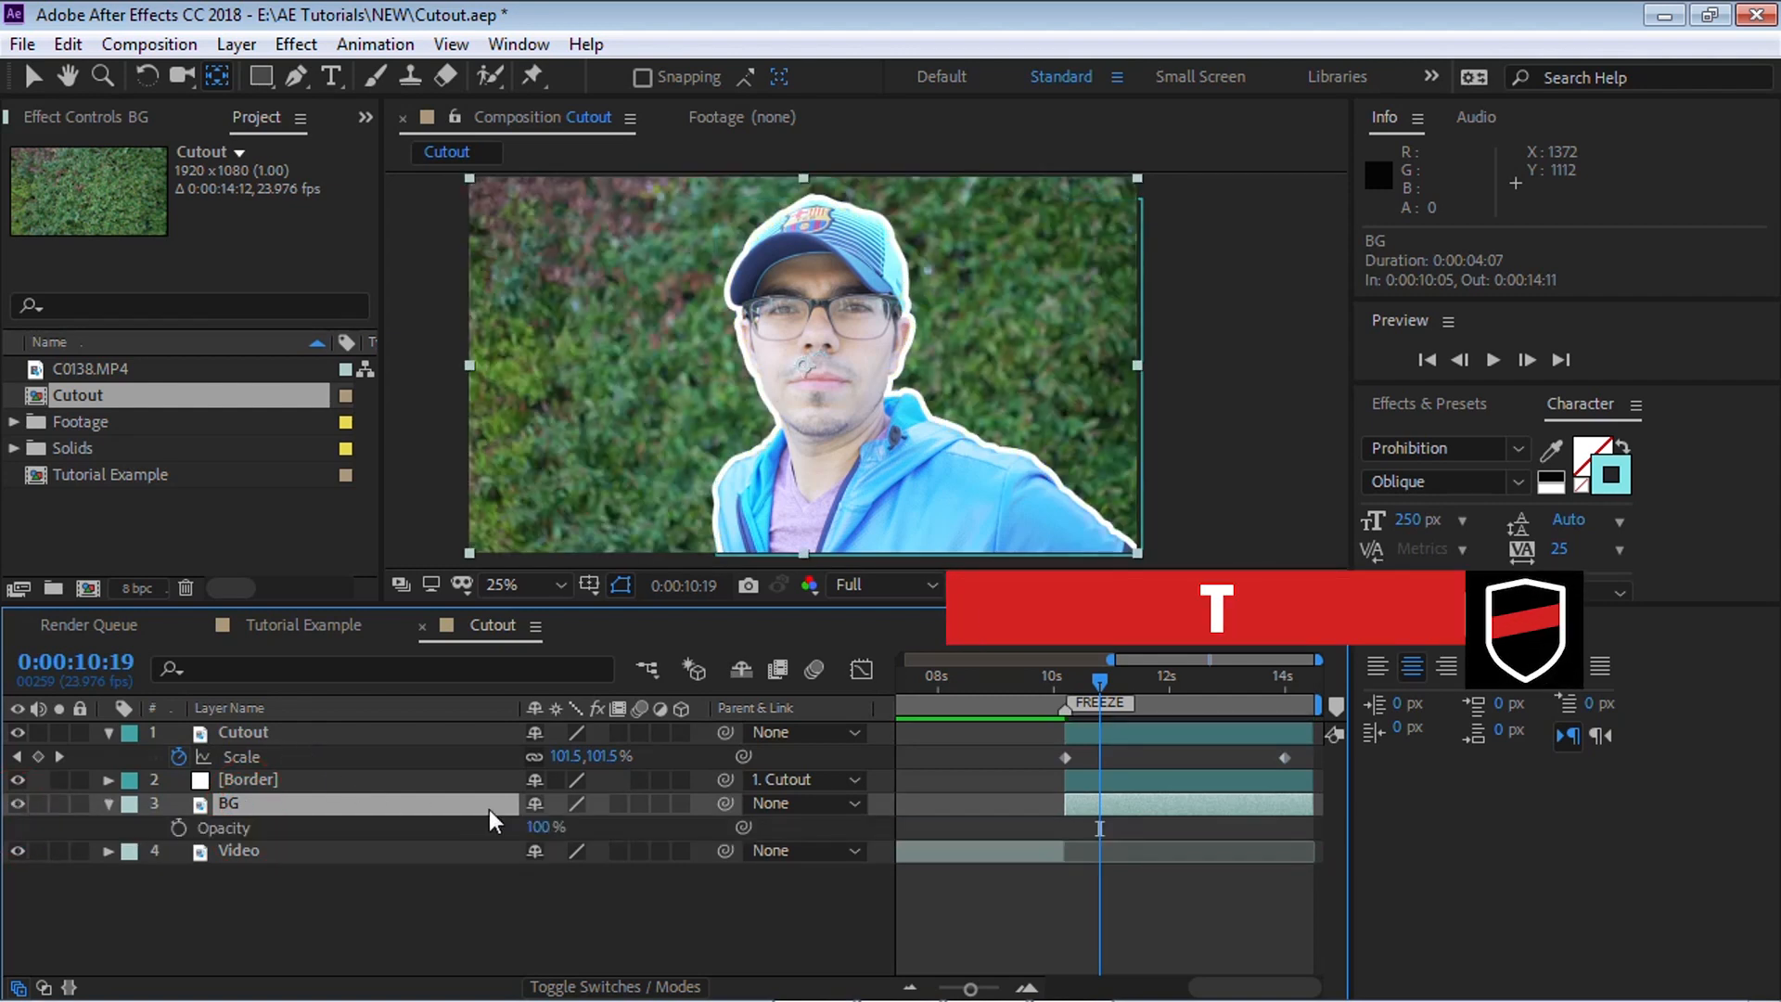
Lower the BG hedge layer's opacity to 20% and preview a frame before the freeze
double_click(545, 826)
type("20")
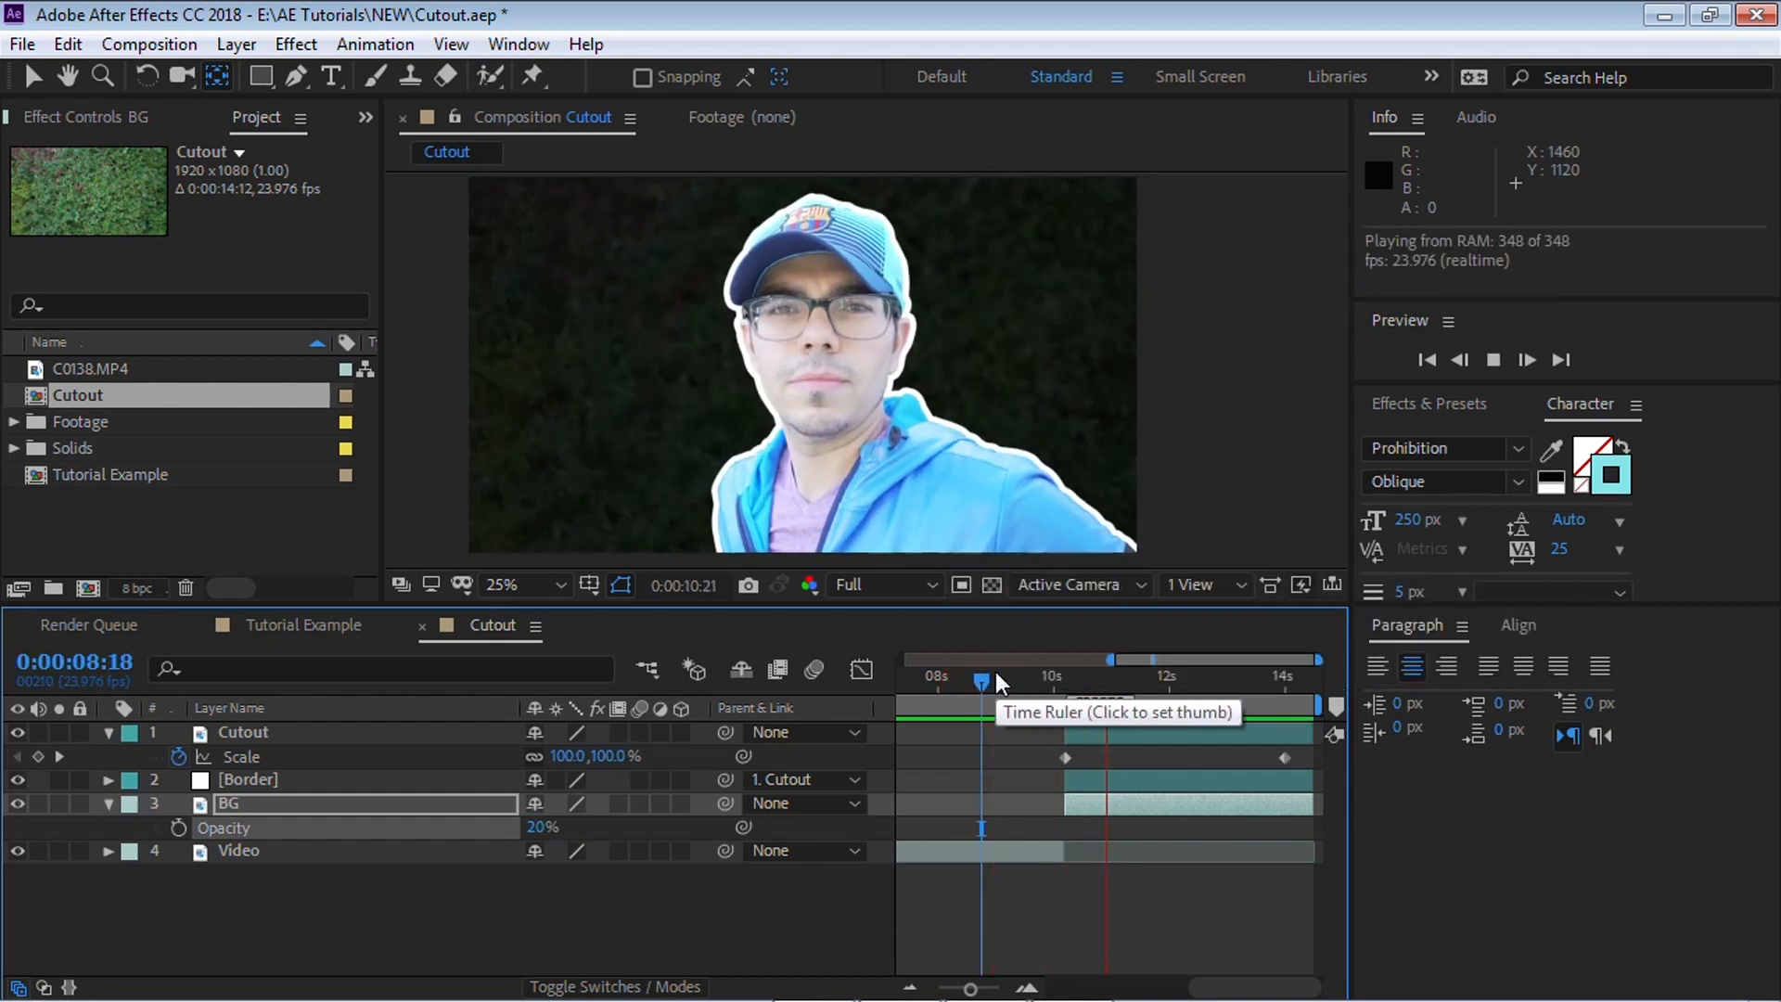
left_click(1064, 676)
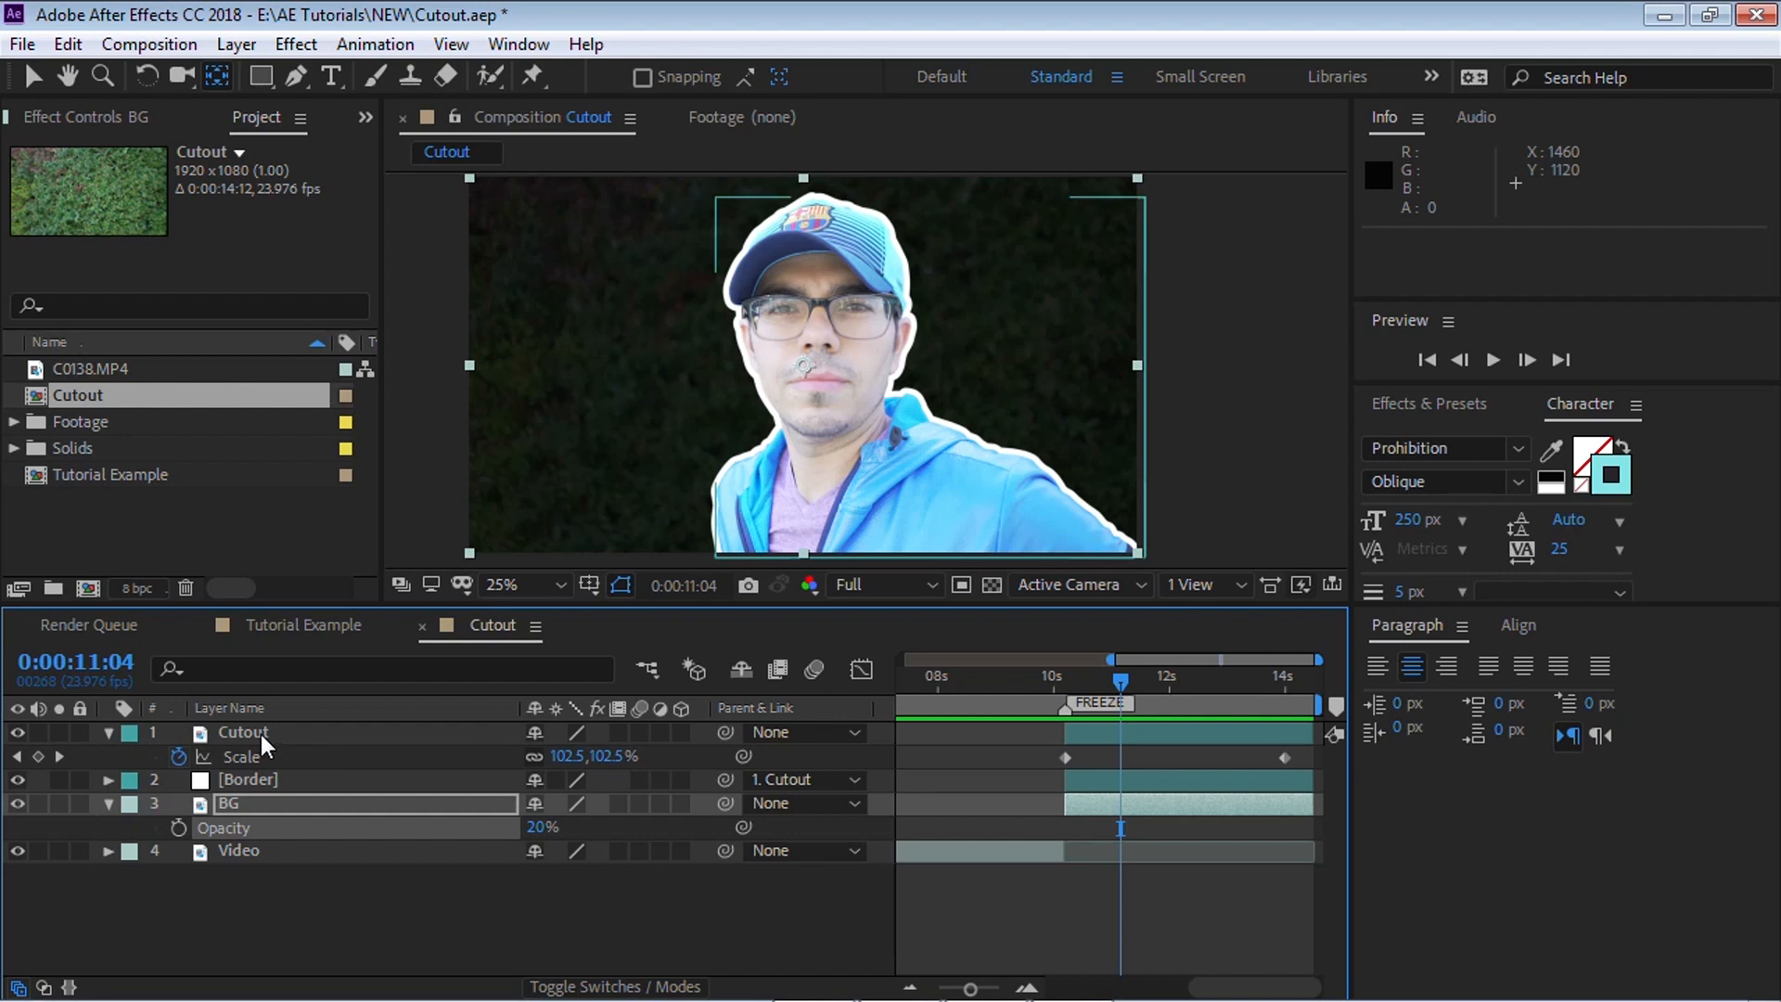
Apply Equalize and a Tritone with light tan midtones to the Cutout layer
left_click(294, 45)
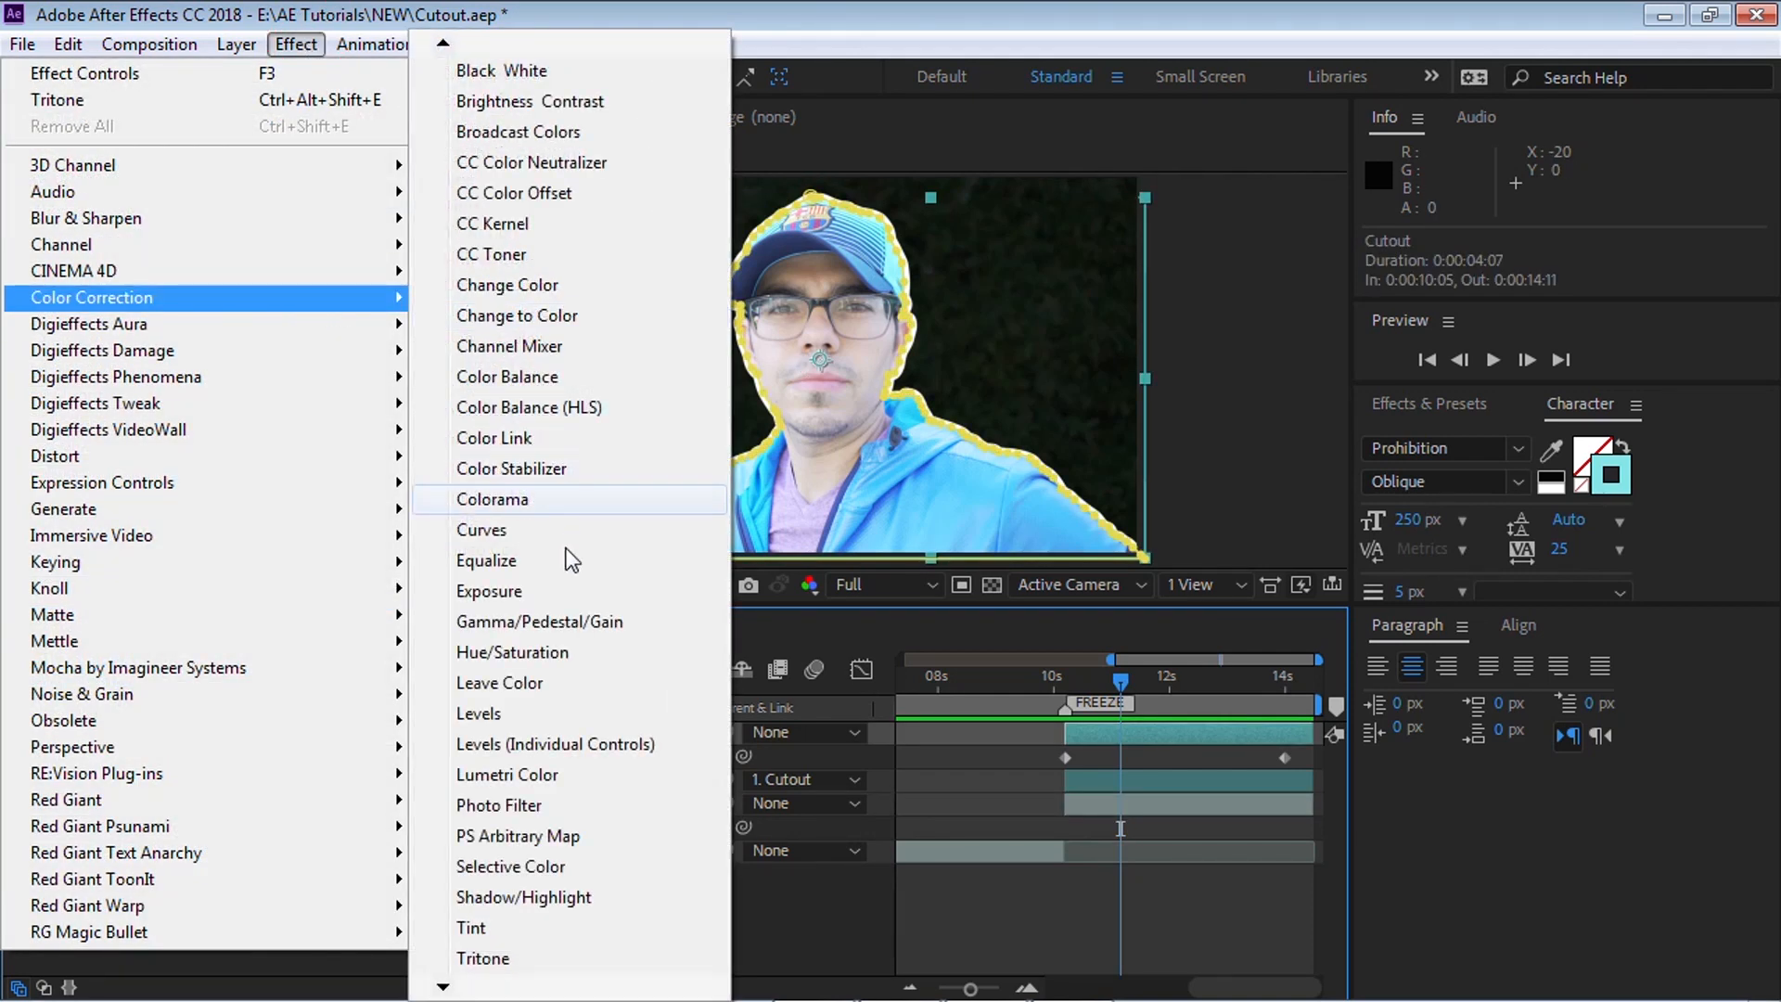
left_click(486, 560)
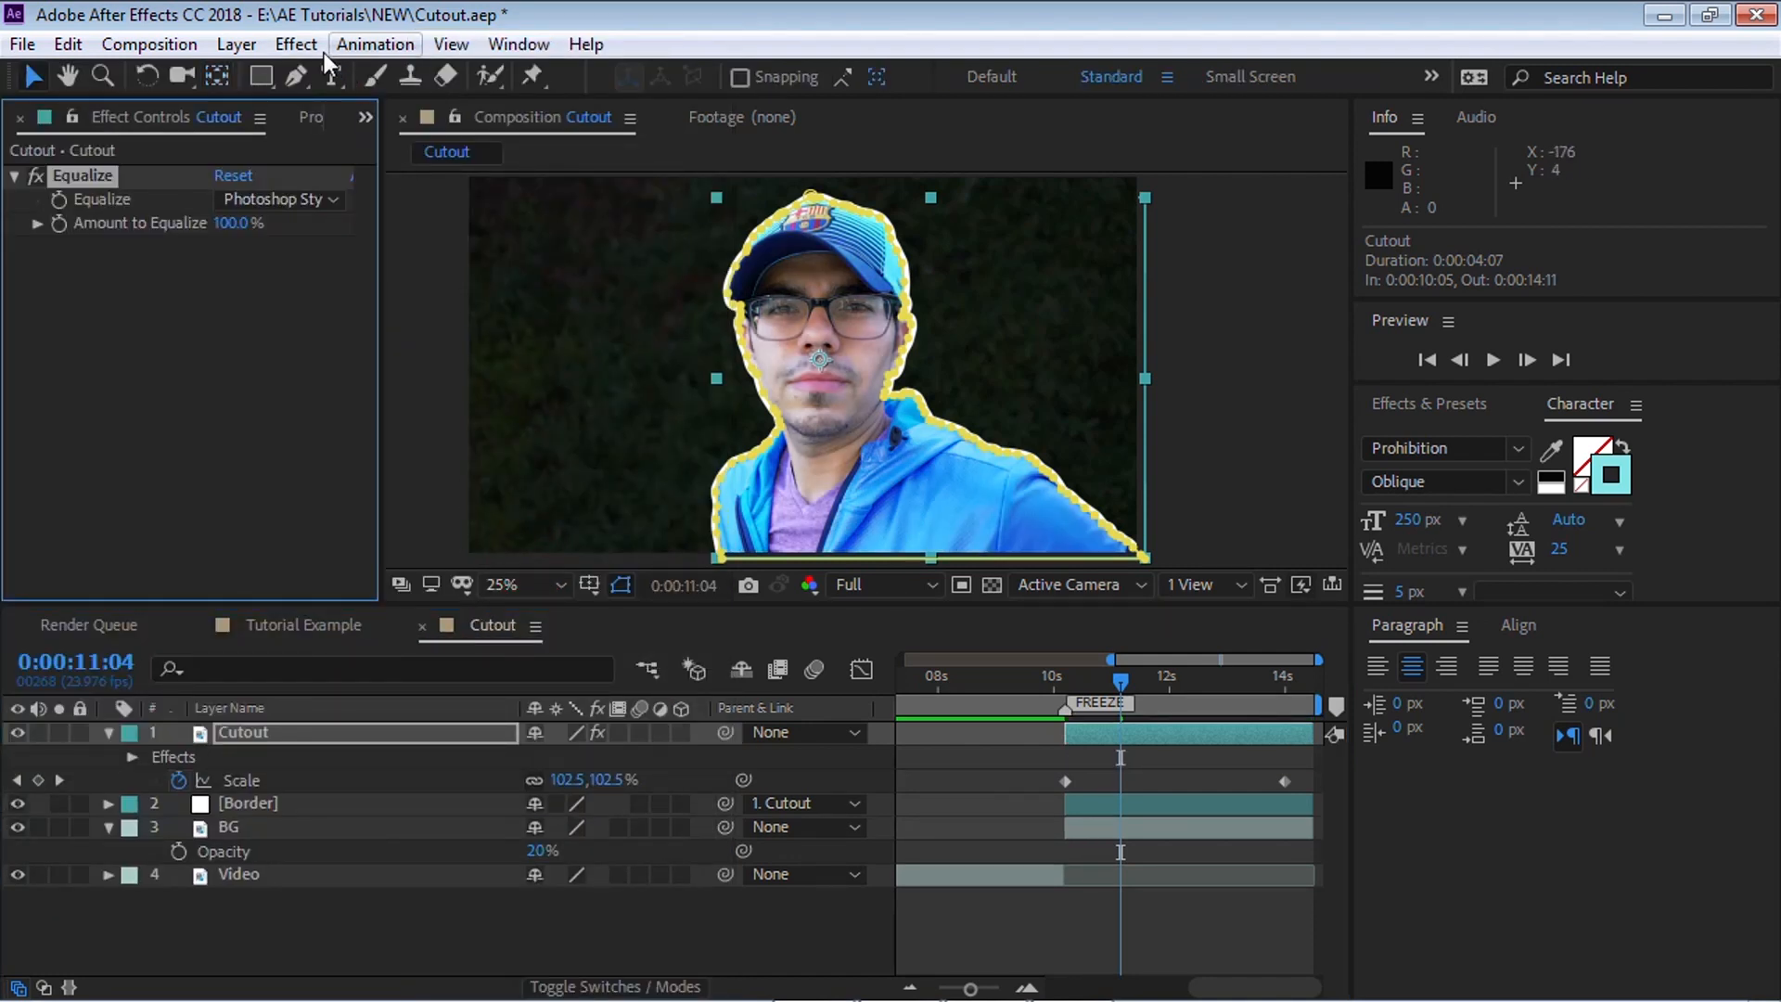
left_click(295, 44)
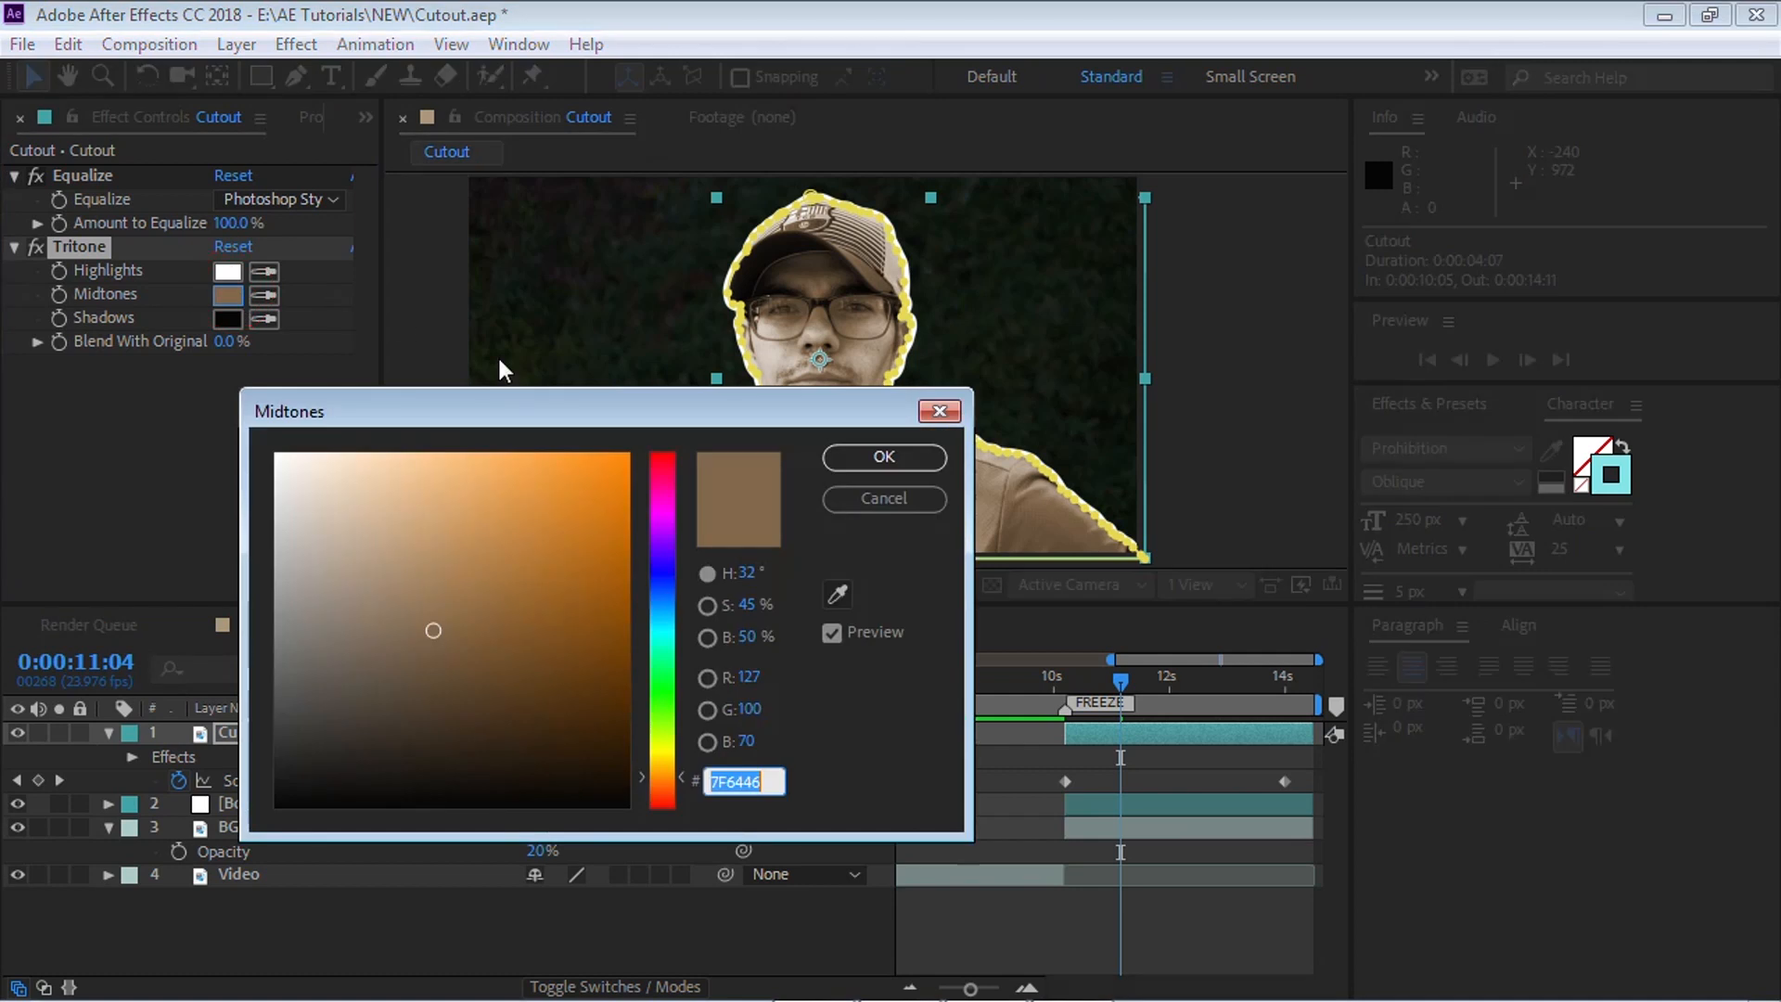
left_click(452, 490)
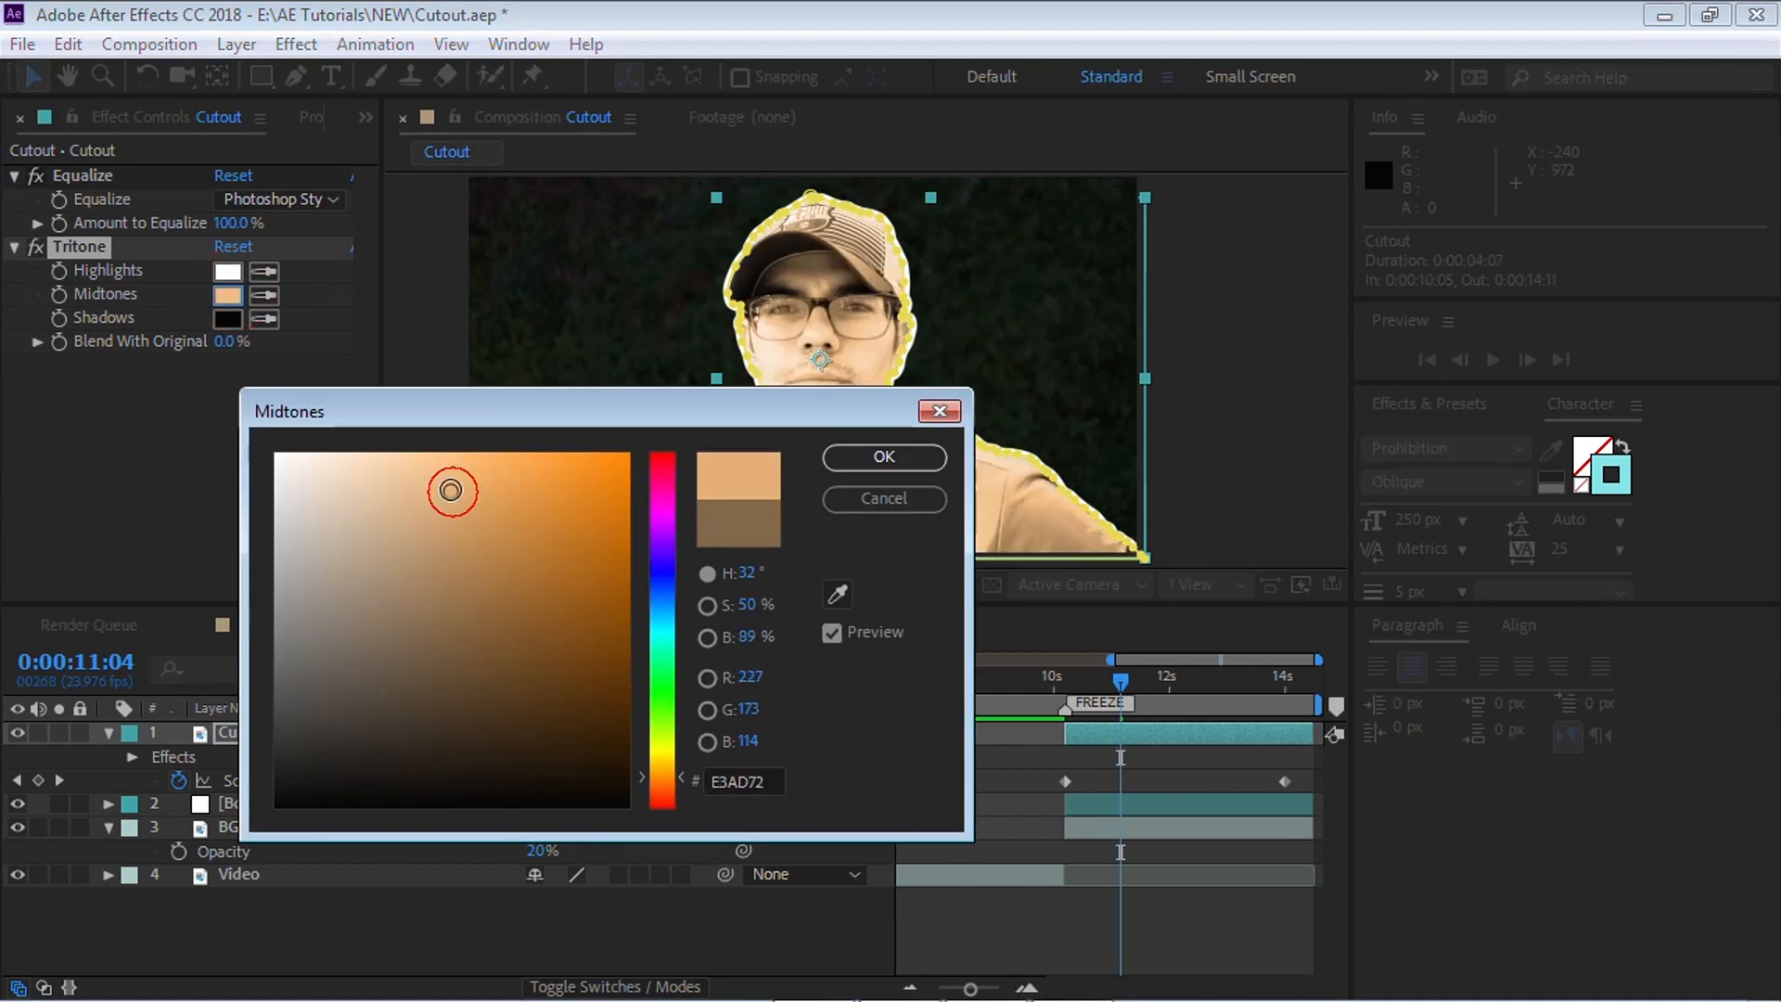
left_click(882, 457)
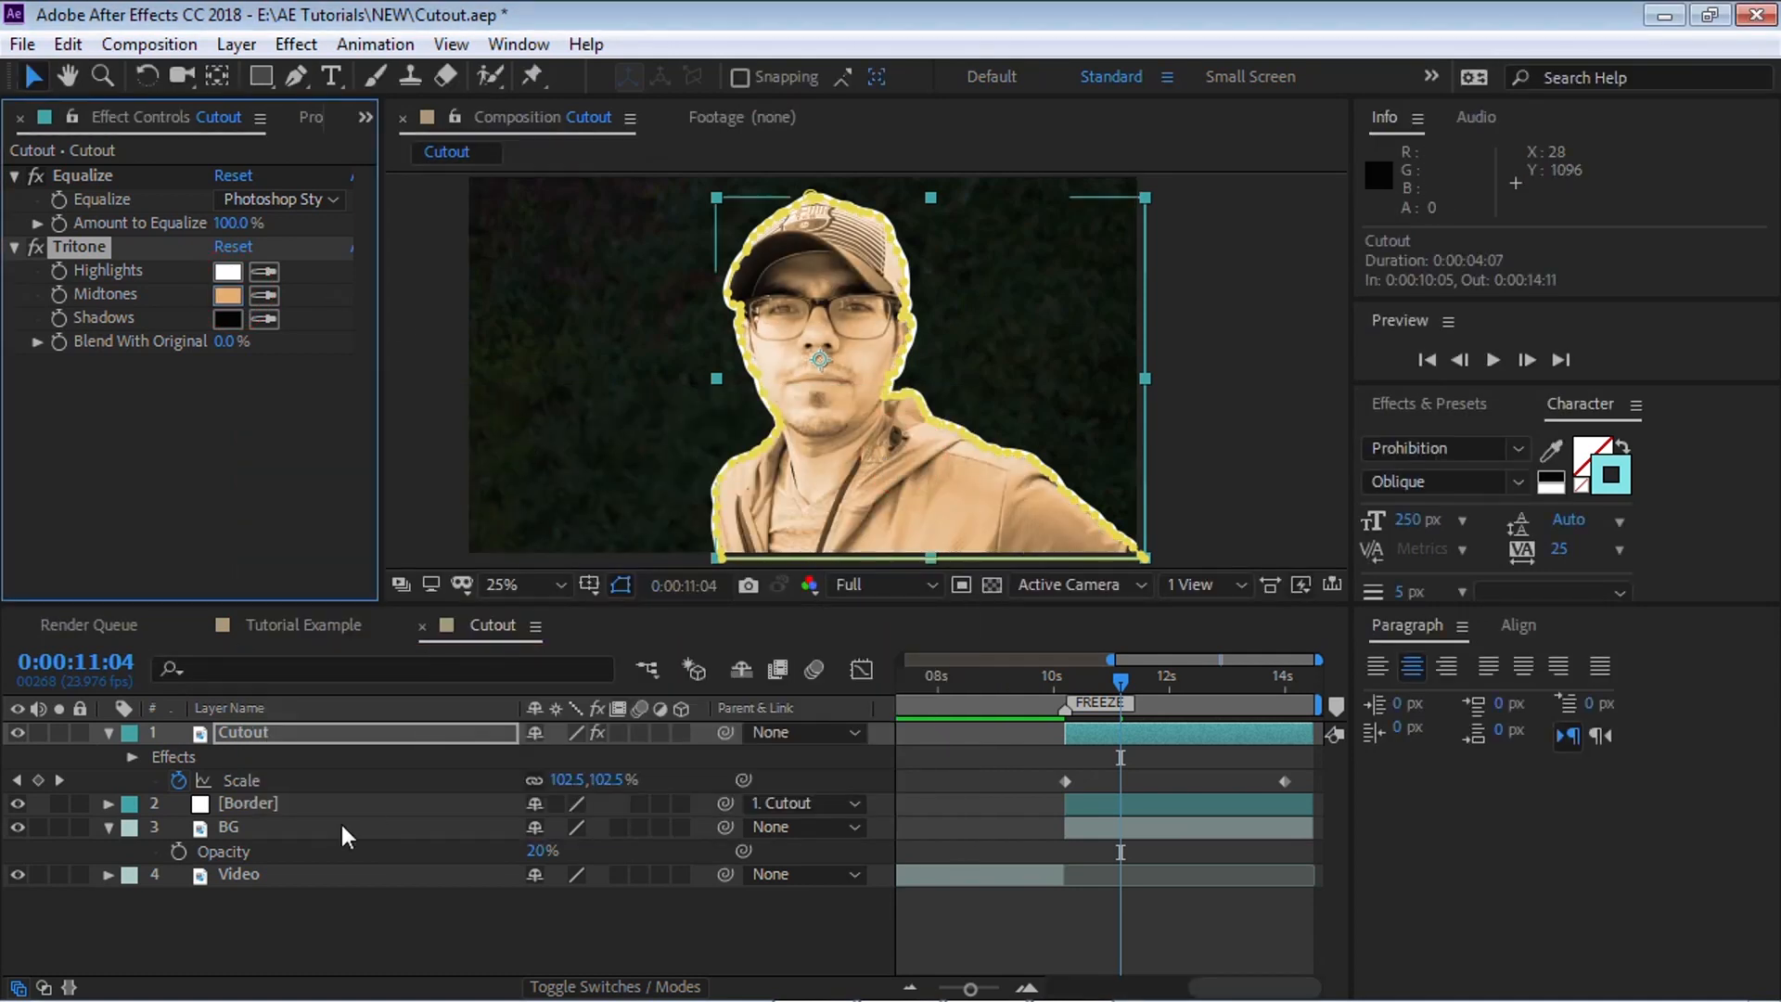
left_click(294, 45)
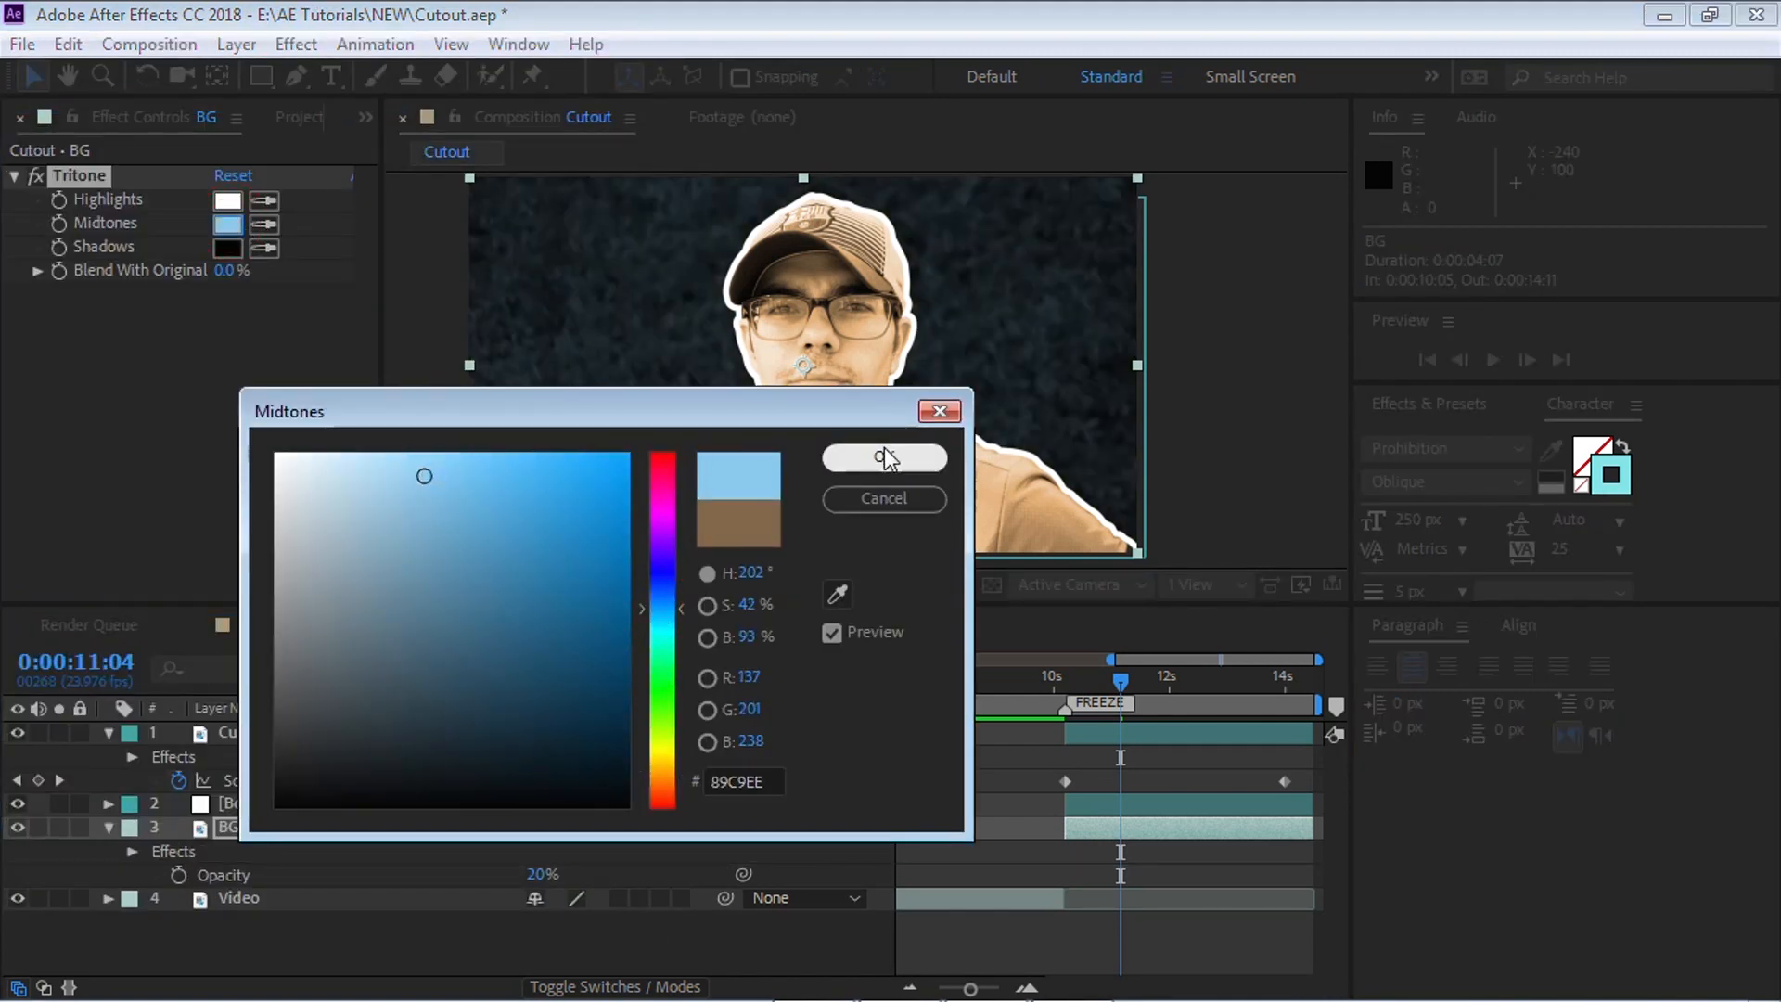
Confirm BG's light blue Tritone midtone and review a nearby frame with Cutout's tint off
left_click(884, 459)
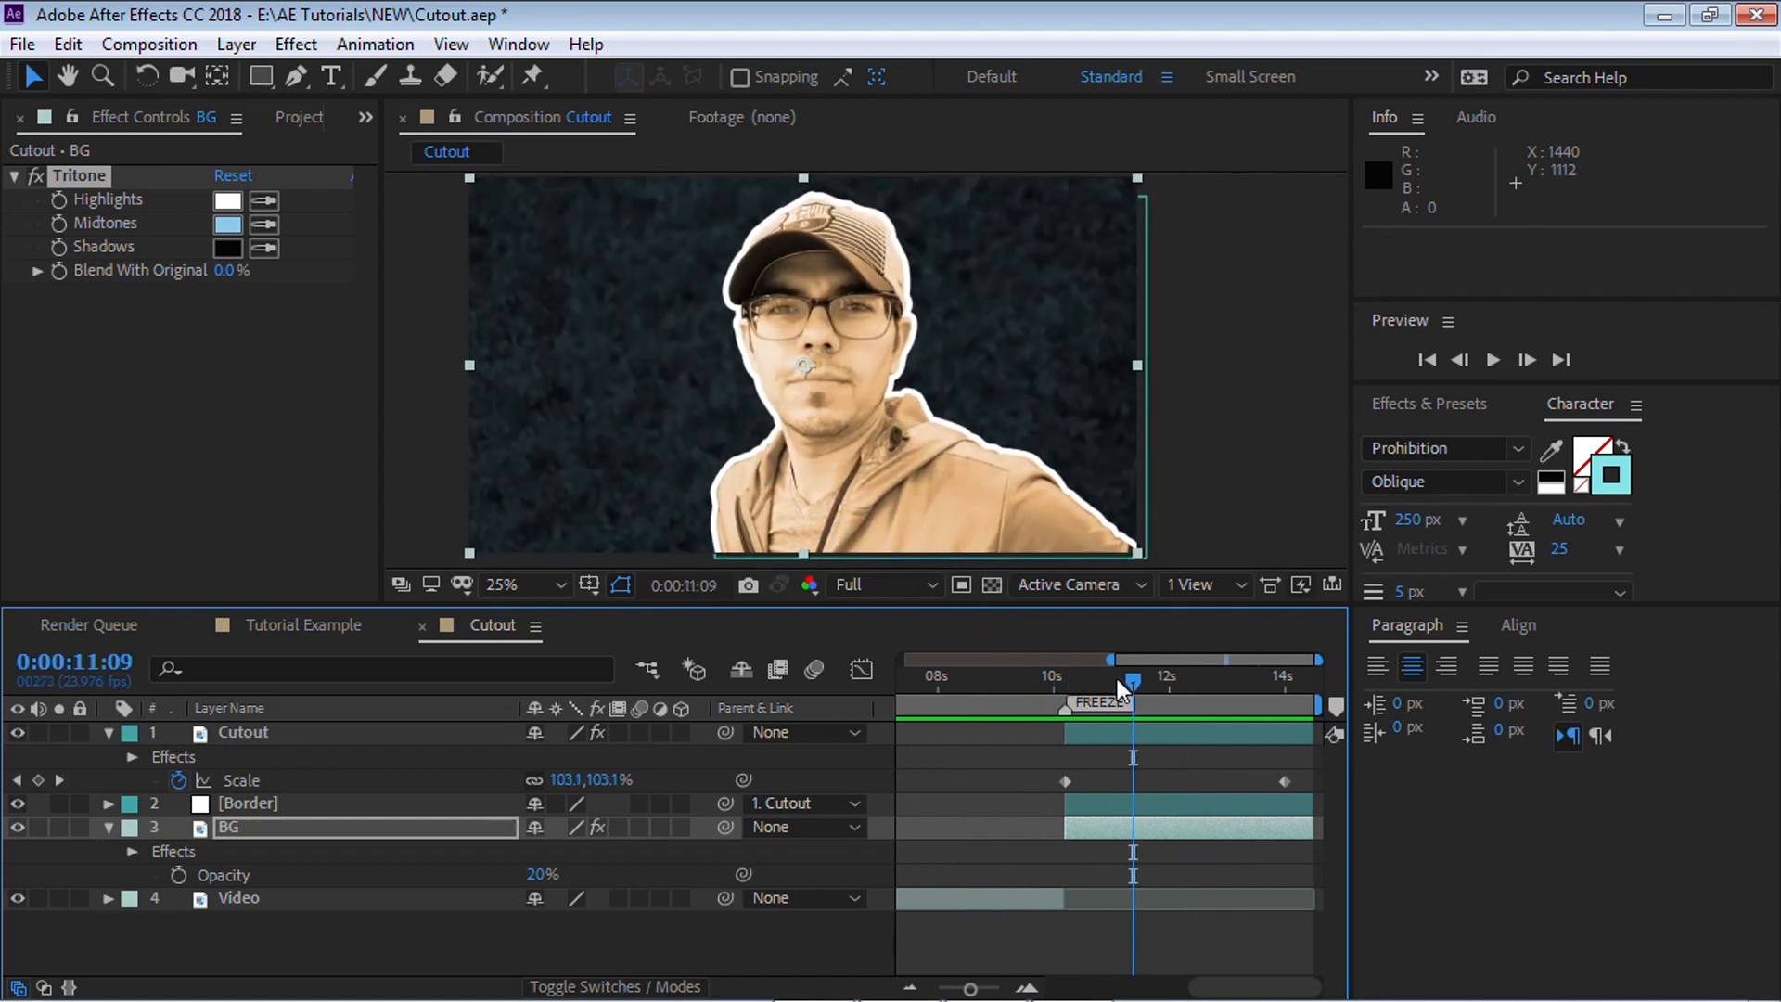
mouse_move(1132, 682)
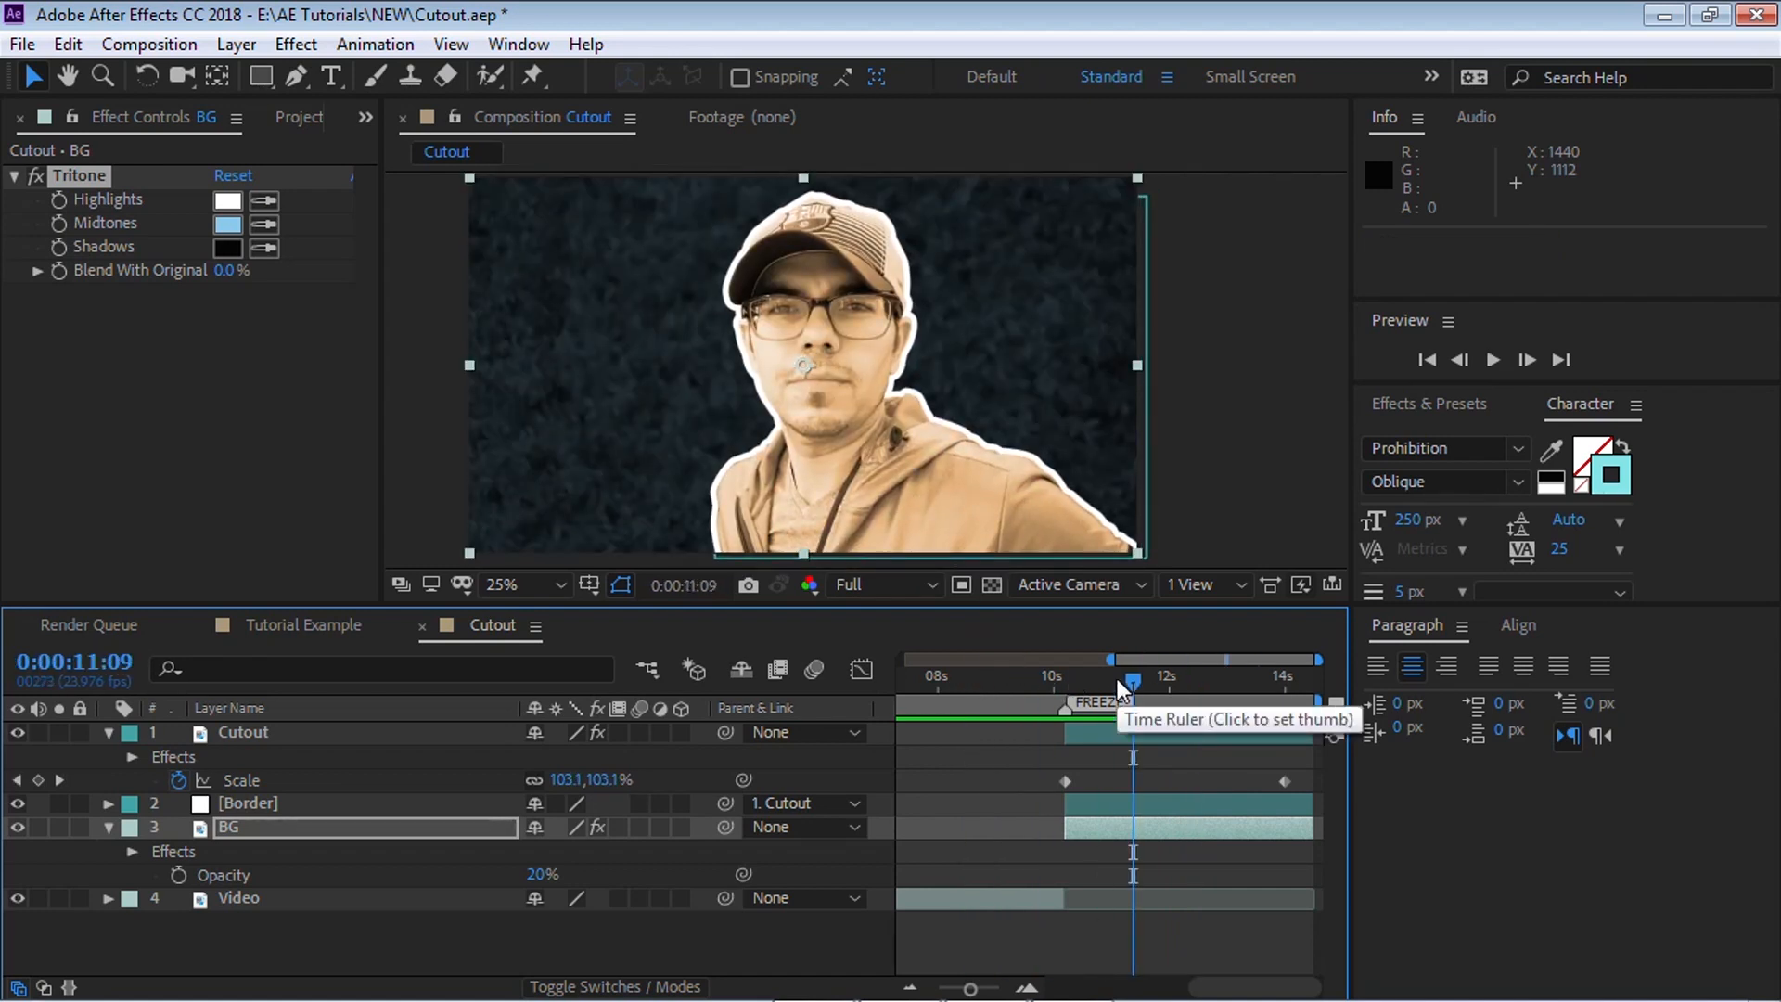
left_click(243, 732)
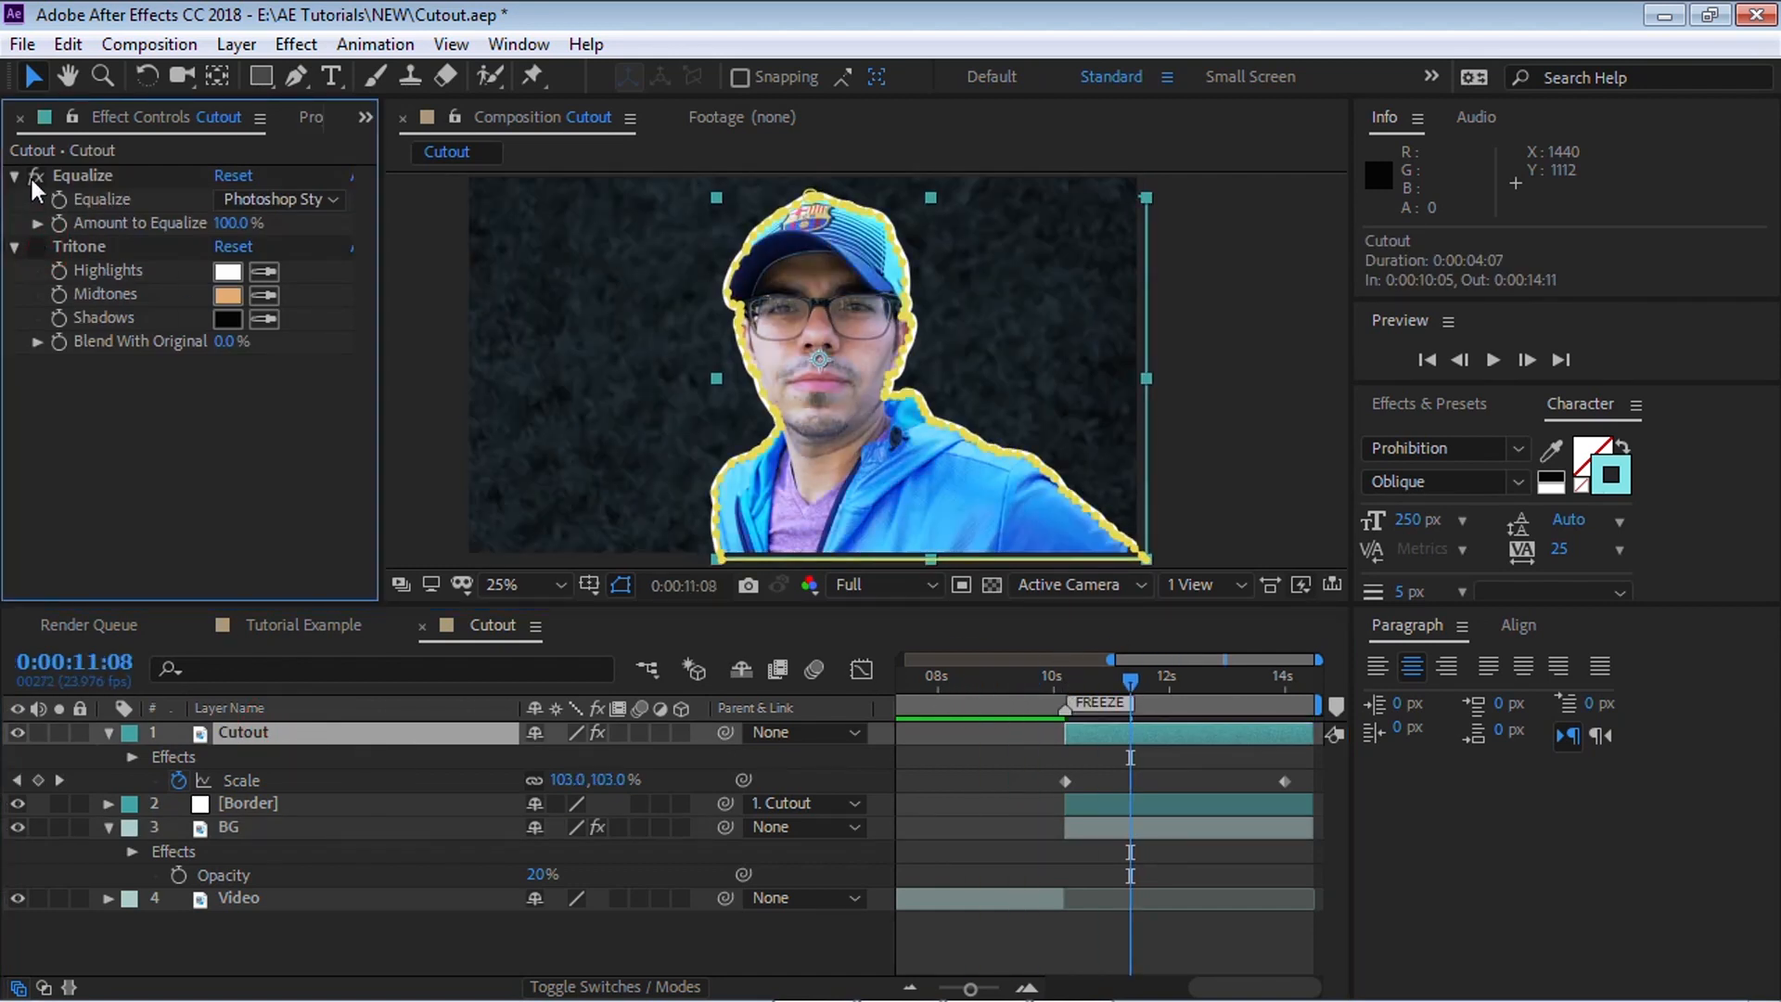
Toggle Cutout's Equalize and Tritone off and back on, previewing, then collapse and deselect layers
left_click(1493, 359)
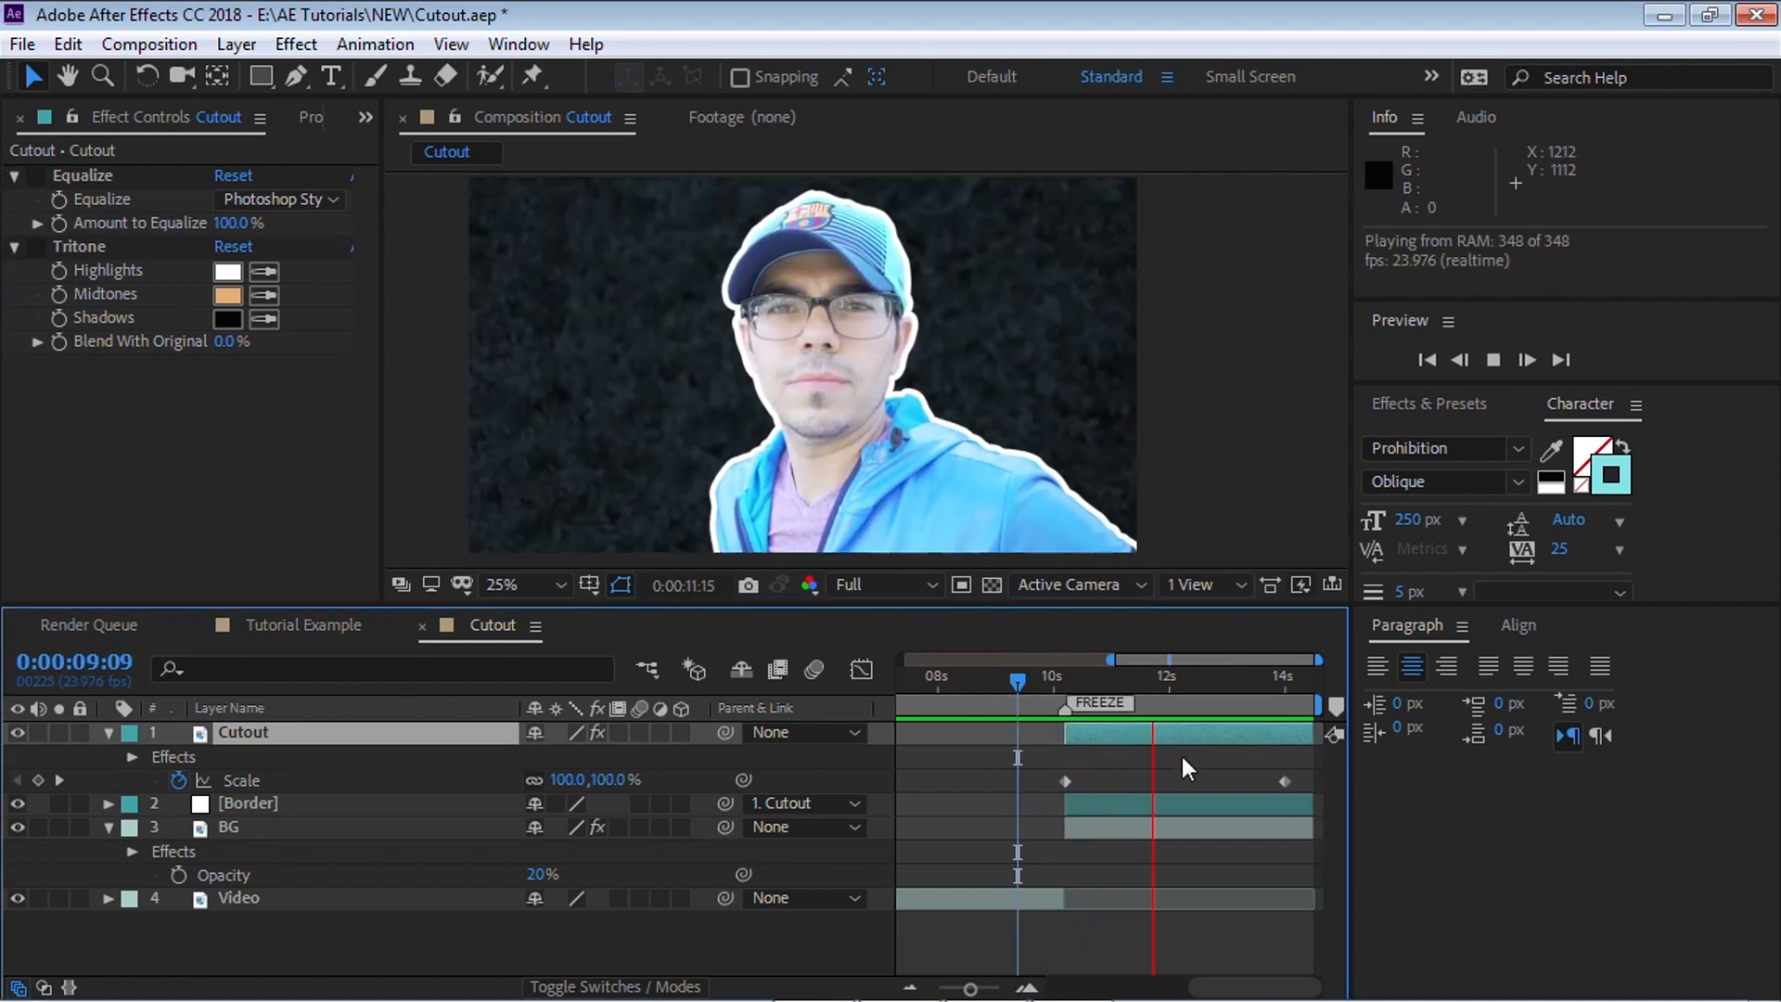
left_click(990, 678)
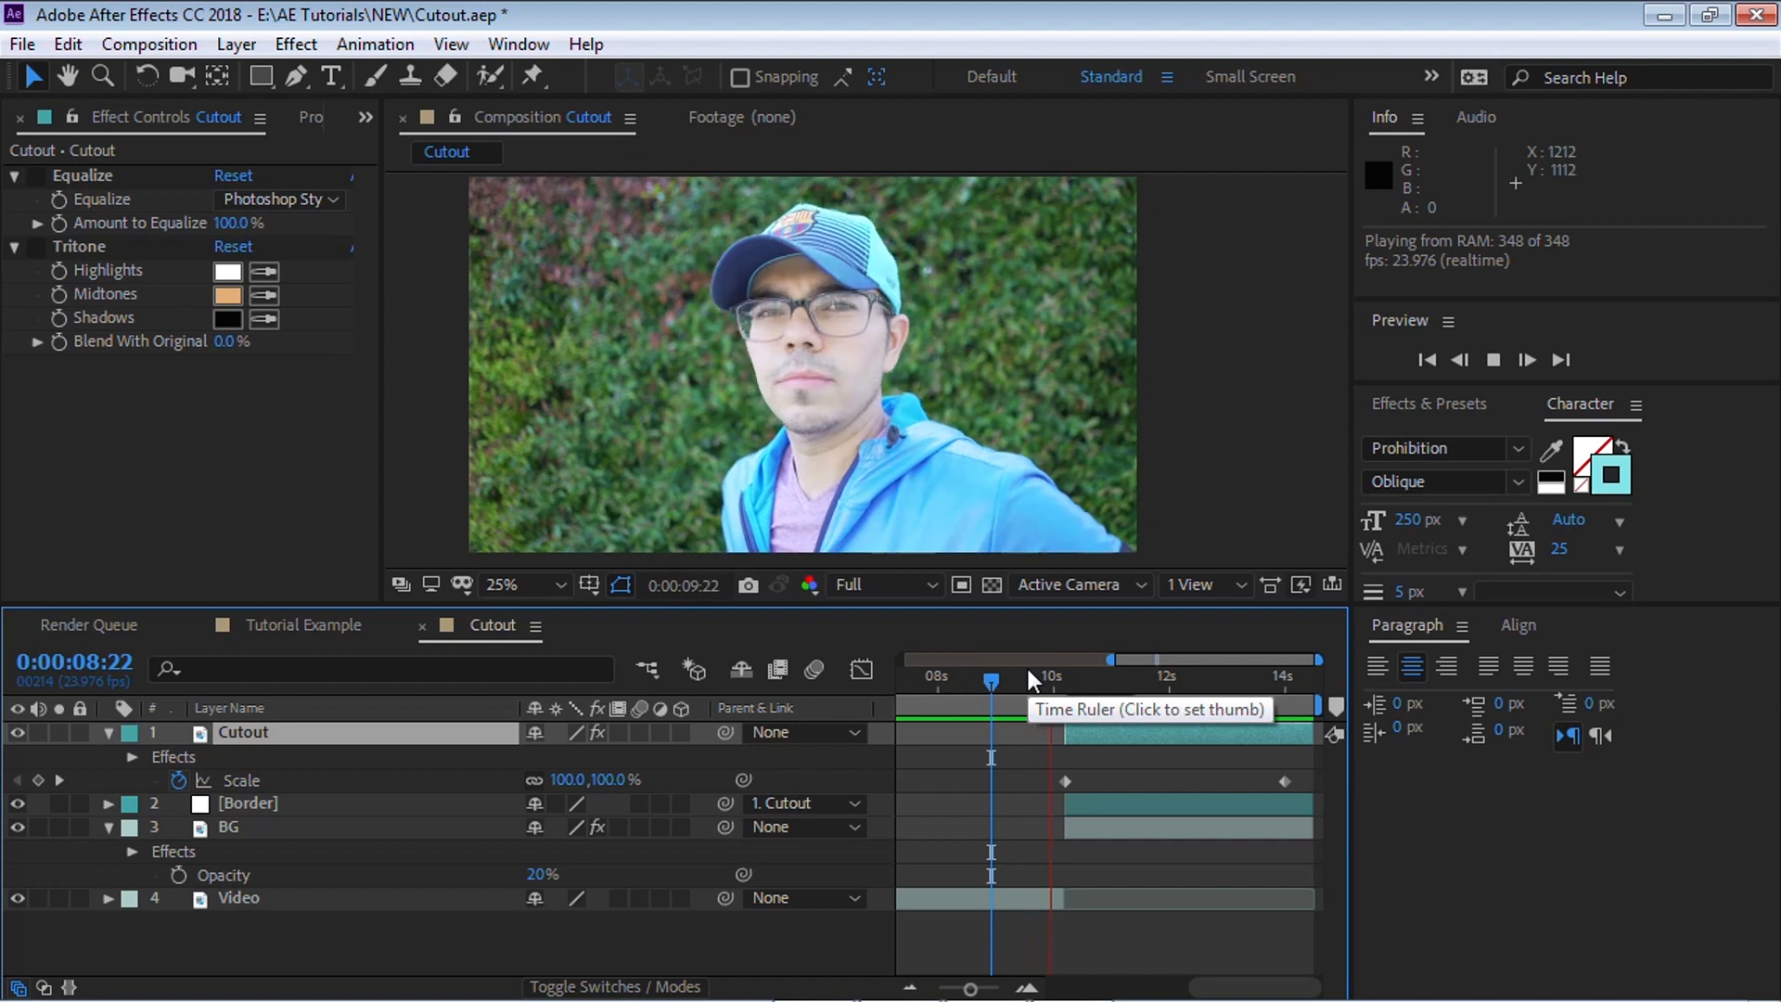
left_click(1147, 676)
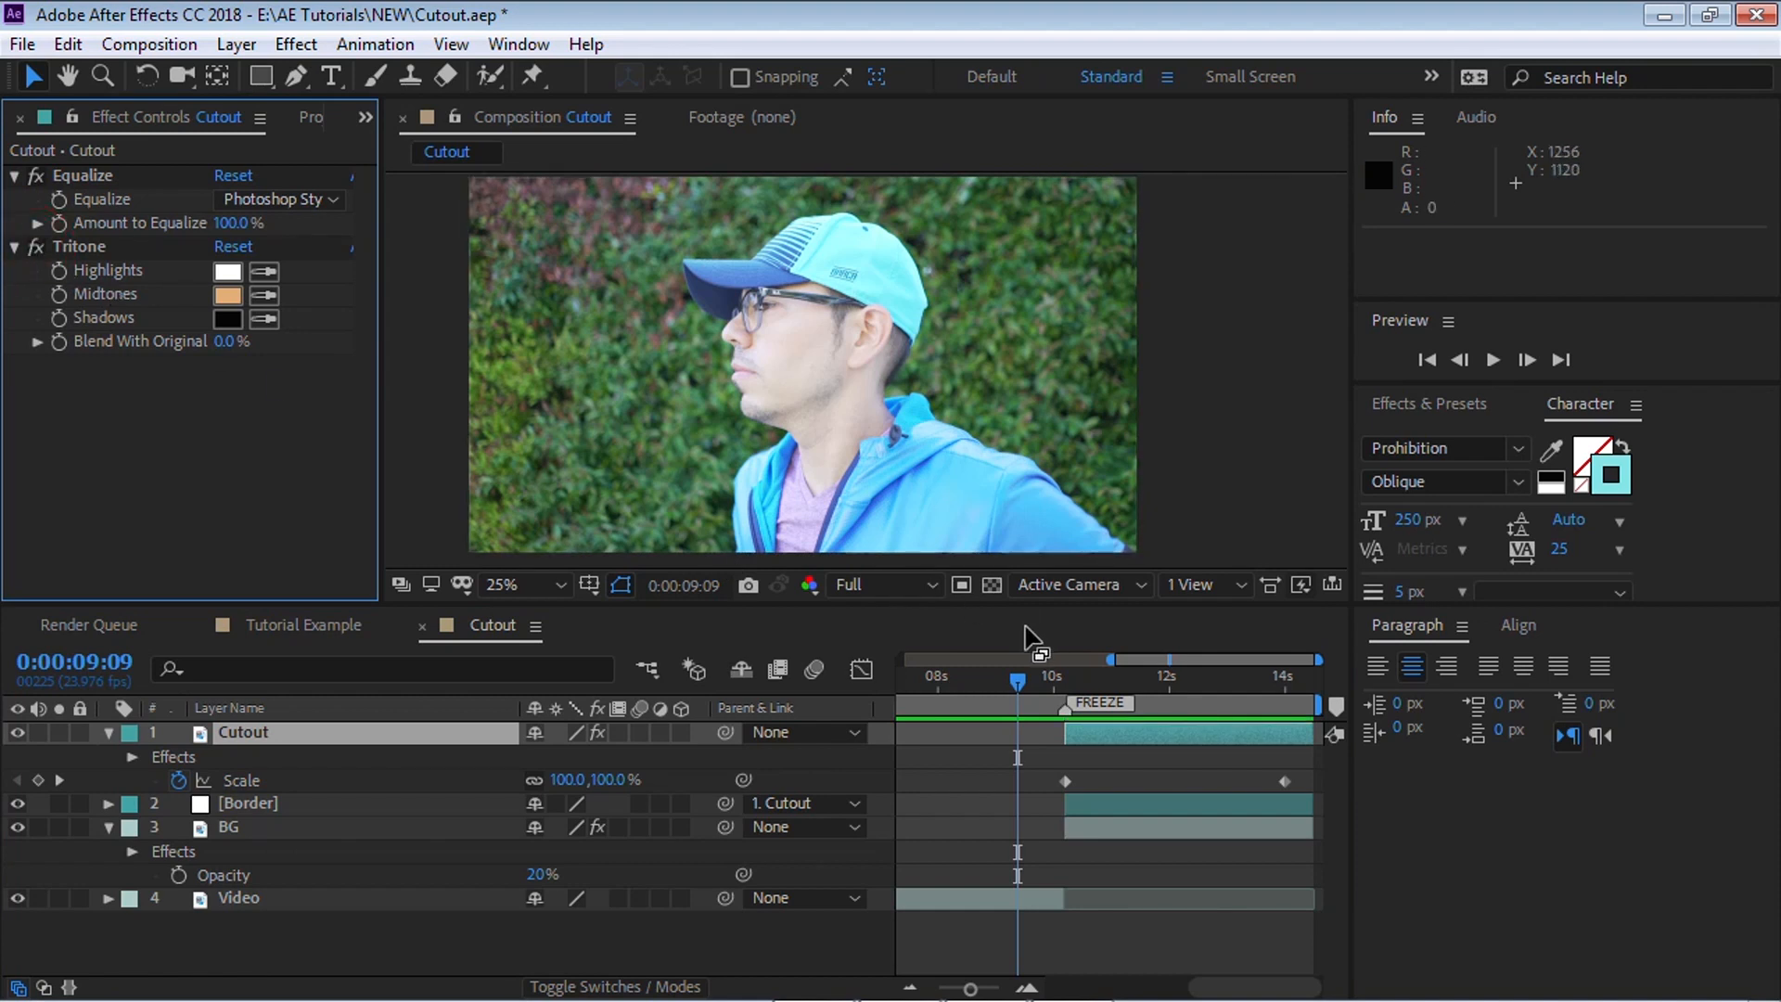
left_click(1492, 359)
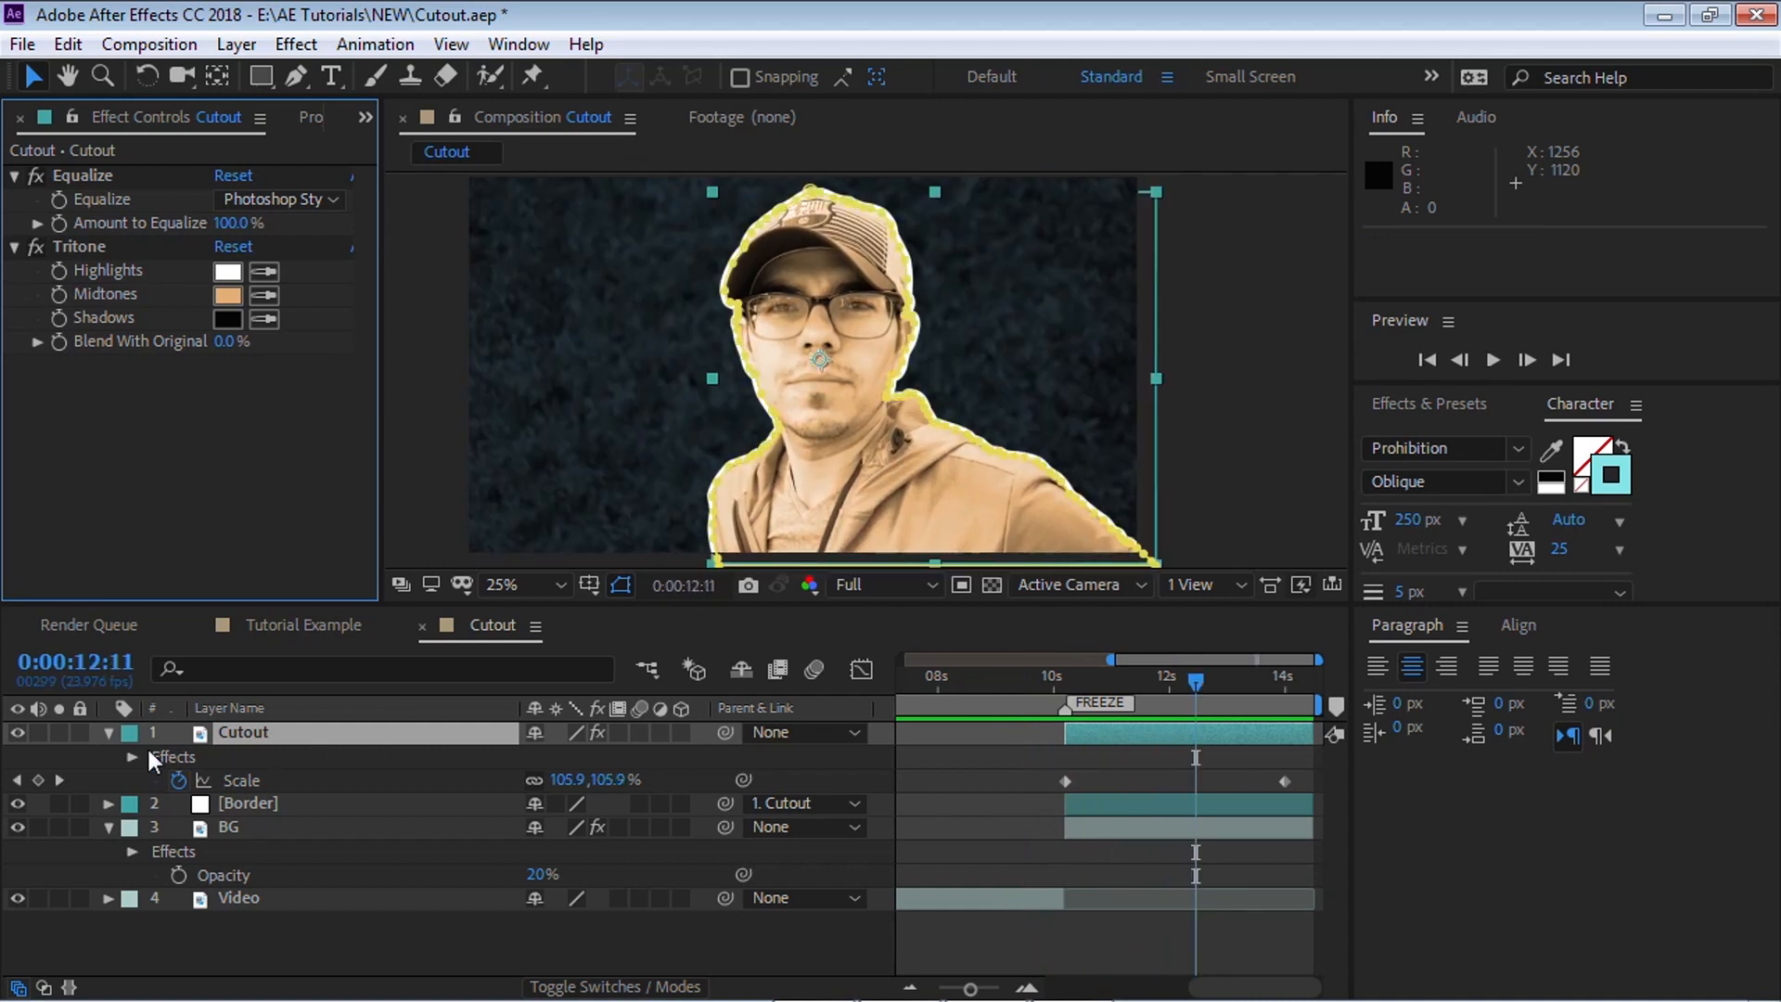
left_click(109, 732)
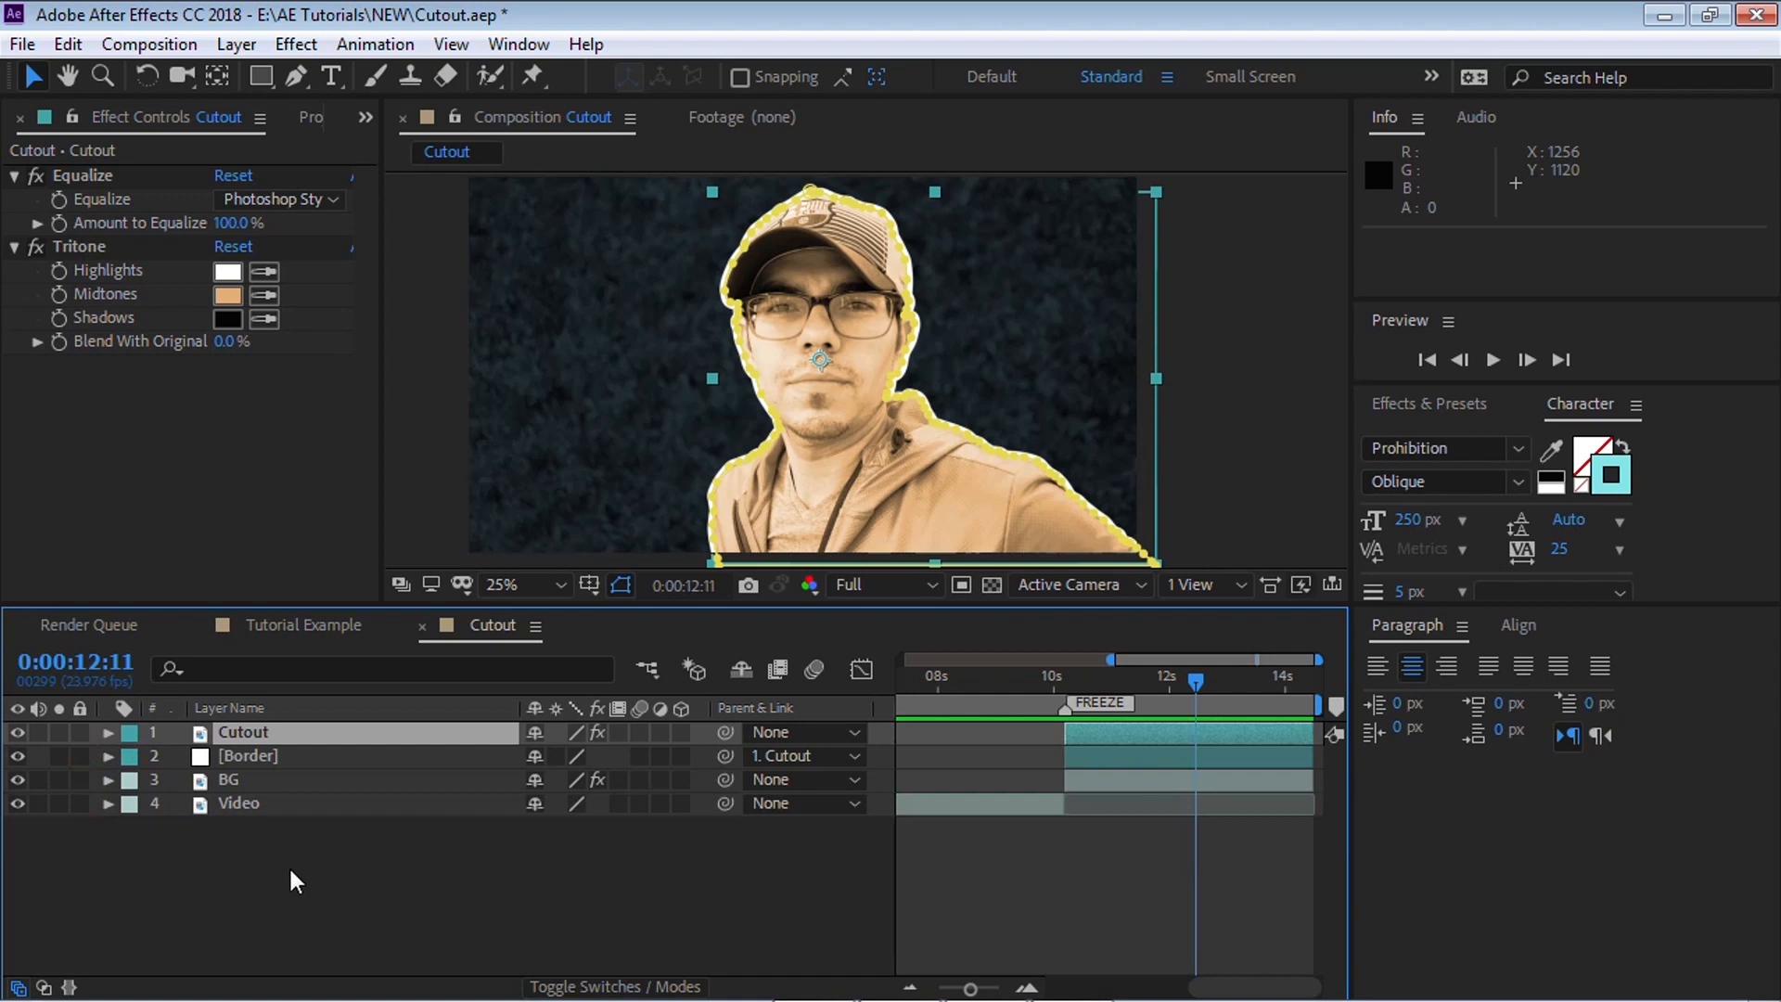
left_click(295, 880)
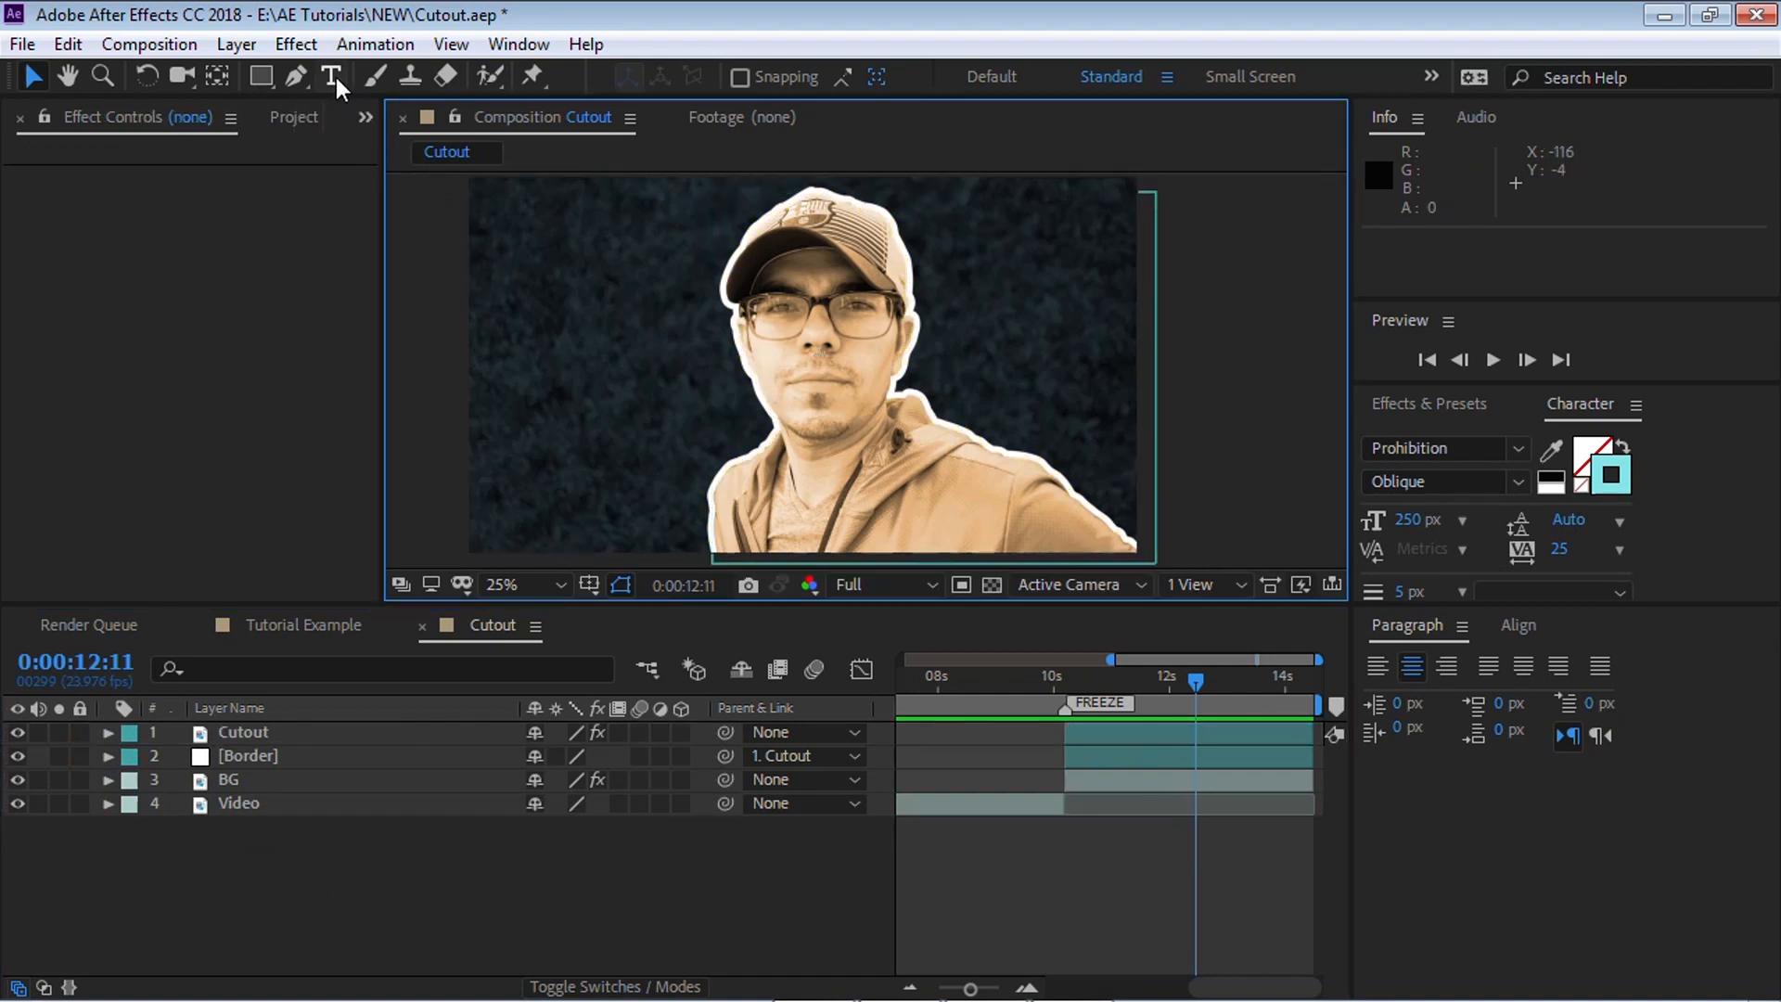
Type the 'C.M. de la vega' title and place its layer beneath Cutout
left_click(590, 330)
type("C.M. ")
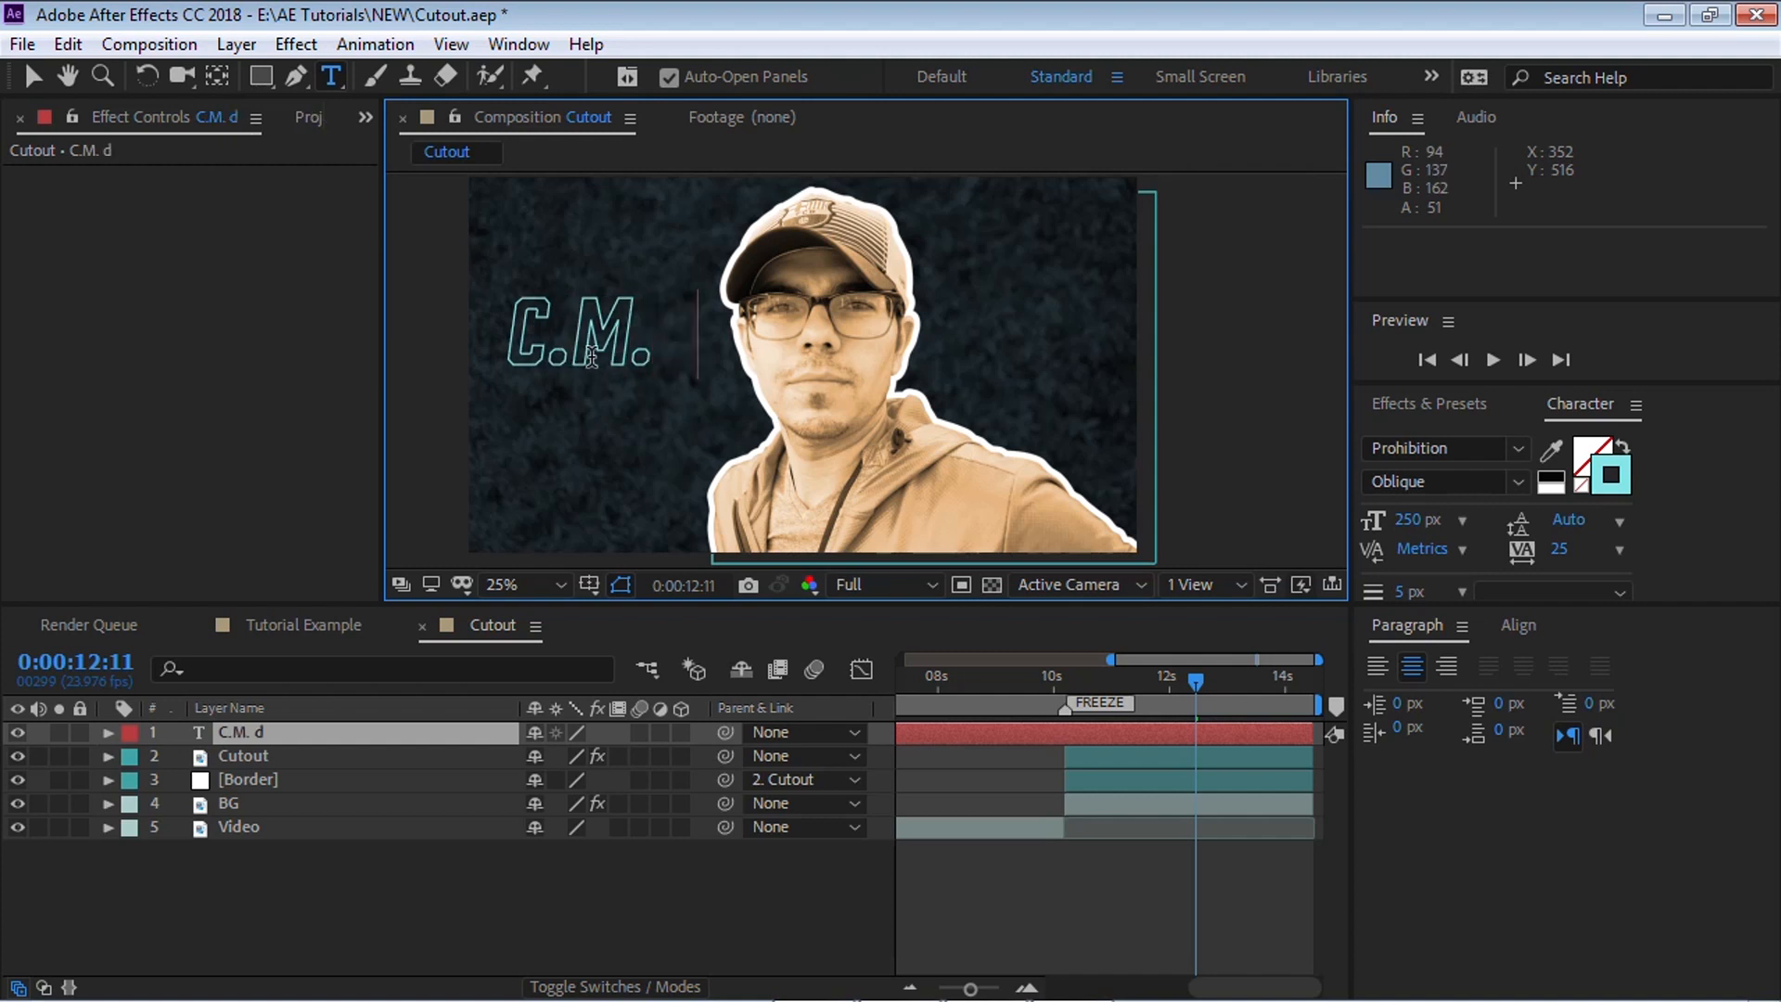
type("de la vega")
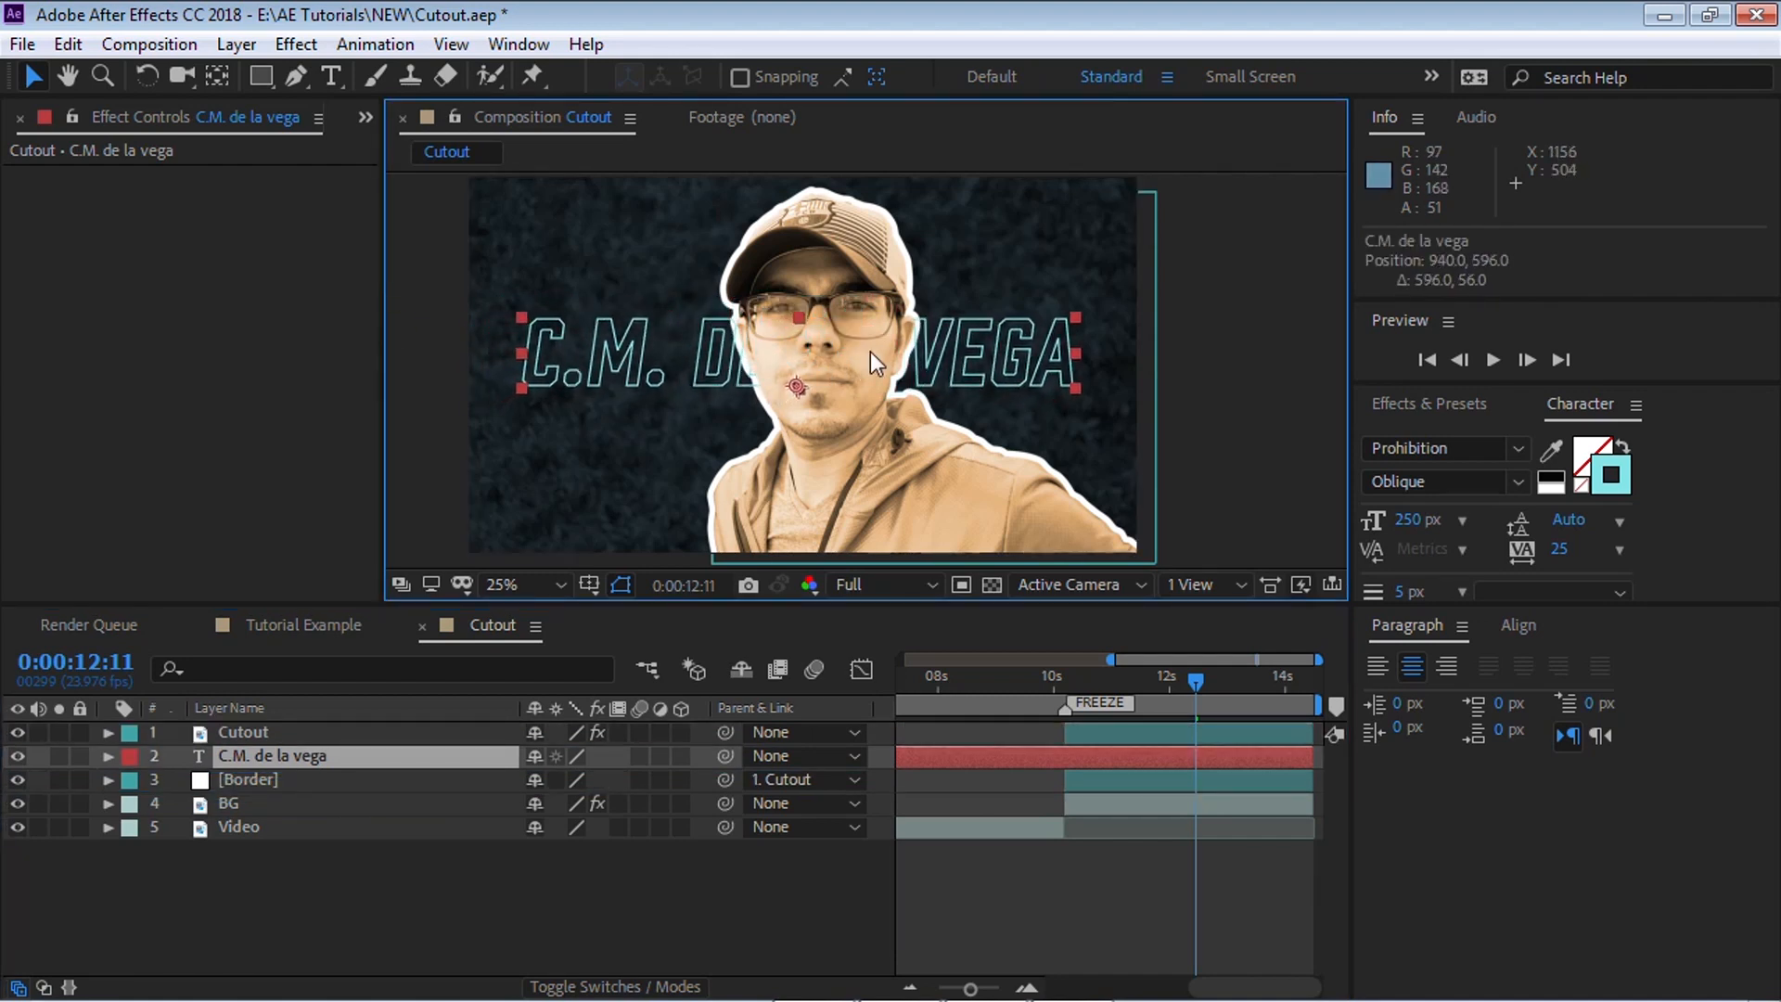
left_click(1442, 447)
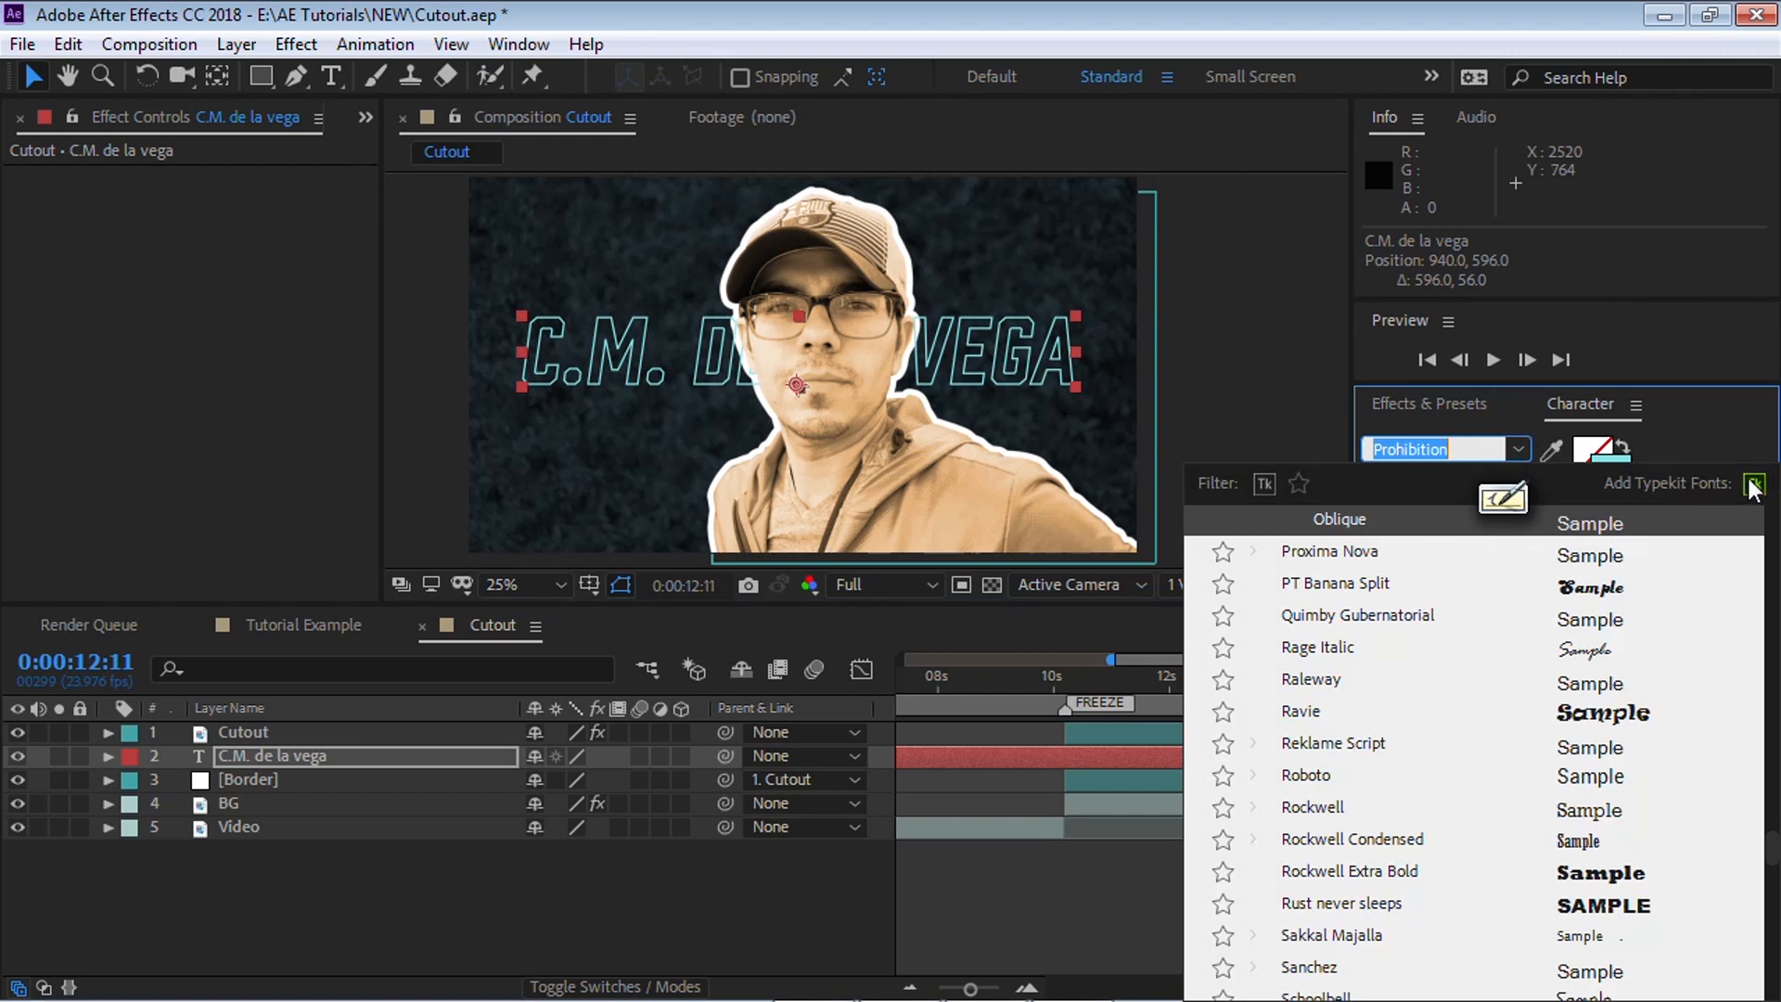
mouse_move(1754, 484)
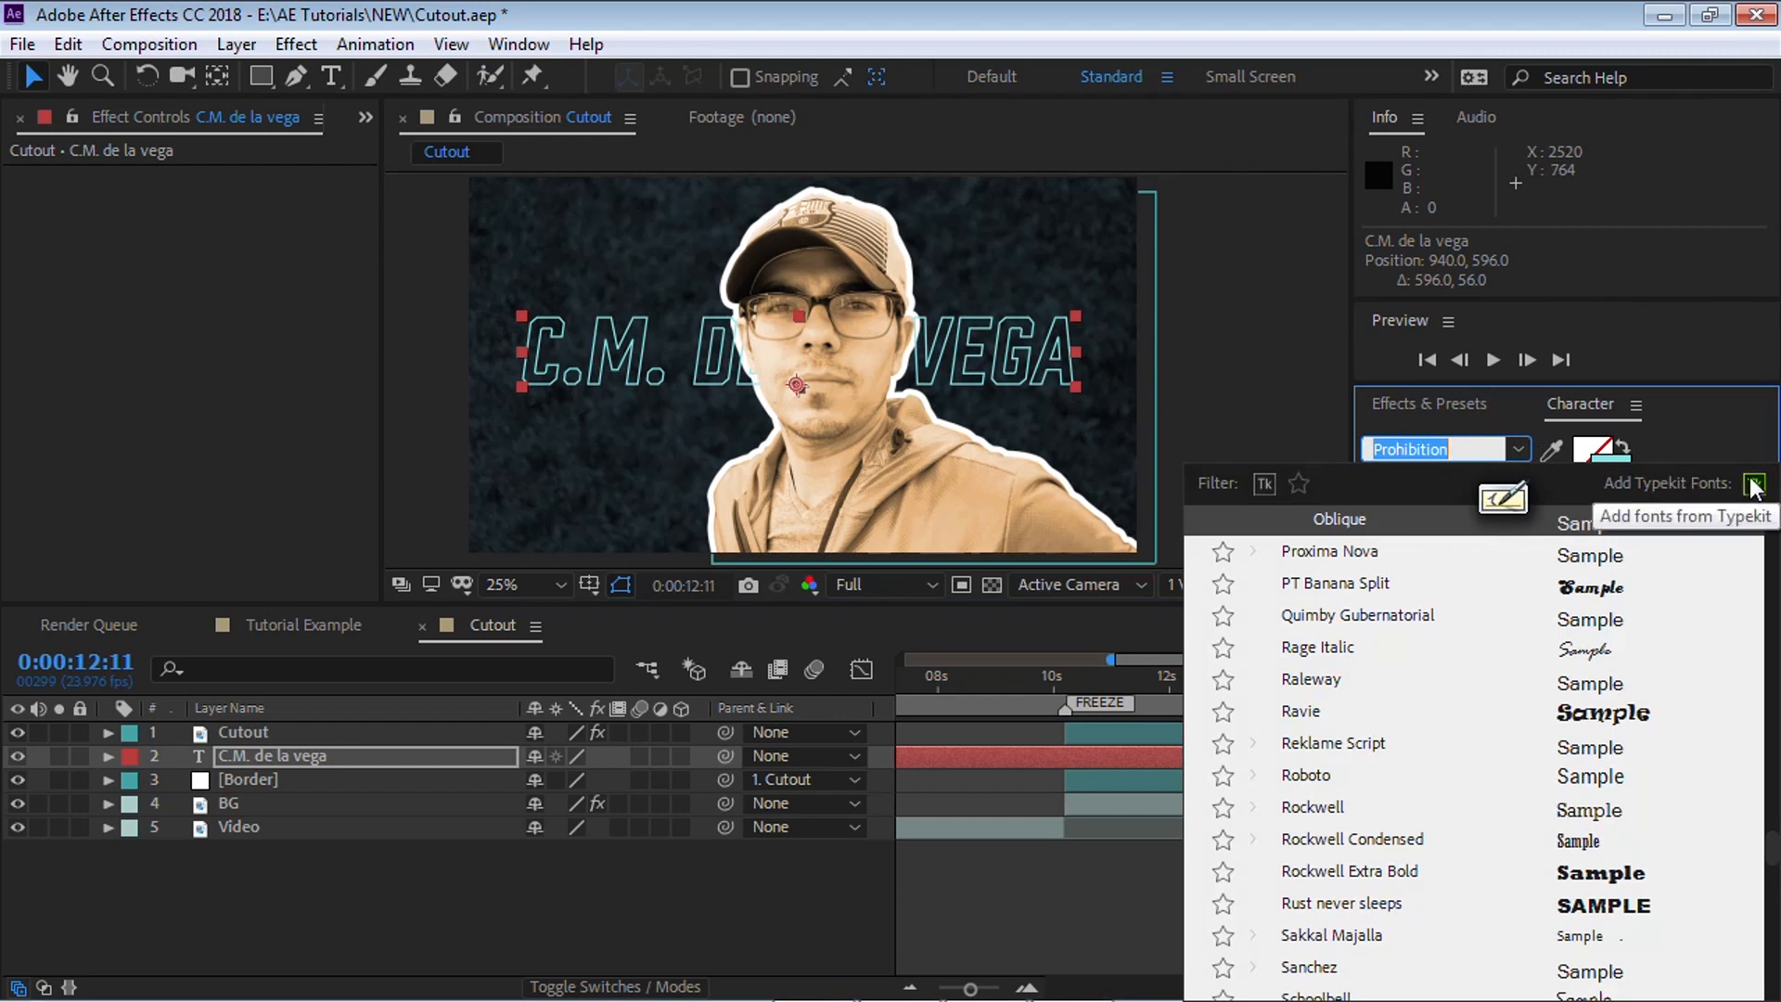
mouse_move(1732, 495)
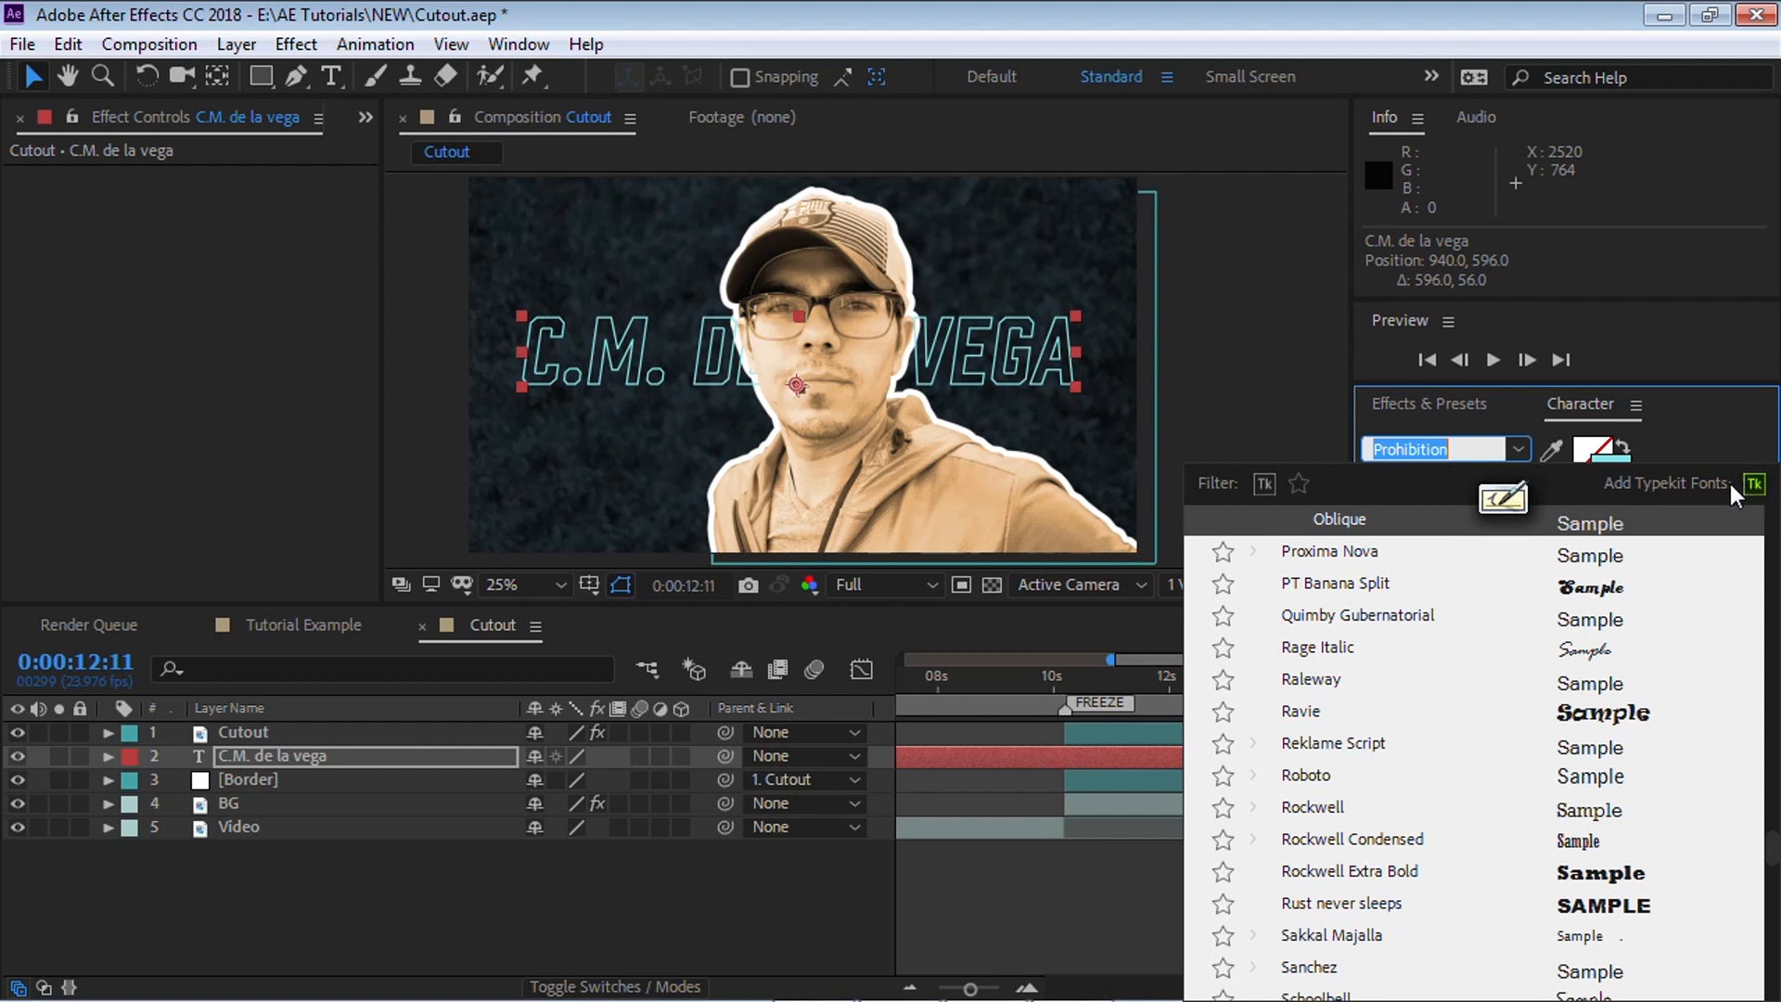
mouse_move(1752, 484)
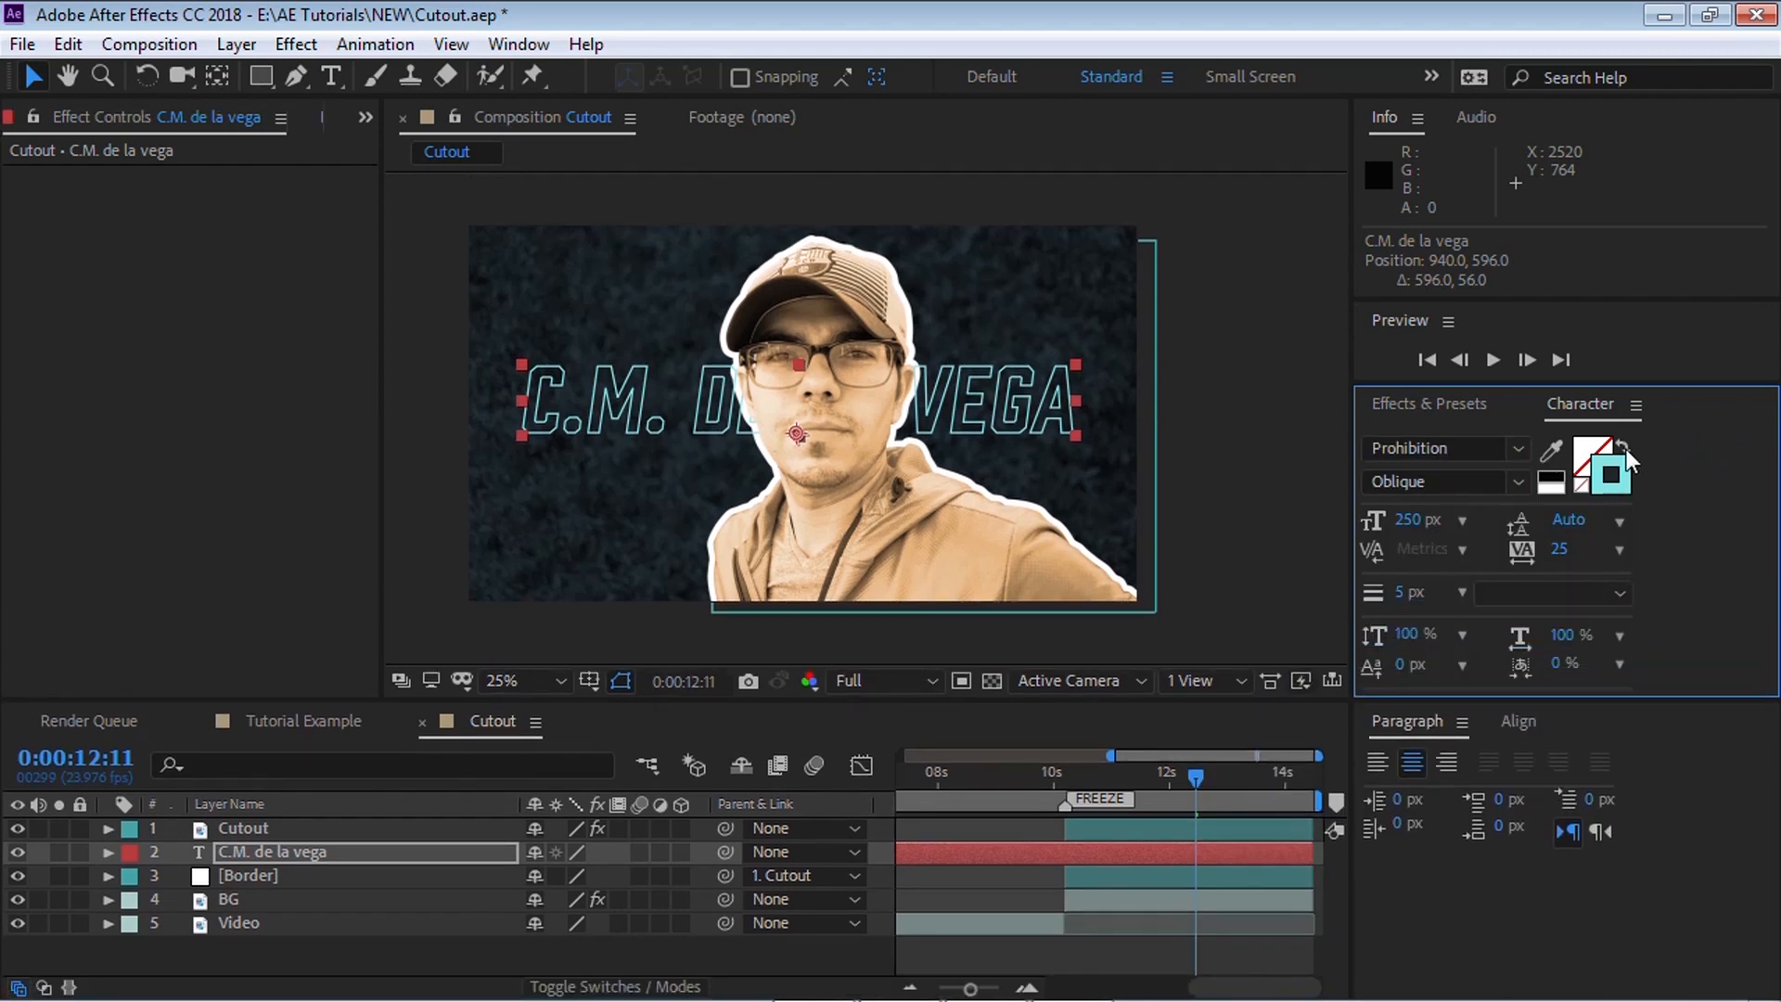
mouse_move(1610, 469)
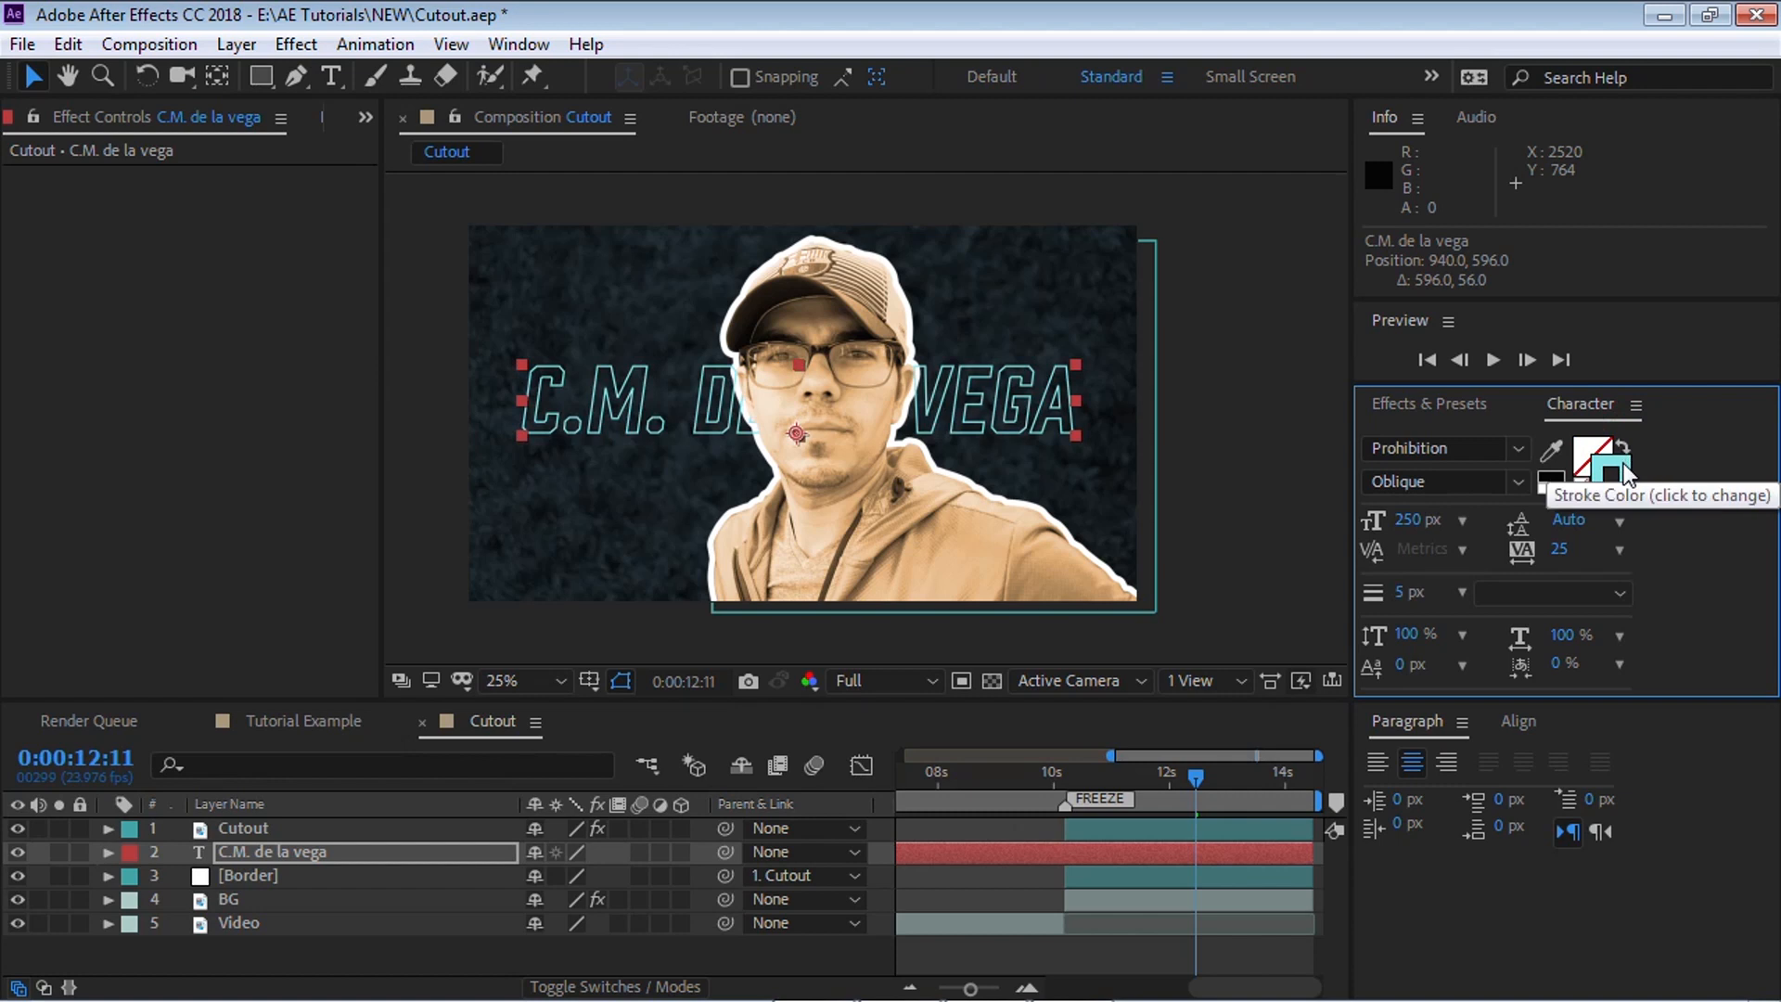
mouse_move(1401, 593)
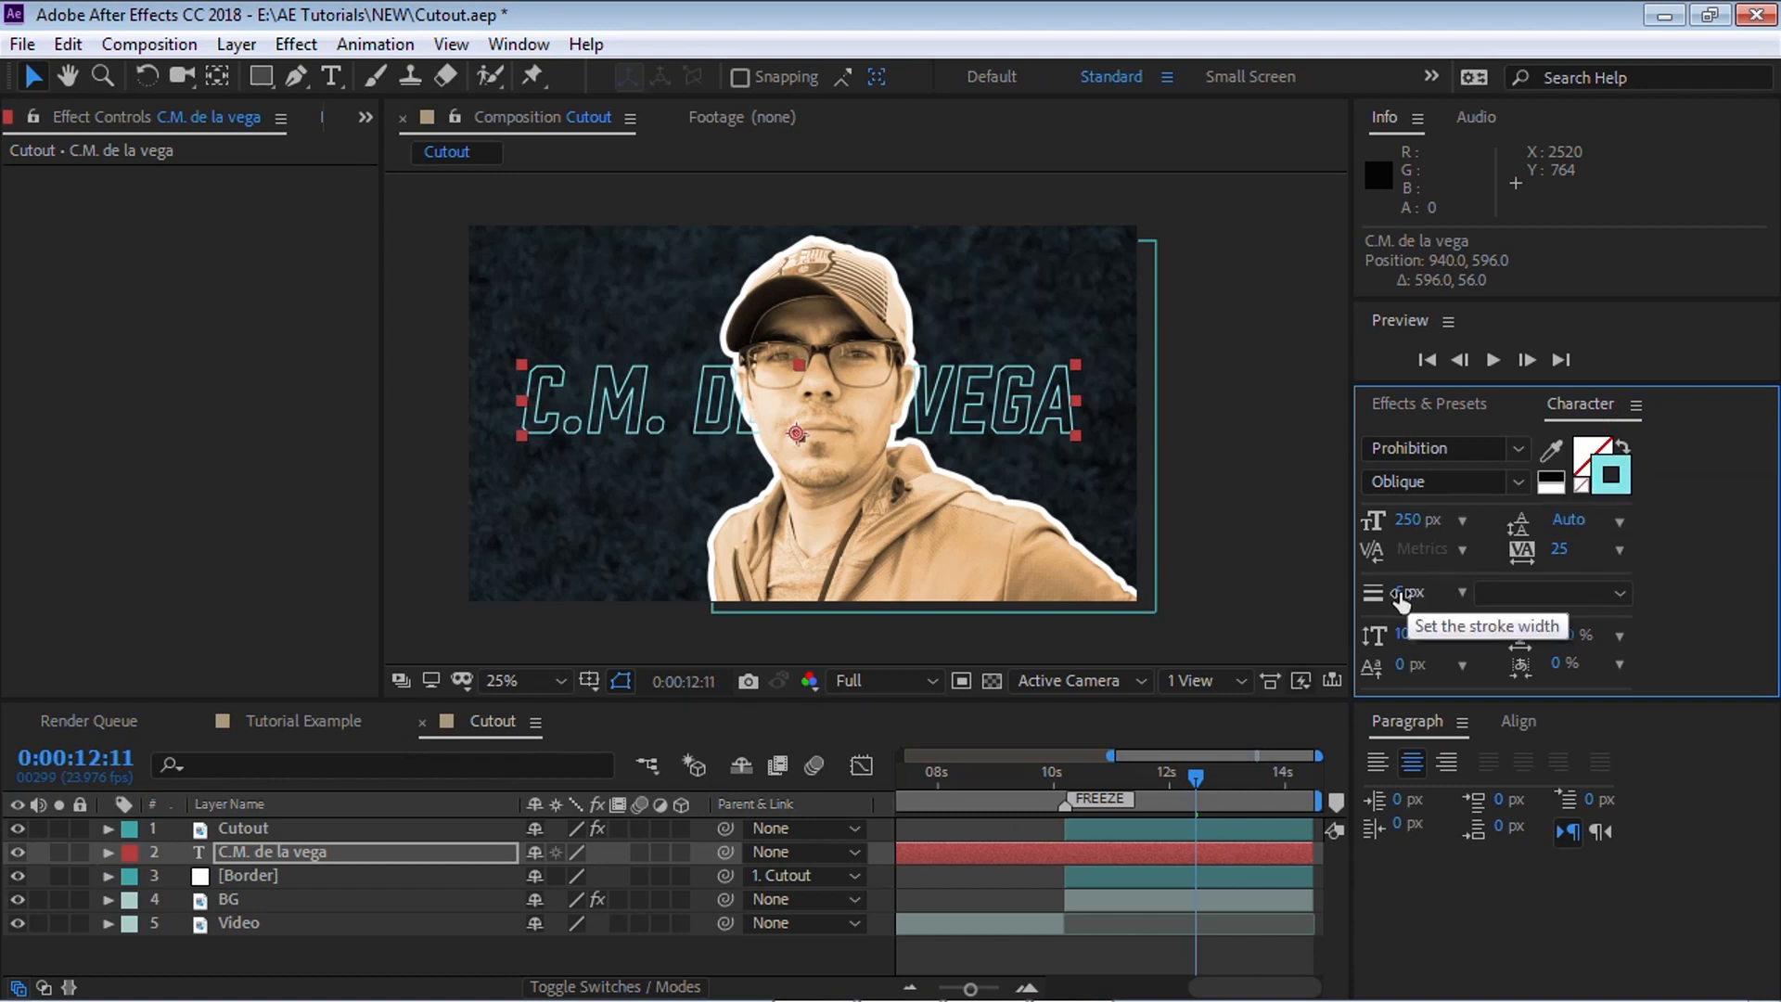
Raise the title's cyan stroke width to 8 px
triple_click(1413, 592)
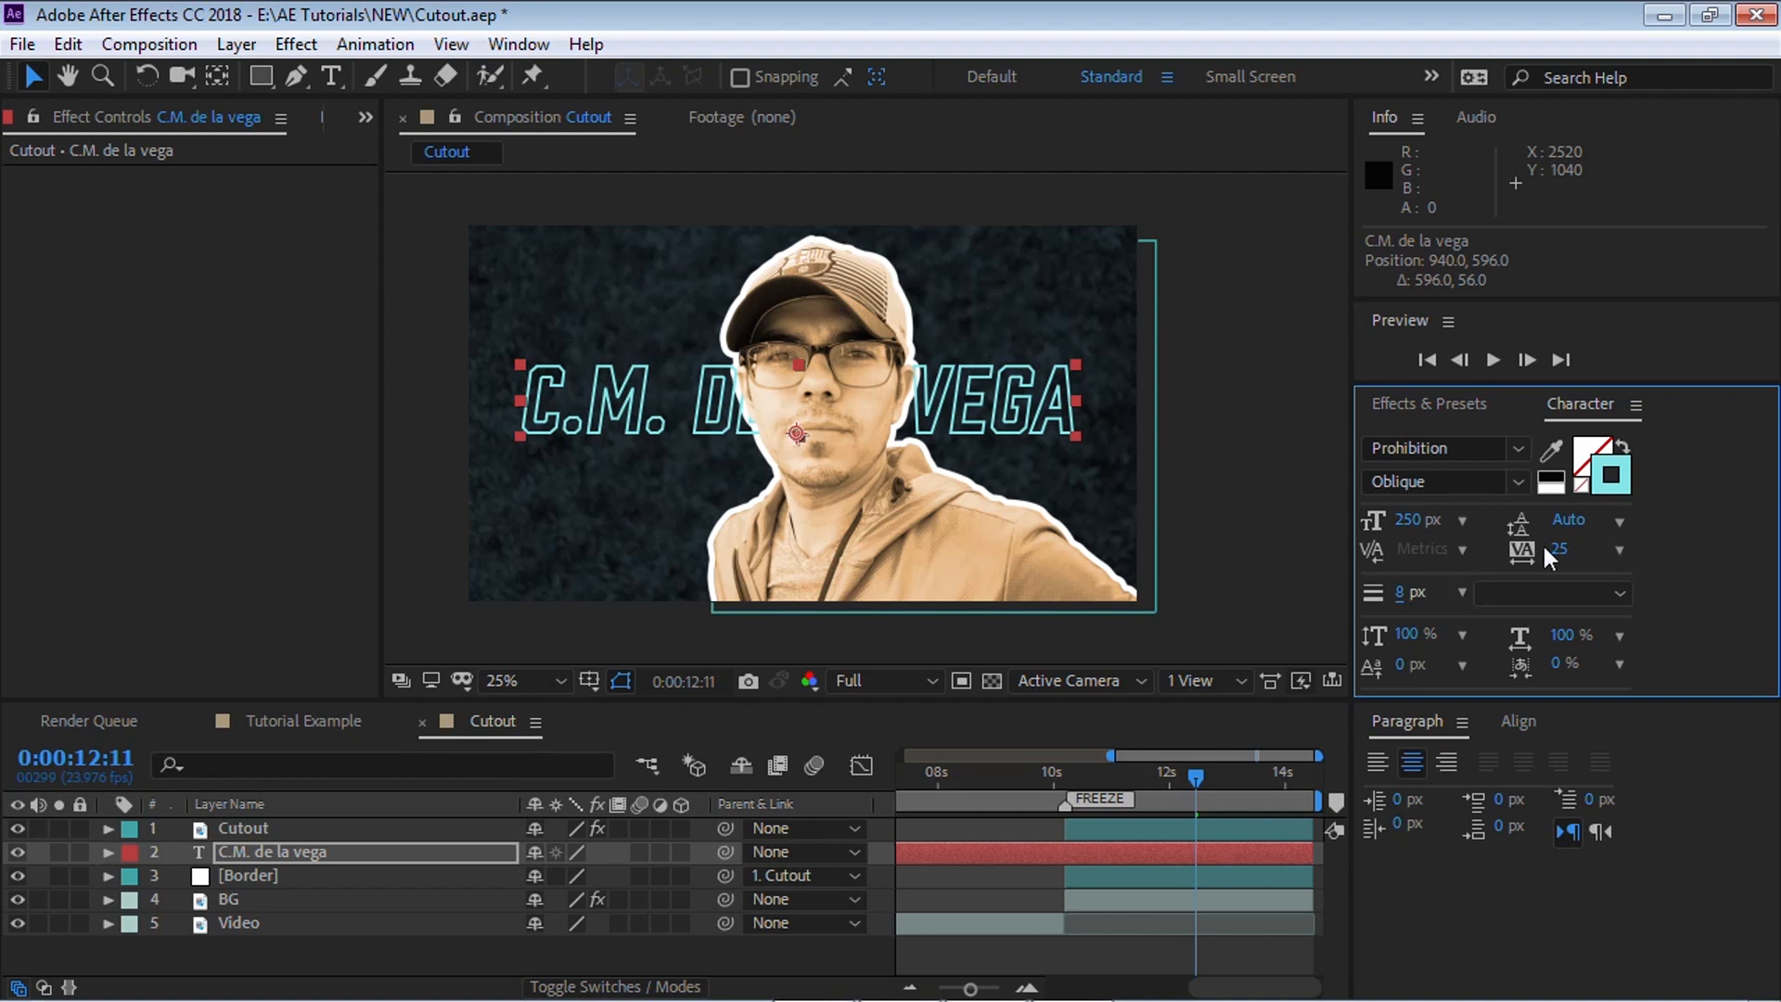
left_click(1621, 550)
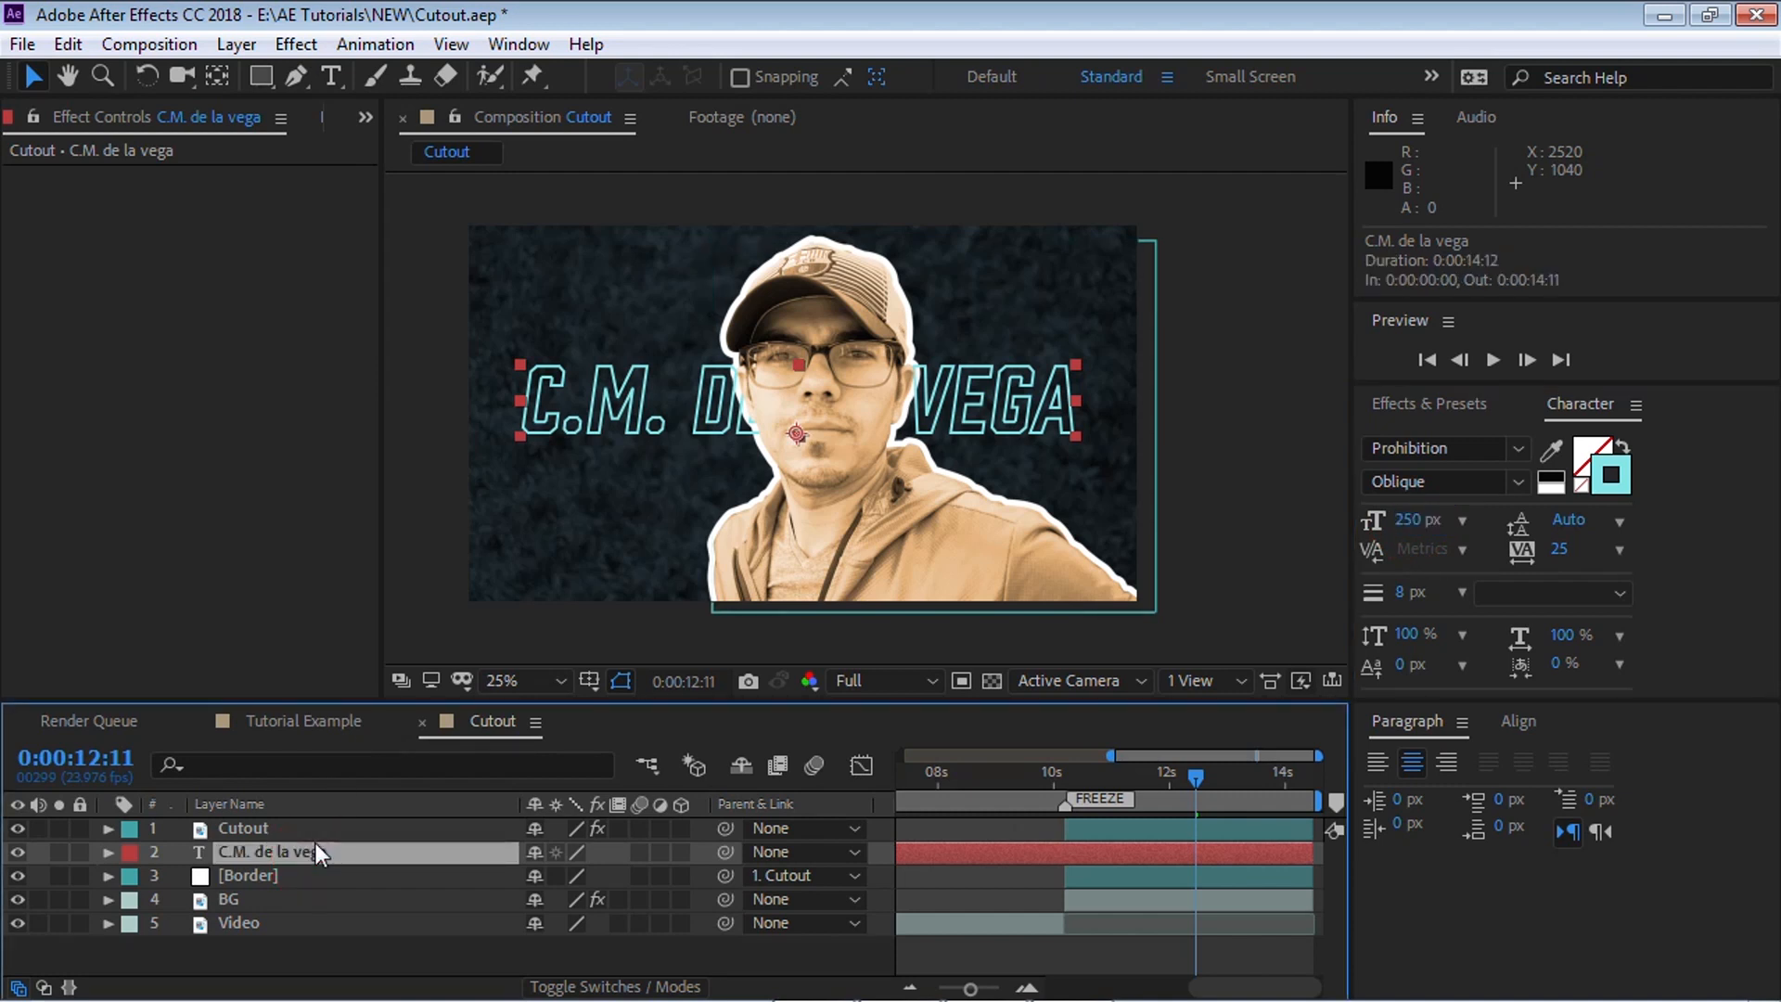
Move the name title below [Border] and add a Scale text animator
left_click(502, 680)
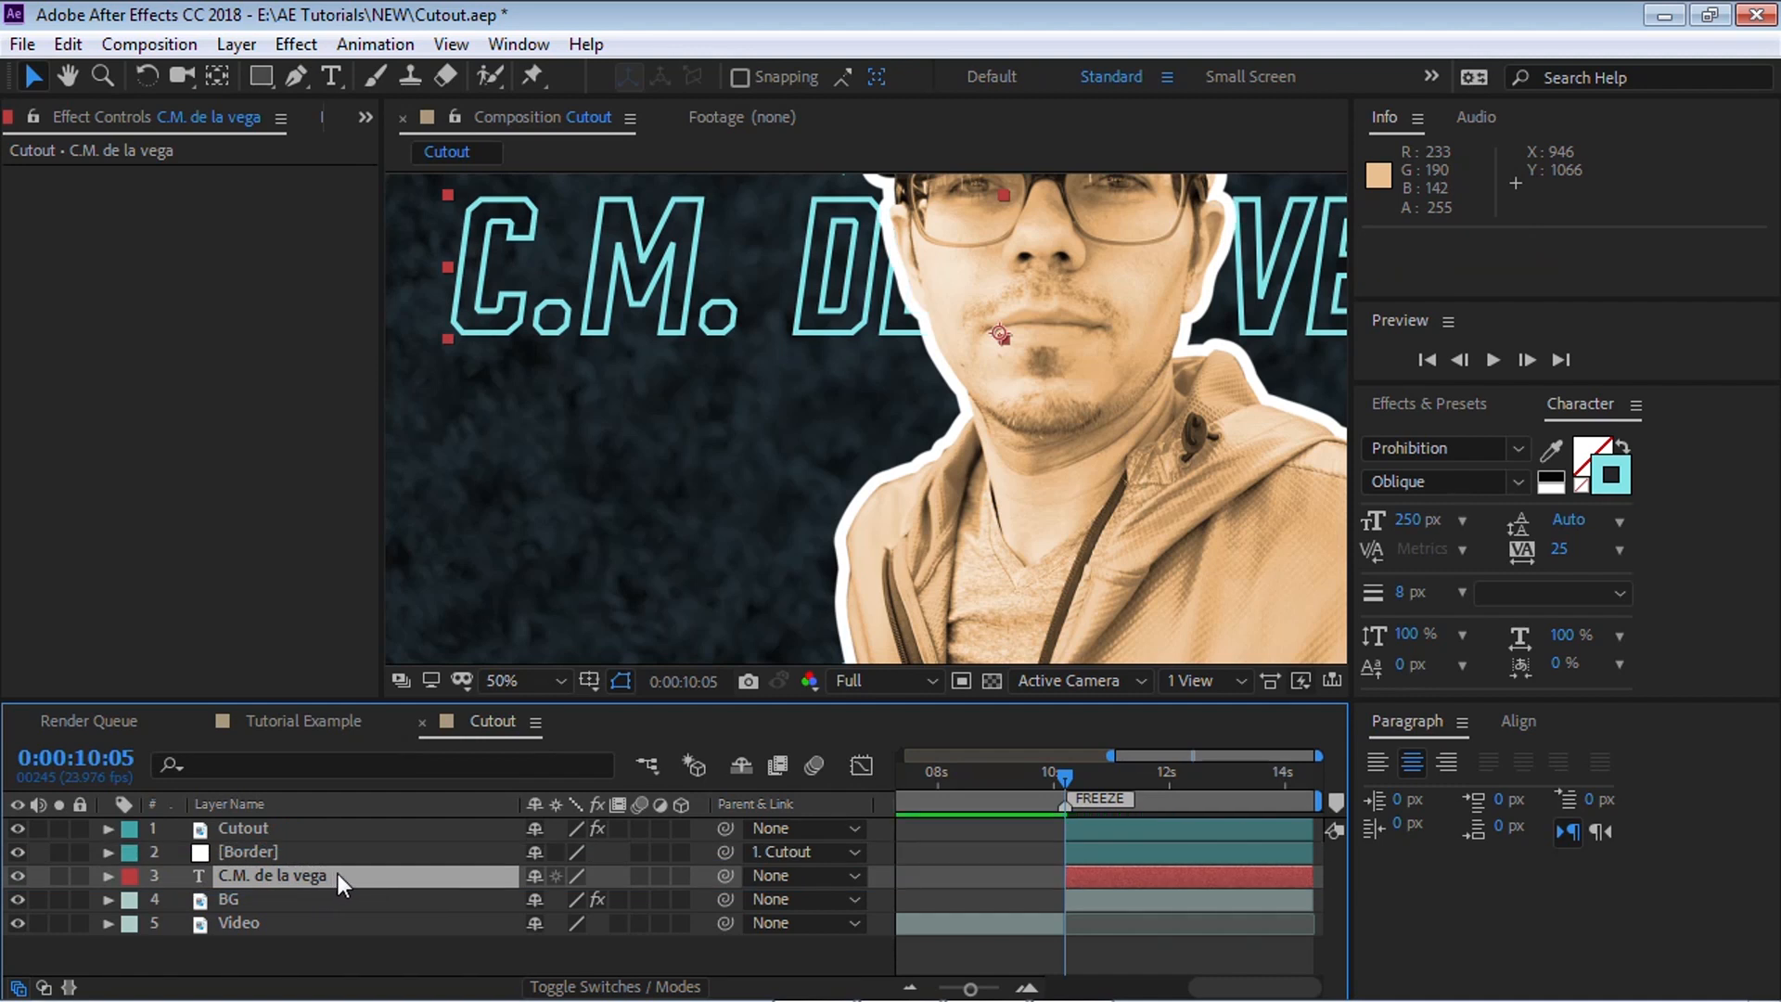
left_click(107, 875)
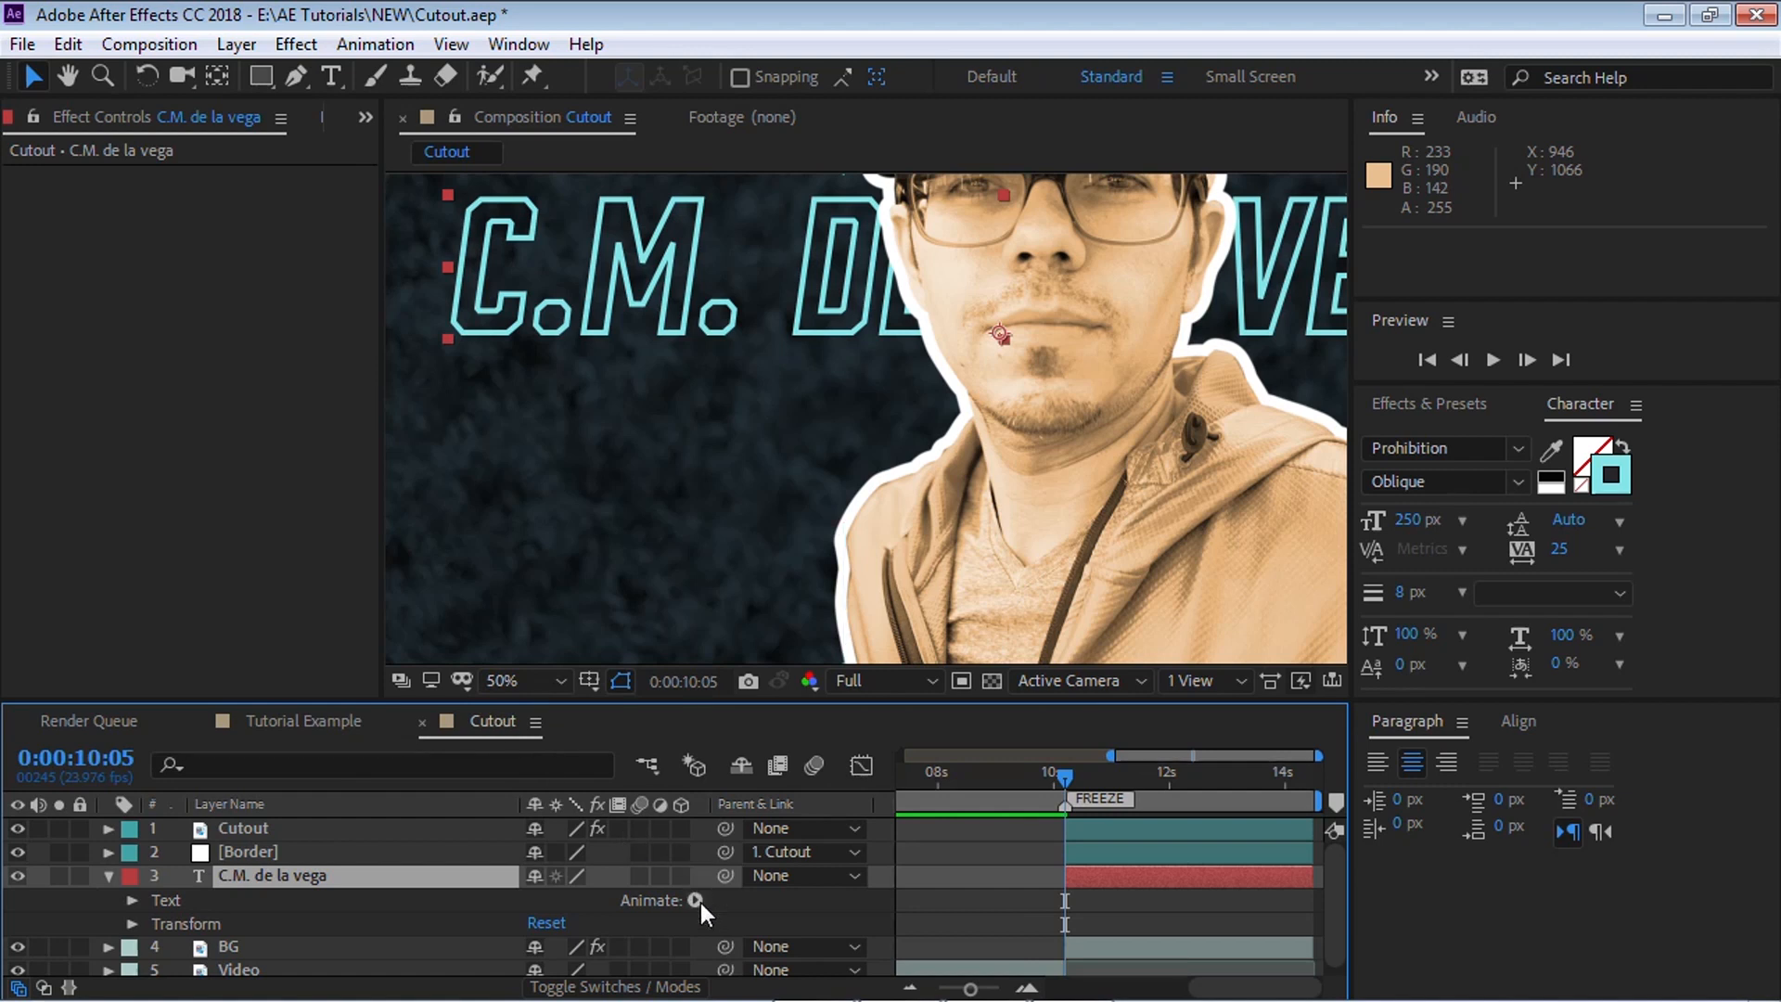
left_click(699, 900)
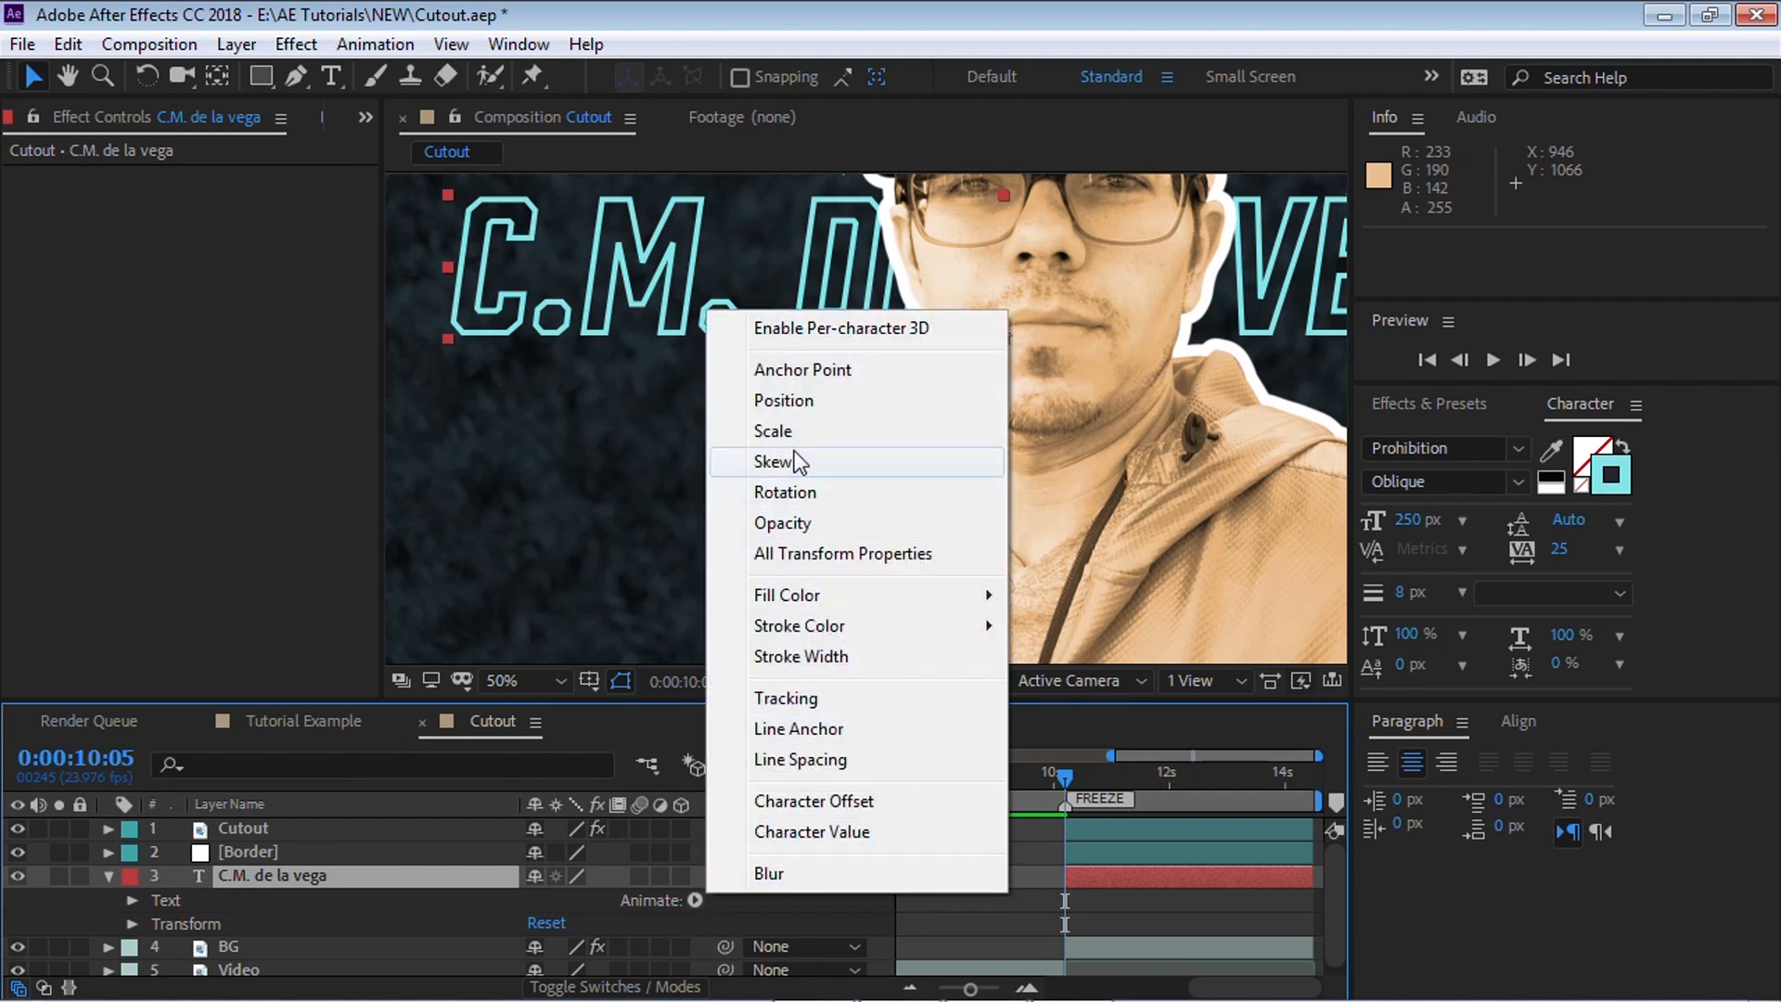
left_click(773, 430)
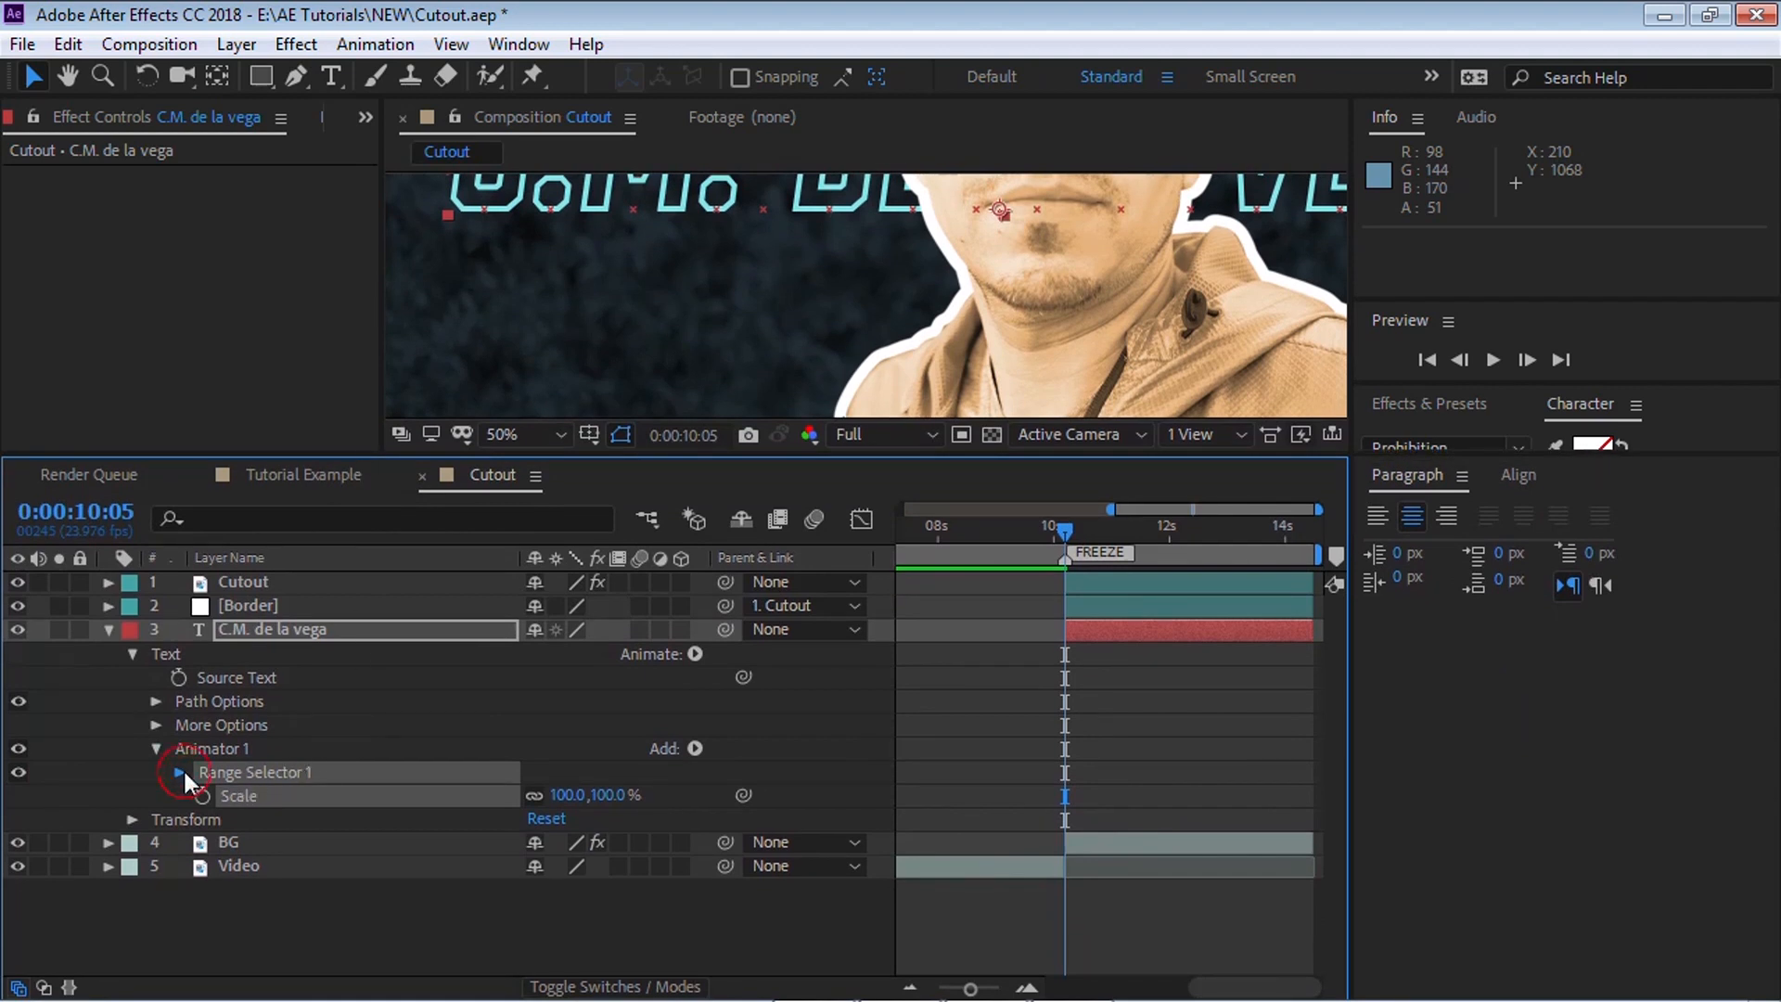
Keyframe the animator Scale from 0% at FREEZE to a later value, with Easy Ease
left_click(179, 771)
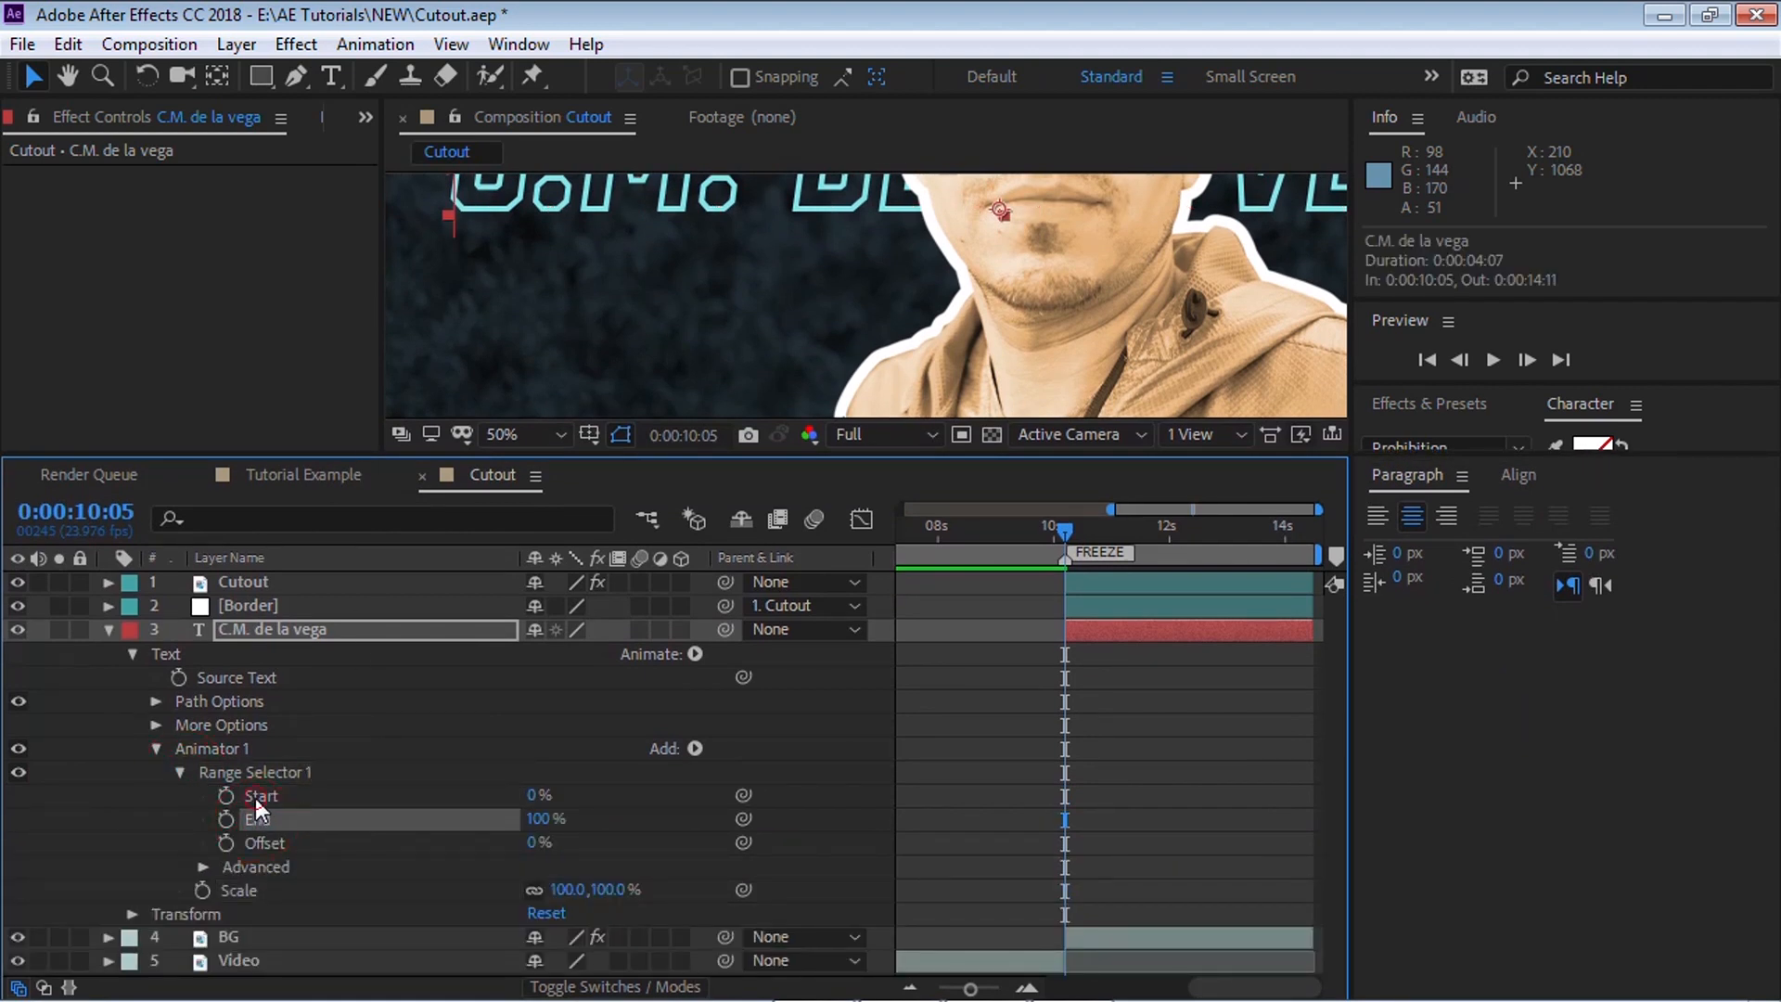
mouse_move(567, 668)
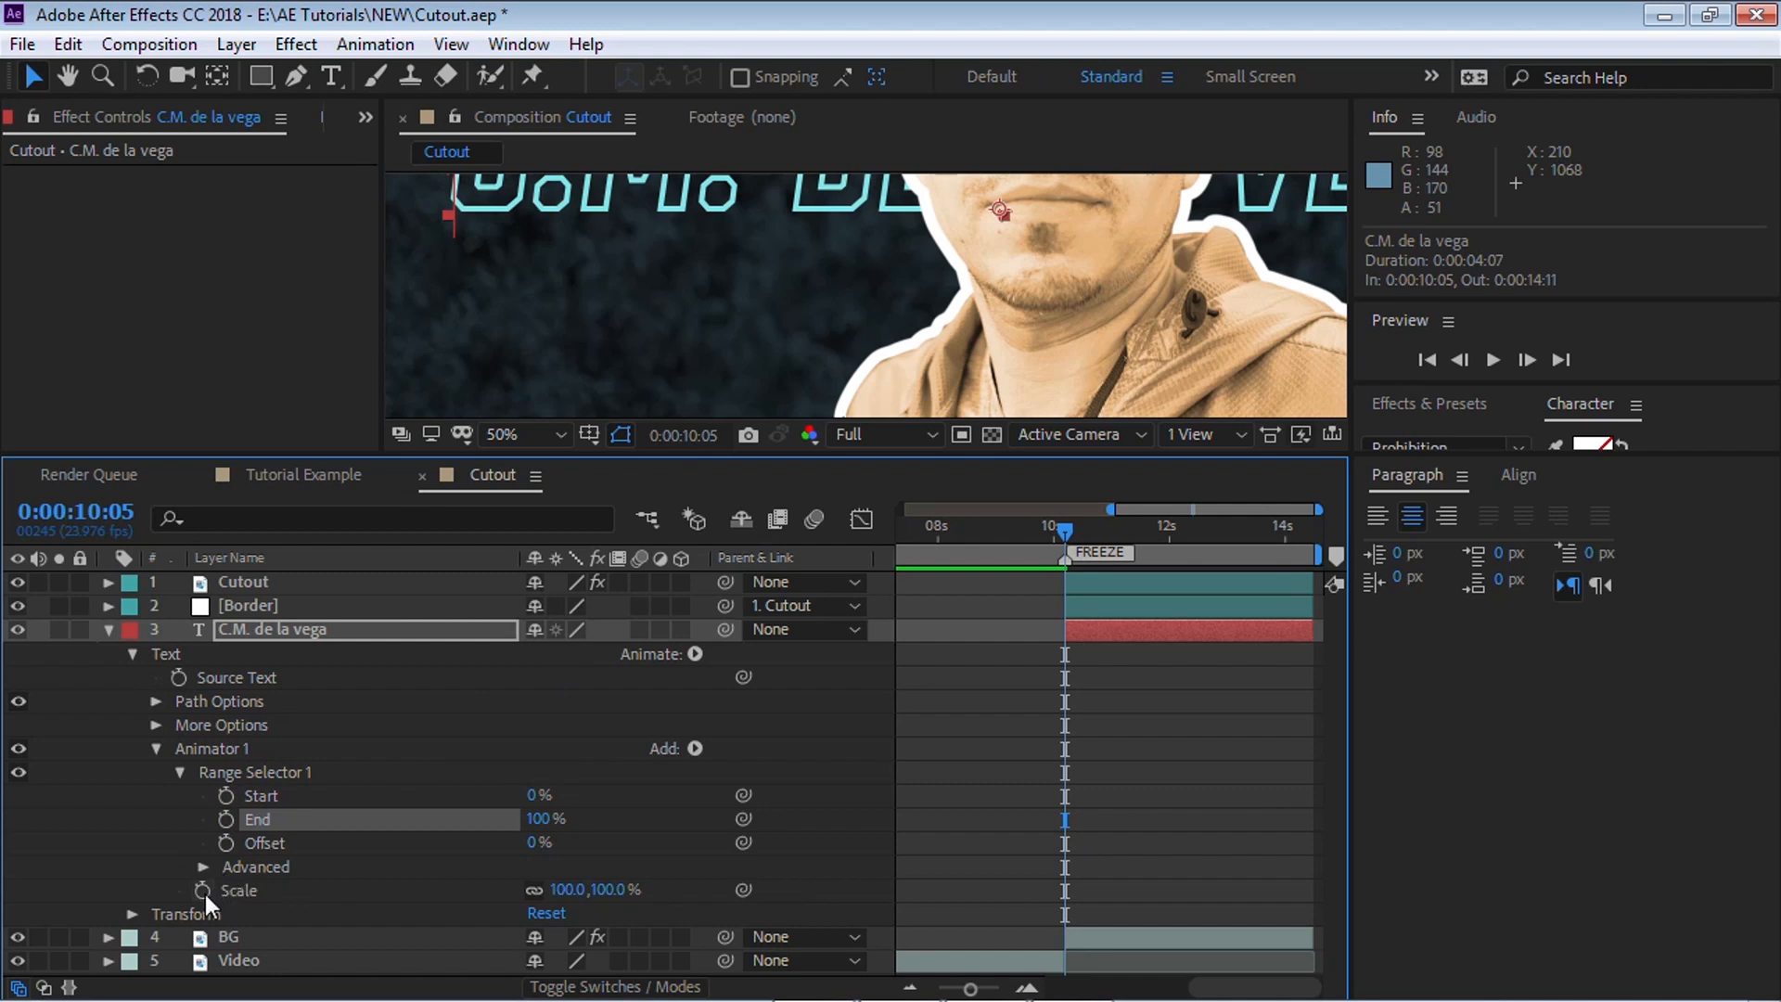
left_click(203, 890)
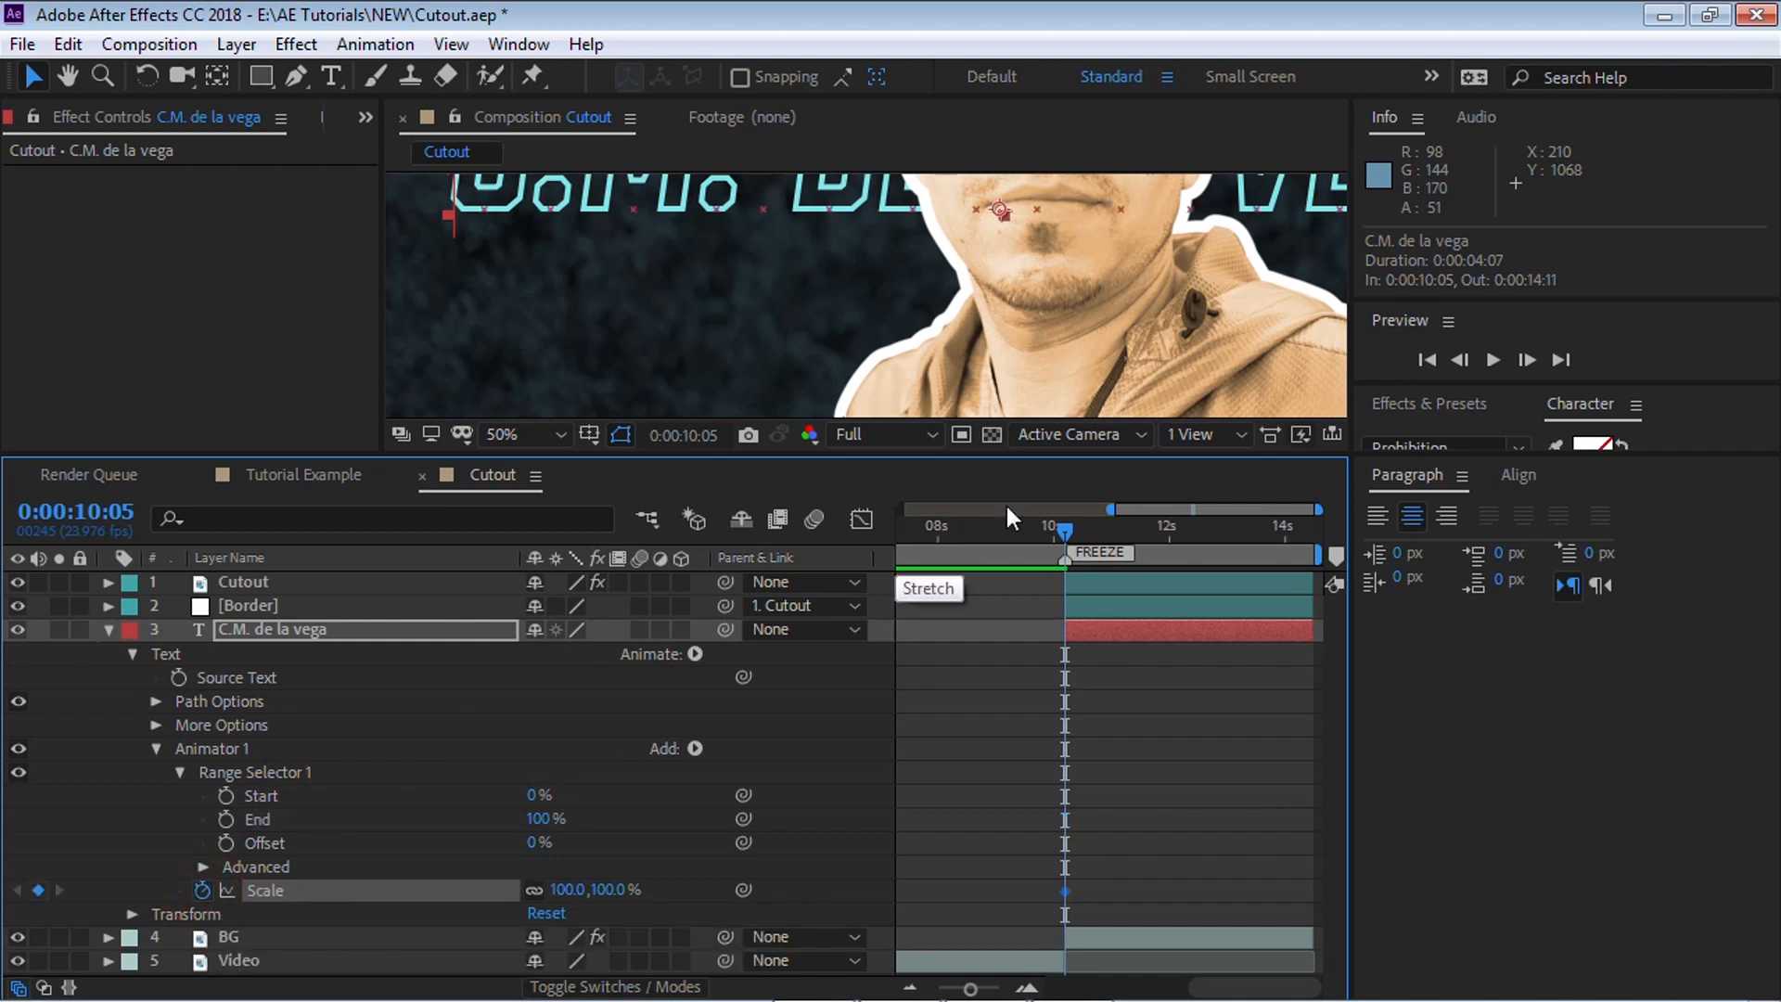
mouse_move(1150, 530)
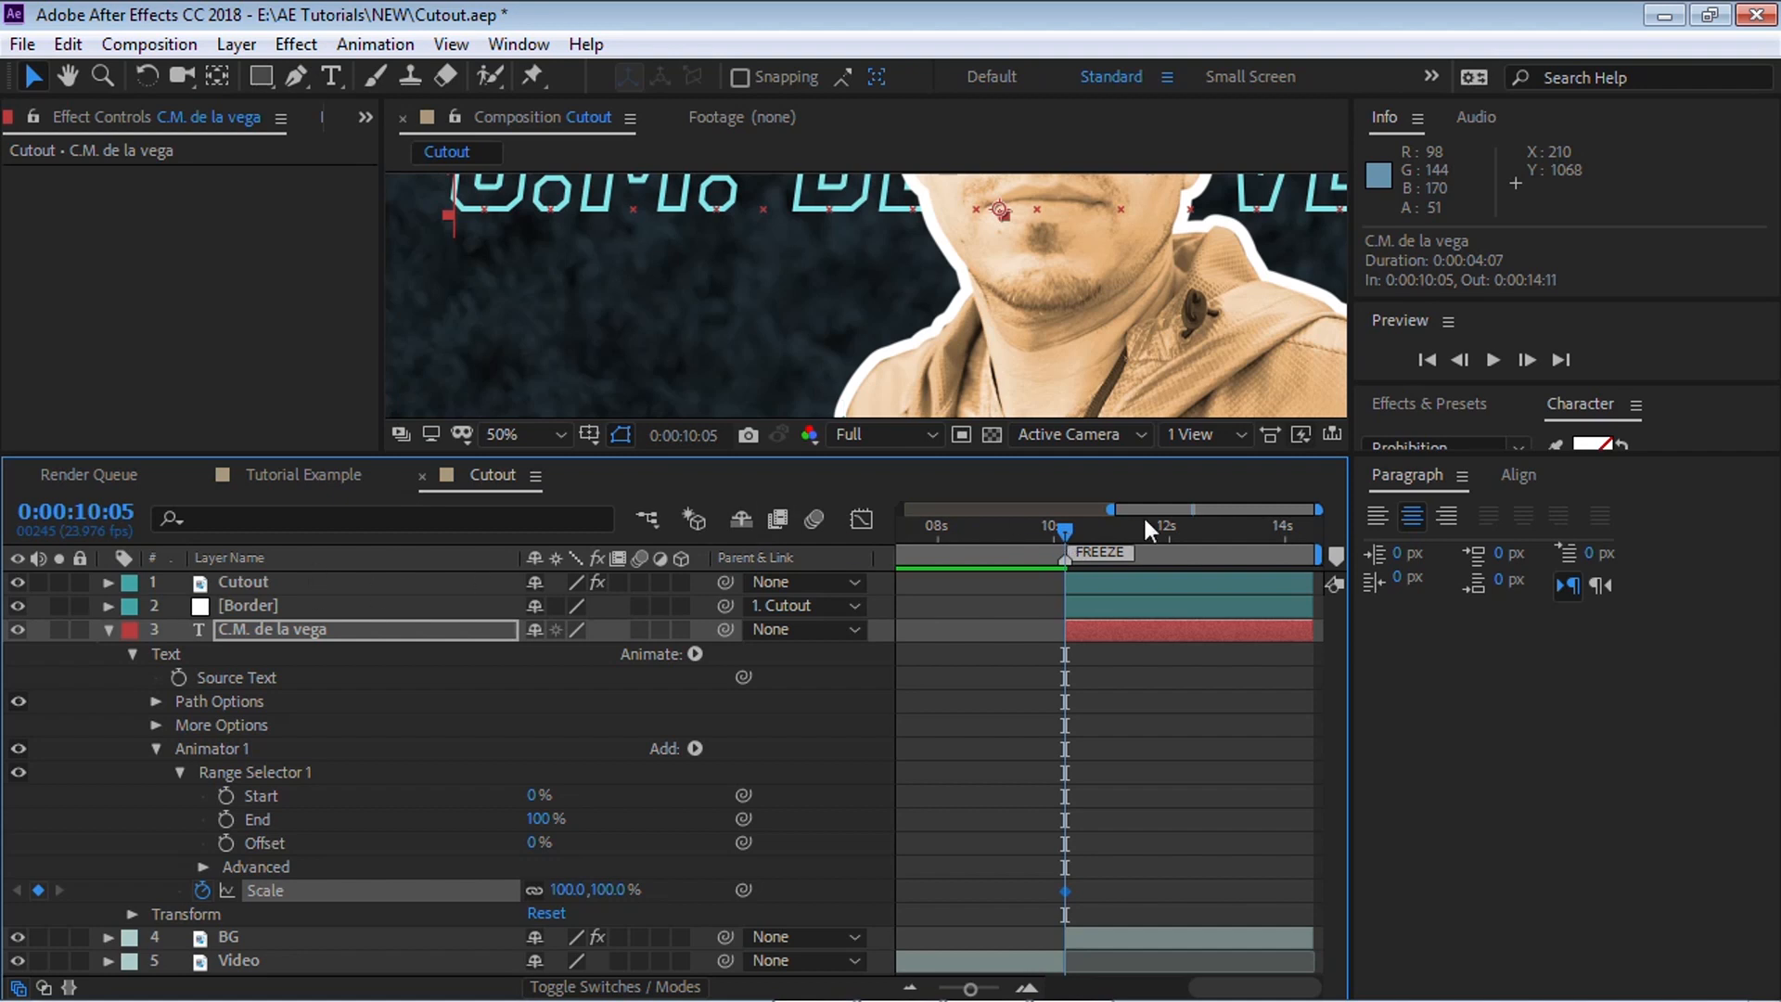
mouse_move(85, 511)
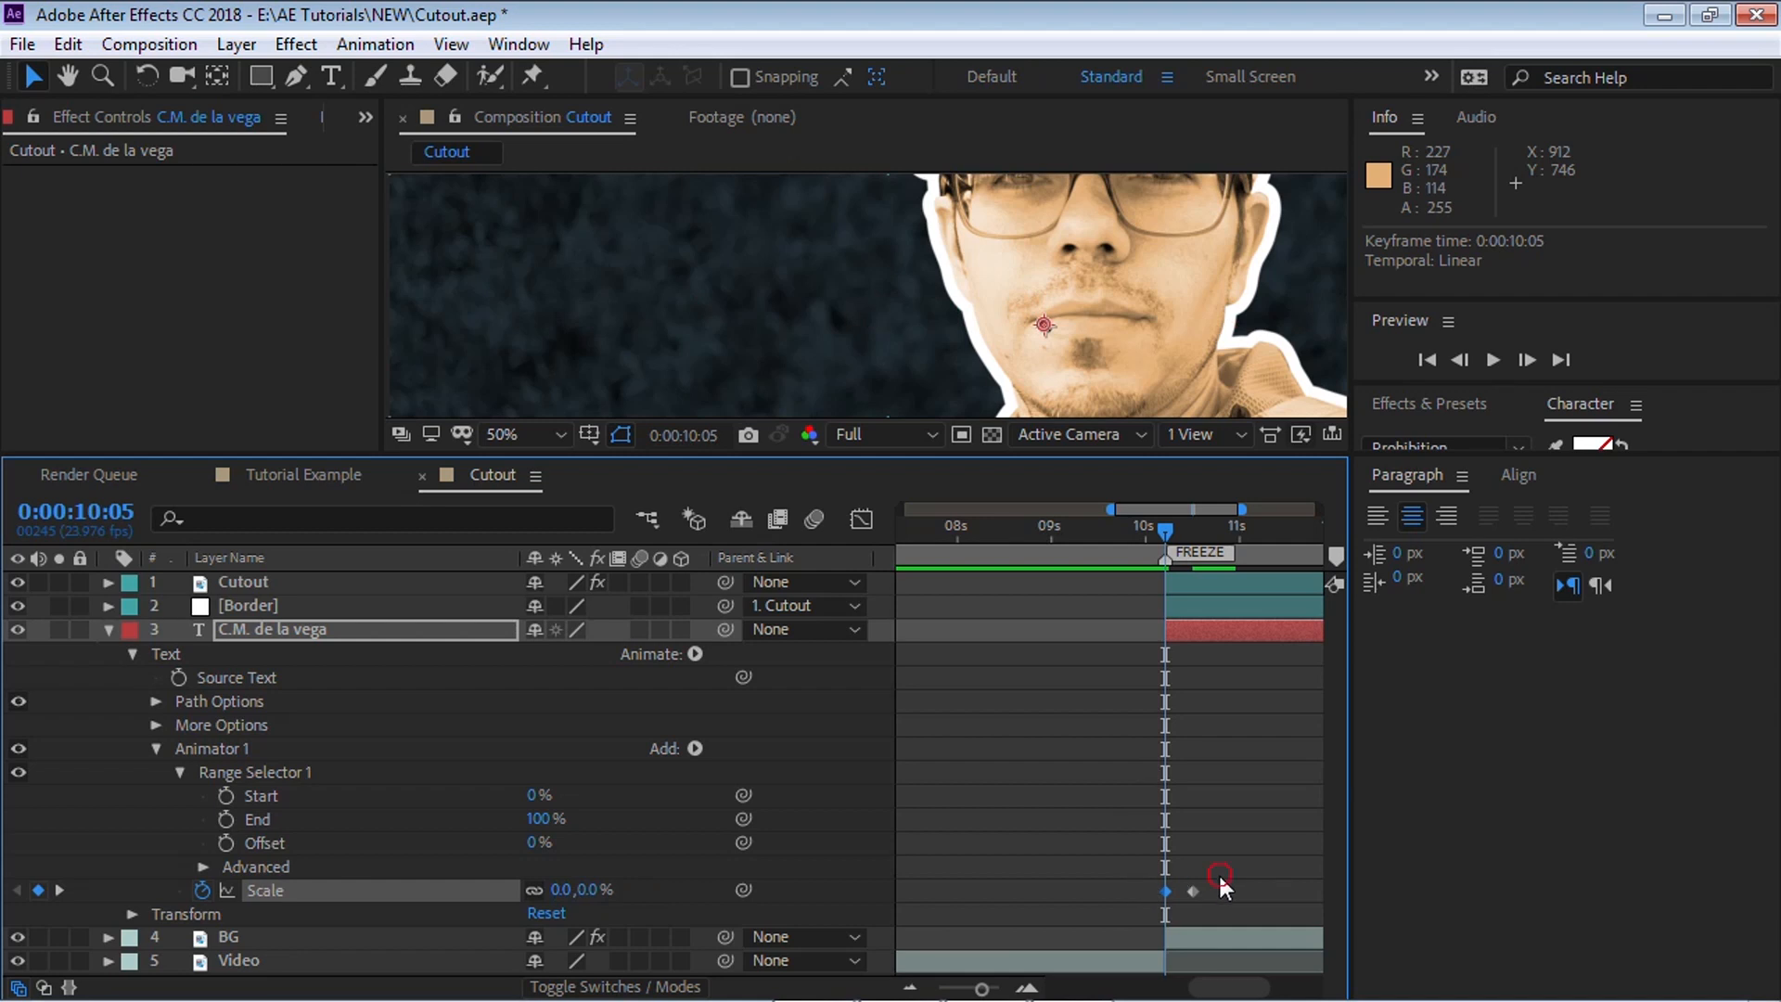
right_click(1219, 875)
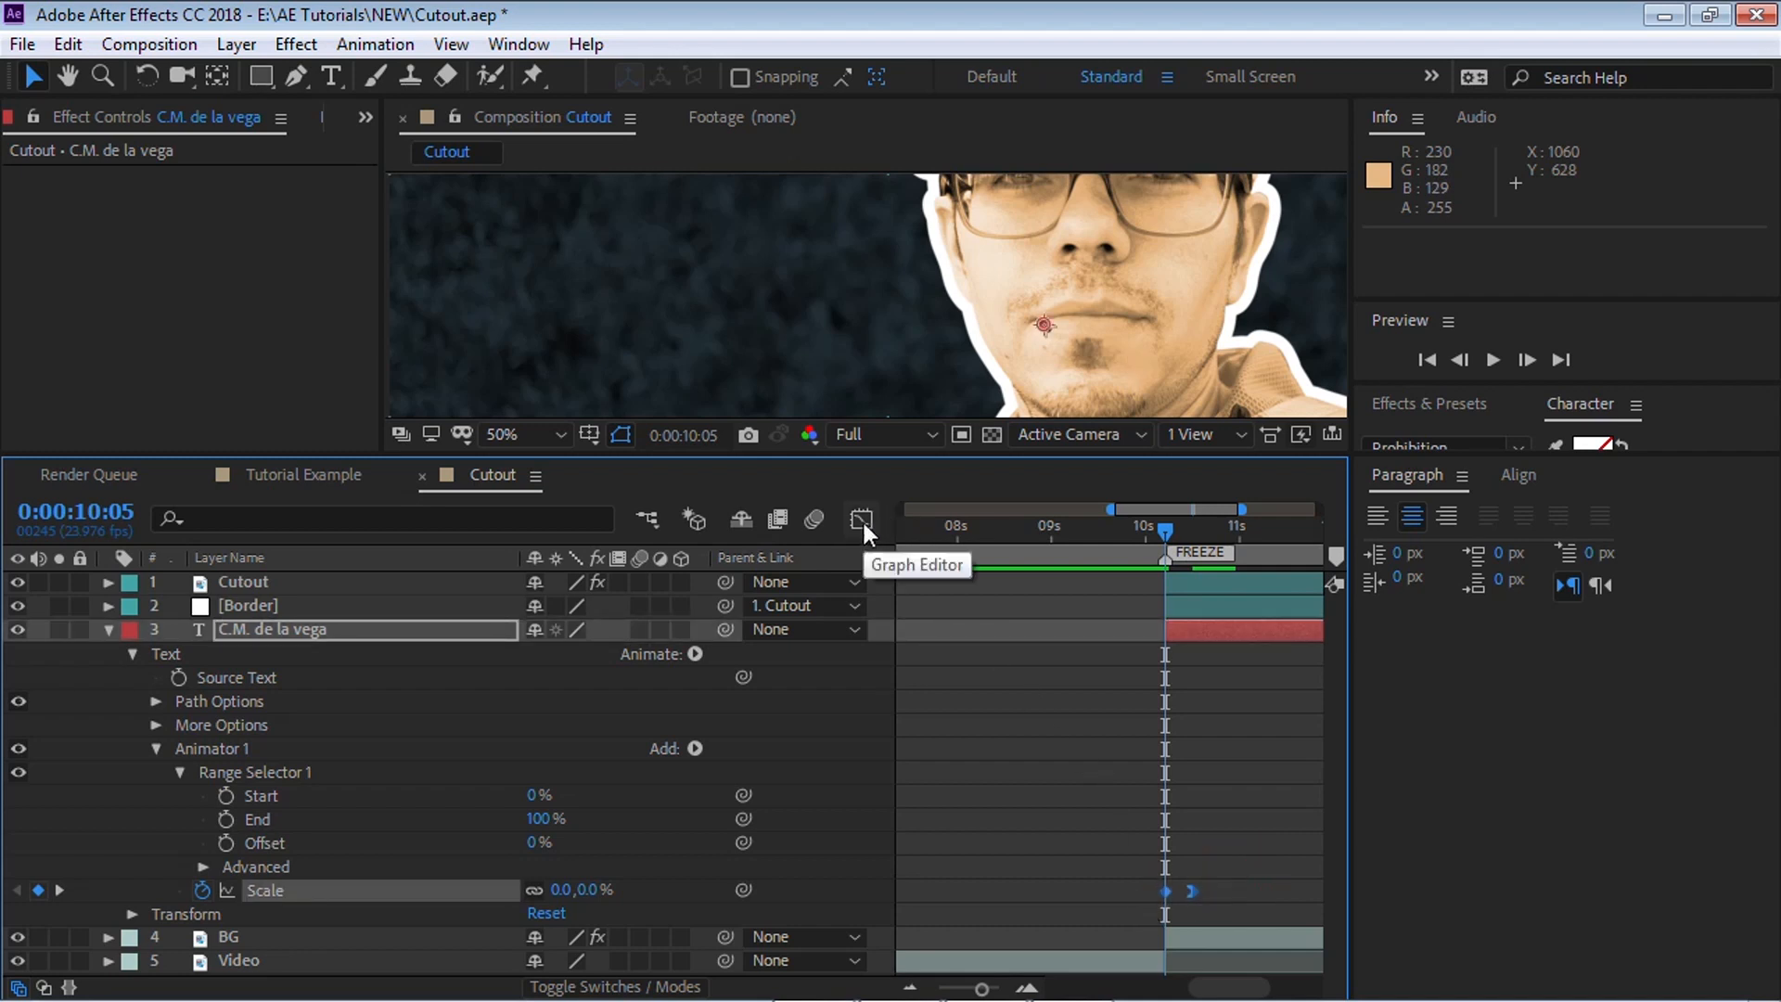
Reshape the Scale speed curve in the Graph Editor and scrub to check the scale-in
left_click(864, 520)
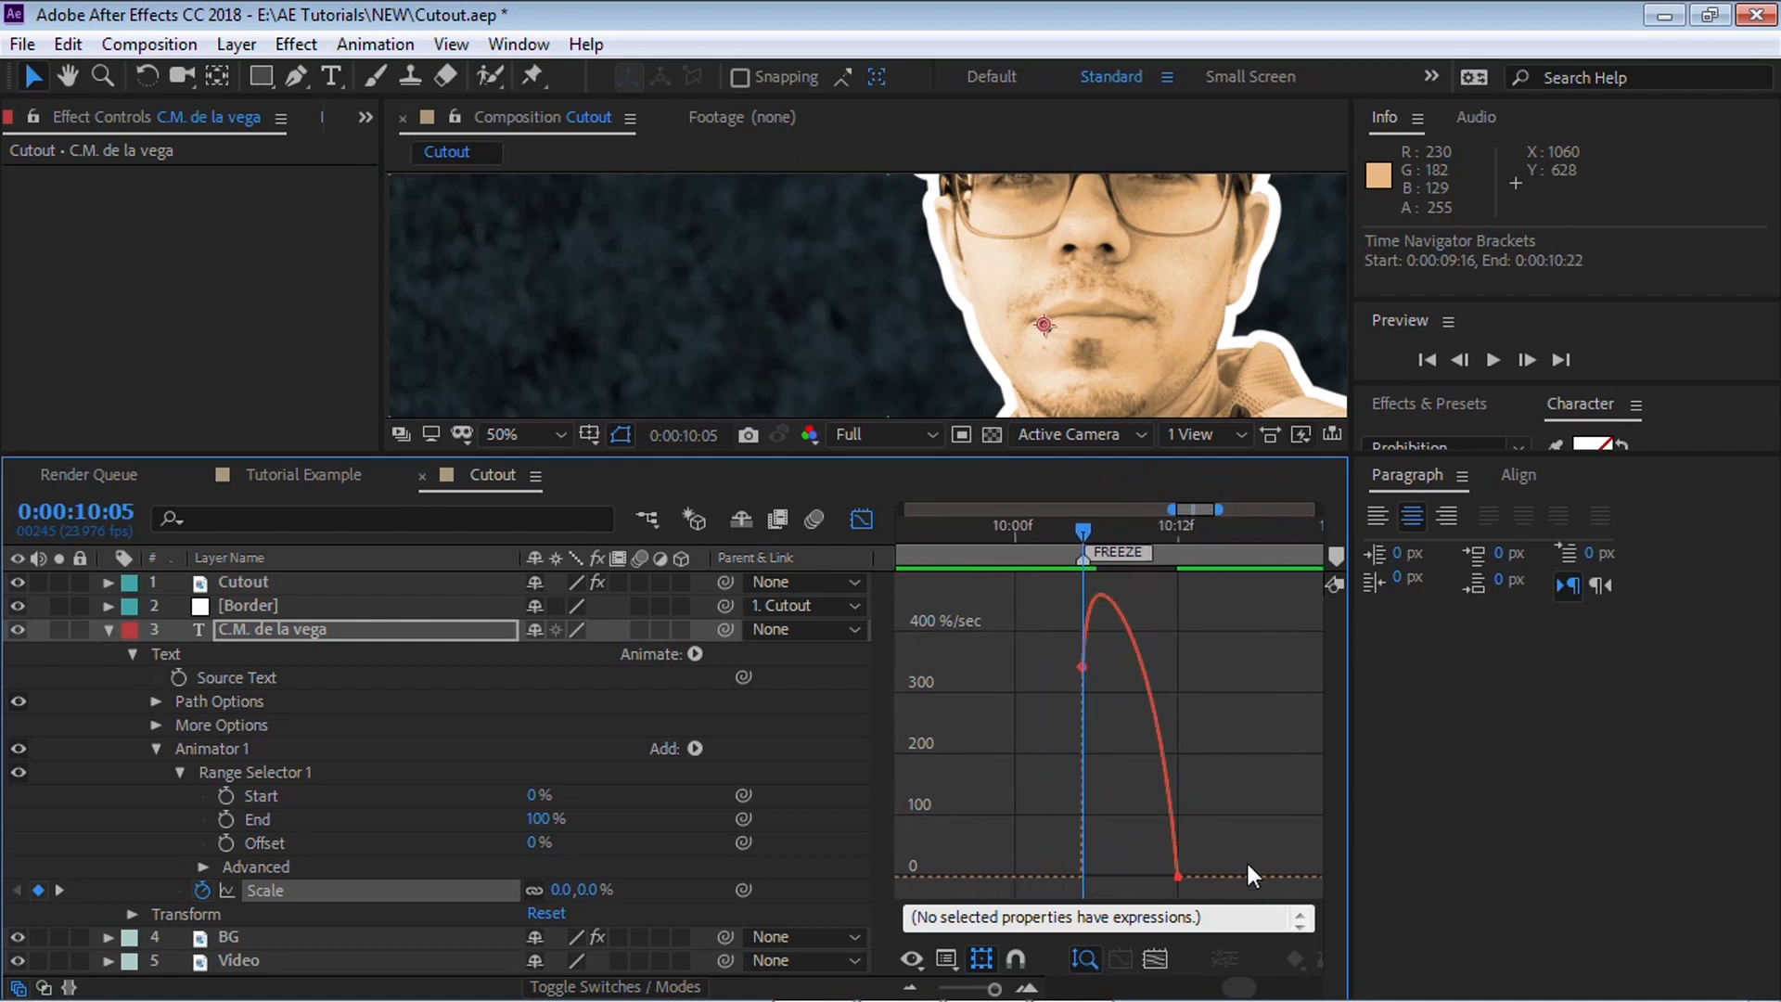
left_click(1175, 877)
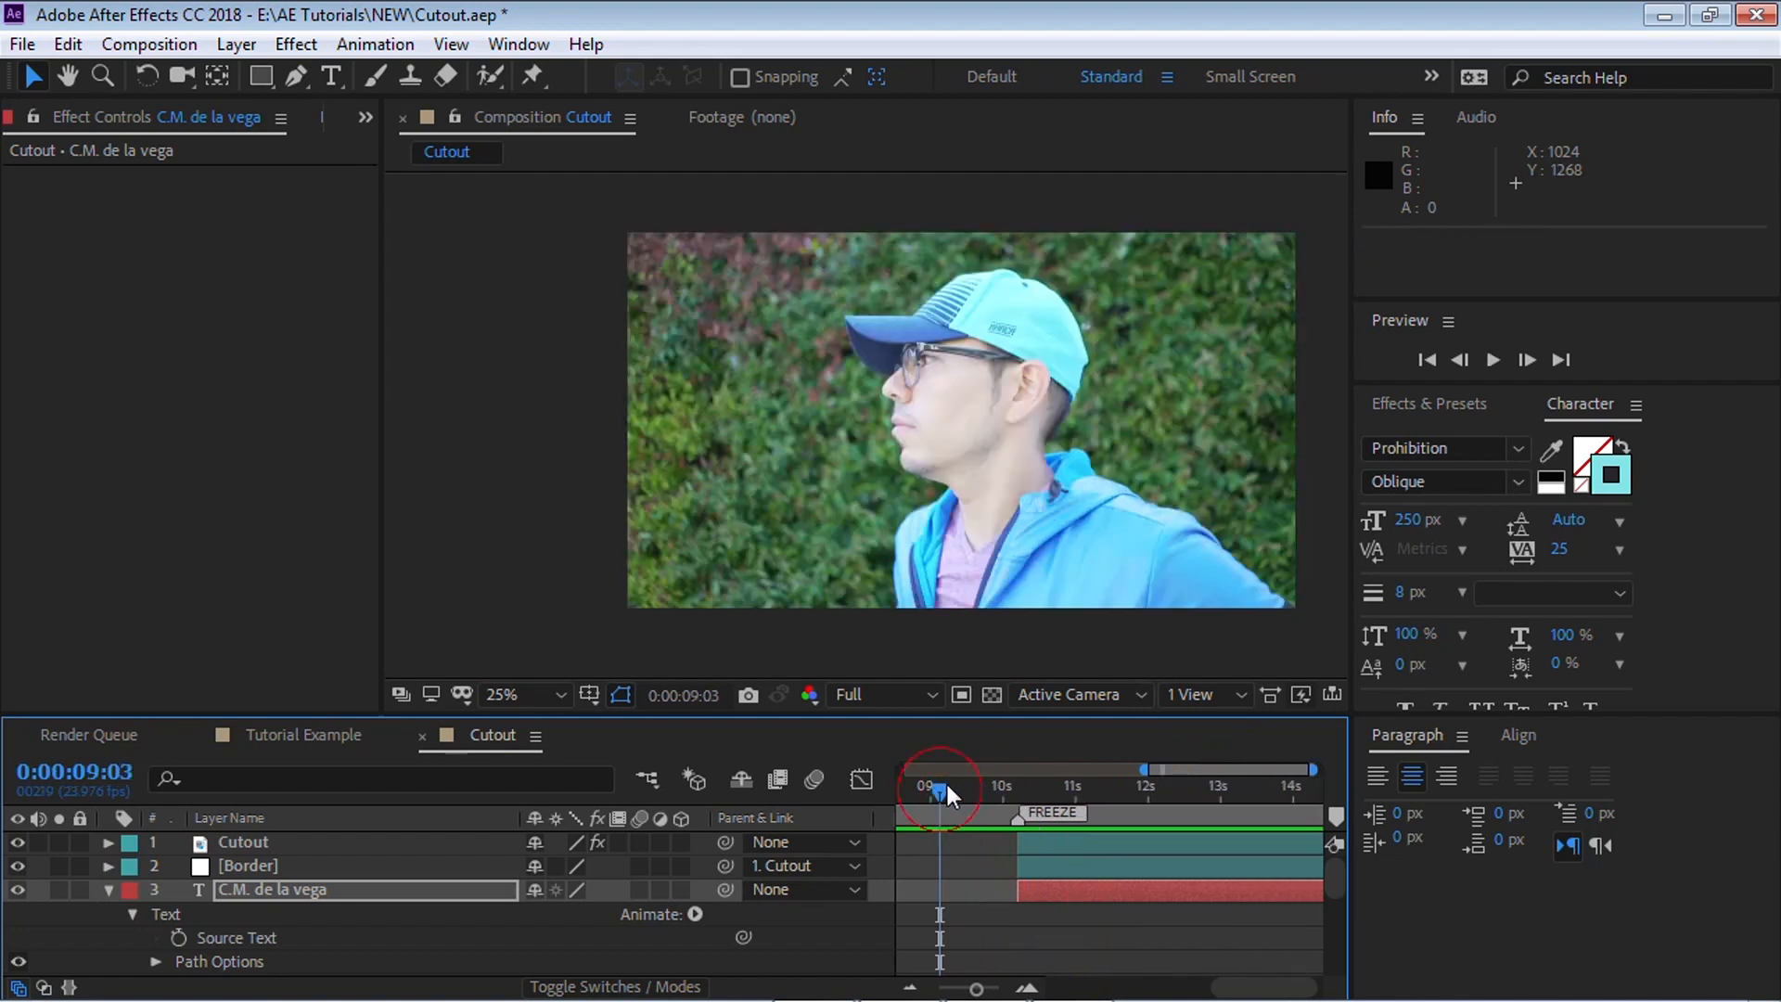
left_click(1492, 360)
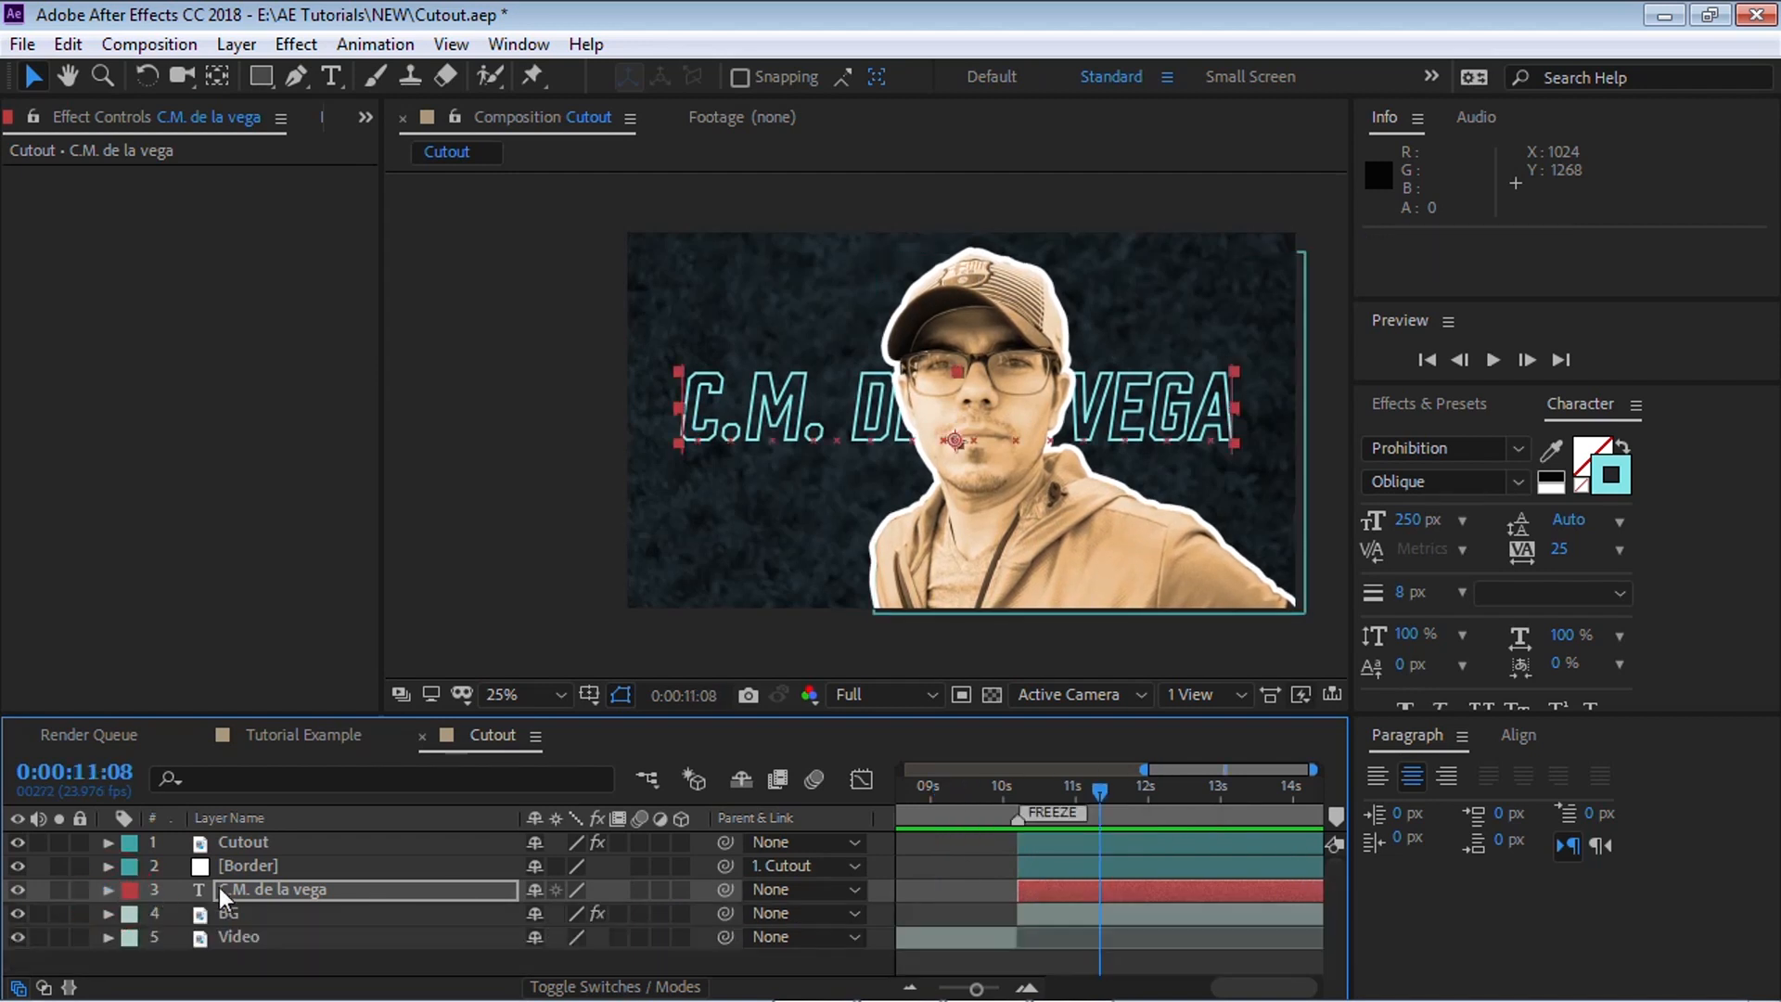
Apply Stylize > Glow to the name title and scrub past FREEZE to review
left_click(294, 44)
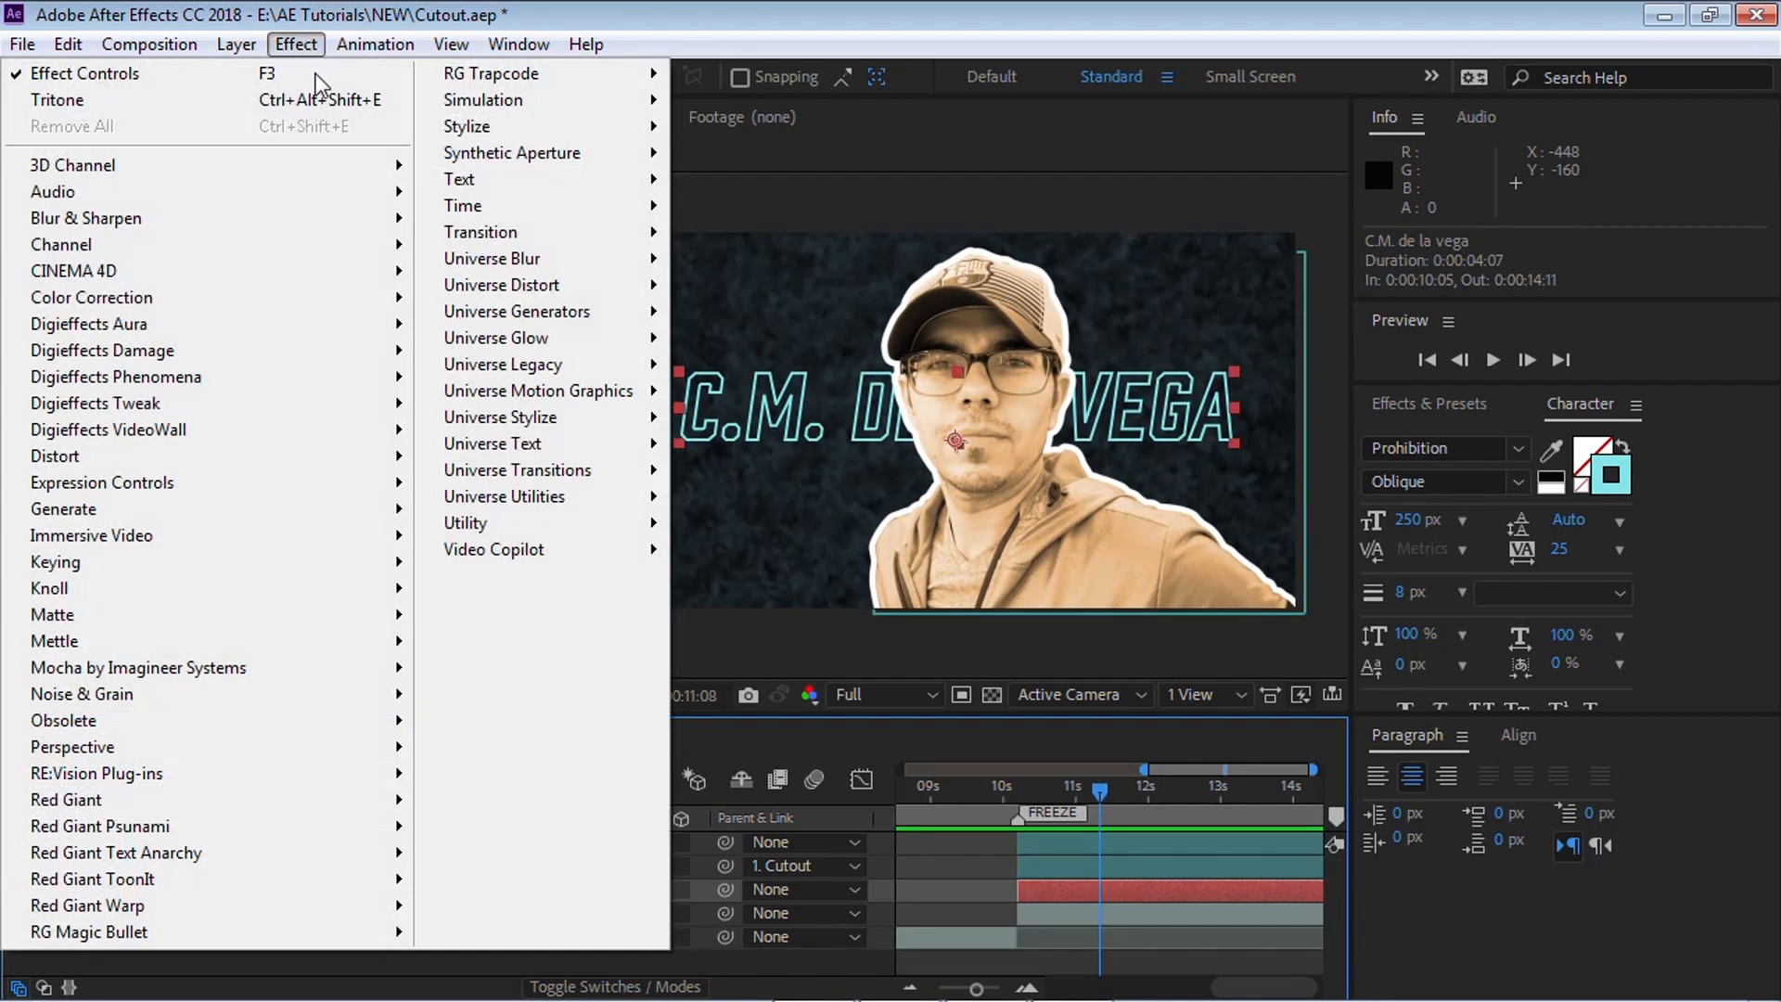
mouse_move(238, 588)
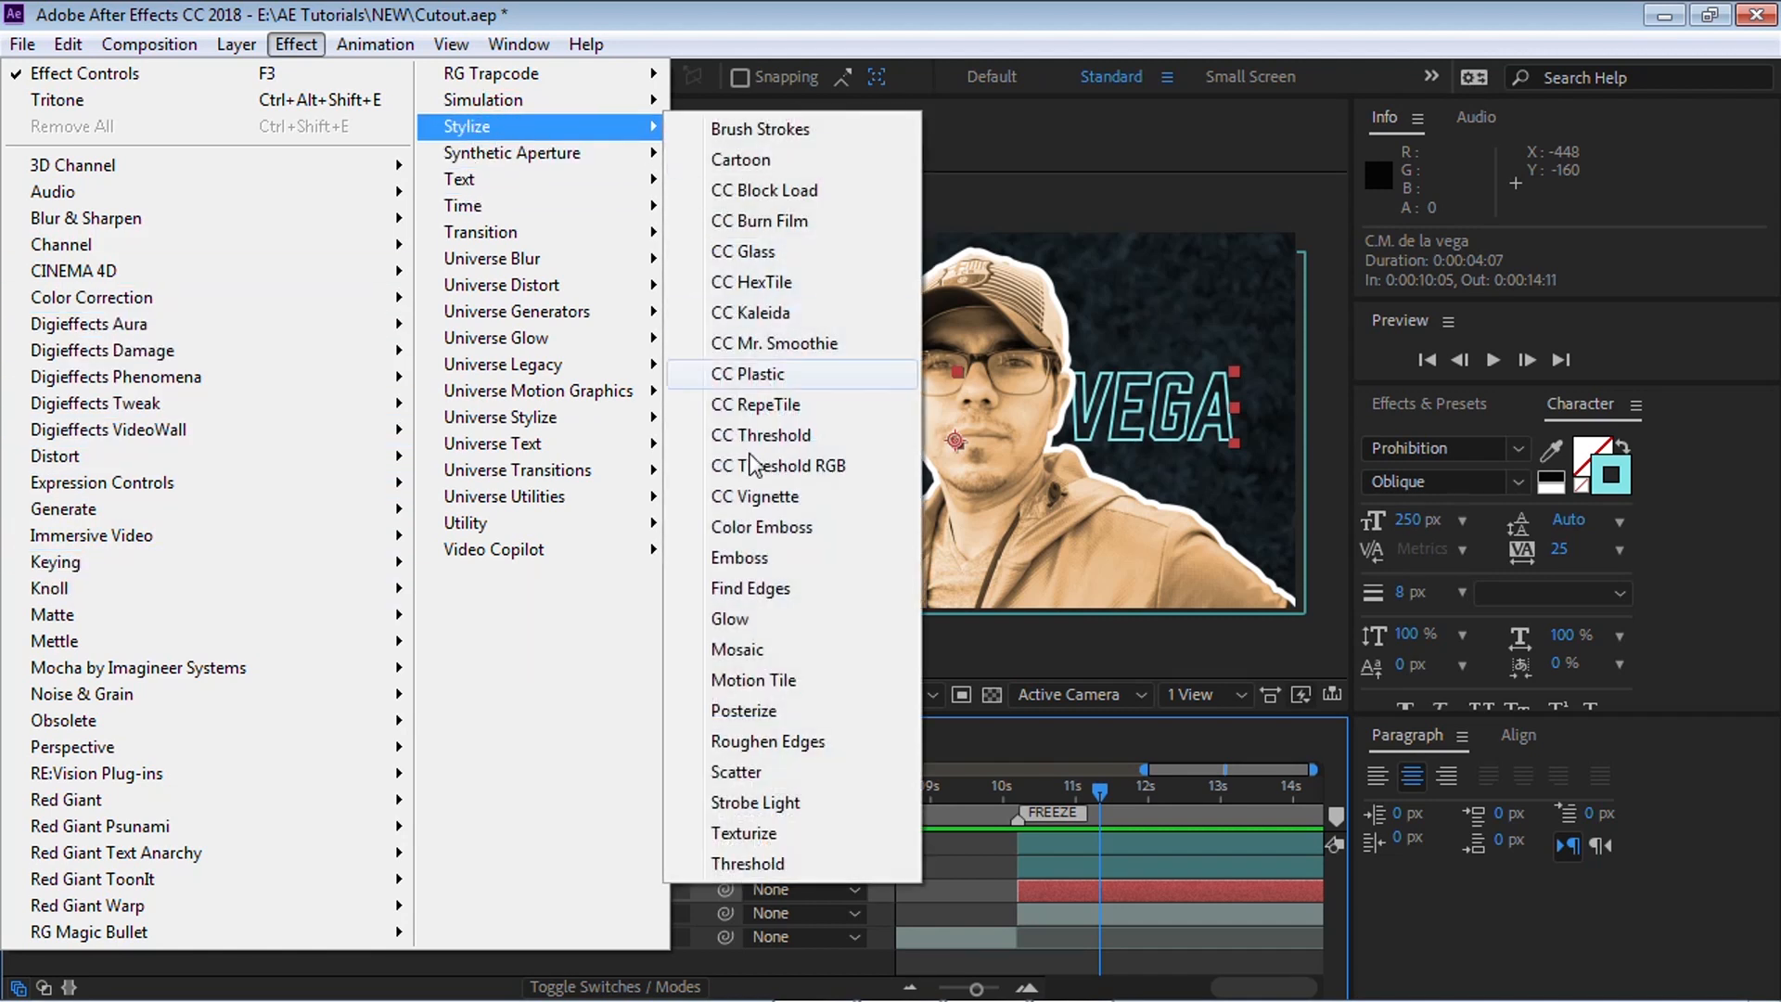
left_click(729, 617)
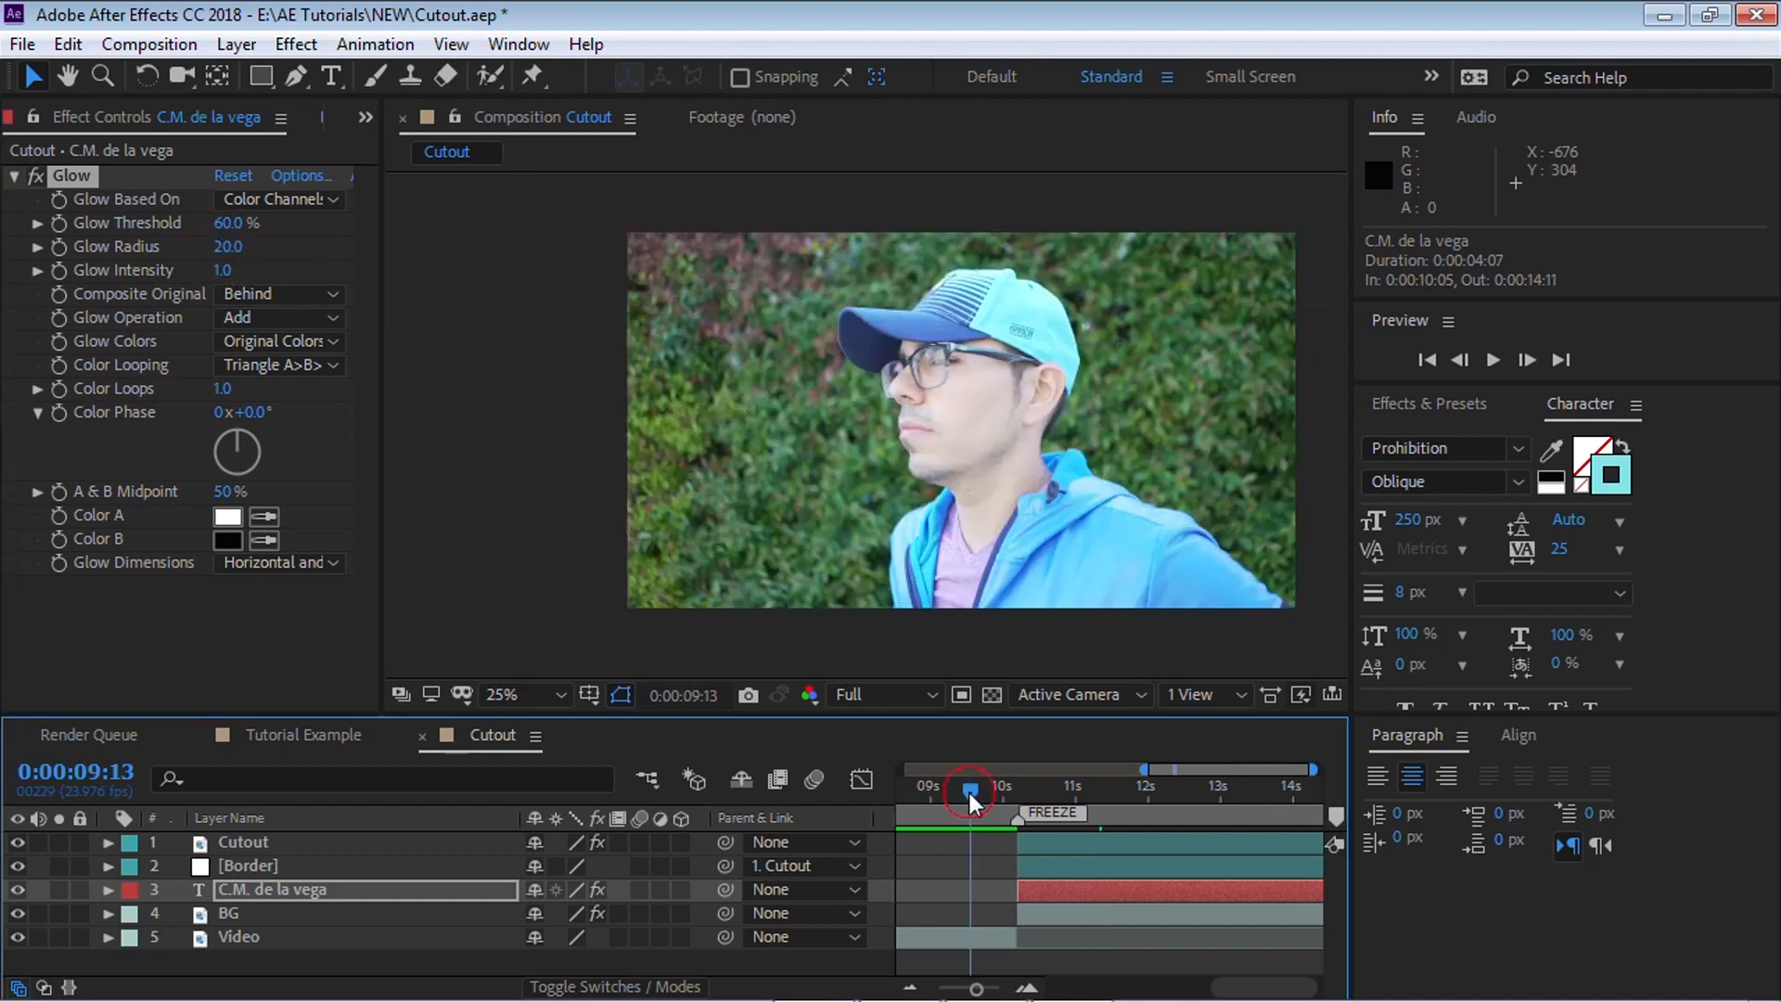
left_click(1492, 359)
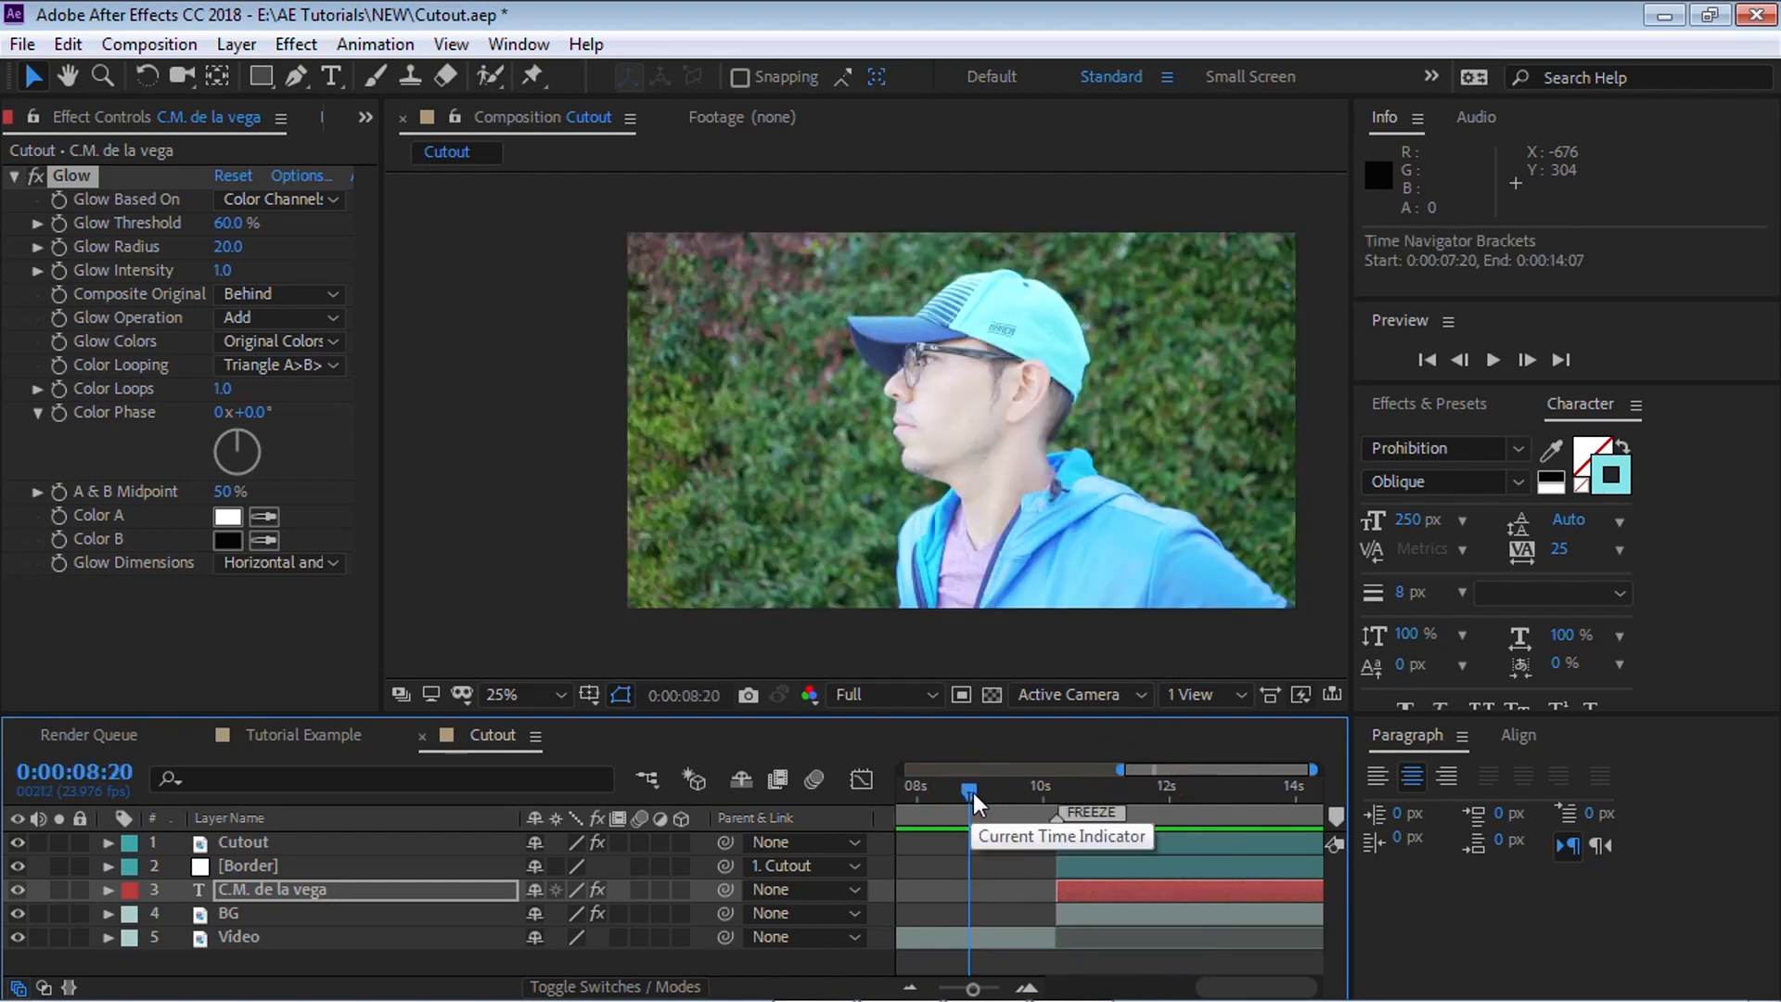
left_click(1493, 359)
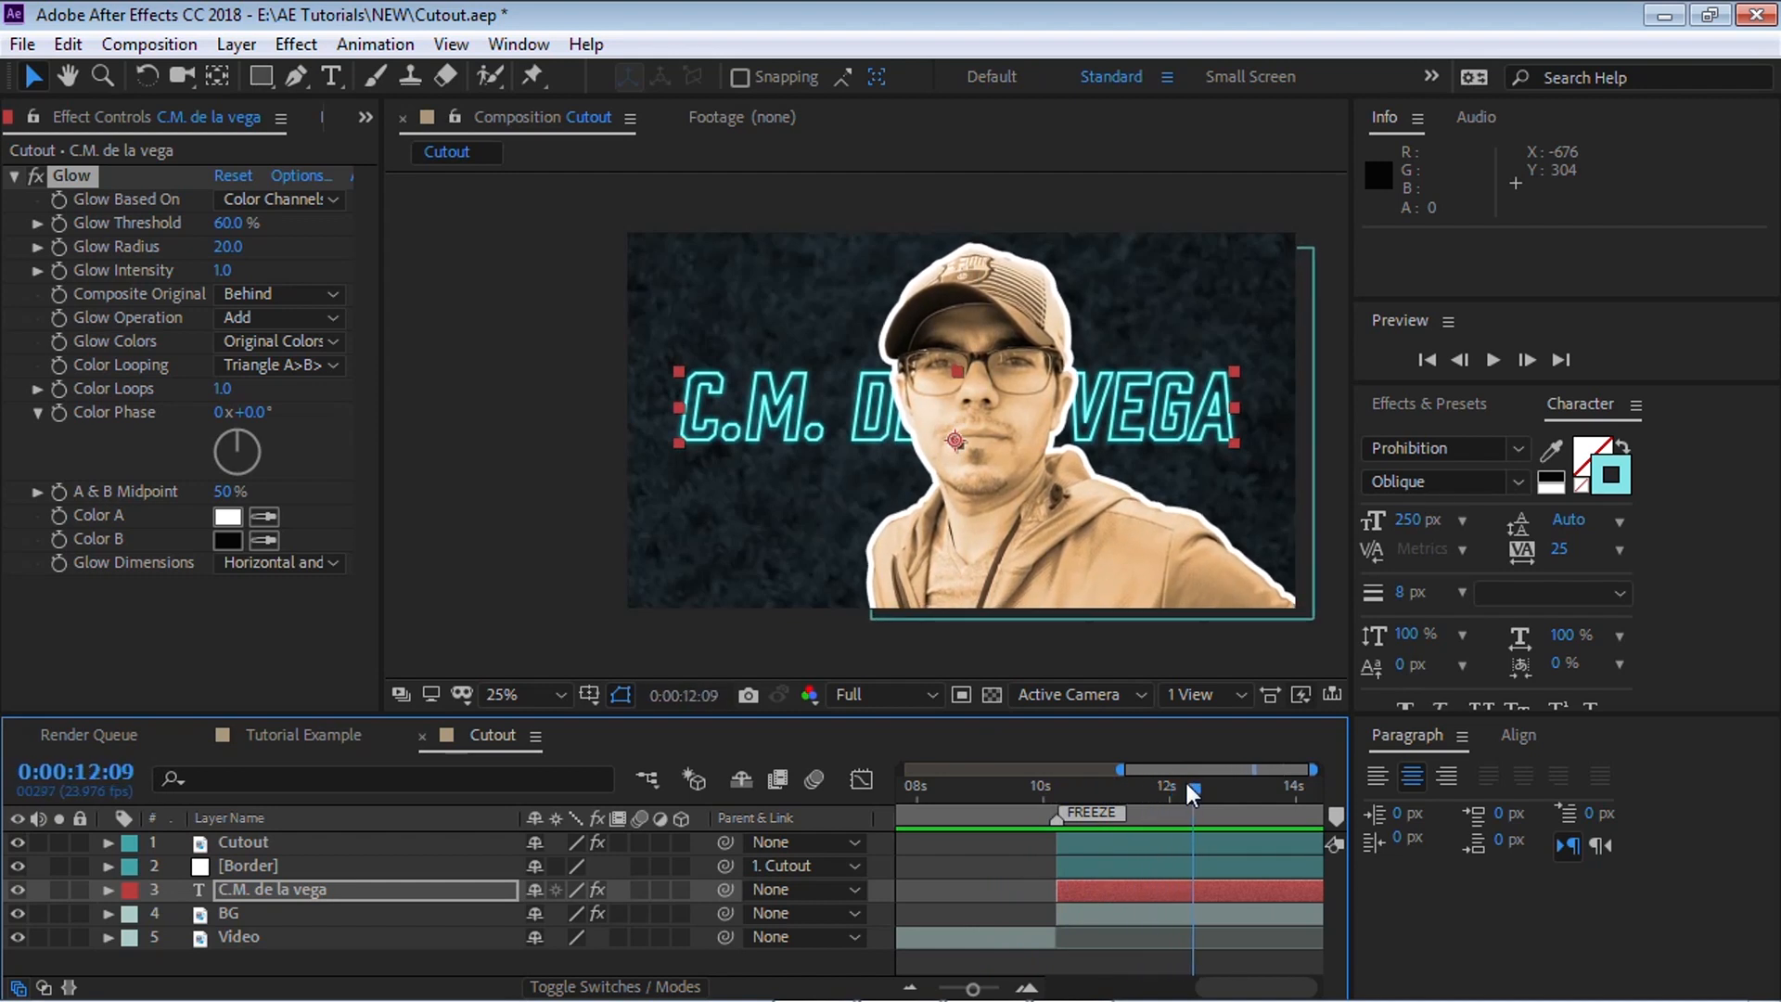
mouse_move(1193, 791)
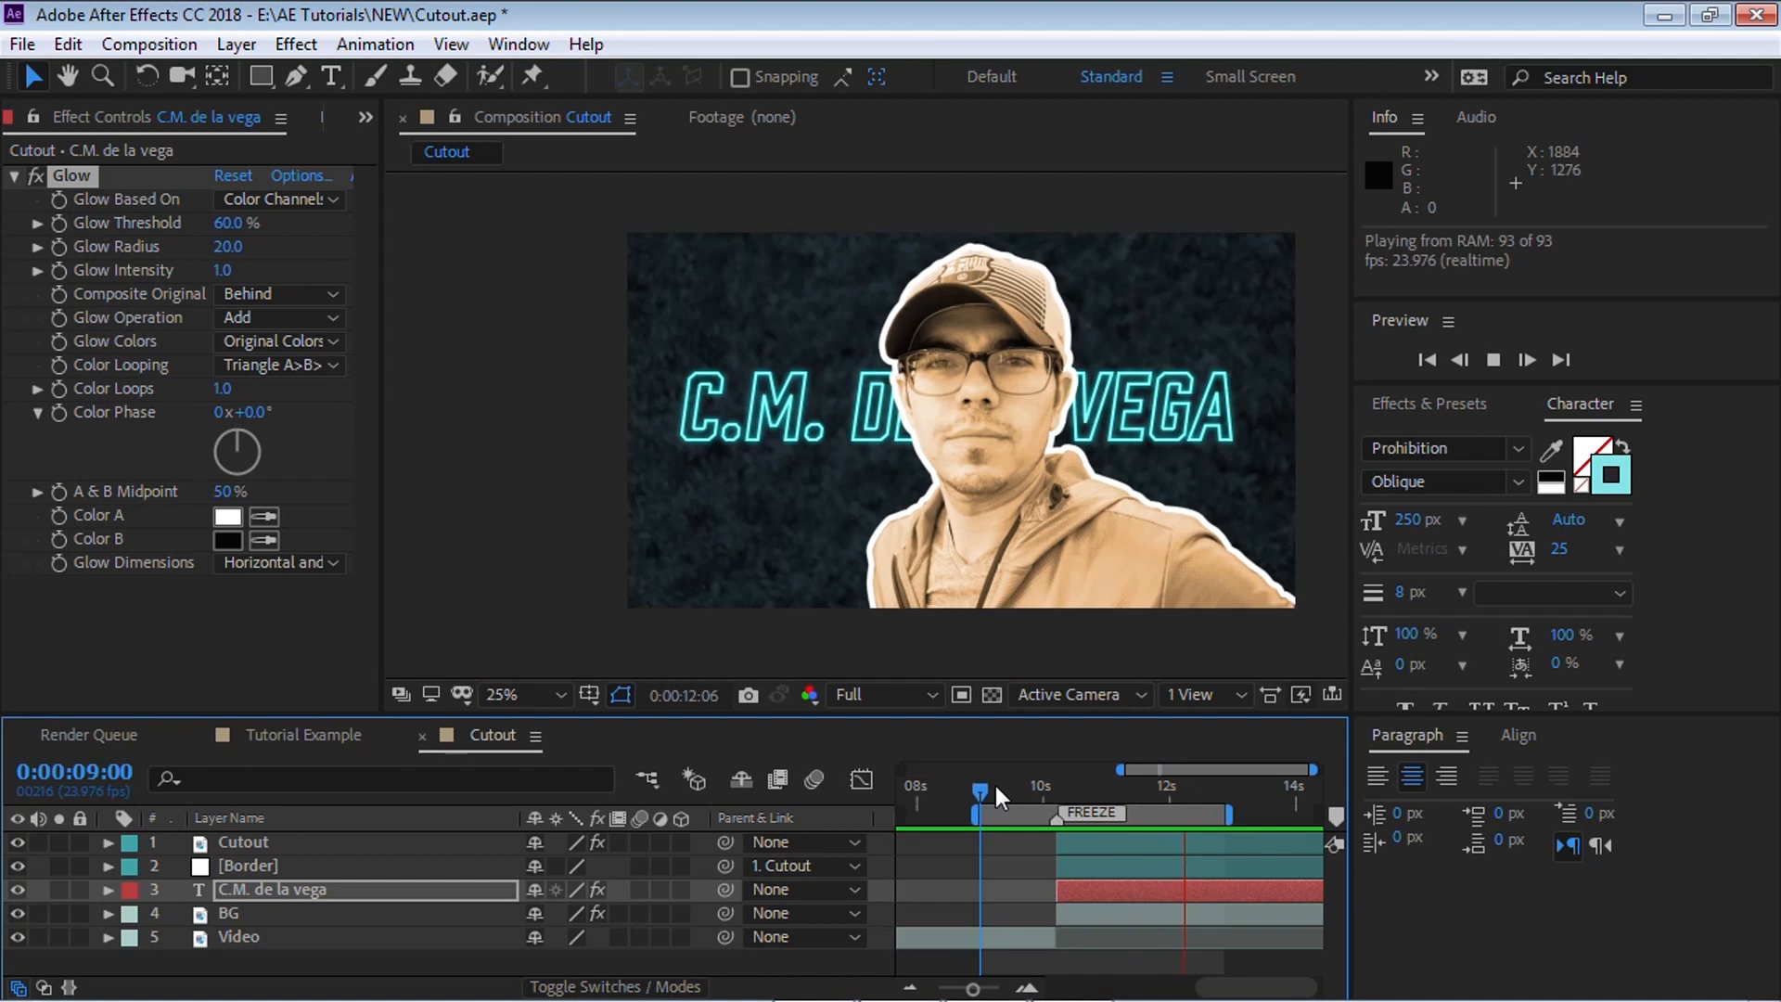
left_click(241, 841)
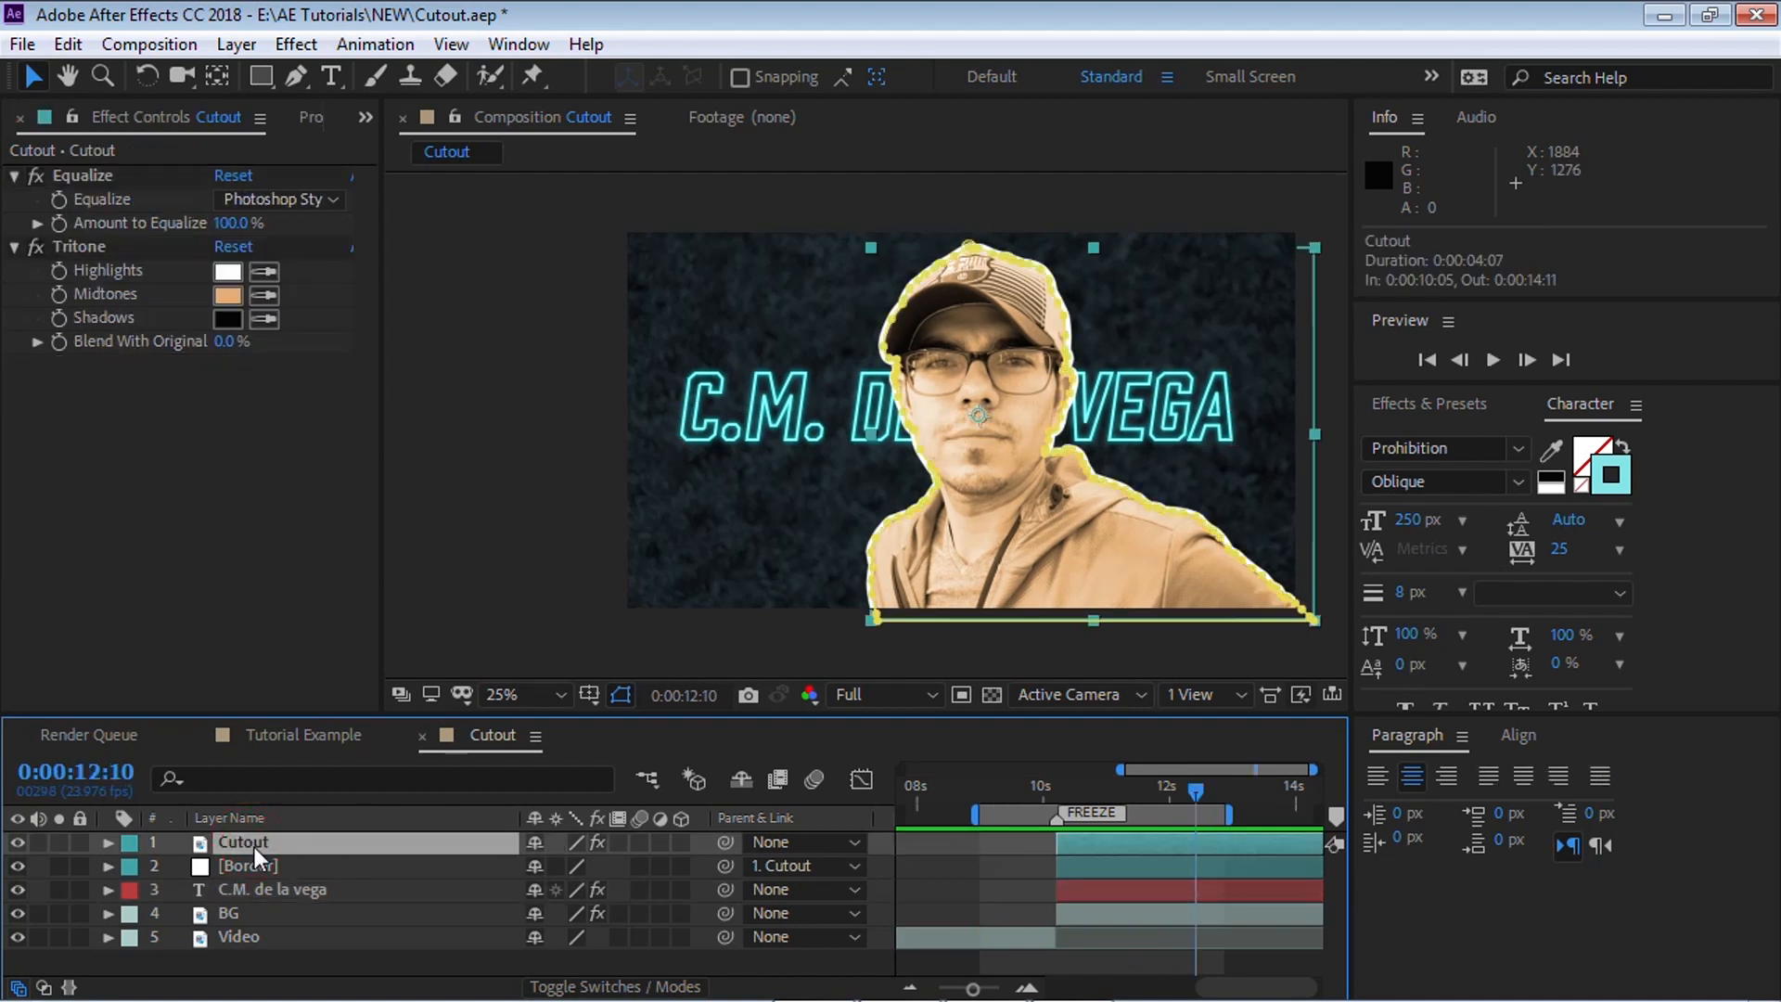
left_click(680, 841)
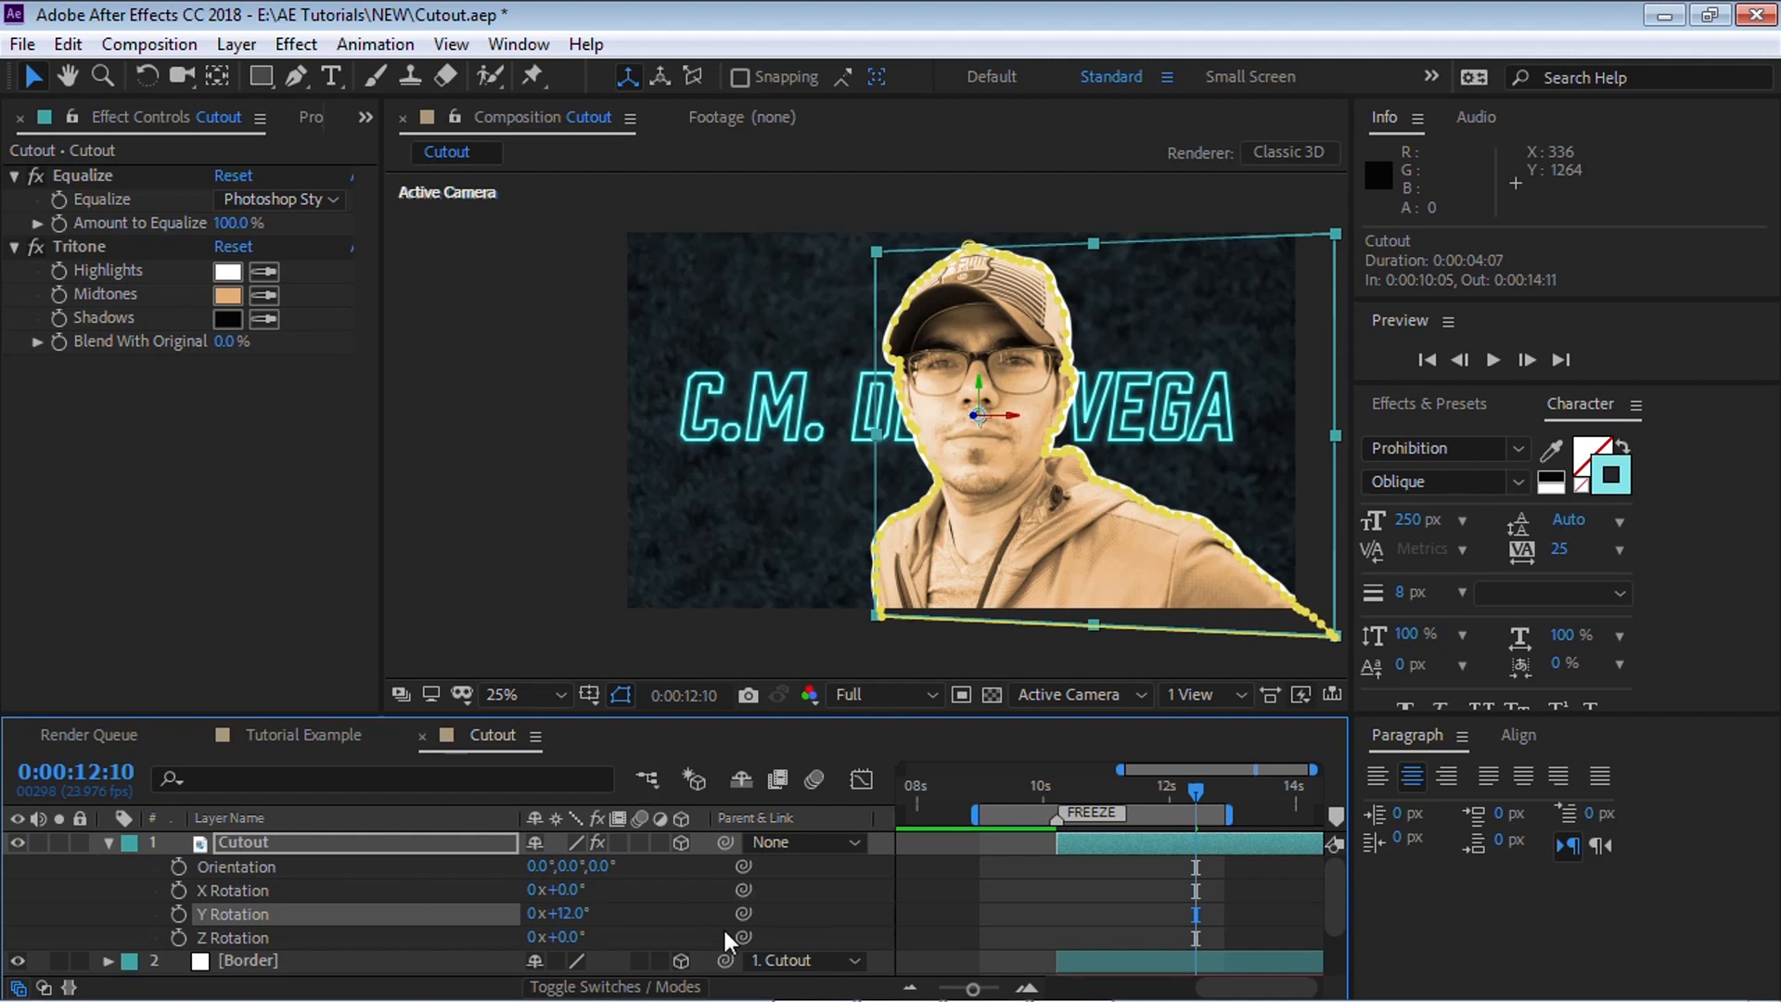
left_click(107, 841)
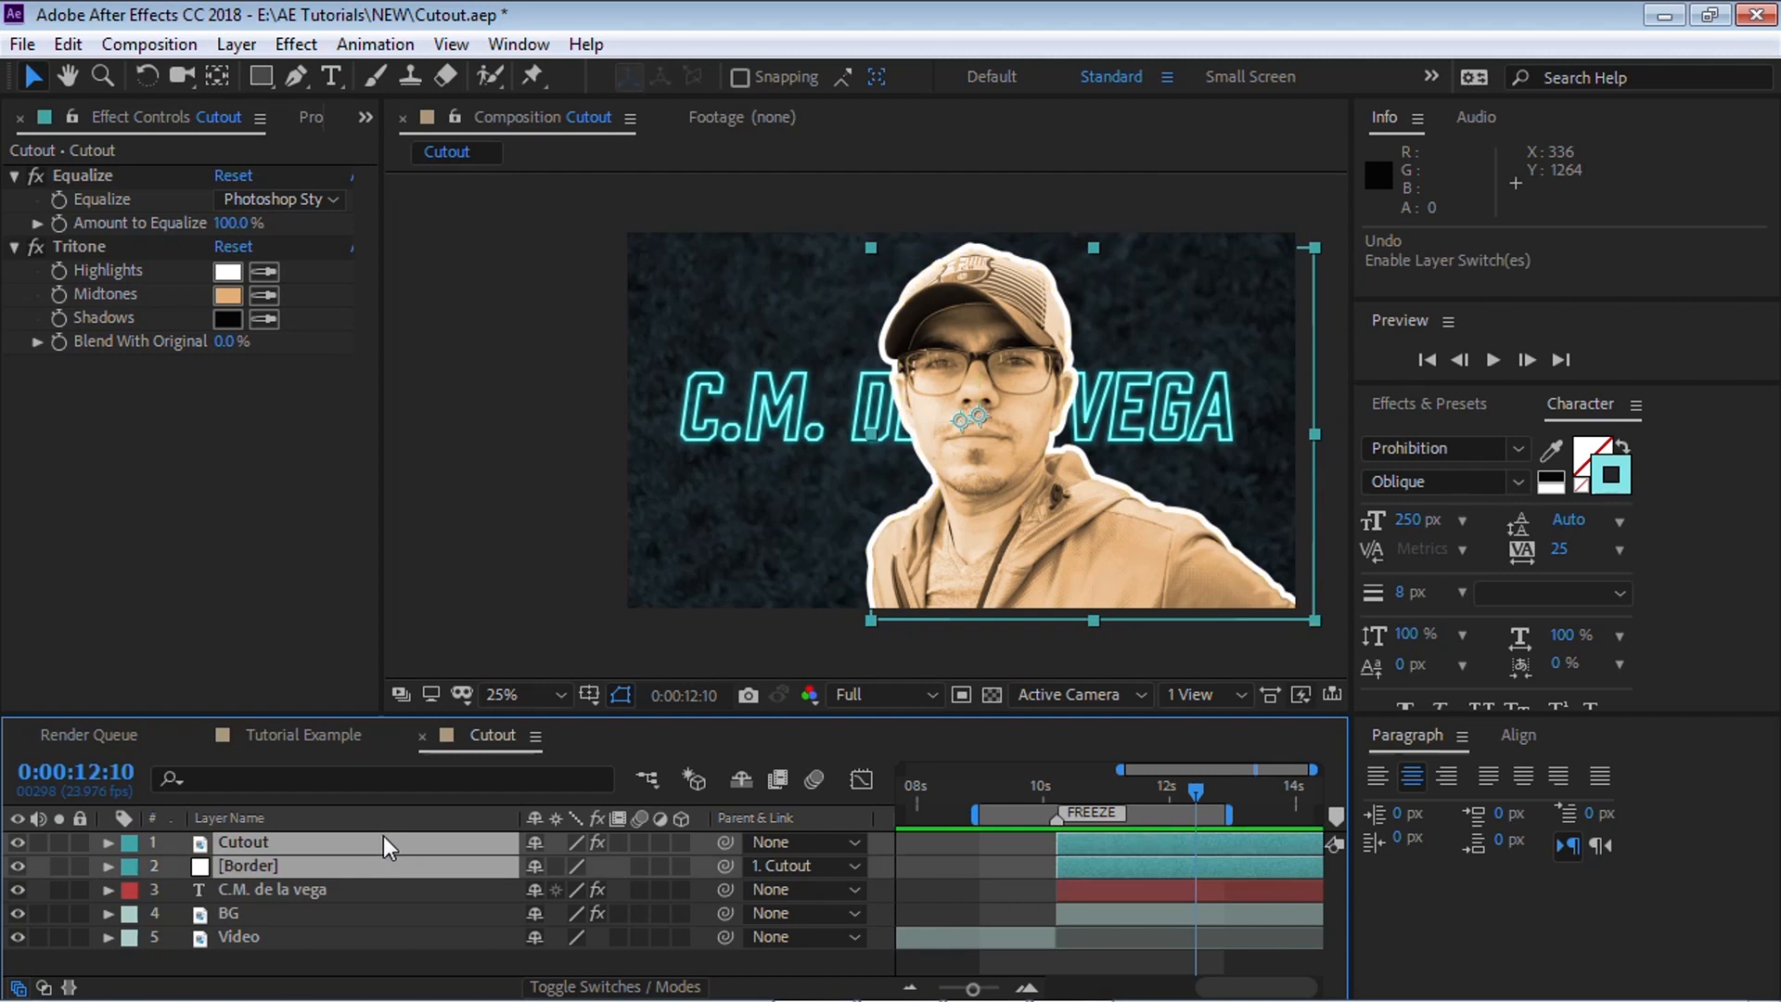
left_click(1492, 359)
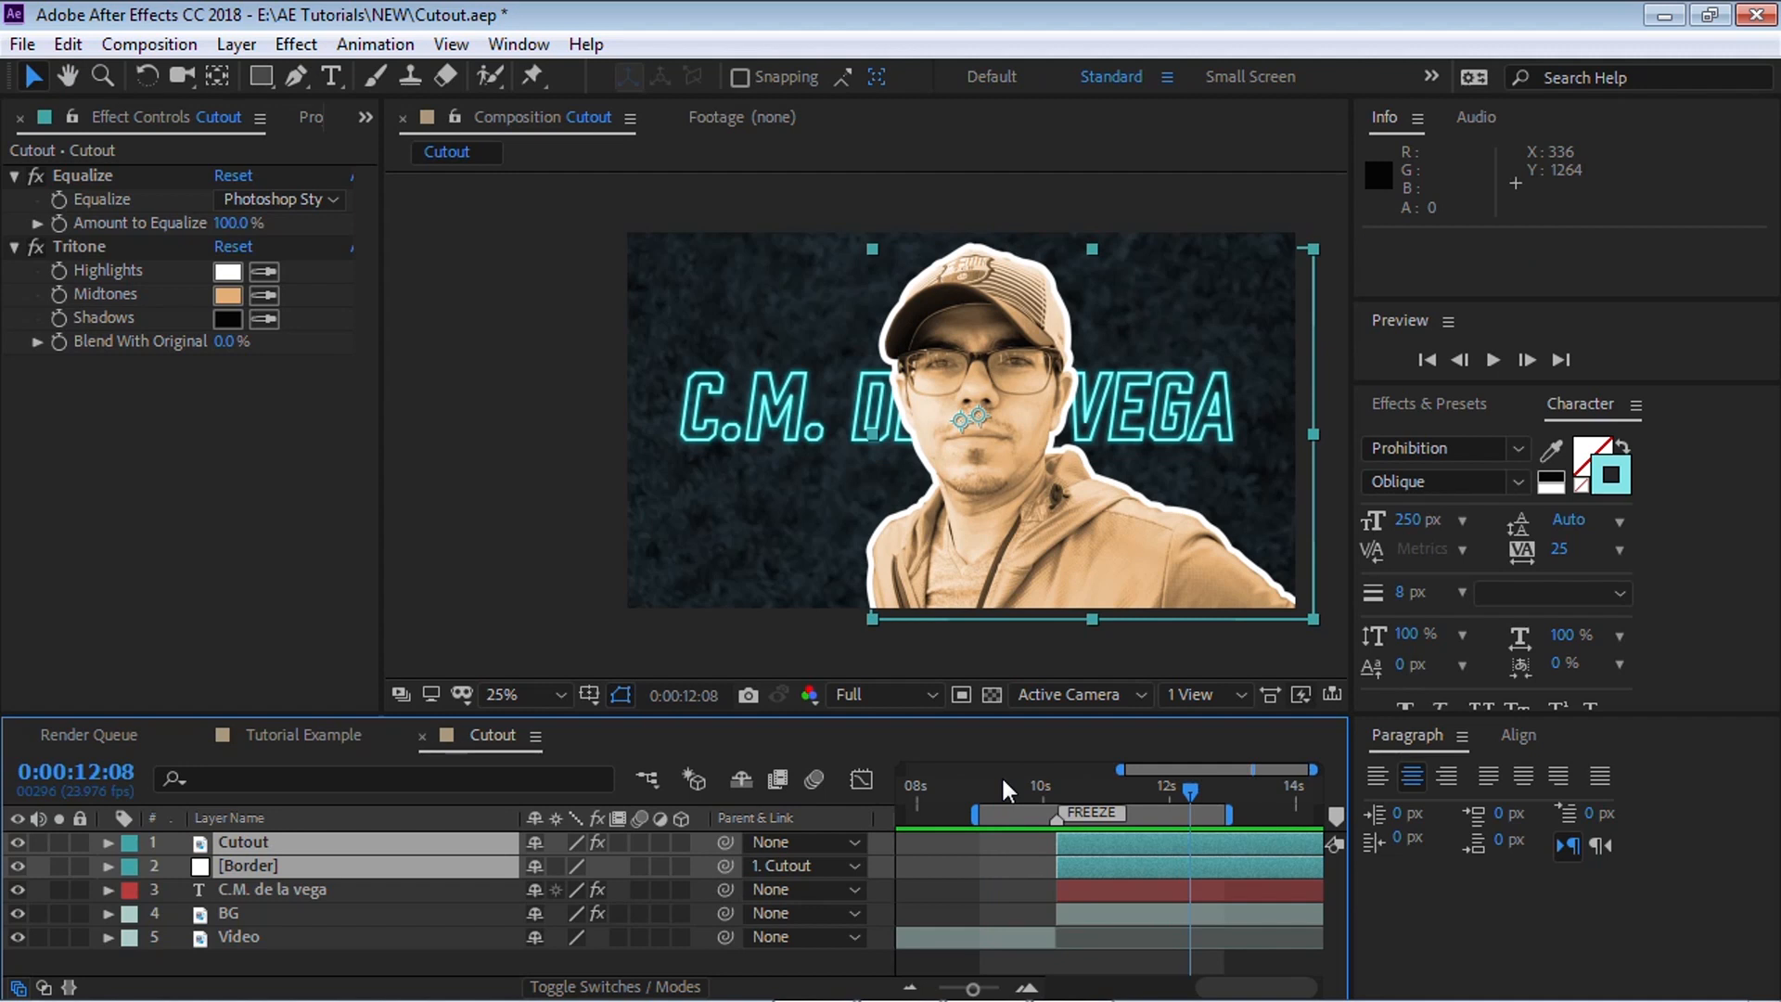
mouse_move(1164, 293)
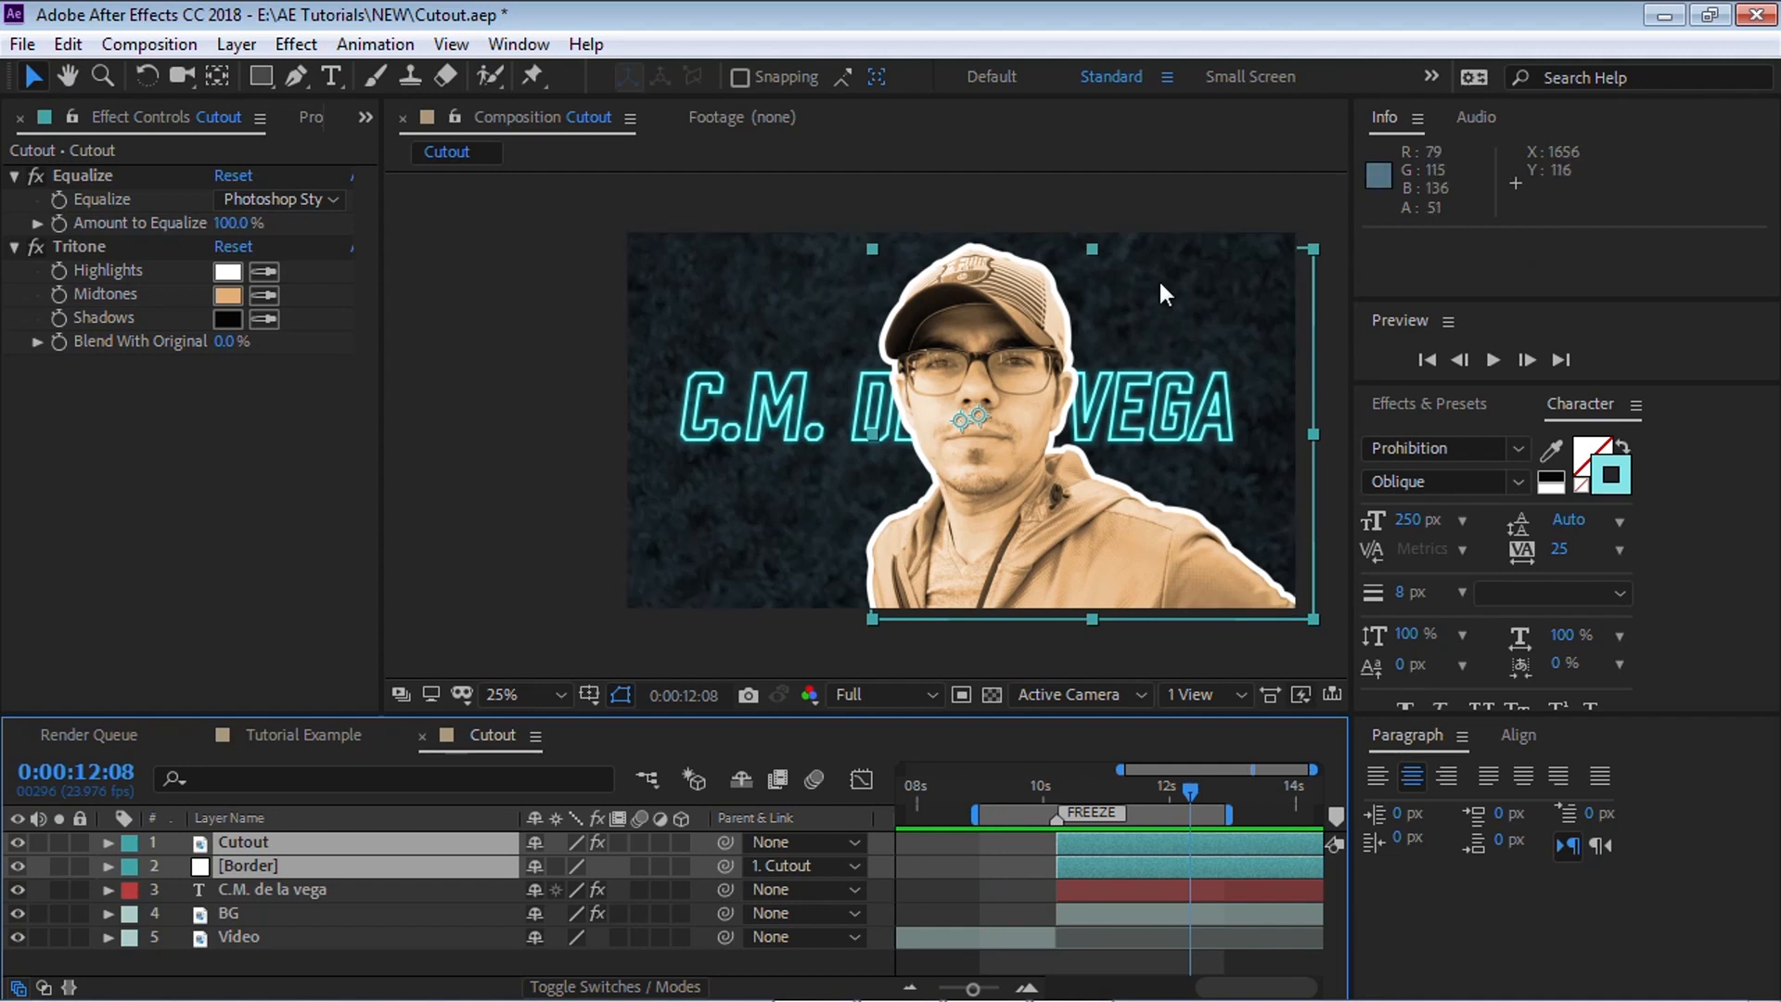
mouse_move(977, 233)
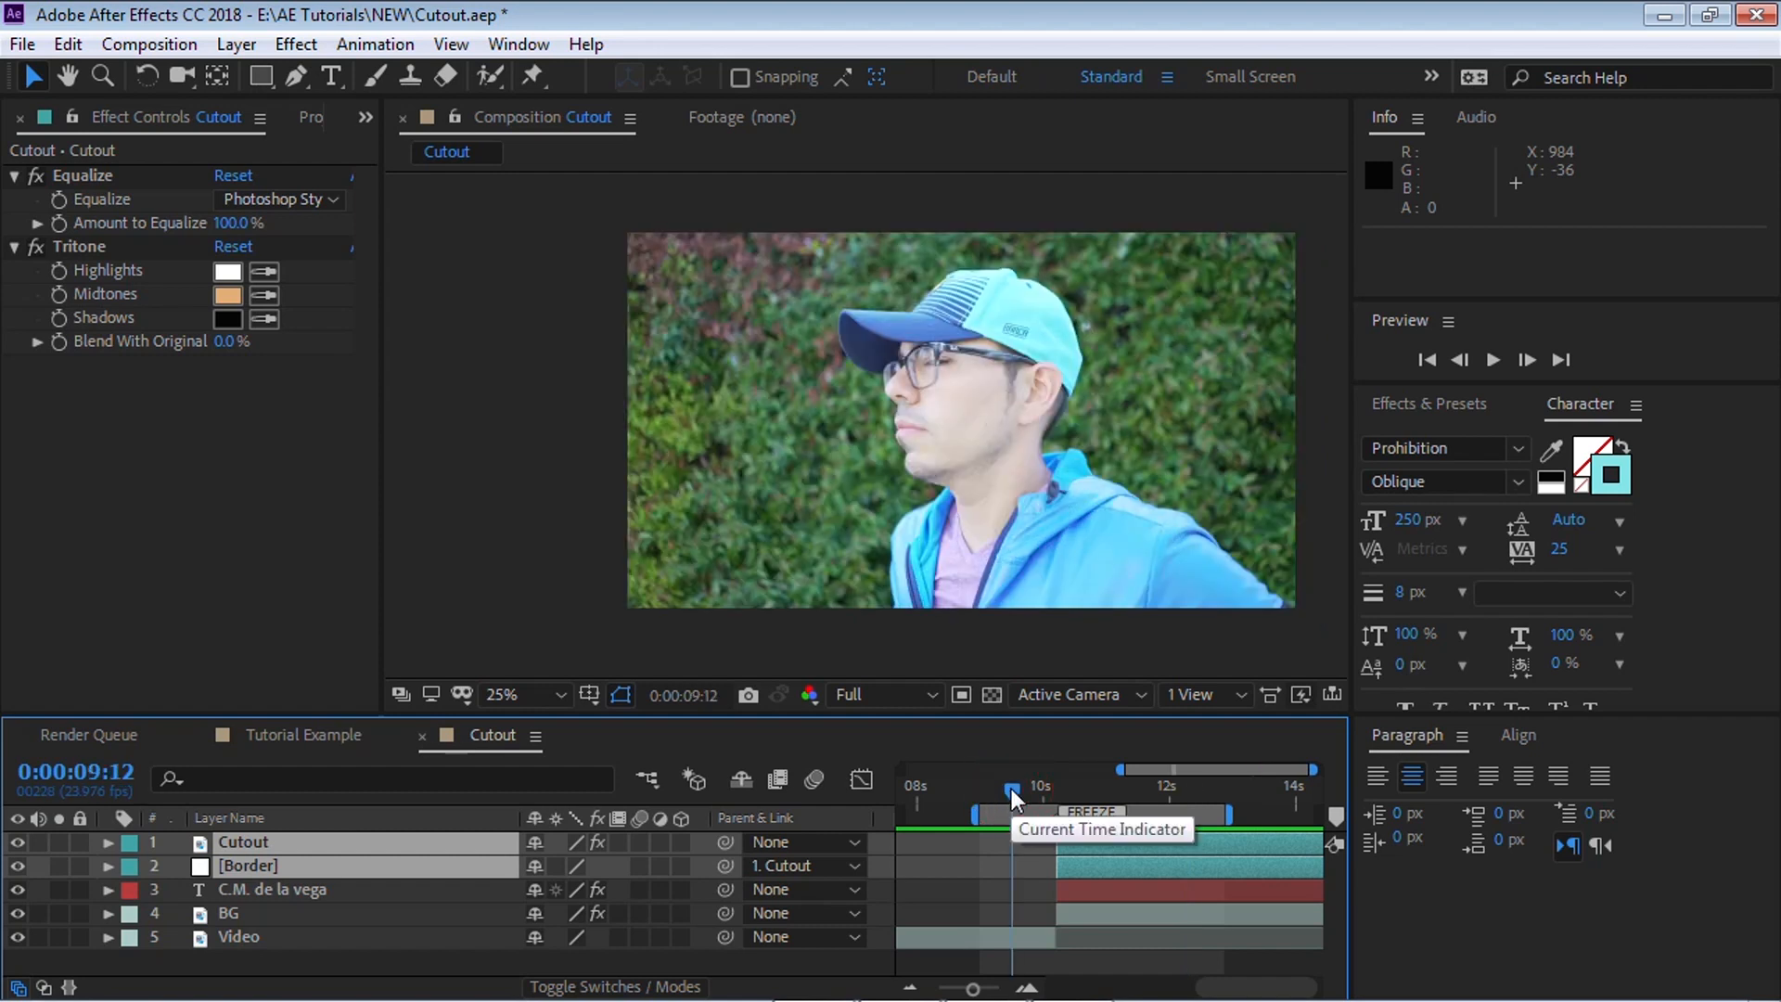
left_click(1492, 360)
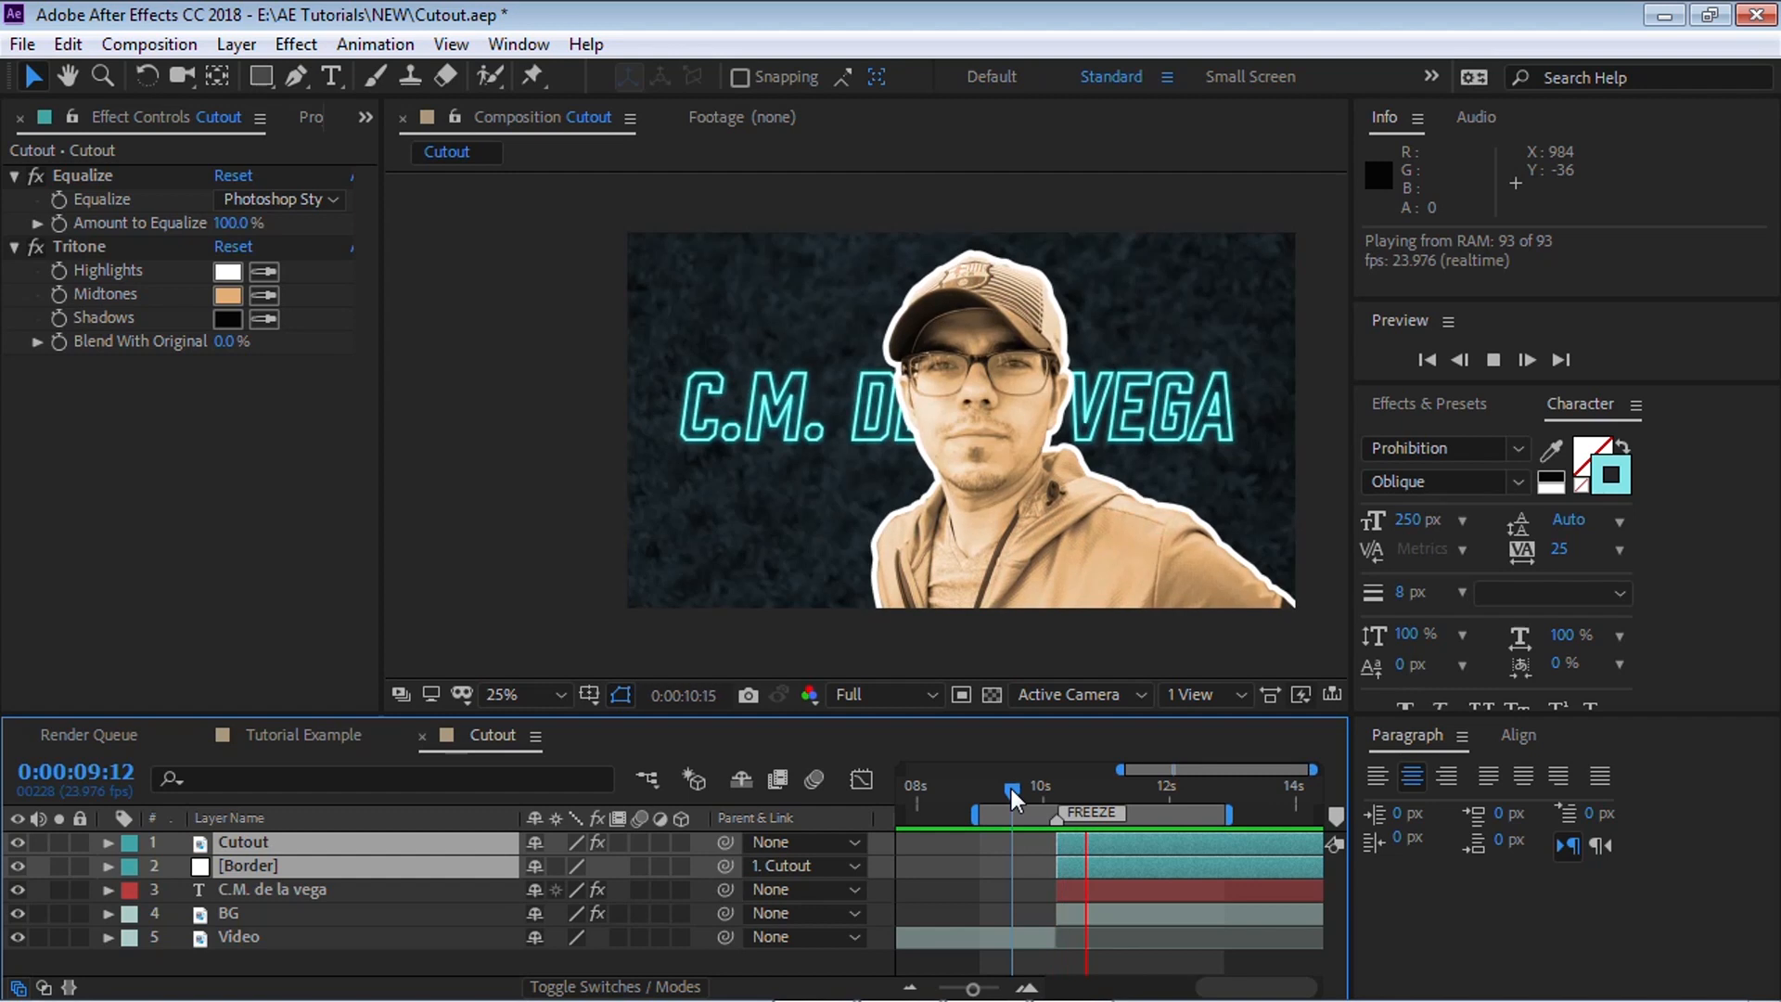